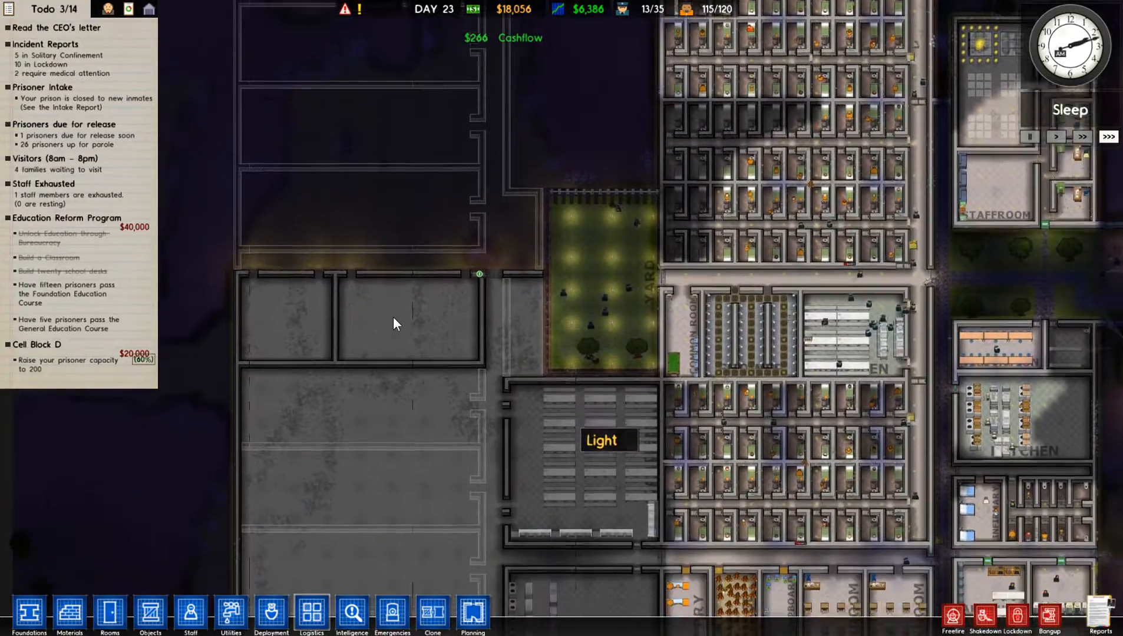
Review the kitchen's food delivery logistics, then begin laying a concrete building foundation
scroll("down", 3)
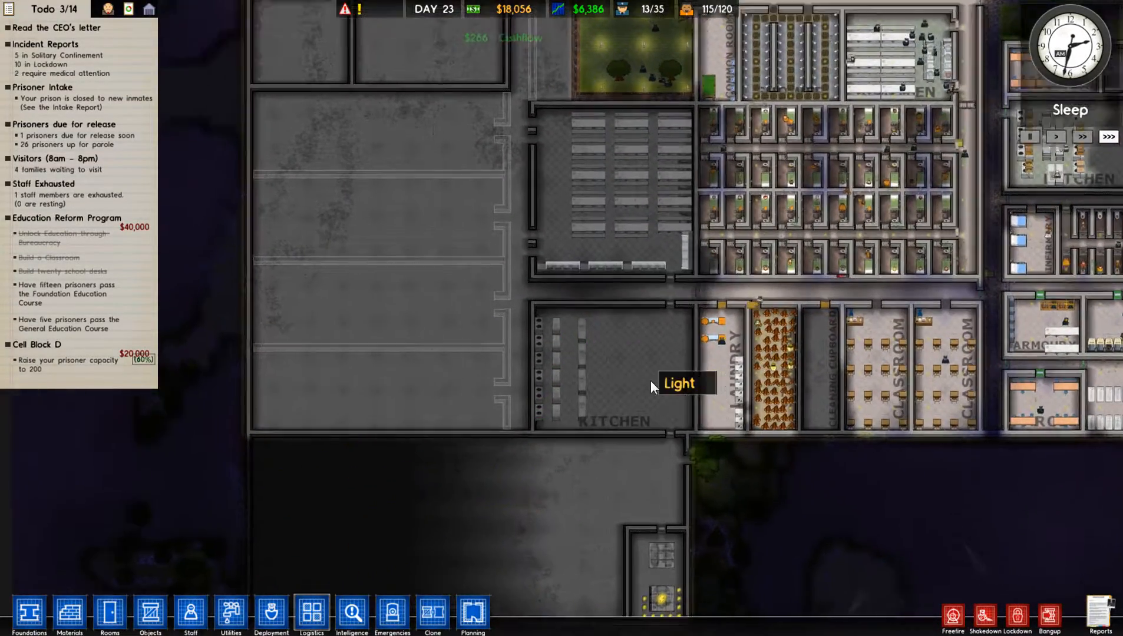
left_click(311, 613)
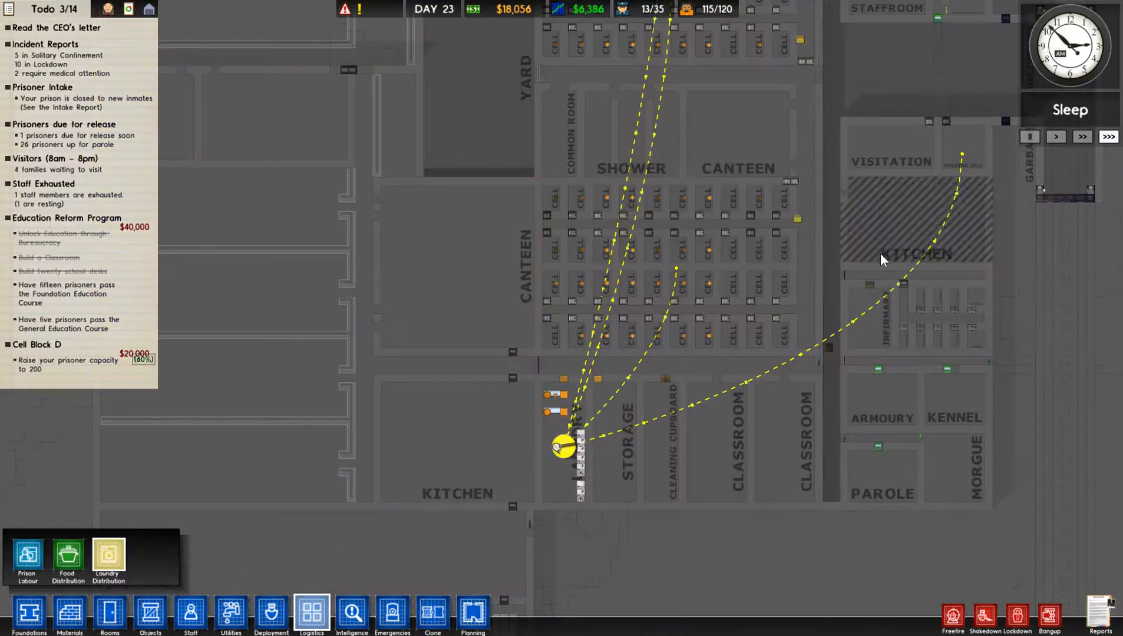
left_click(67, 557)
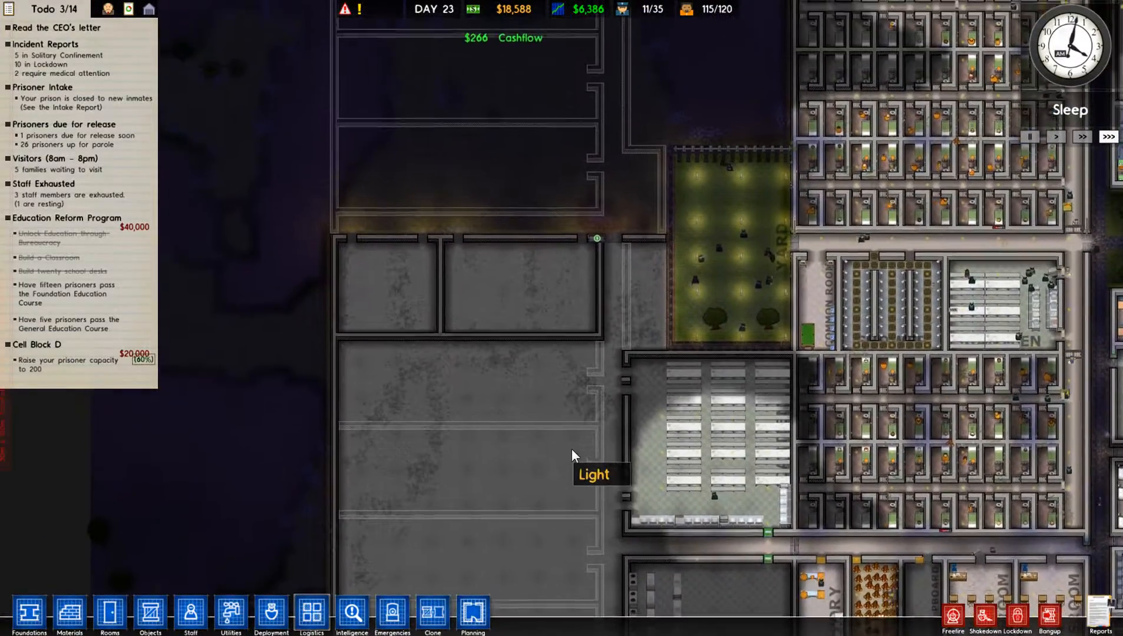
left_click(28, 616)
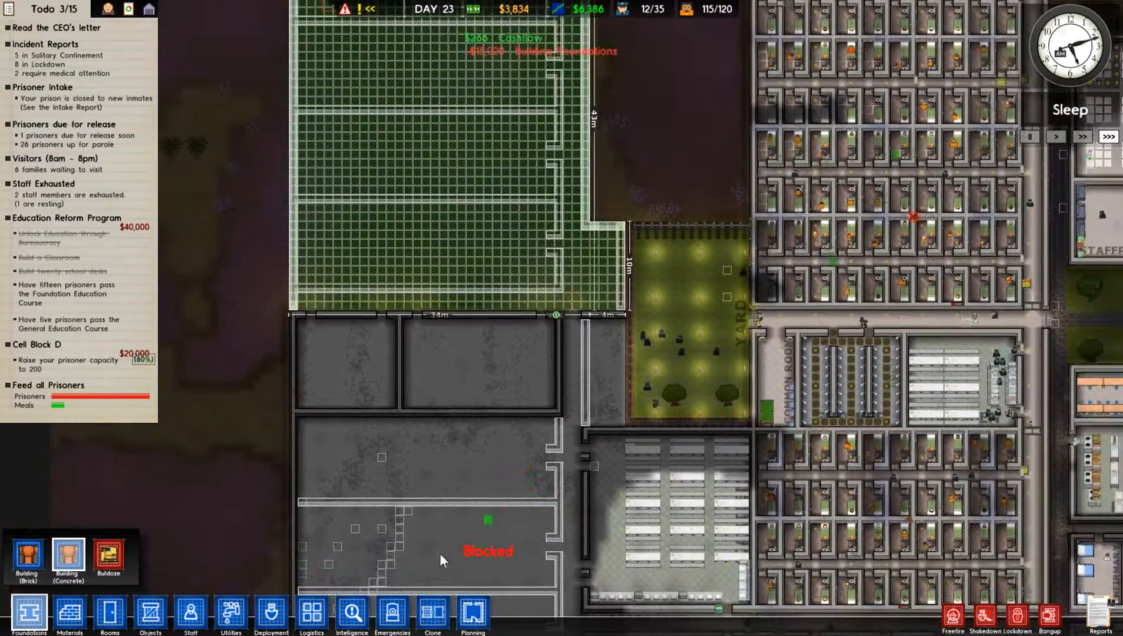
mouse_move(67, 559)
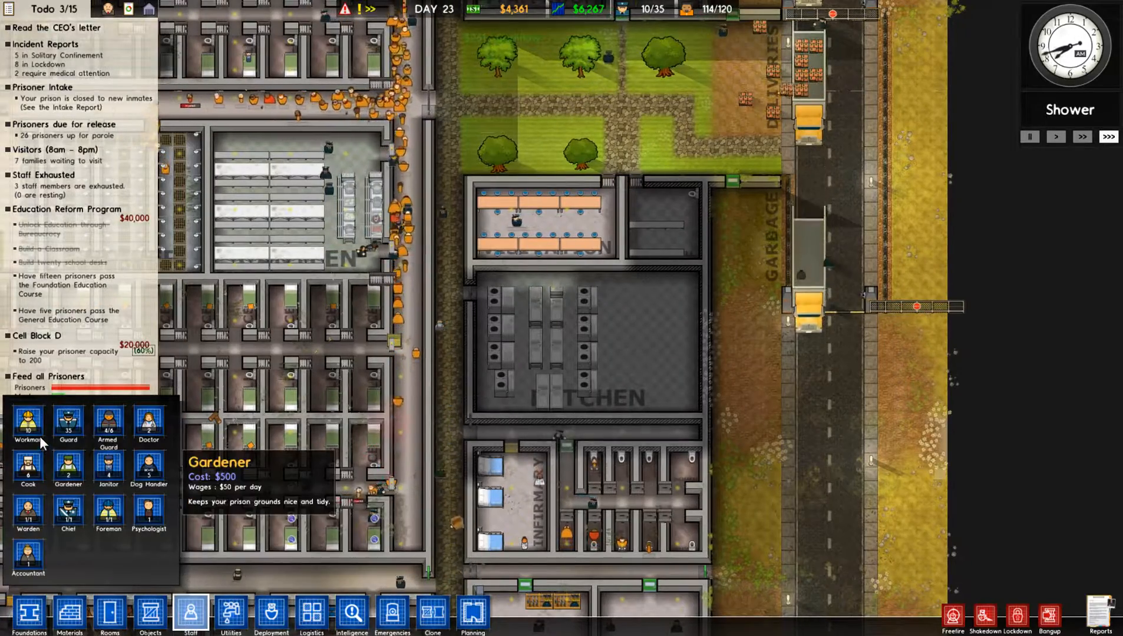
Hire one more Cook, queue an extra Cooker in the kitchen, and check its utilities
left_click(27, 467)
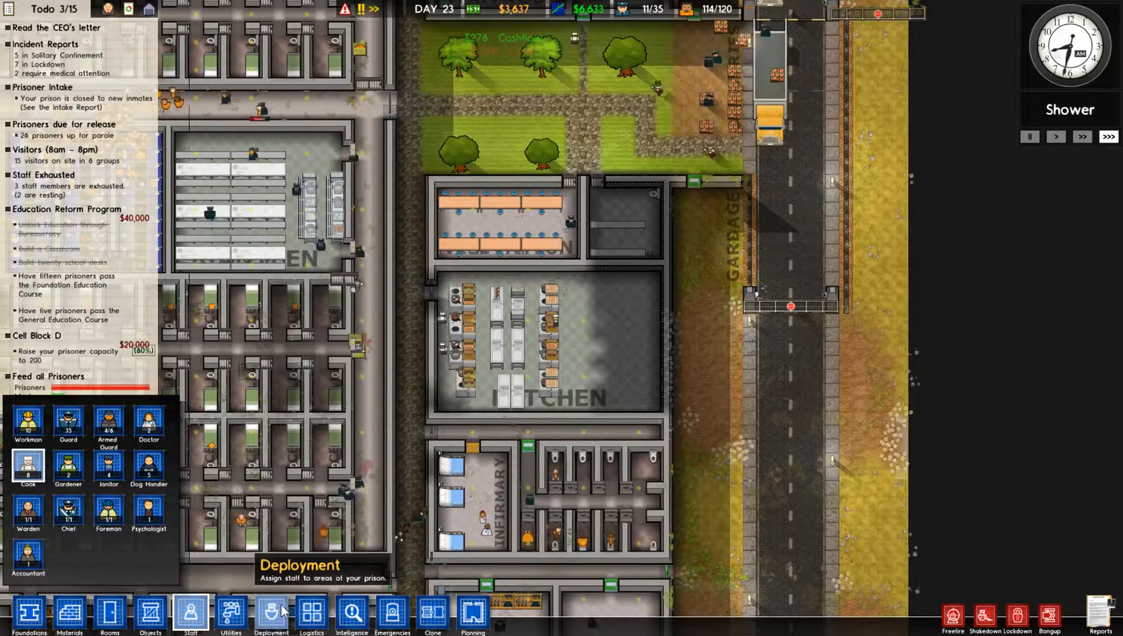
left_click(150, 613)
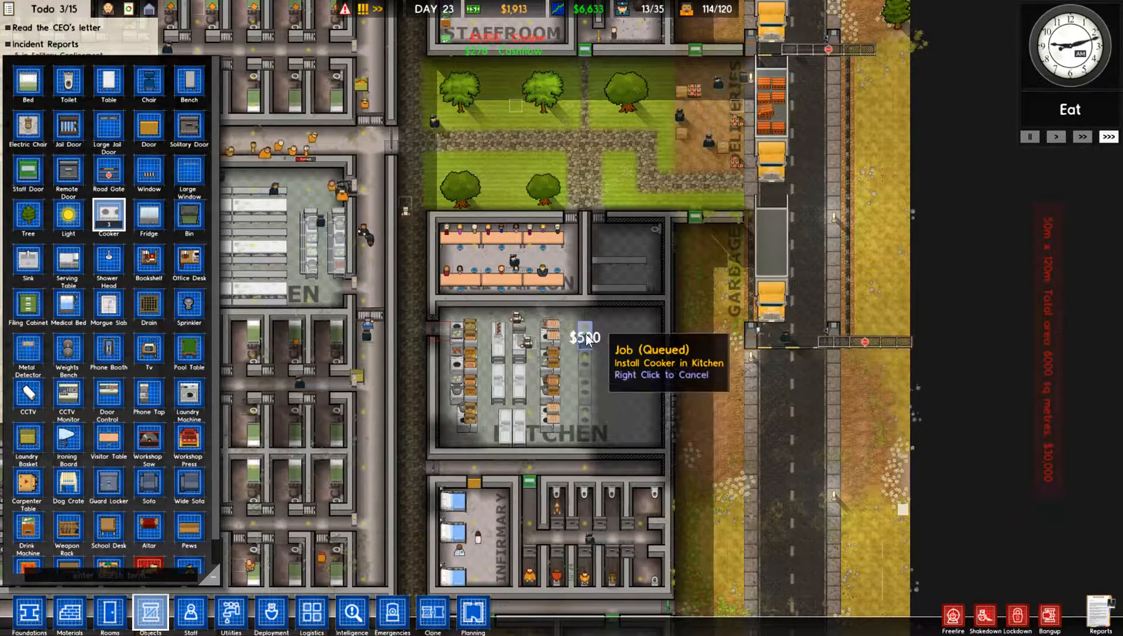
left_click(230, 615)
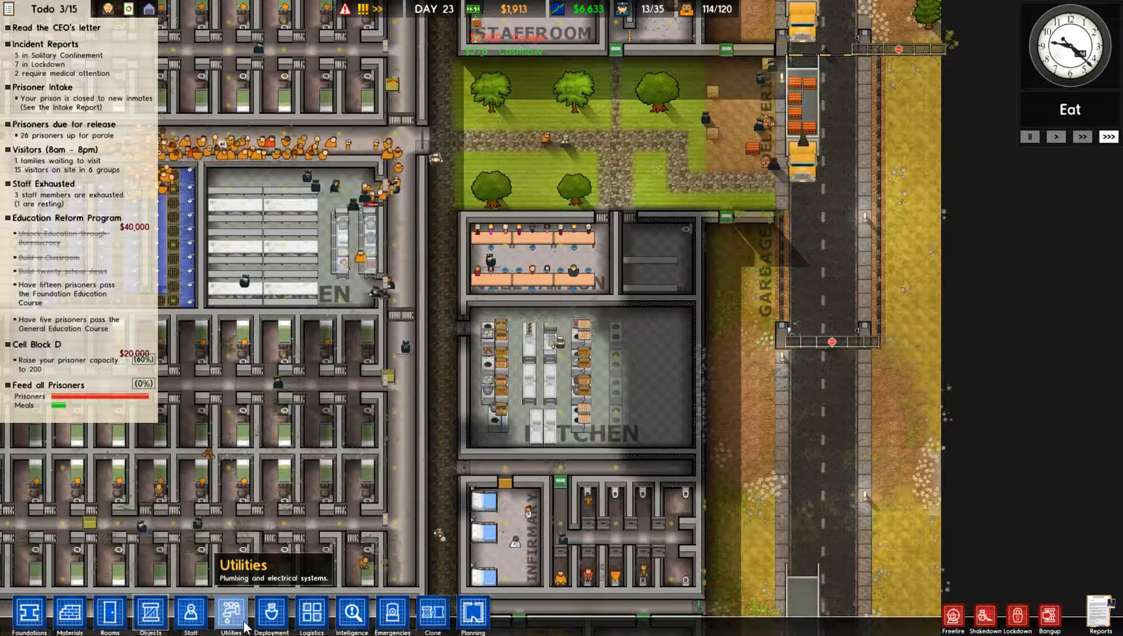
left_click(230, 613)
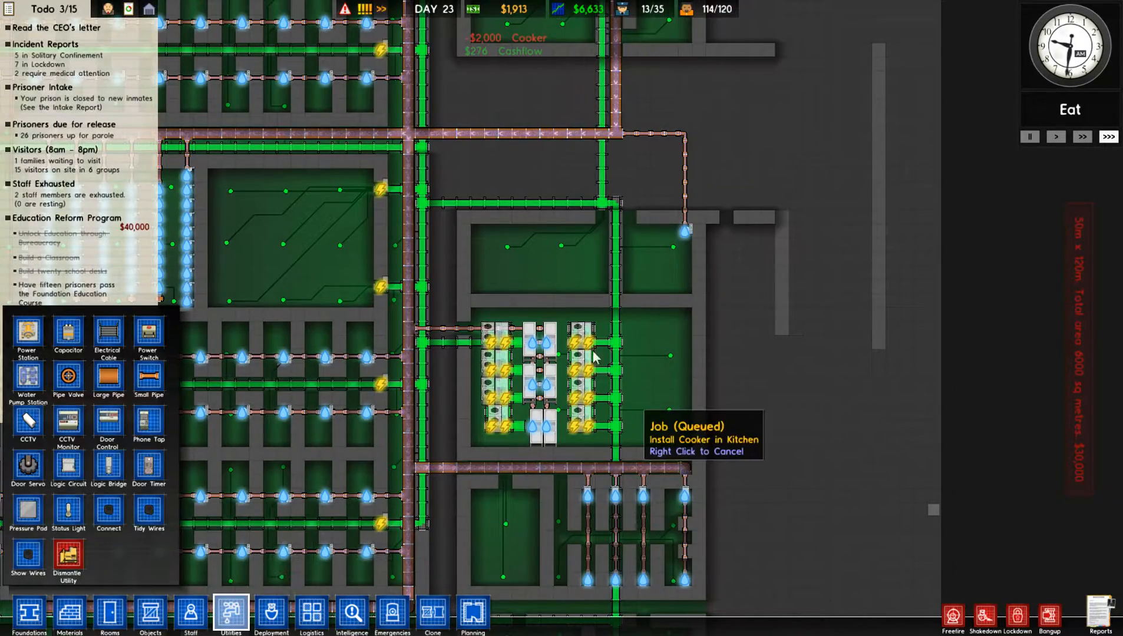
mouse_move(230, 615)
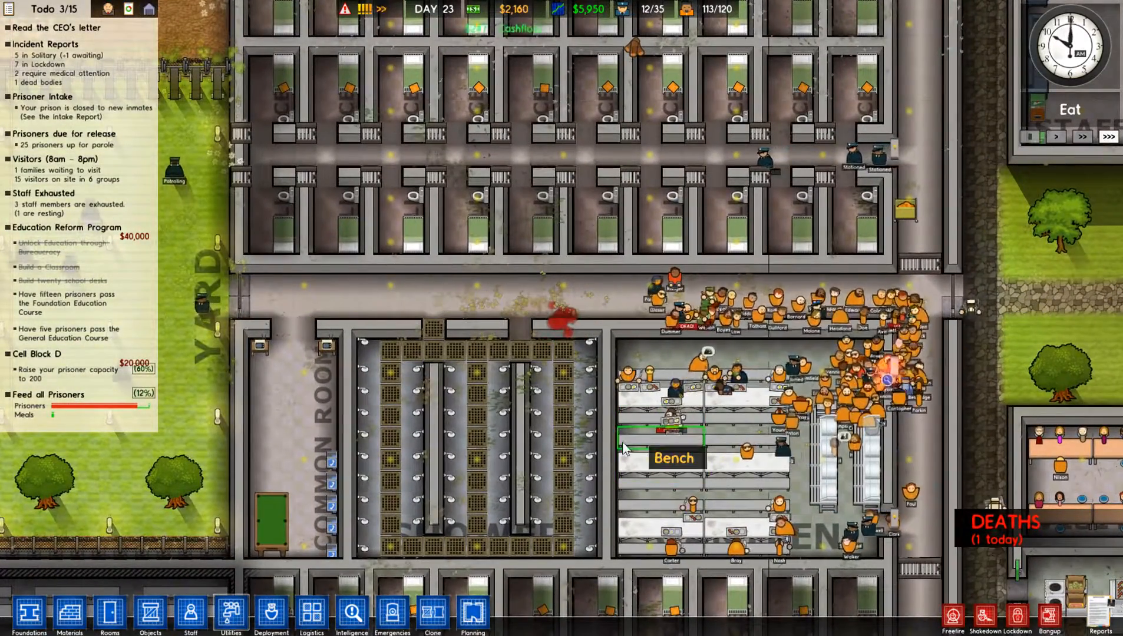
mouse_move(671, 407)
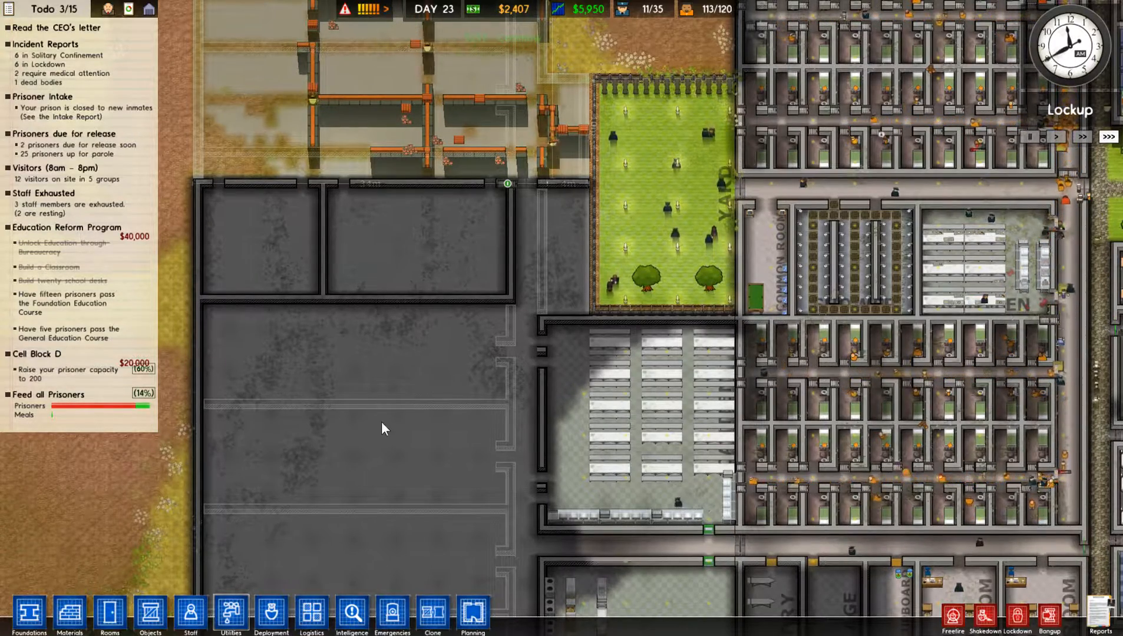
Start the Parole Hearing program from the Programs report and return to the map
left_click(725, 414)
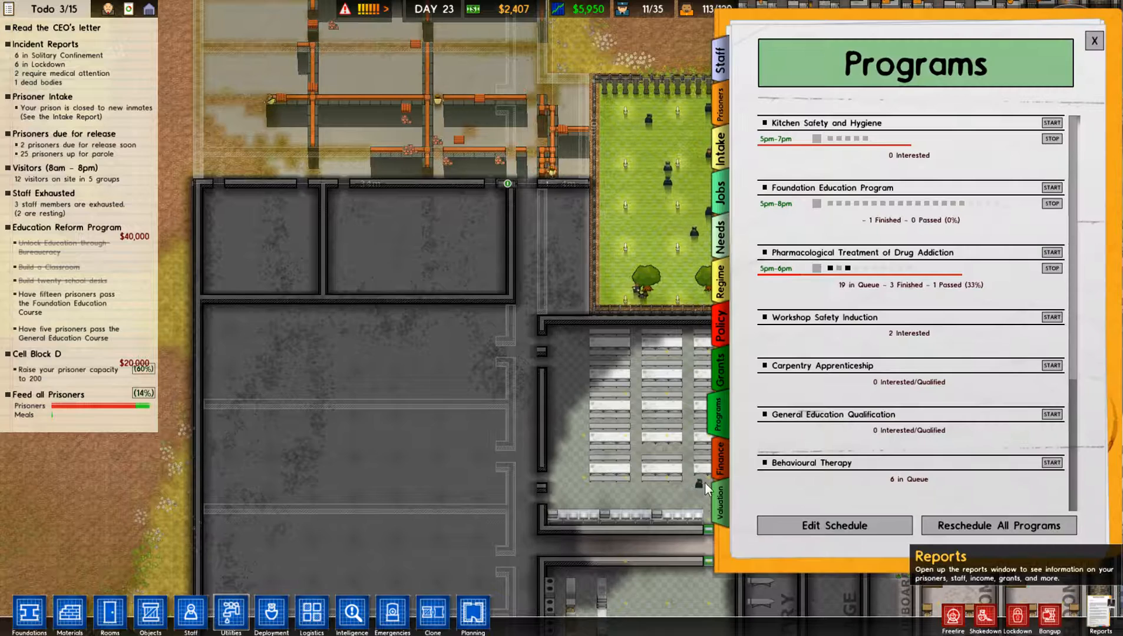
mouse_move(824, 398)
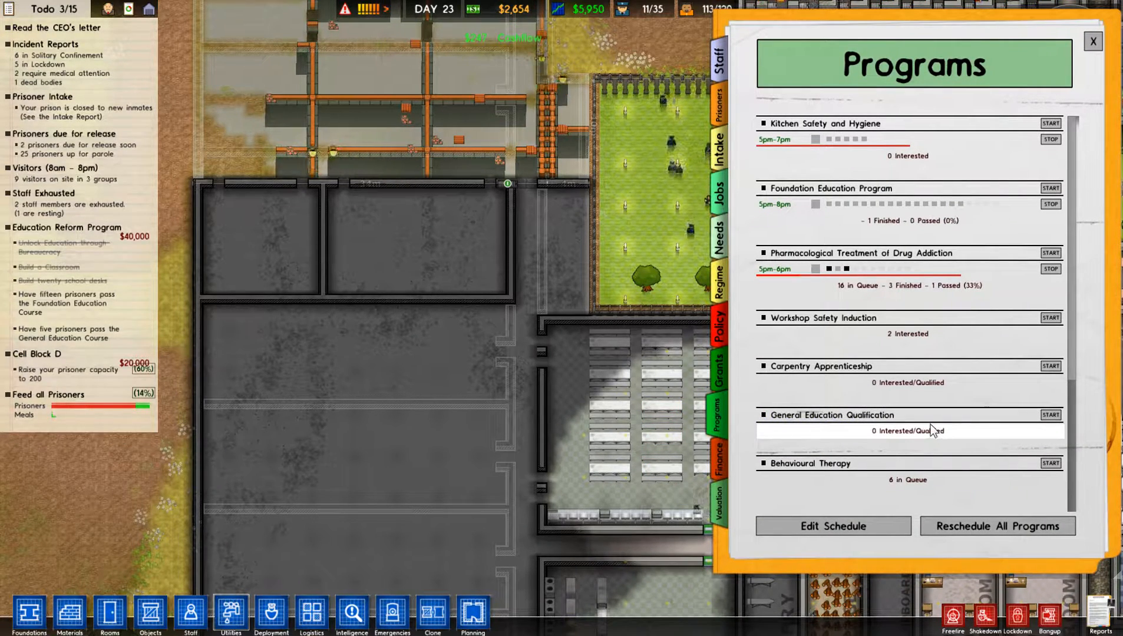
scroll("down", 3)
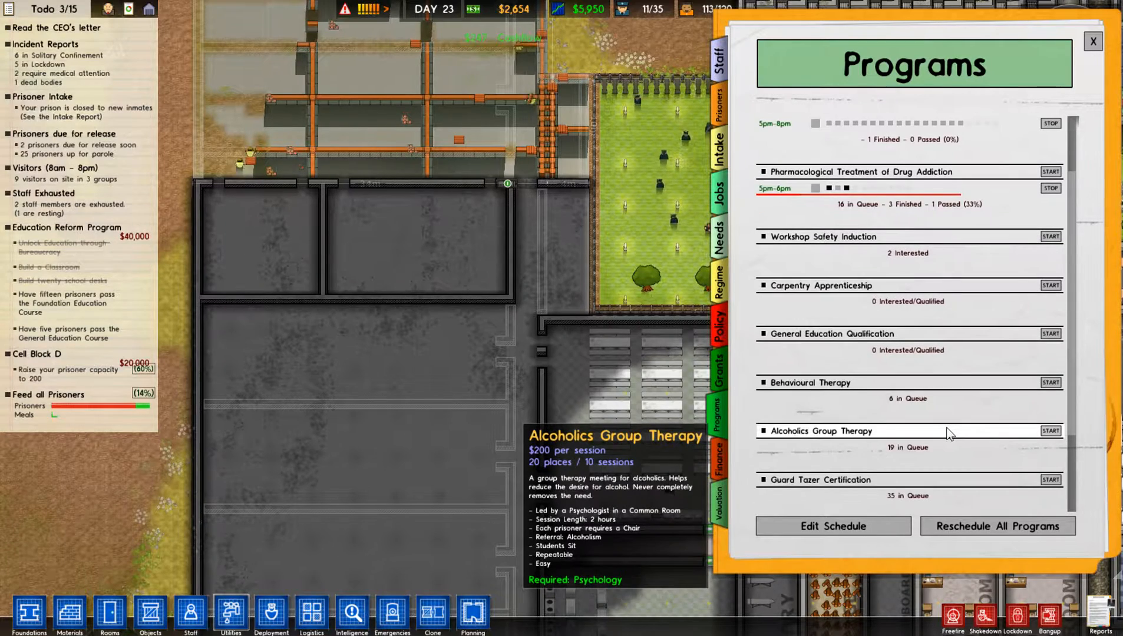
scroll("down", 3)
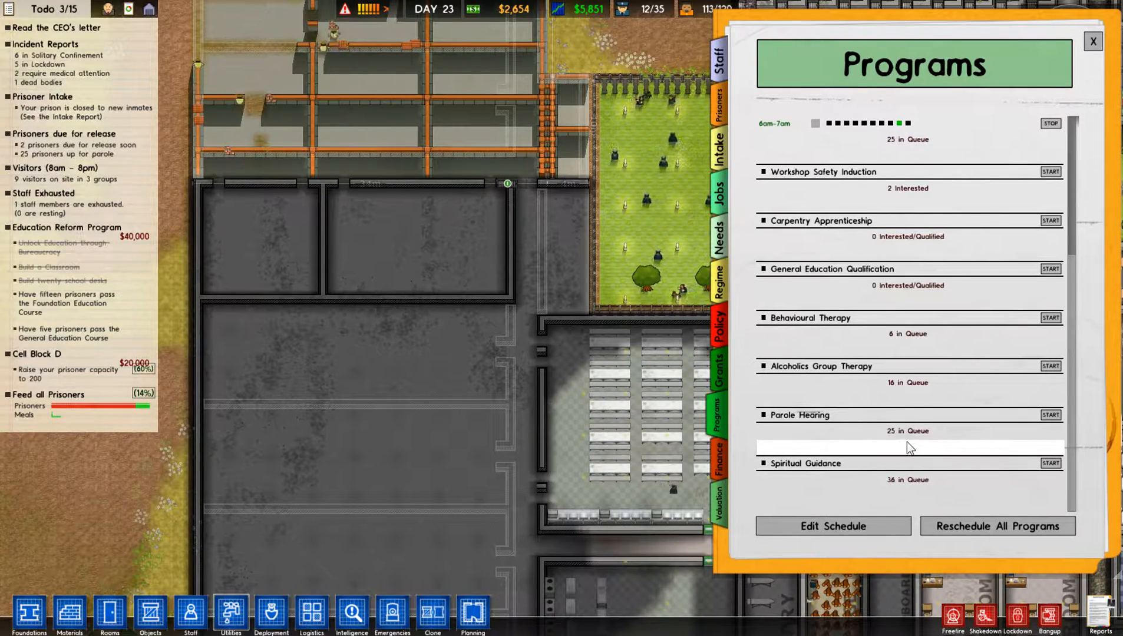
left_click(1049, 414)
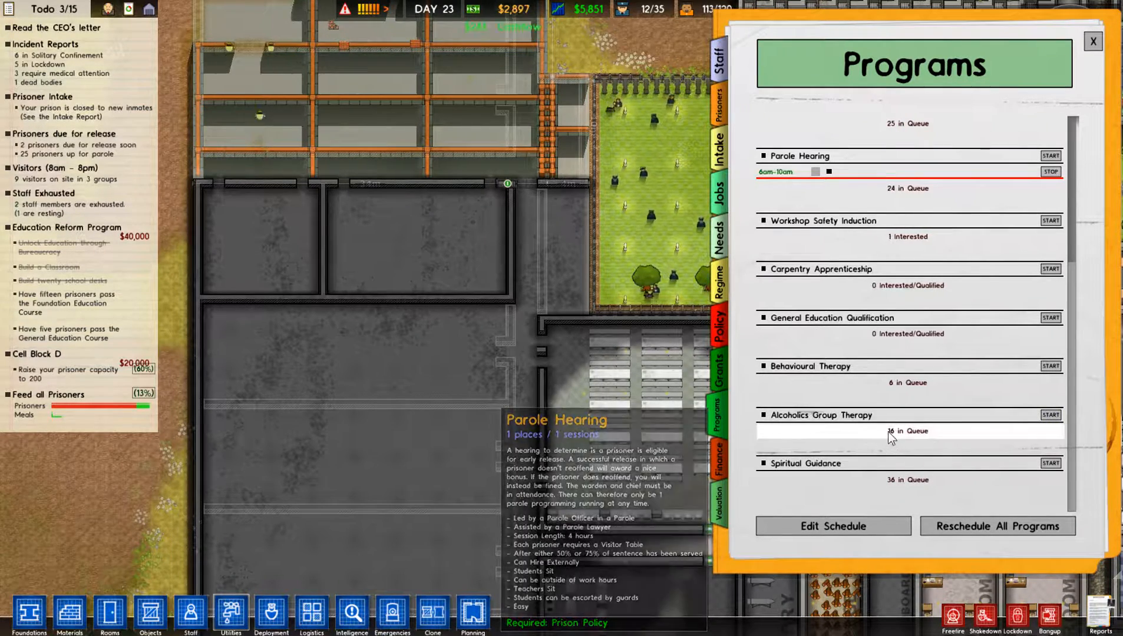
left_click(1092, 40)
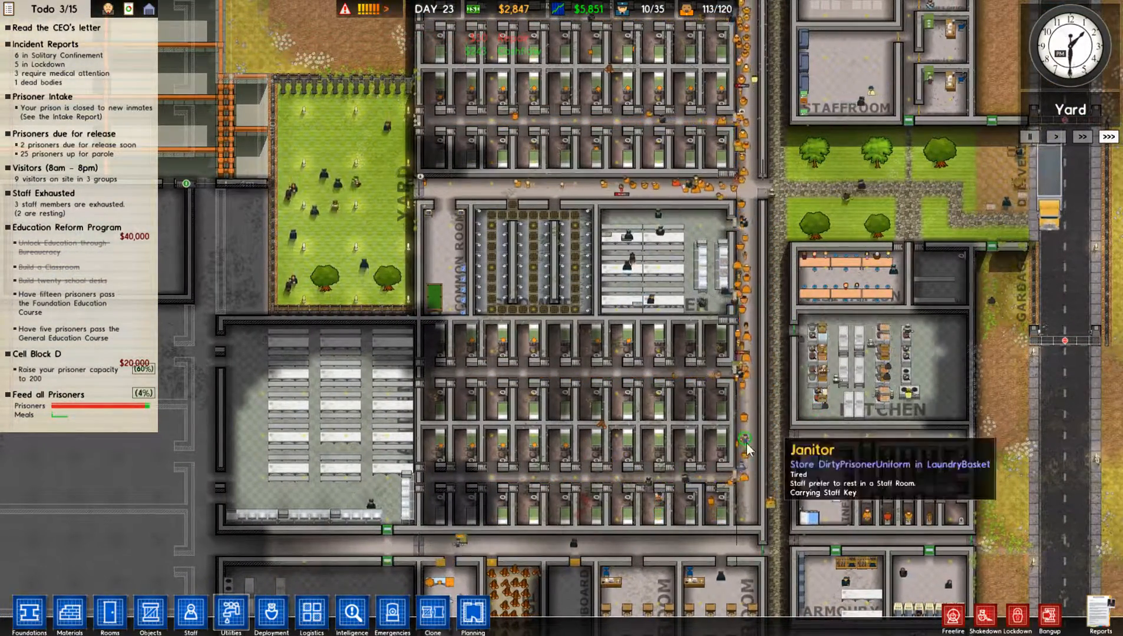
mouse_move(666, 466)
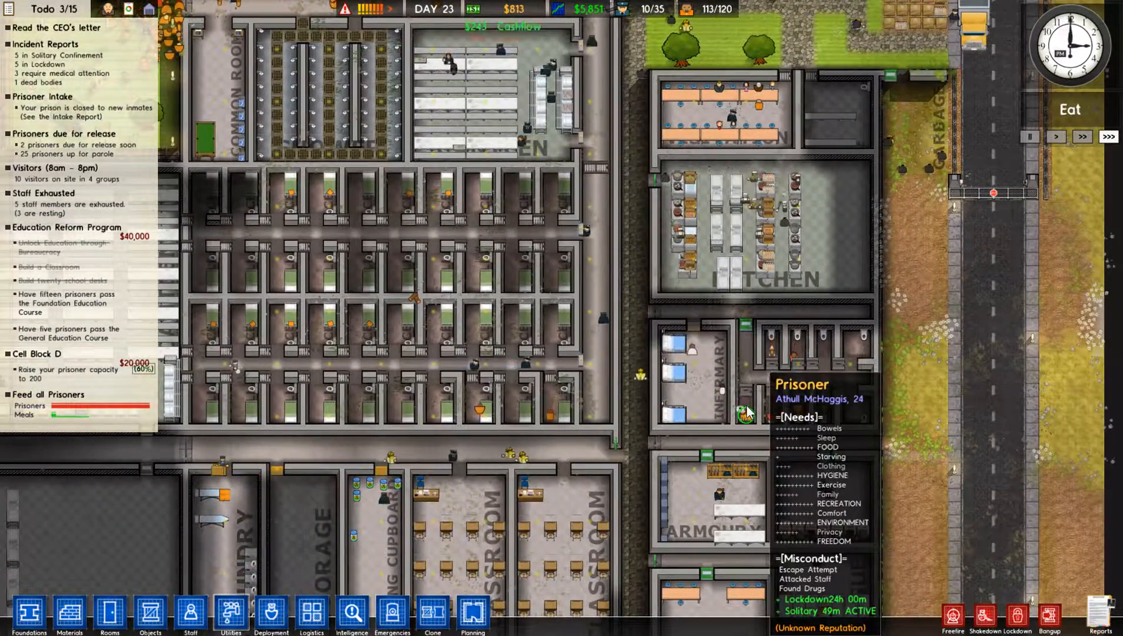
left_click(770, 411)
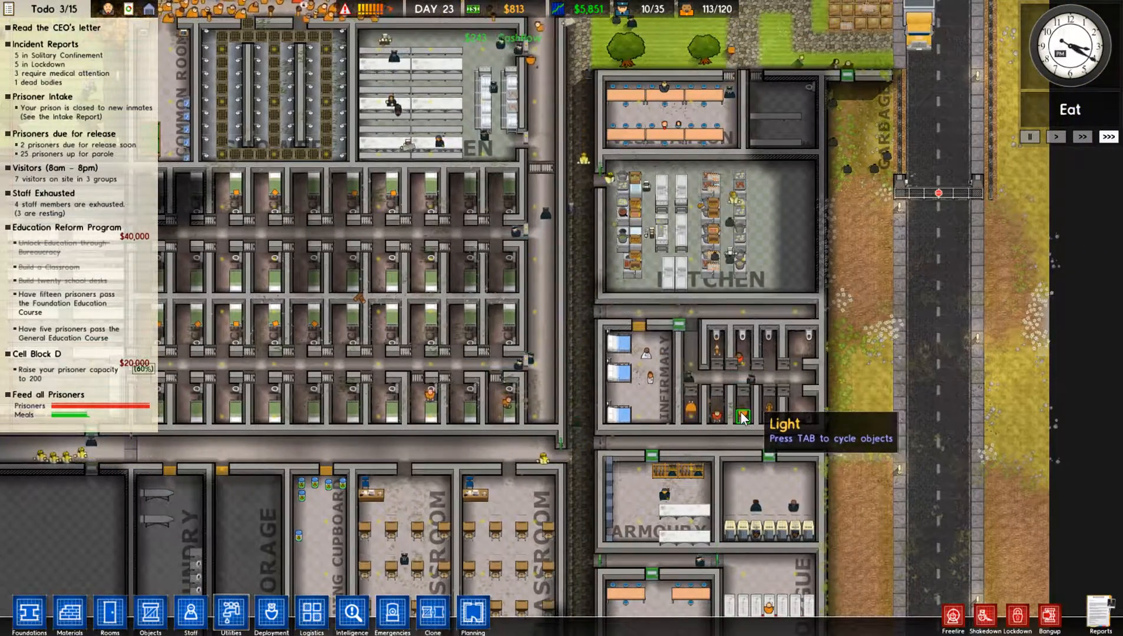
left_click(741, 410)
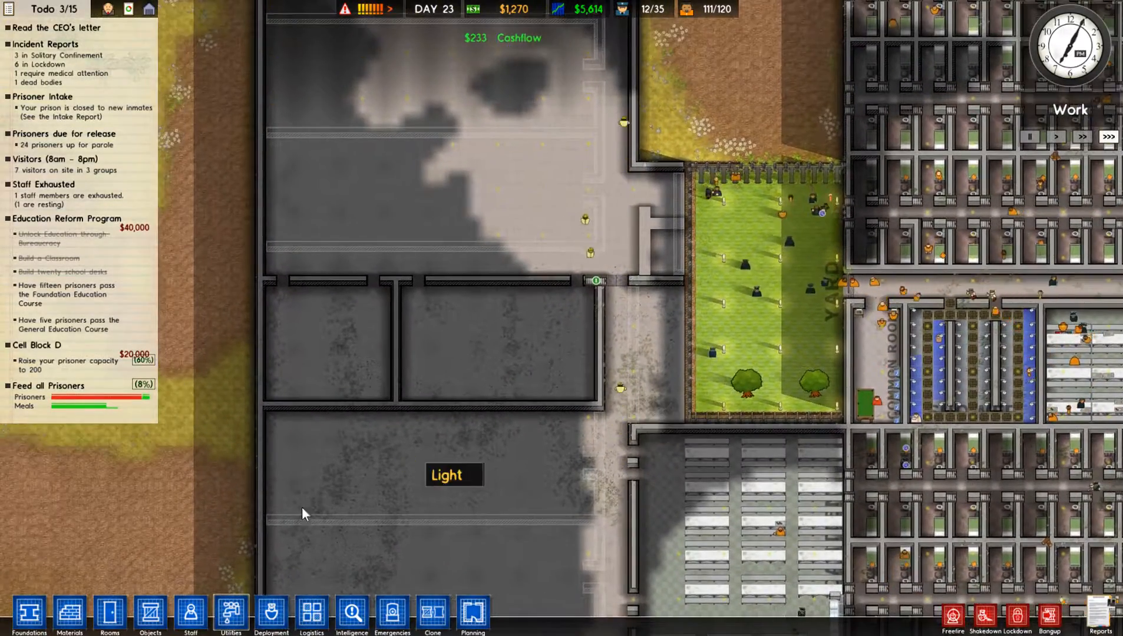
Lay a Large Pipe run along the new building's east wall
left_click(230, 615)
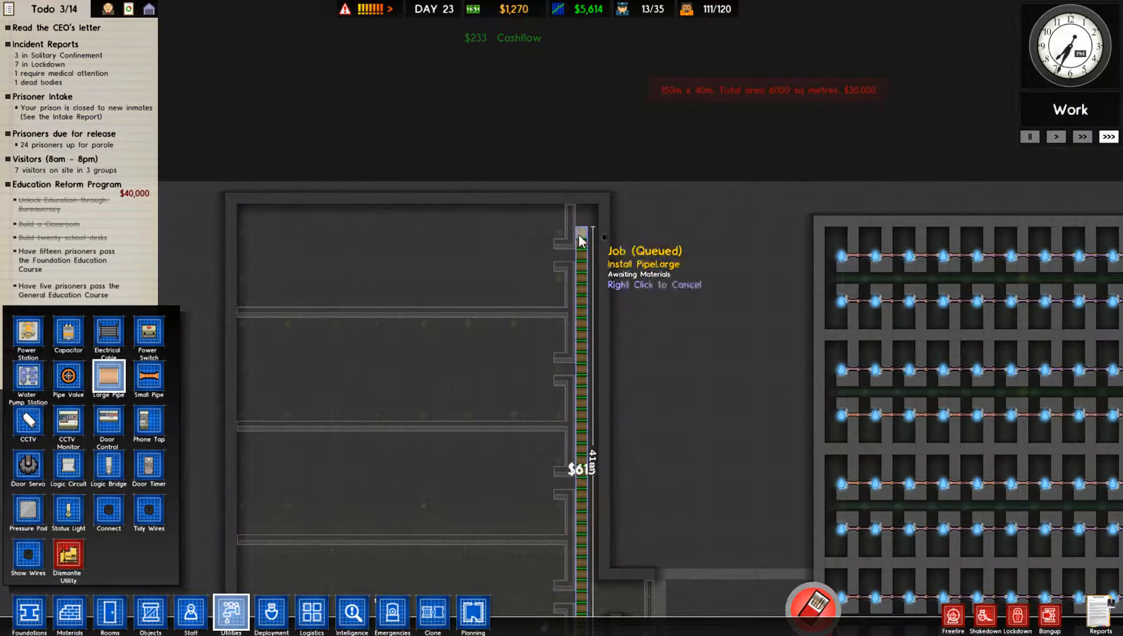
left_click(109, 334)
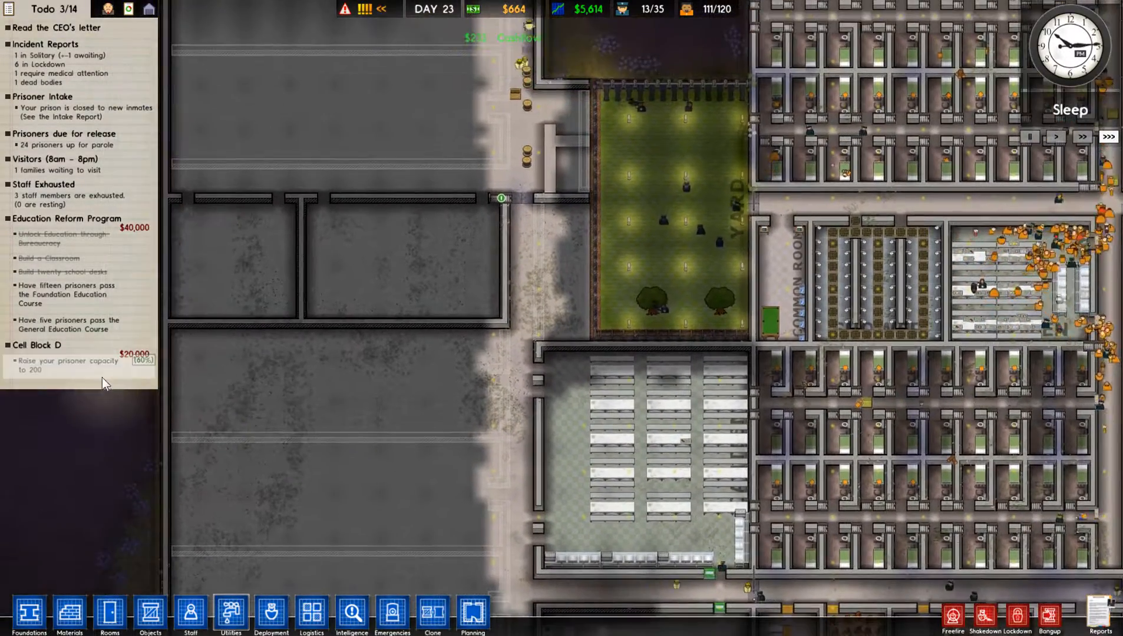
mouse_move(1049, 617)
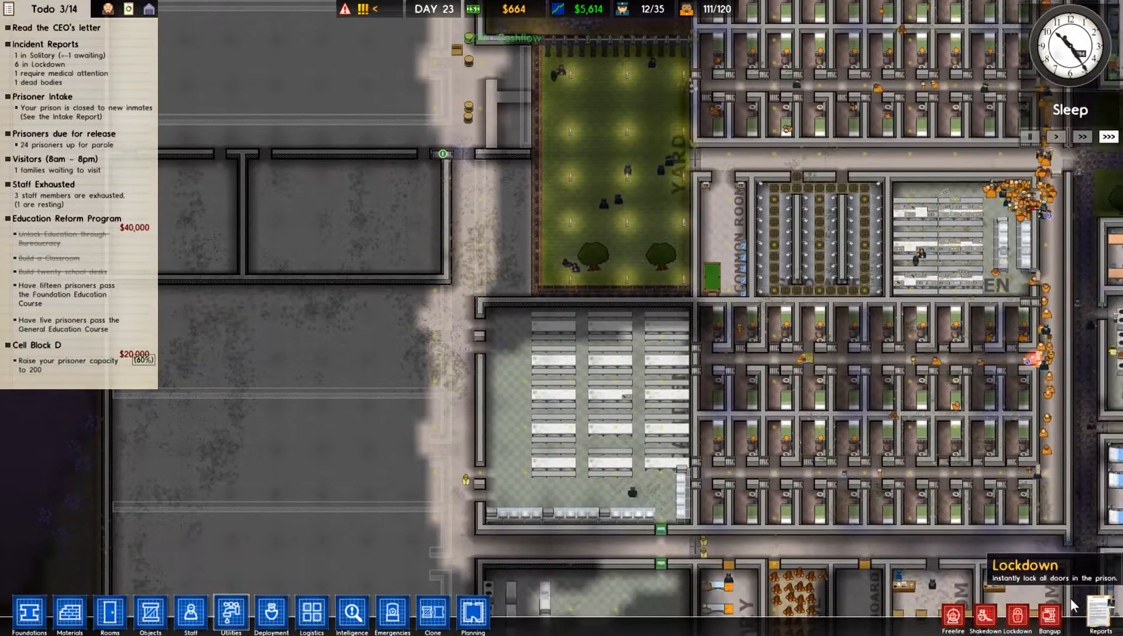
In the Policy report, set Meal Quantity and Meal Variety to Medium ($12 per prisoner daily)
left_click(724, 427)
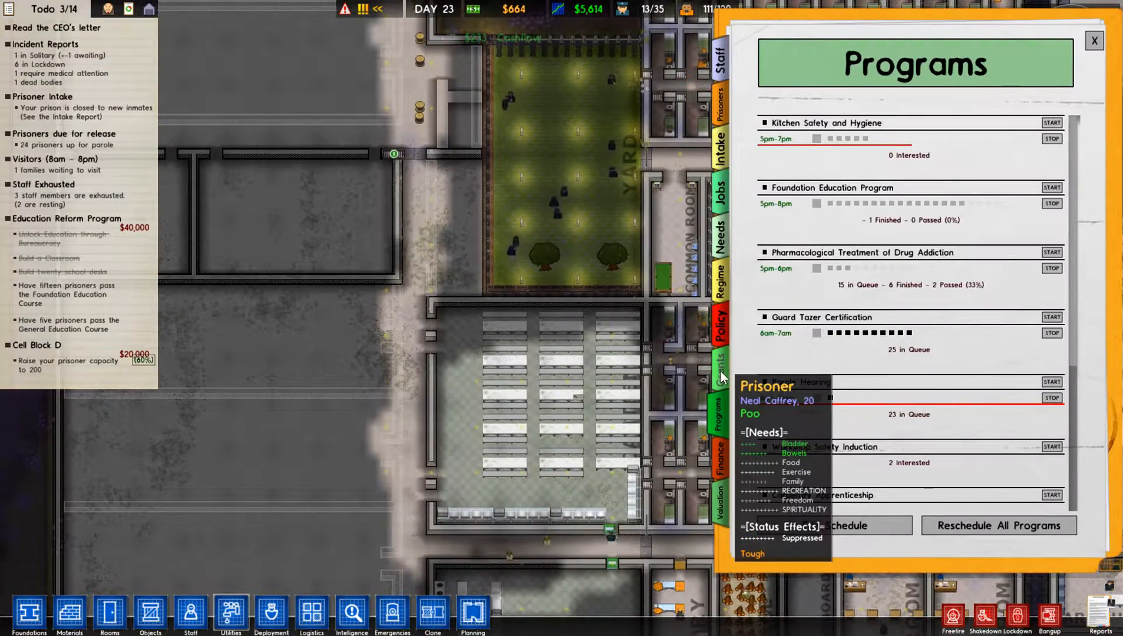
left_click(724, 286)
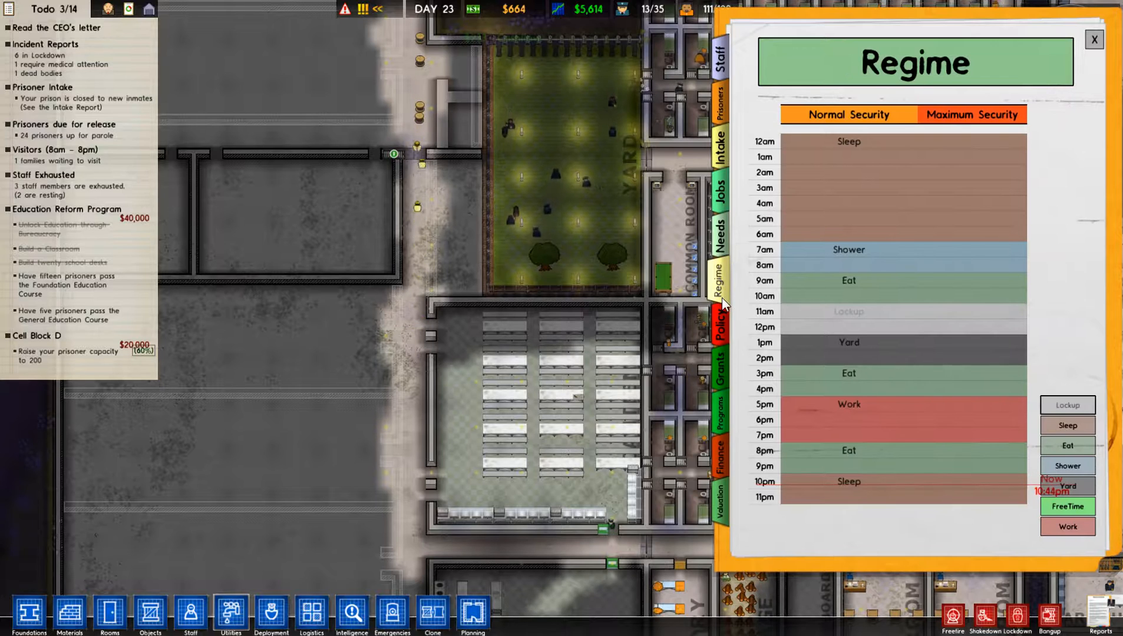
left_click(723, 411)
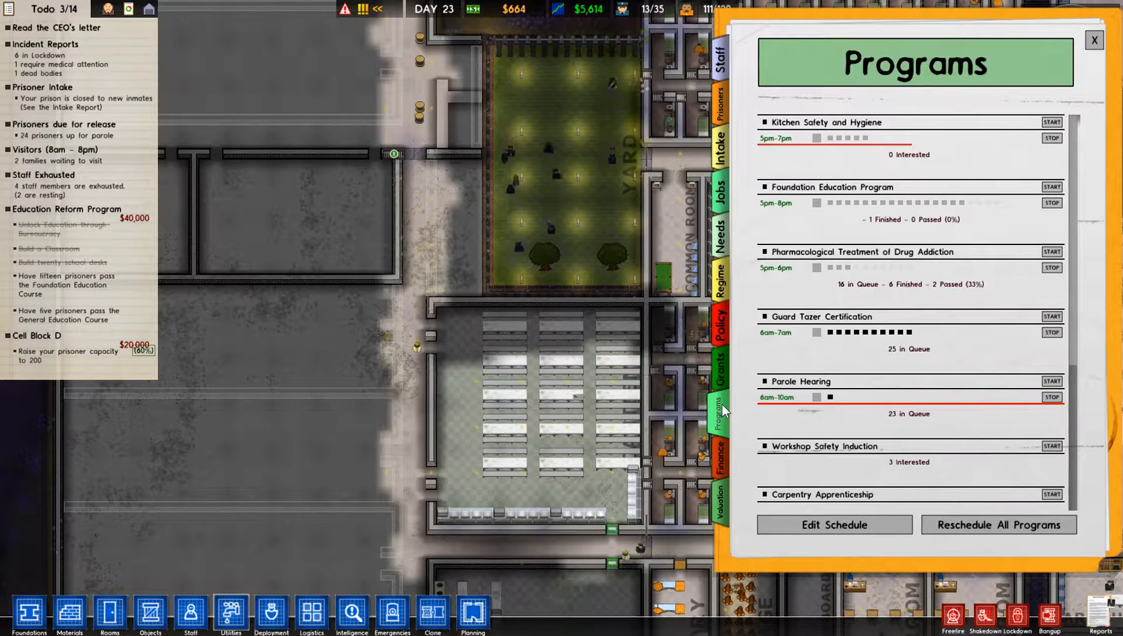
left_click(724, 327)
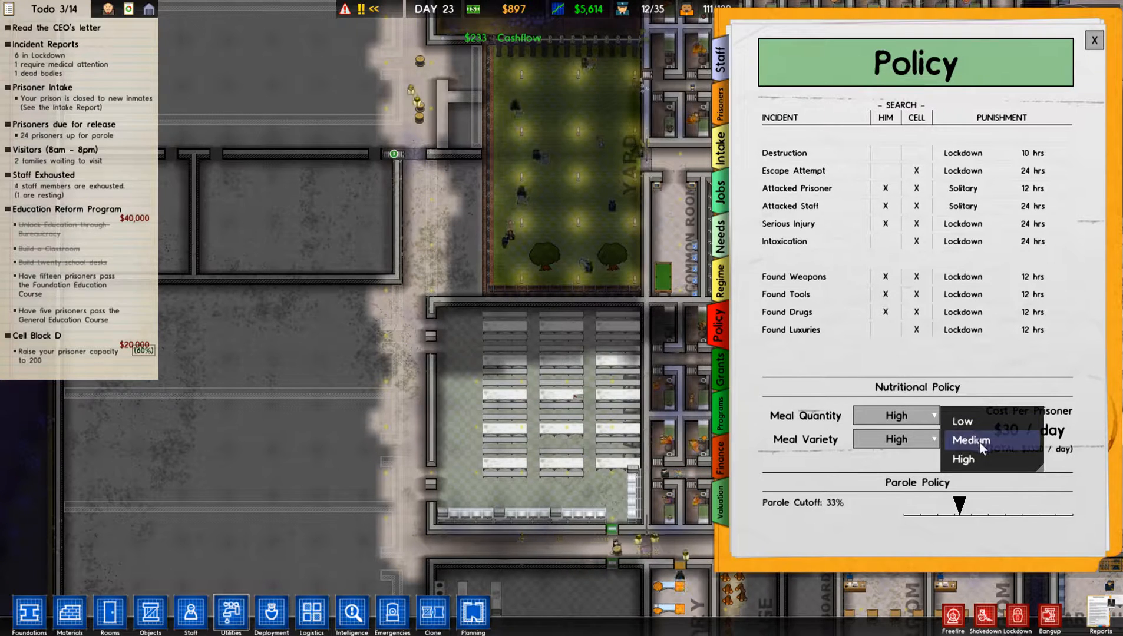
left_click(971, 440)
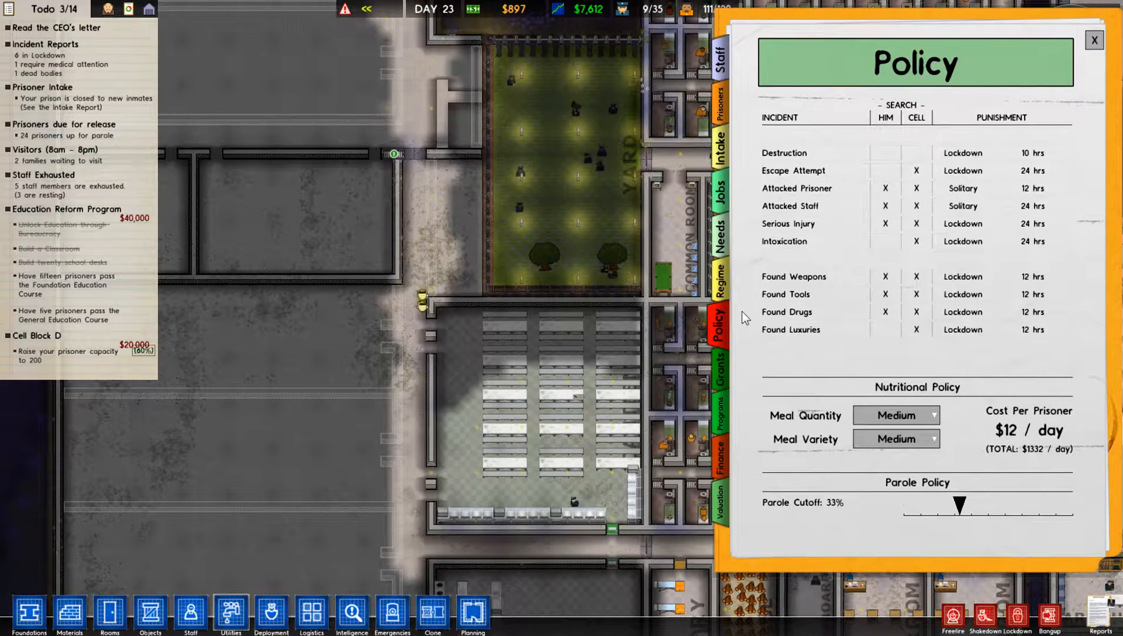
left_click(894, 415)
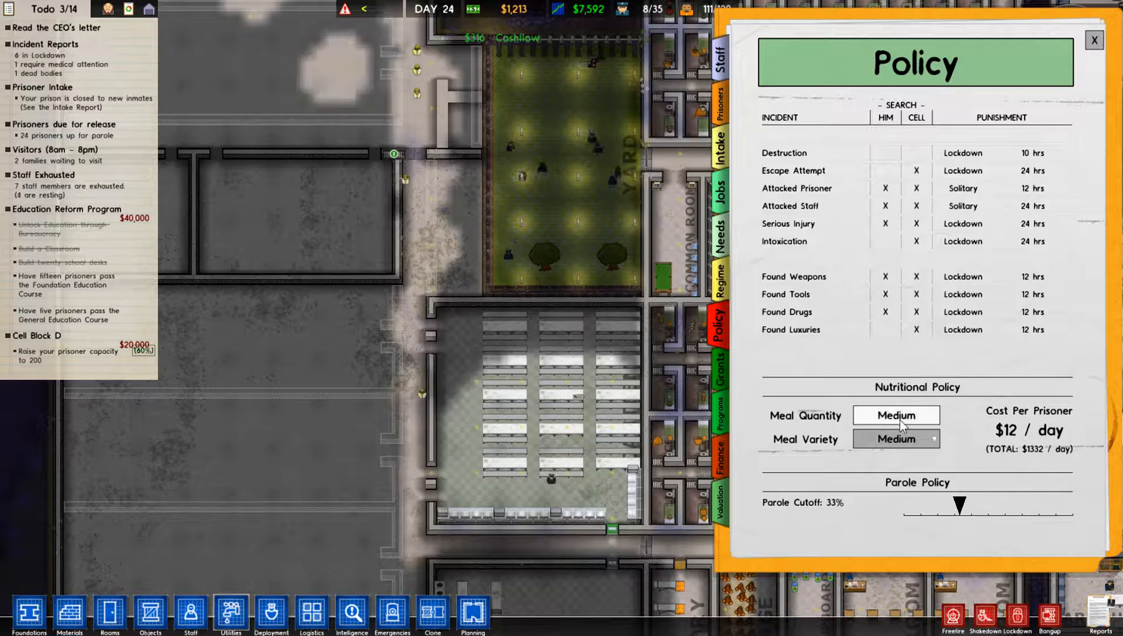
left_click(895, 416)
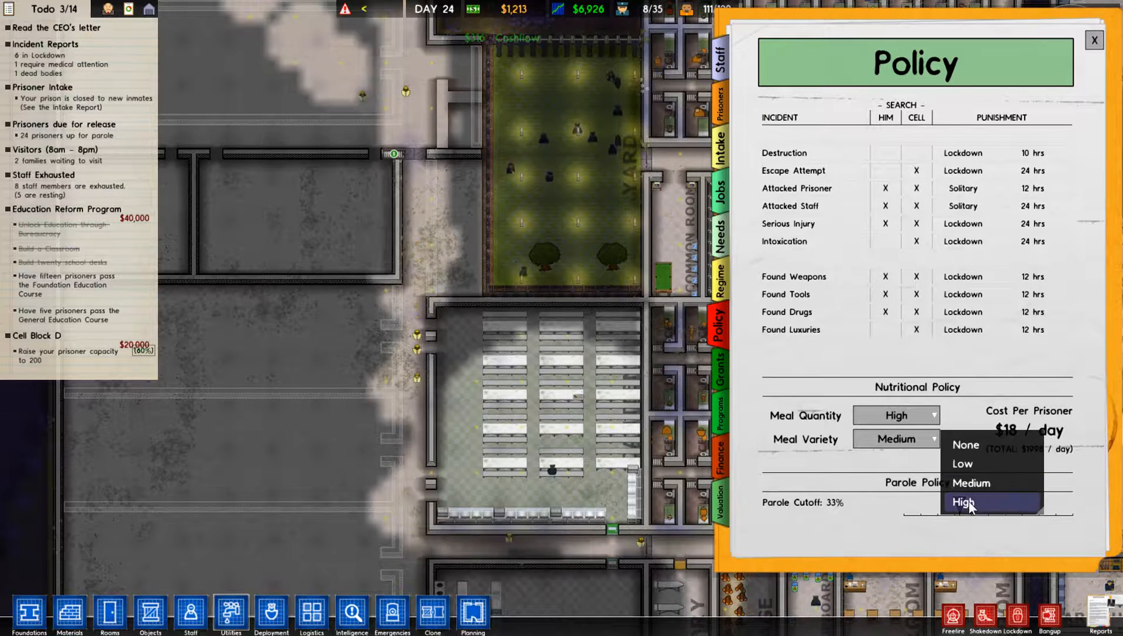
left_click(965, 501)
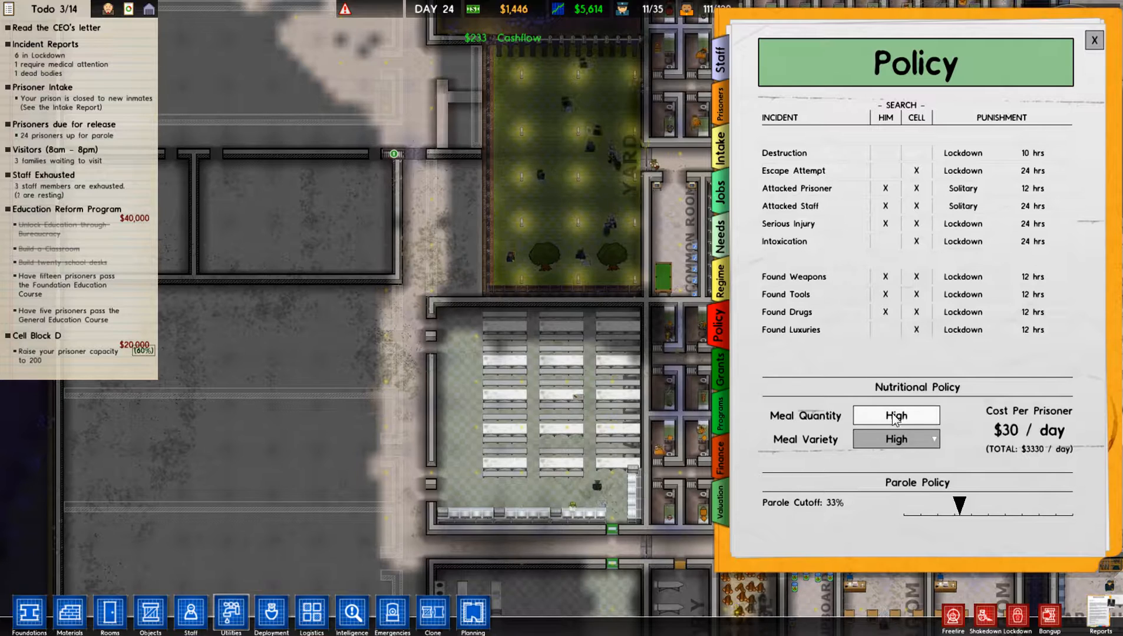
left_click(895, 415)
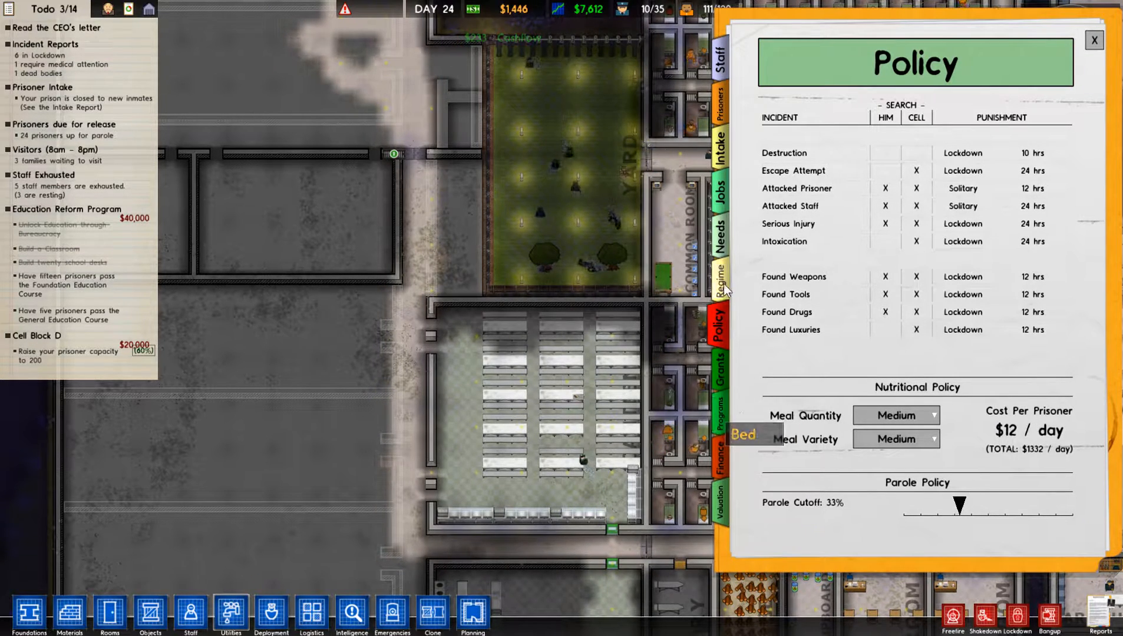
View the Regime schedule, then reopen Reports on the prisoner Programs list
left_click(717, 271)
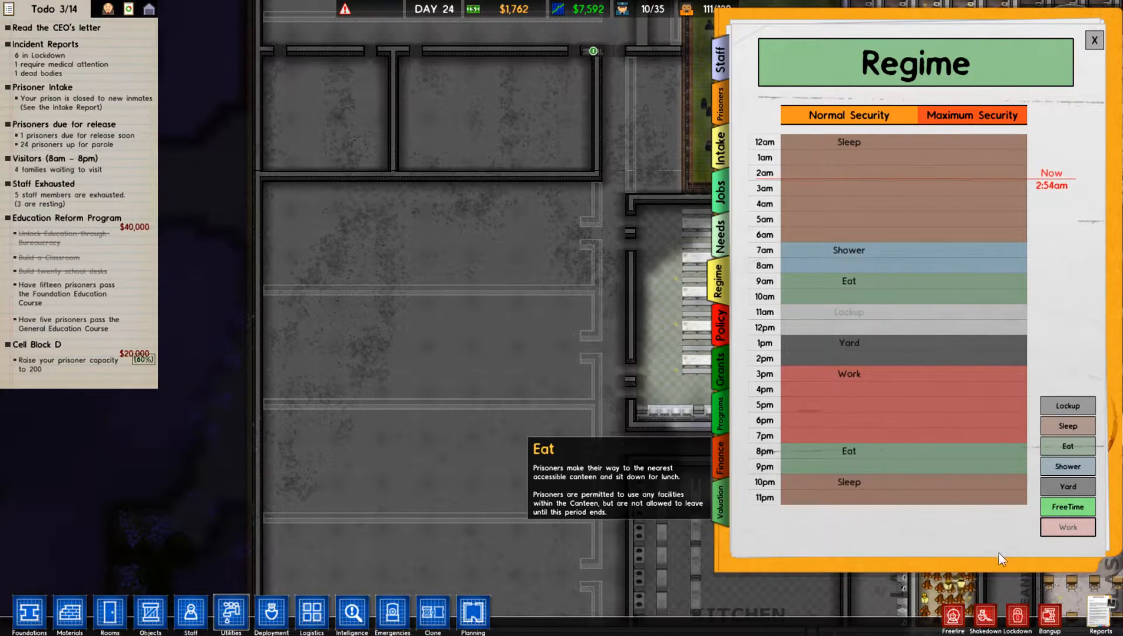
left_click(1095, 40)
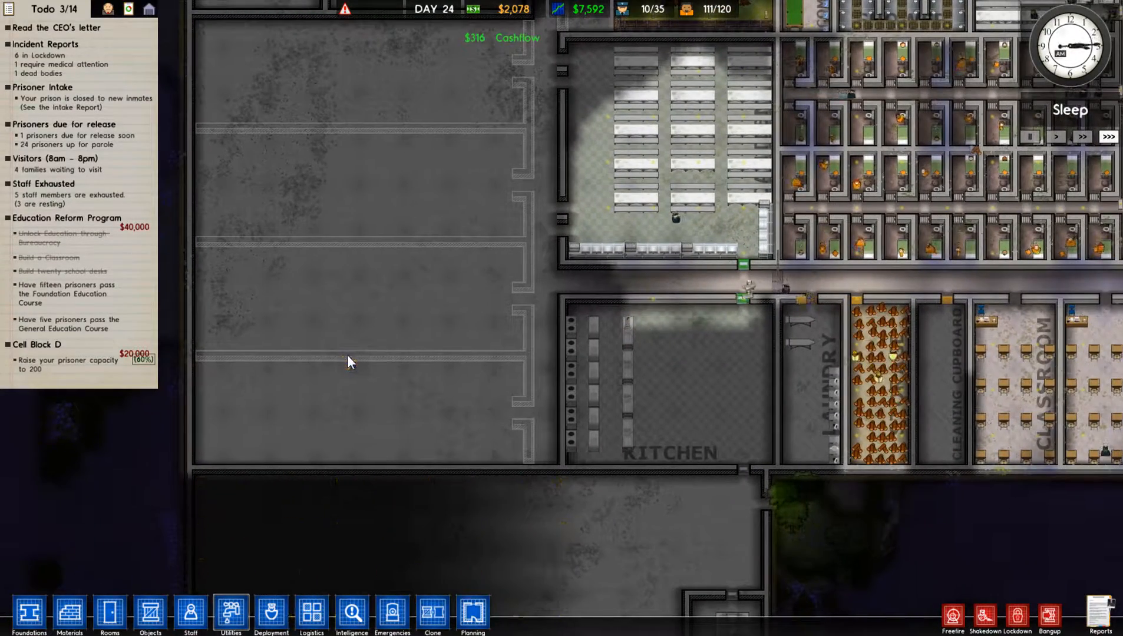
left_click(1100, 612)
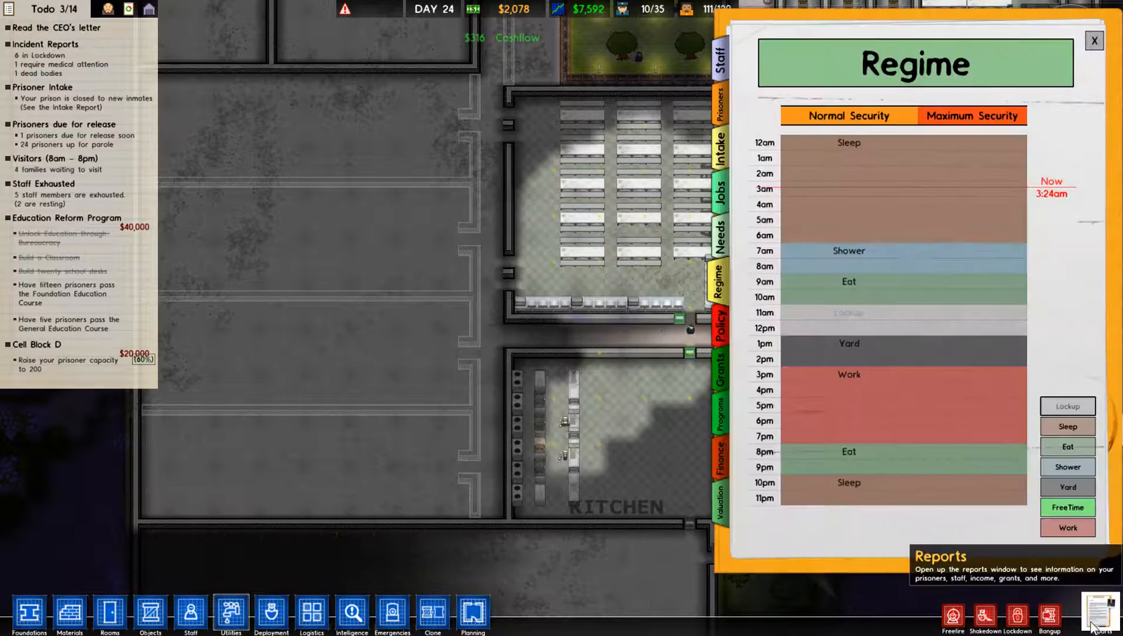
left_click(725, 413)
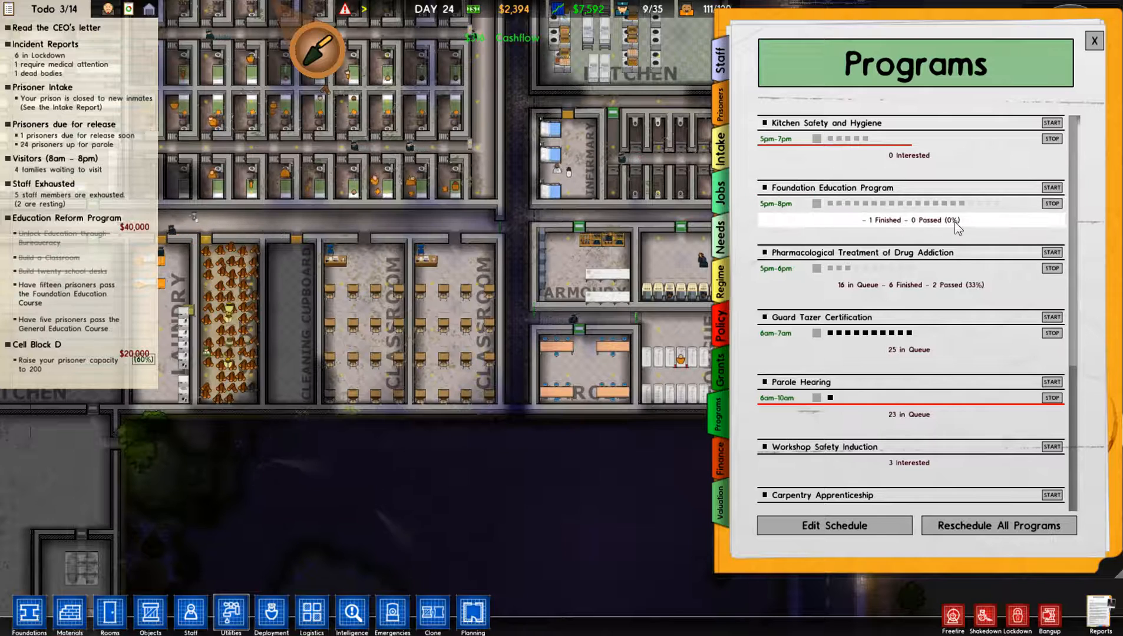
Stop the evening Foundation Education Program and close the Reports window
scroll("down", 3)
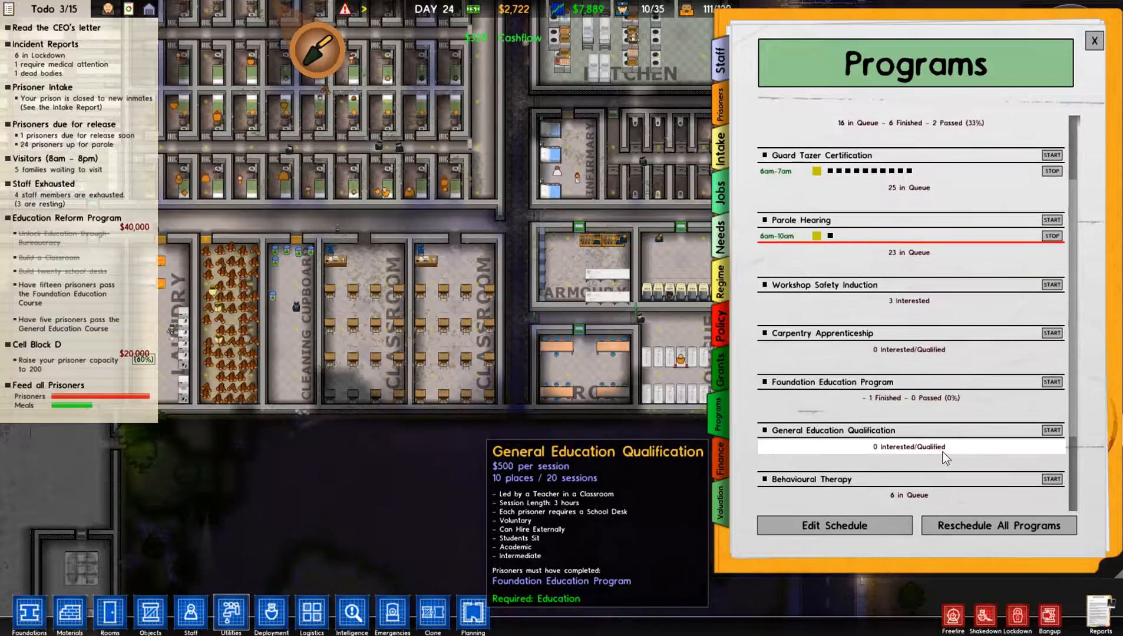
scroll("down", 3)
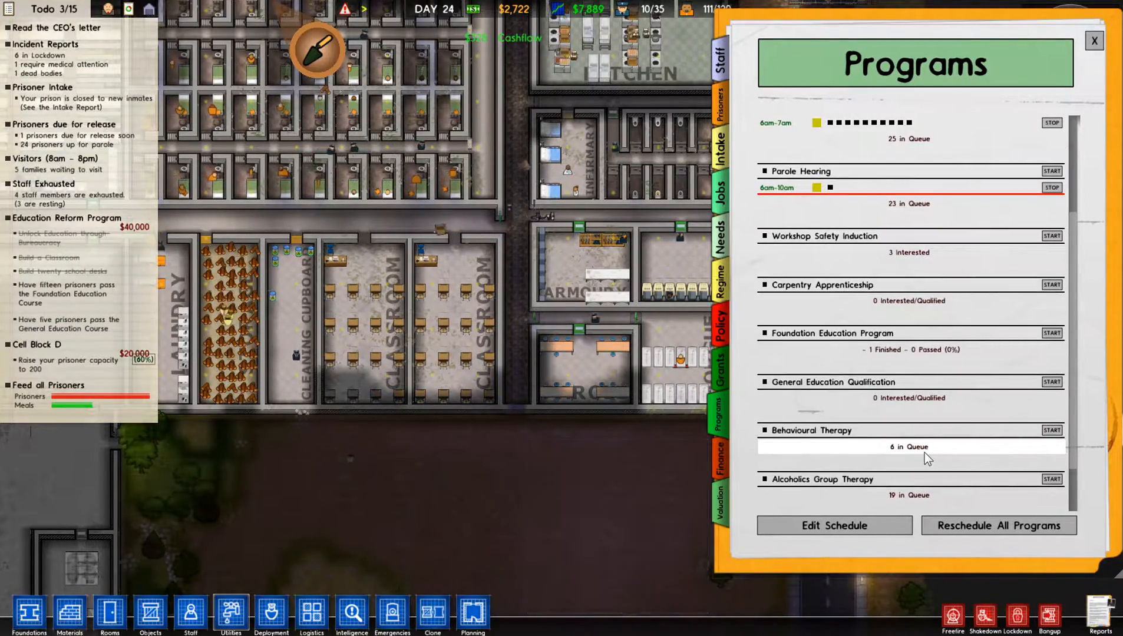
left_click(1094, 40)
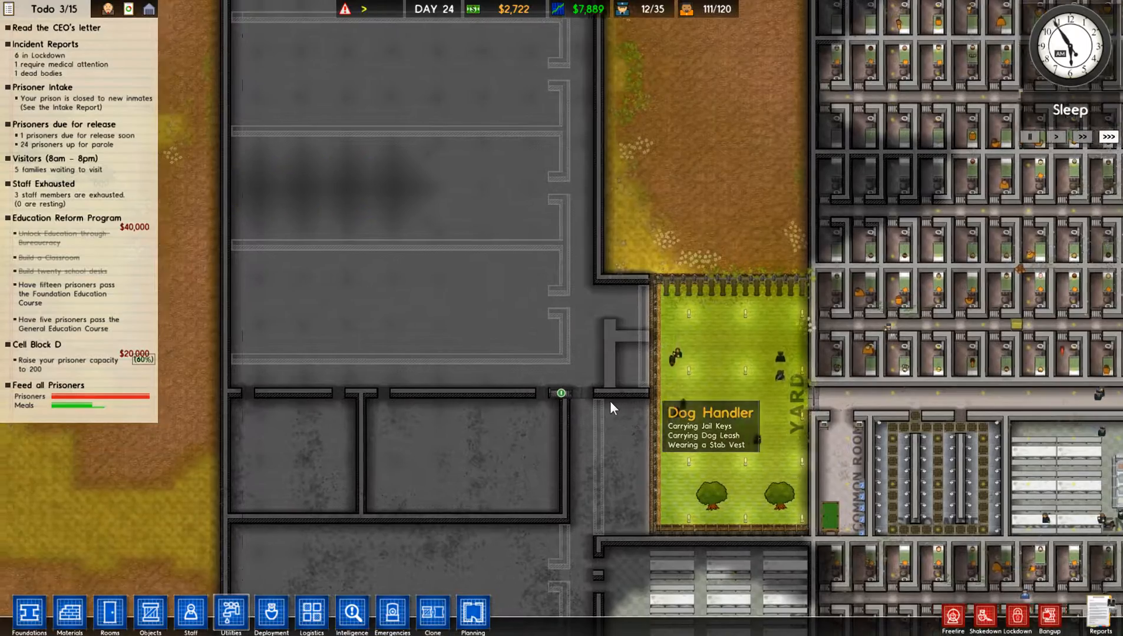
Lay small water pipe and additional pipe sections across the new cell block
left_click(231, 616)
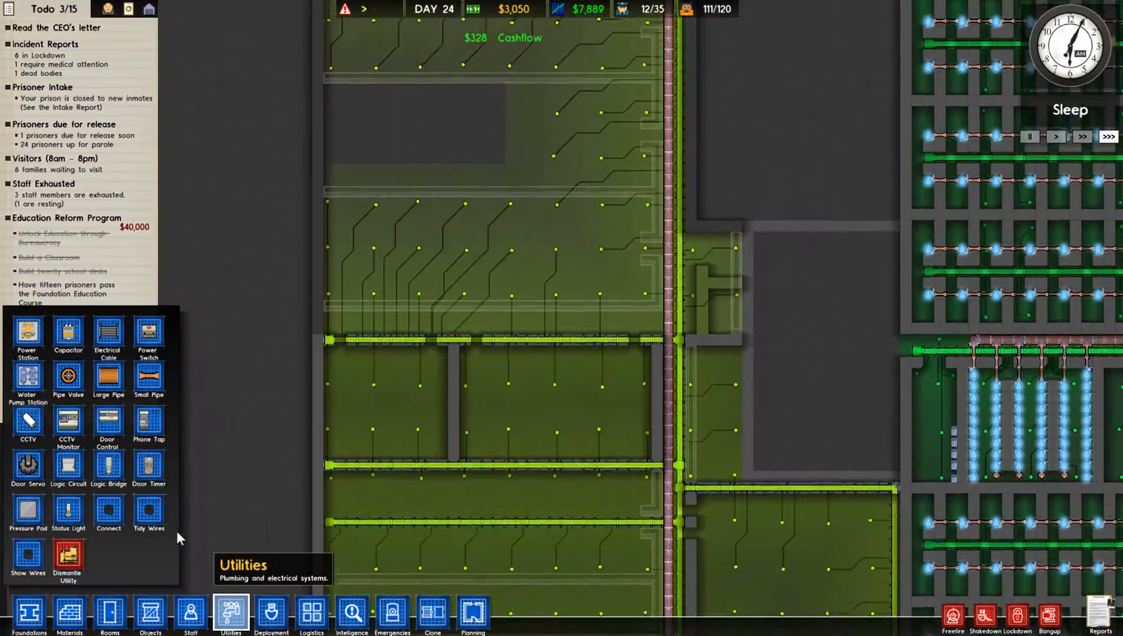
left_click(148, 376)
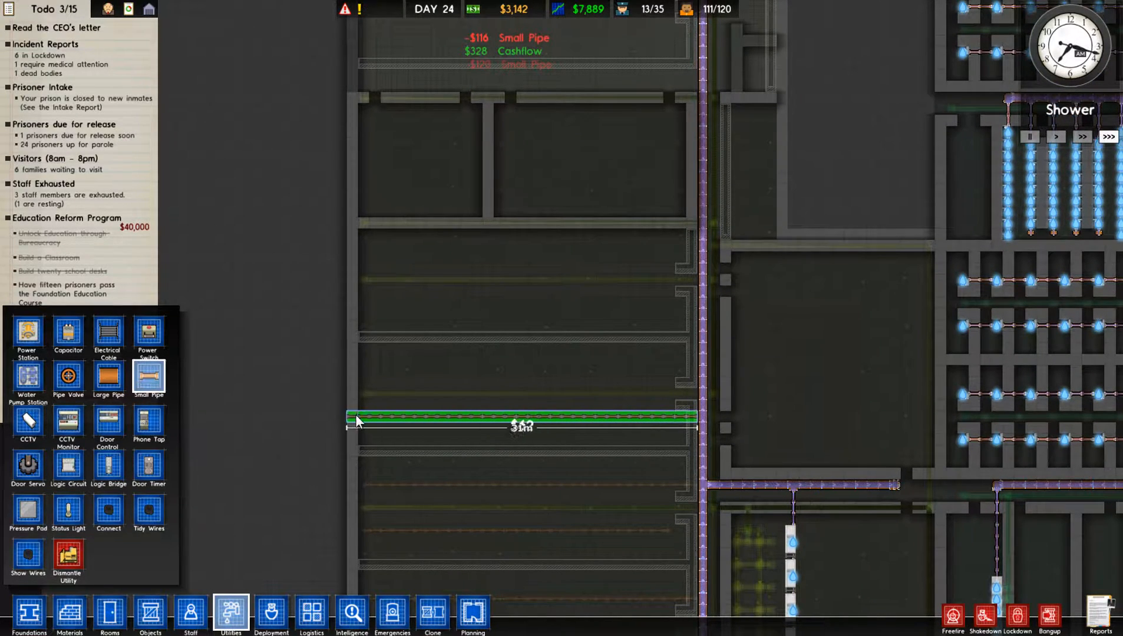
mouse_move(690, 378)
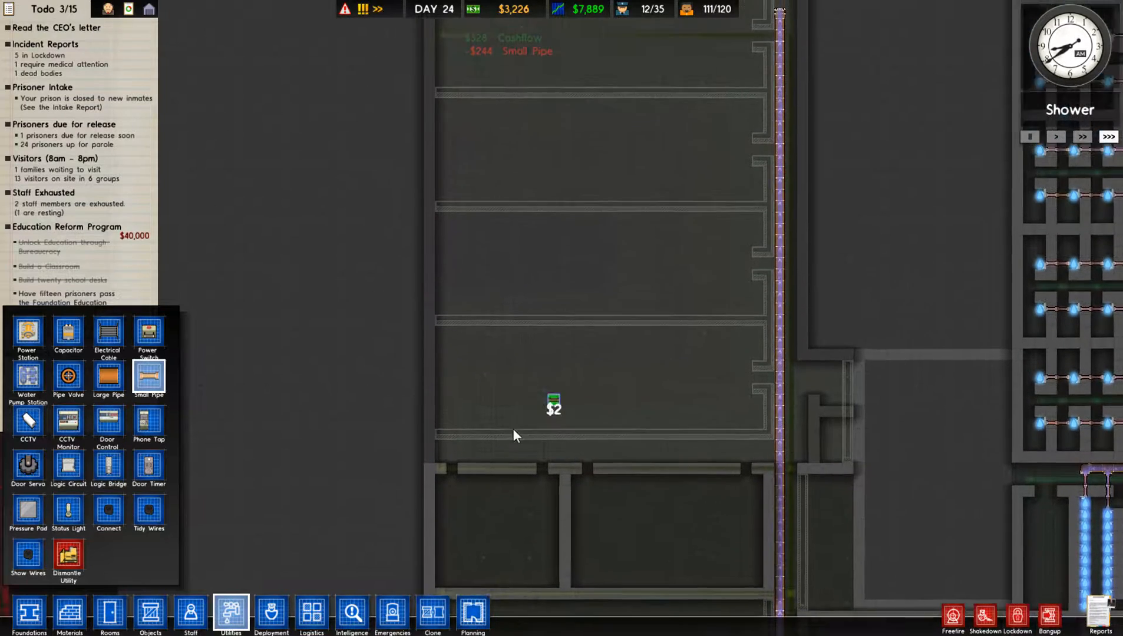
left_click(107, 334)
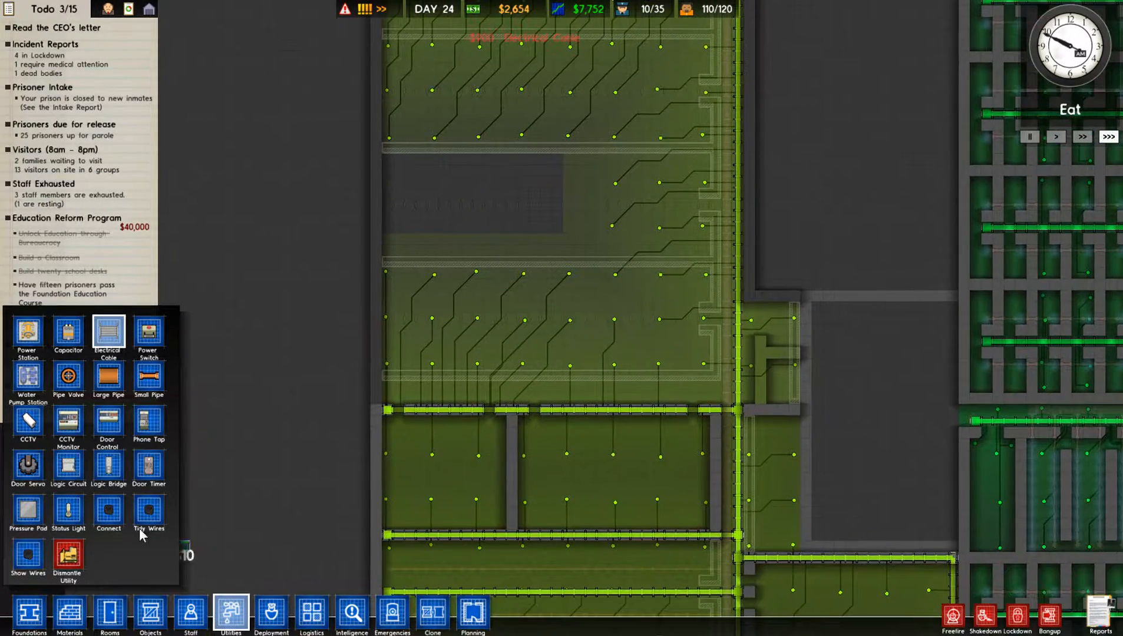
left_click(148, 376)
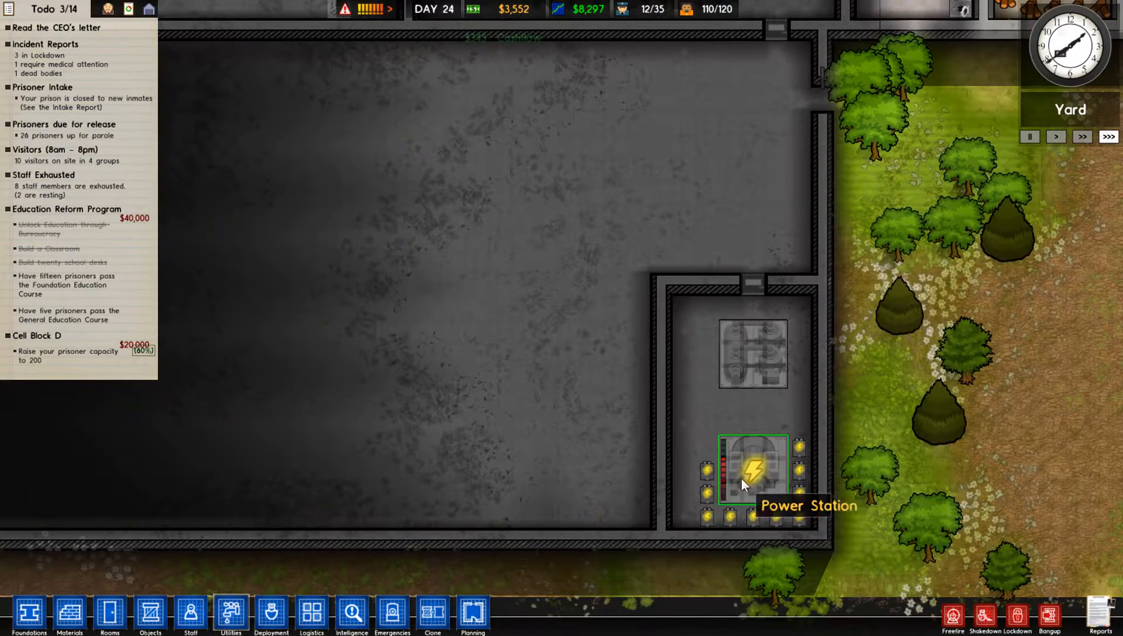
Place Capacitors beside the power station from the Utilities menu
left_click(230, 615)
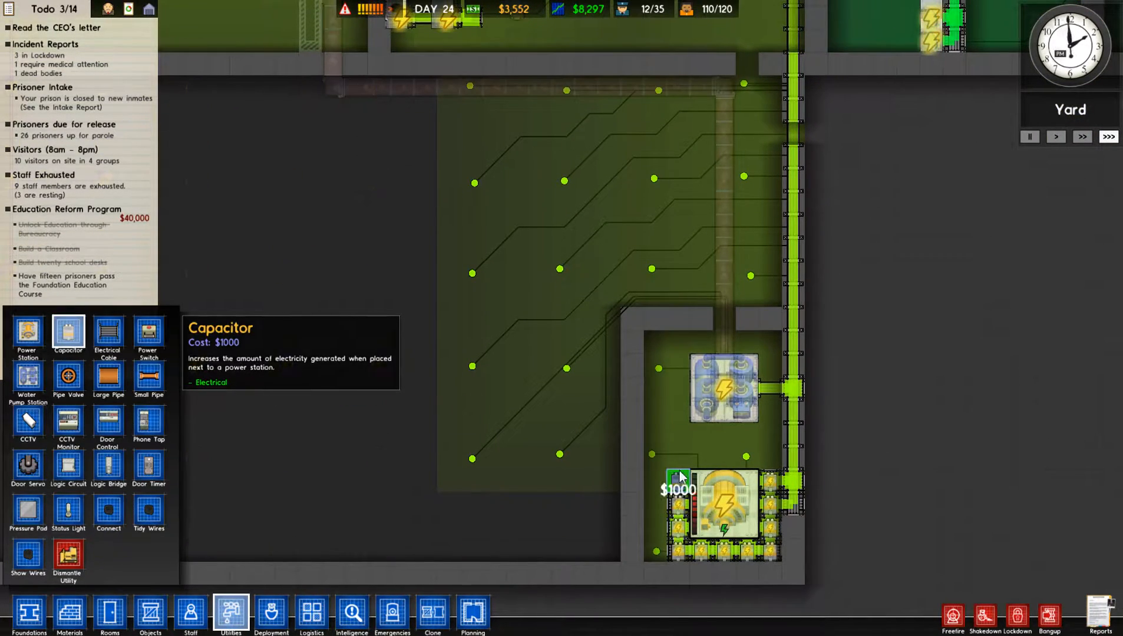
left_click(677, 476)
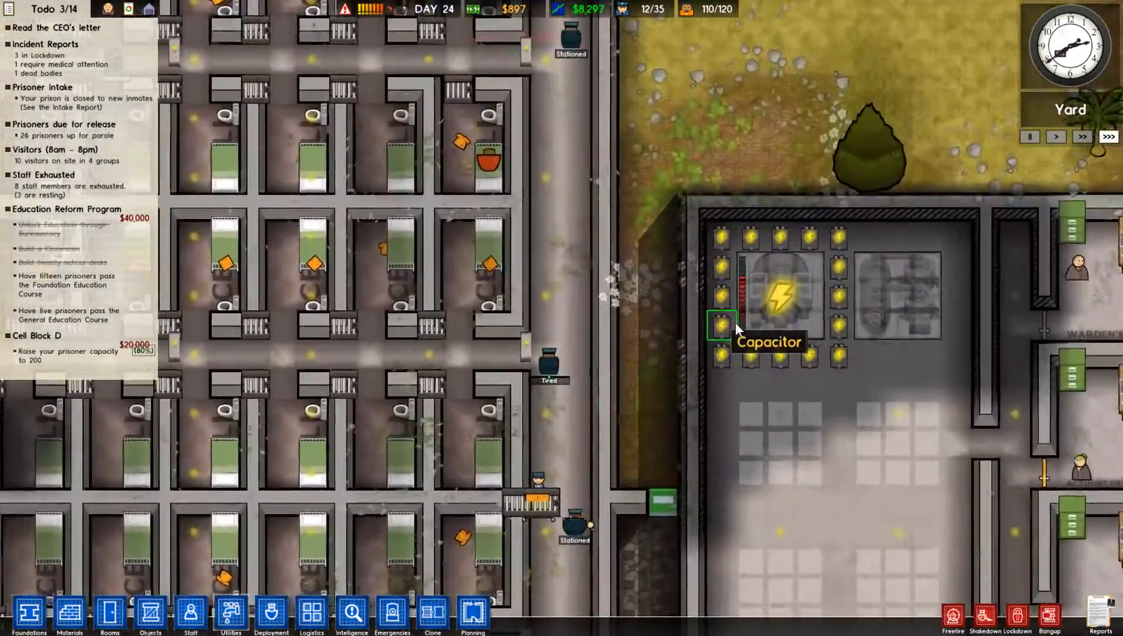
scroll("down", 3)
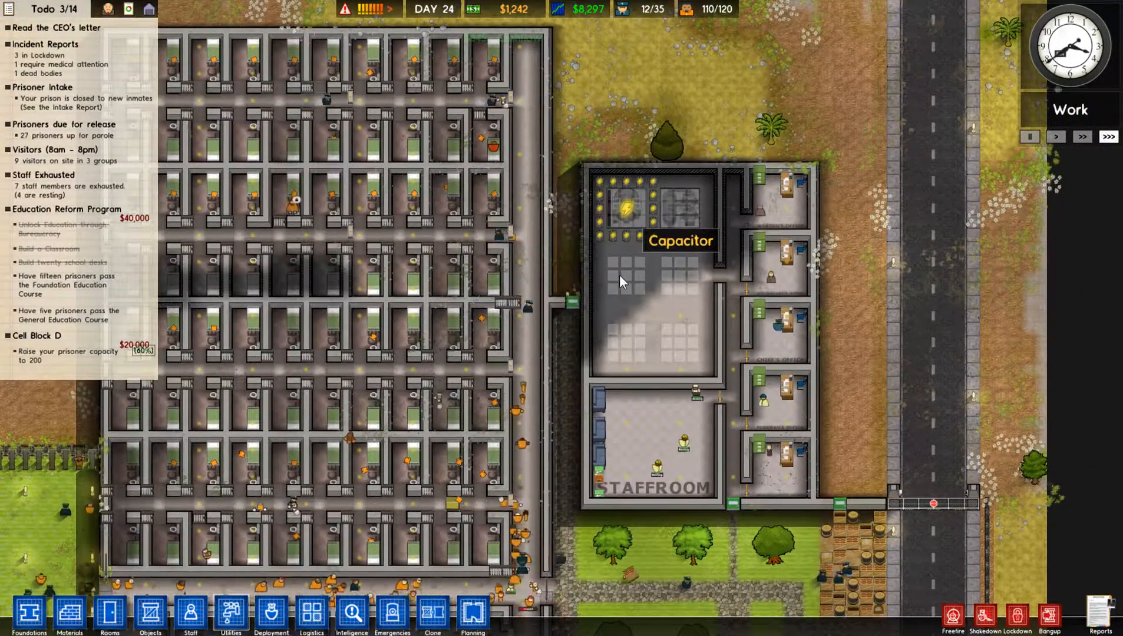
mouse_move(636, 258)
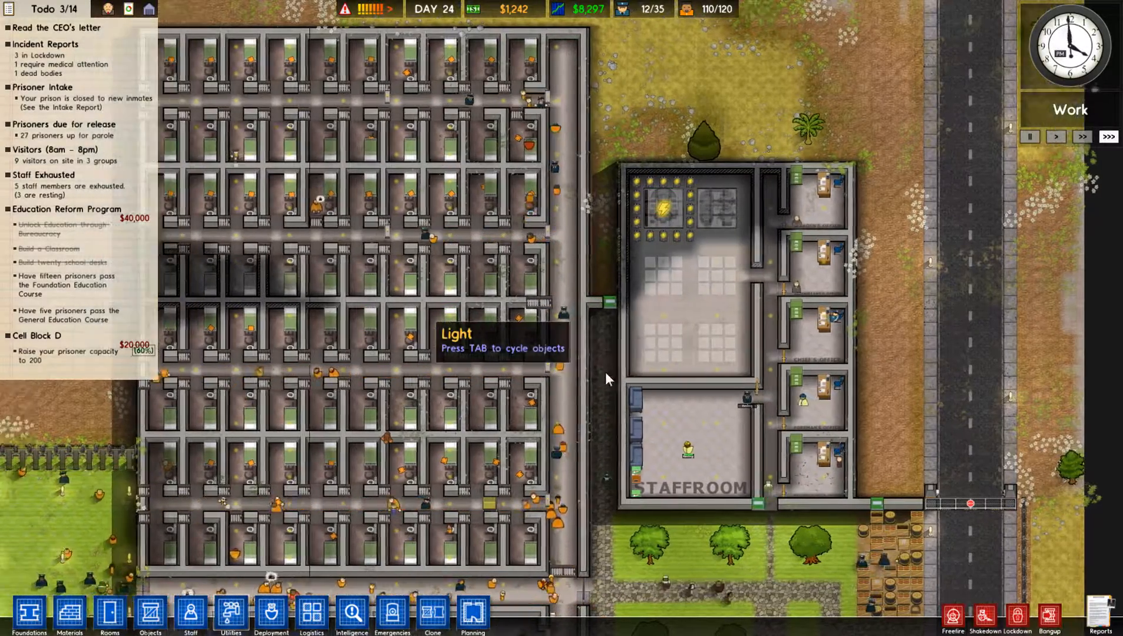
left_click(230, 616)
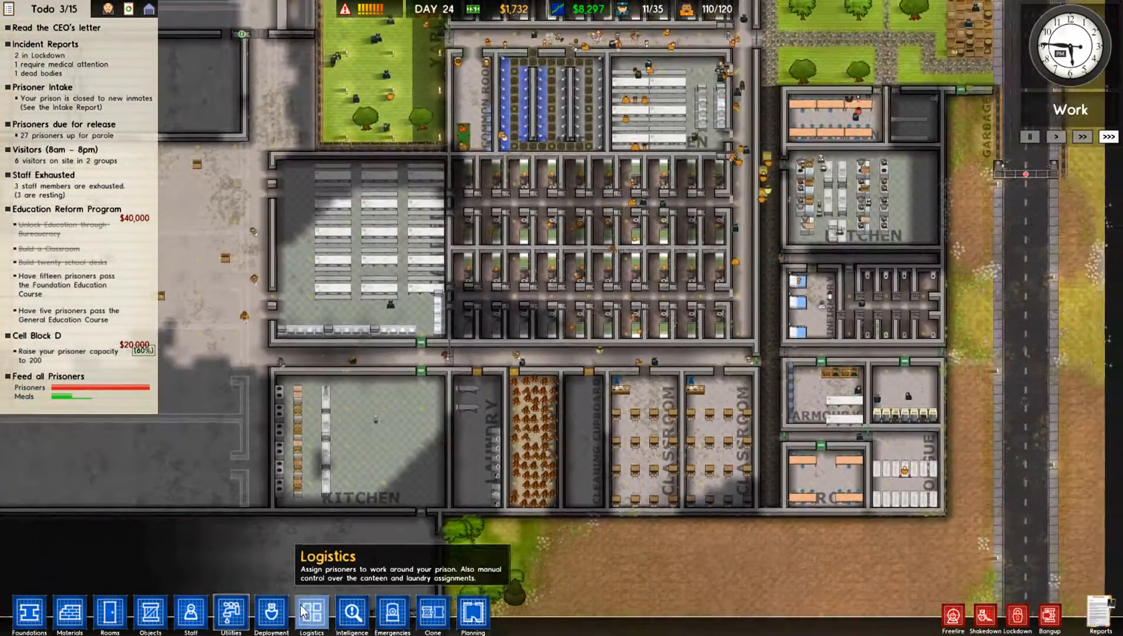
left_click(312, 616)
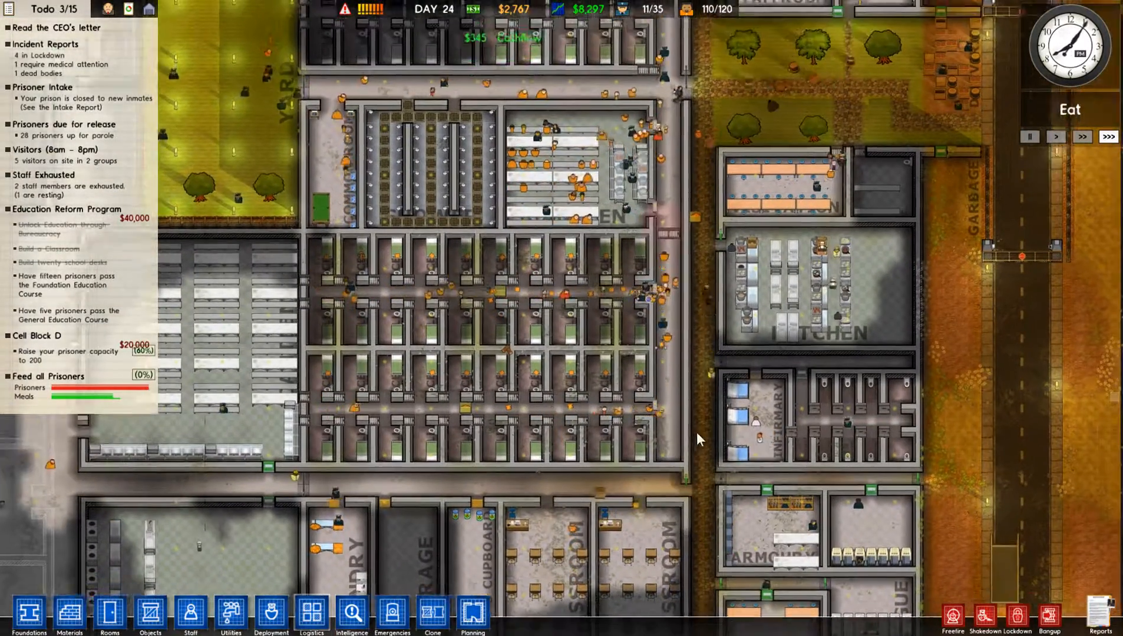
left_click(674, 443)
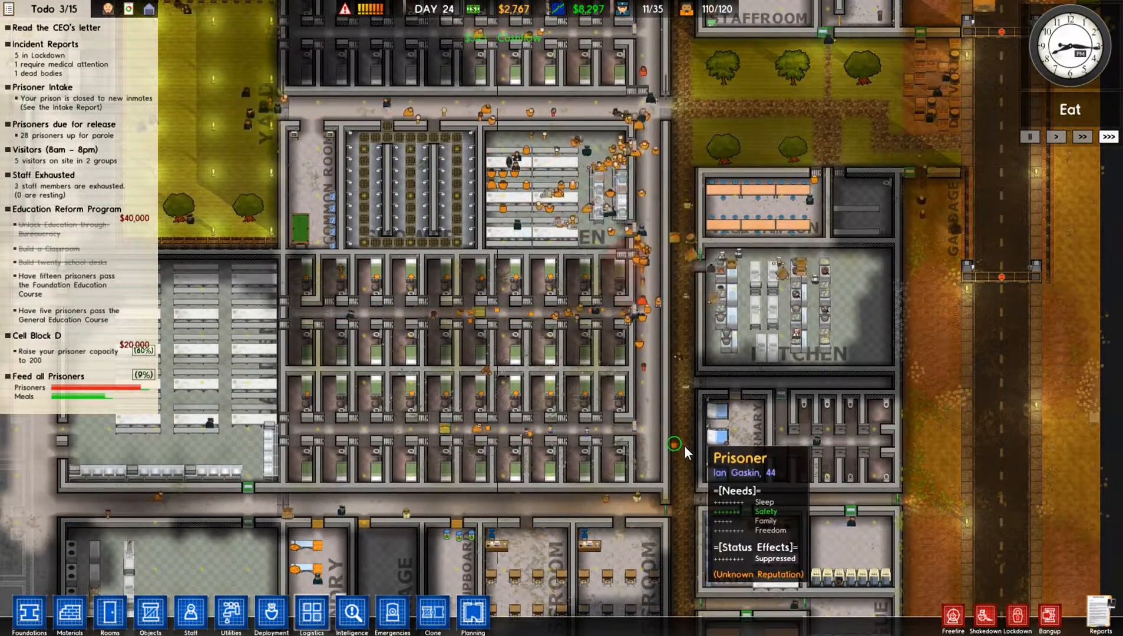
left_click(645, 229)
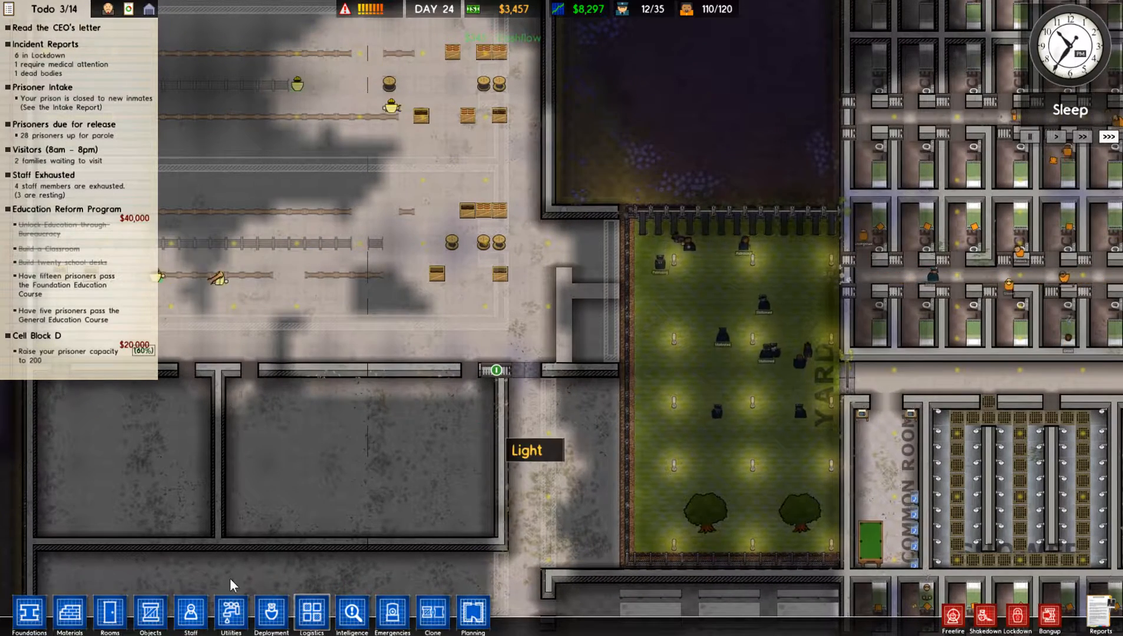
Extend a Concrete Wall down the corridor between the new western building and the yard
left_click(69, 615)
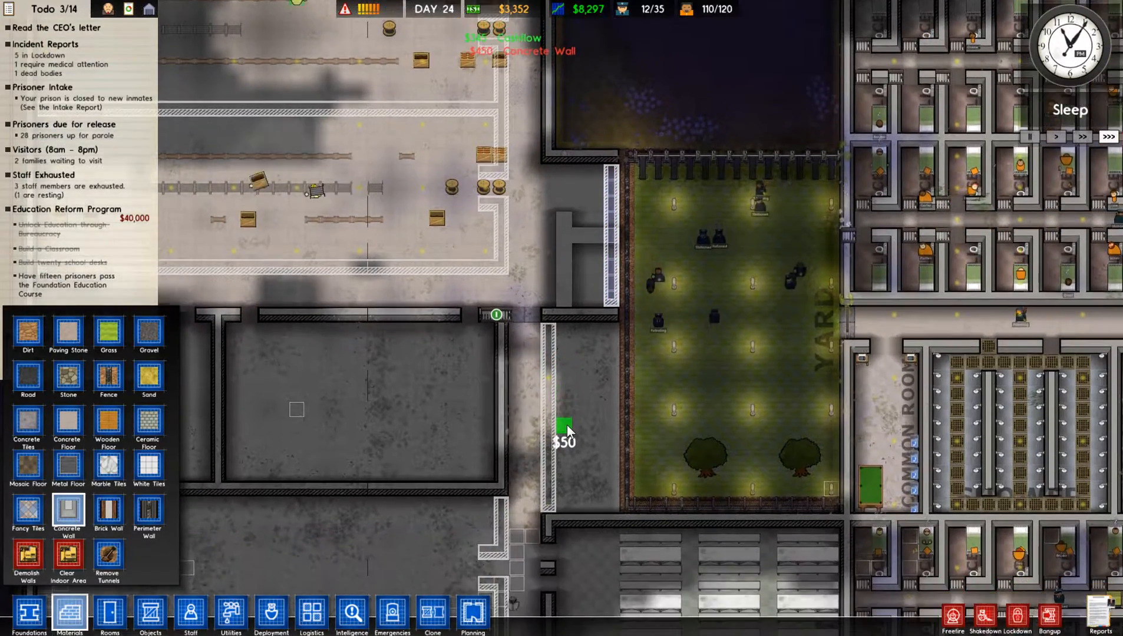
scroll("up", 3)
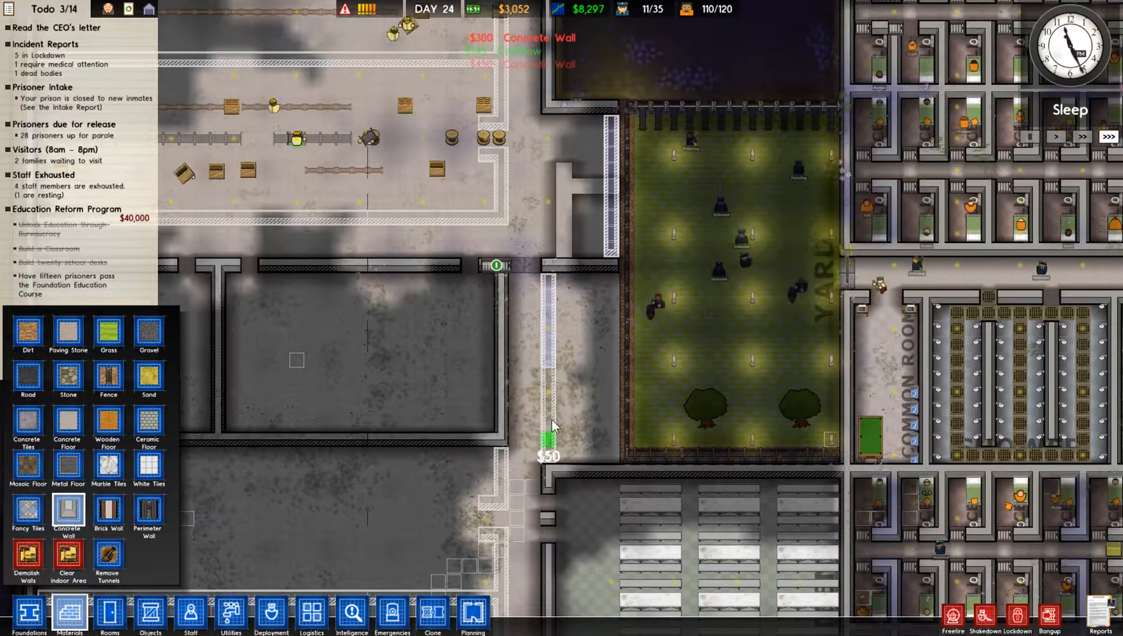
left_click(578, 423)
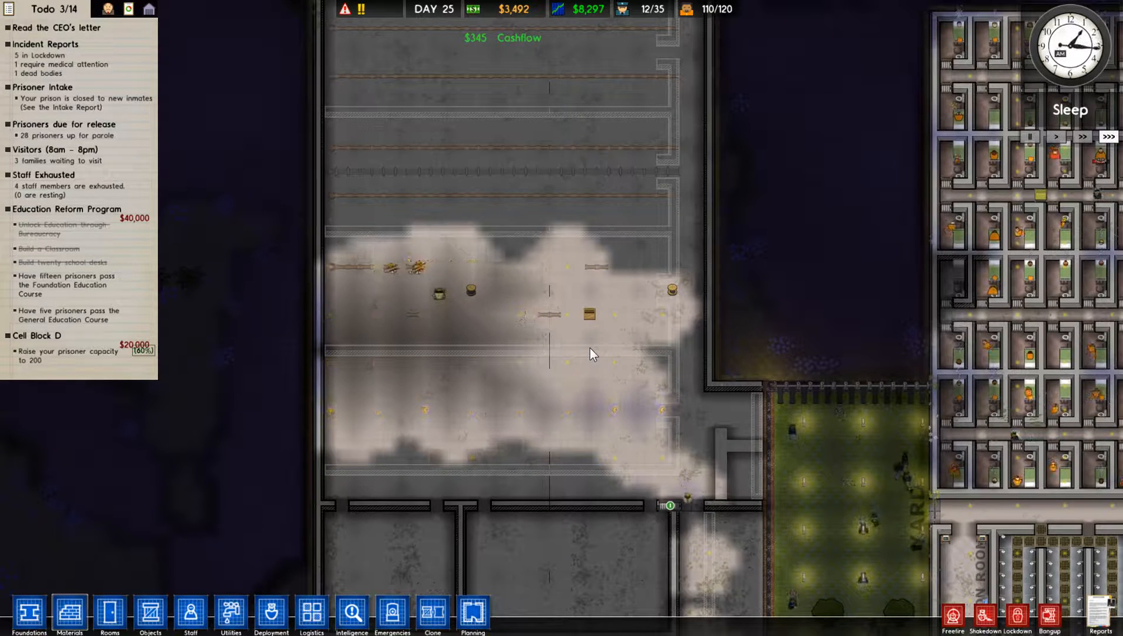
mouse_move(593, 330)
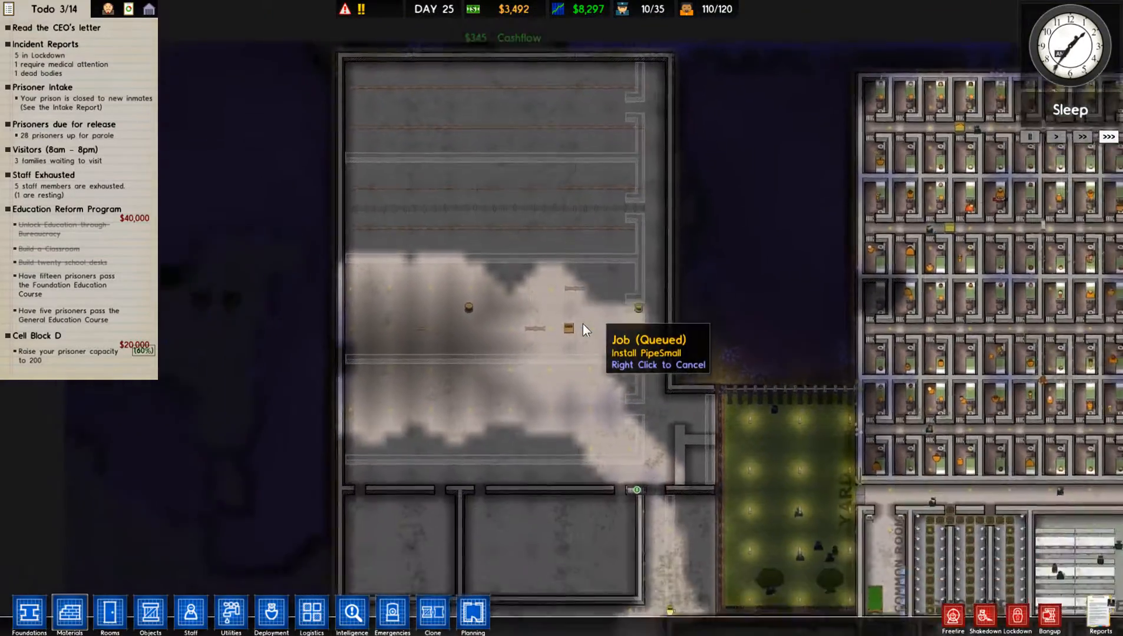
left_click(230, 615)
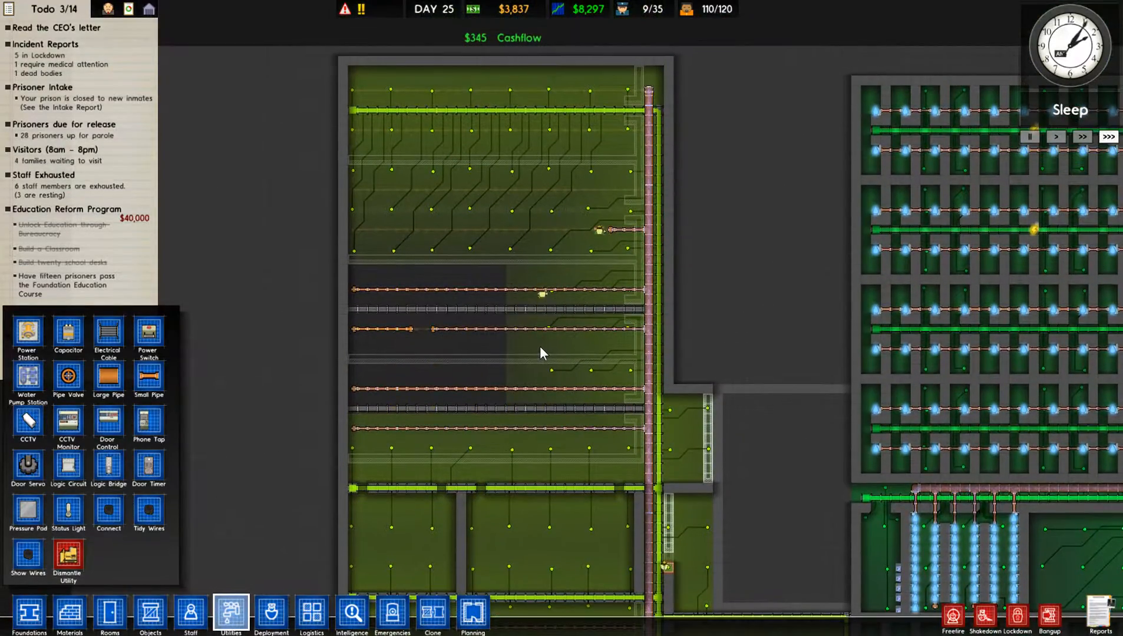
left_click(230, 615)
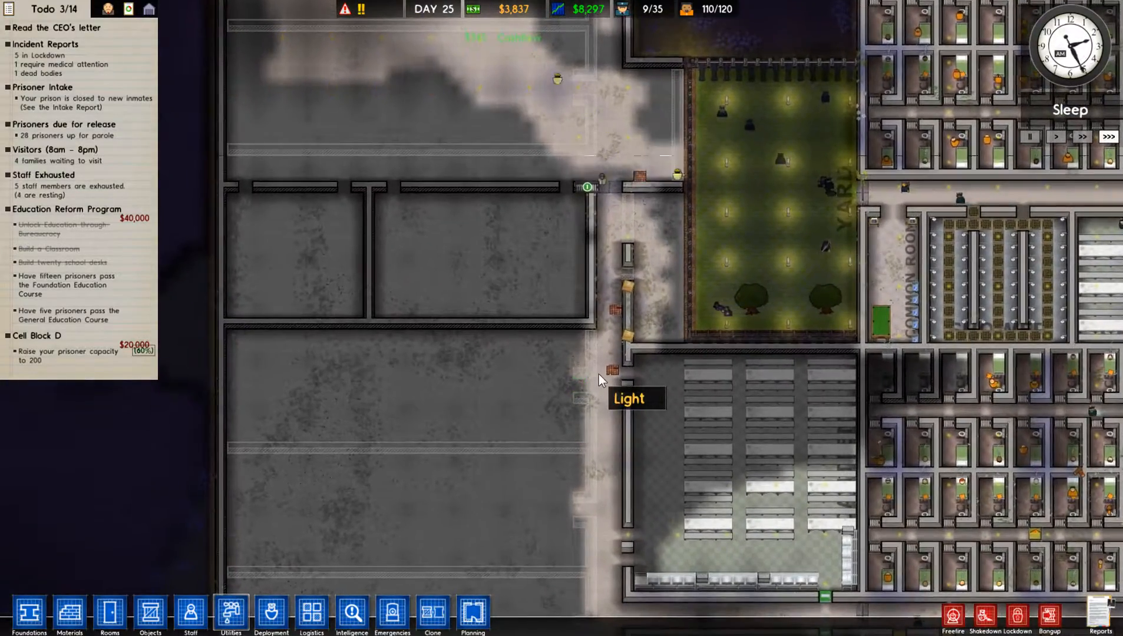
scroll("down", 3)
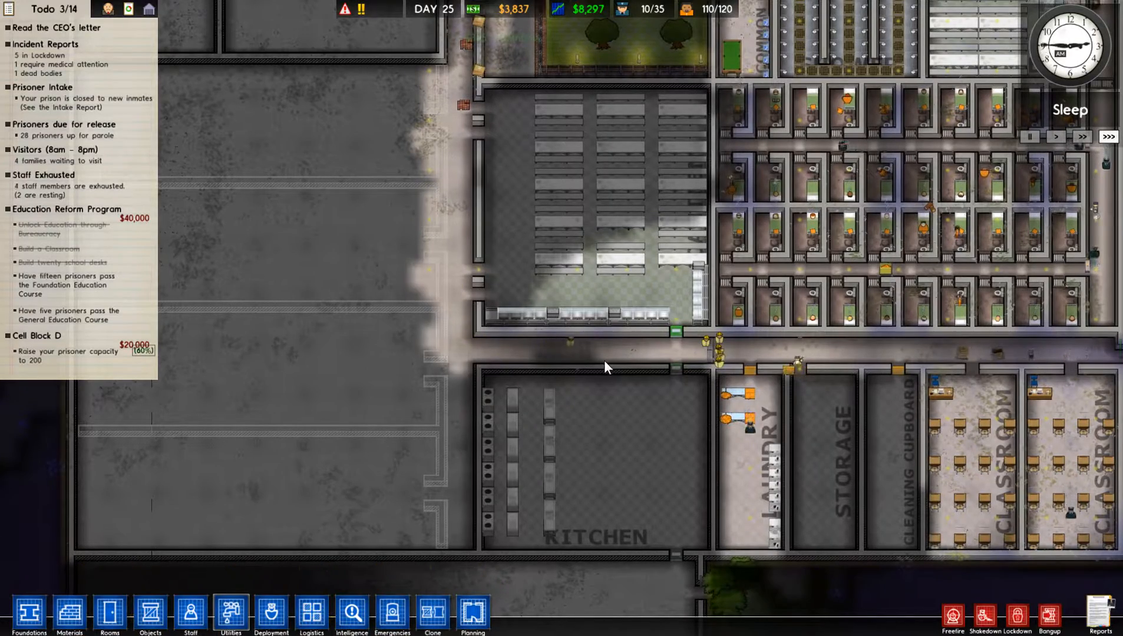
mouse_move(742, 402)
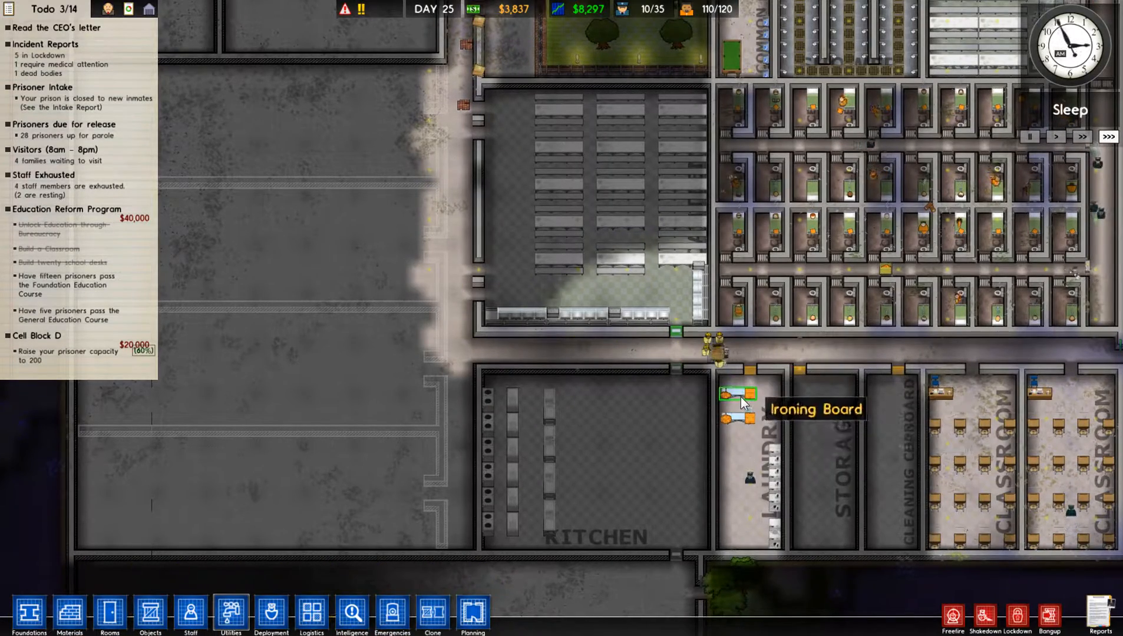
left_click(270, 615)
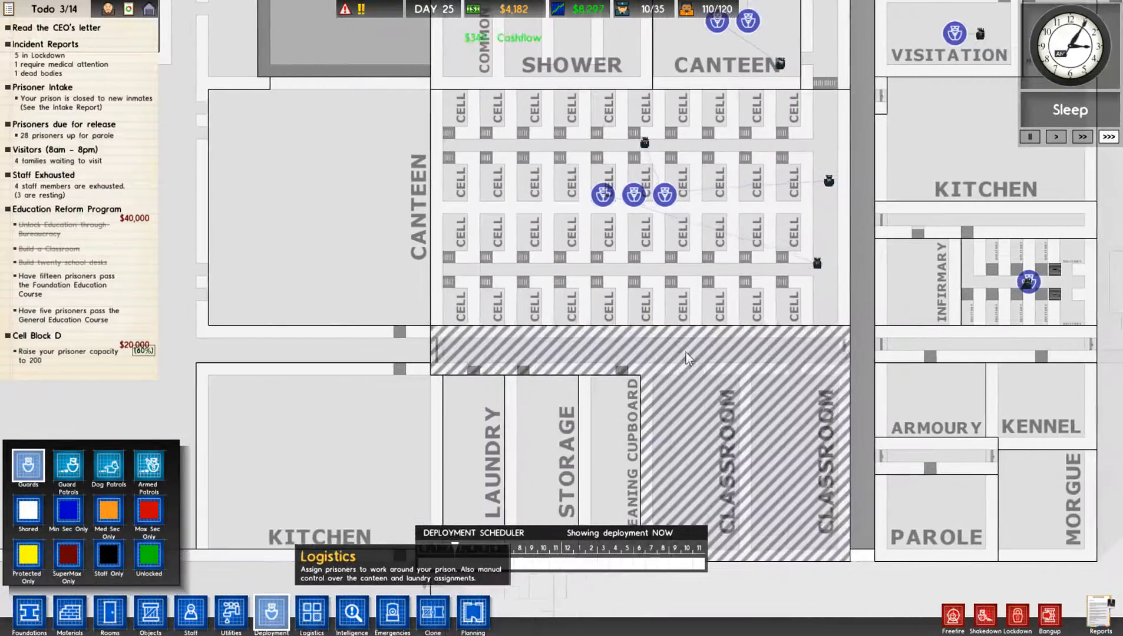
mouse_move(717, 362)
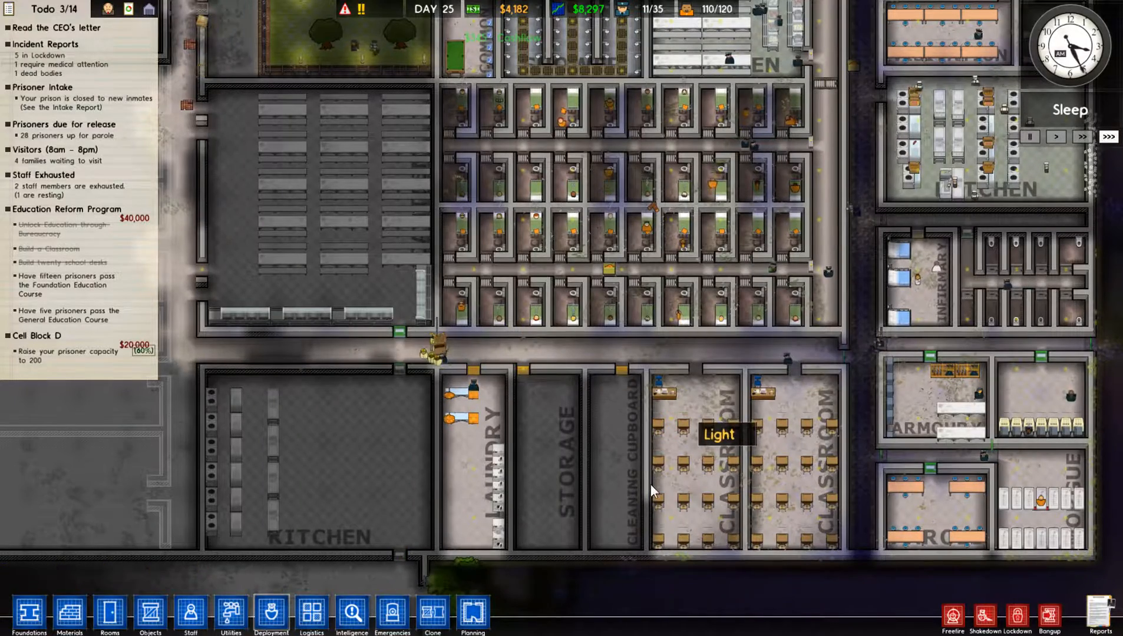
mouse_move(506, 387)
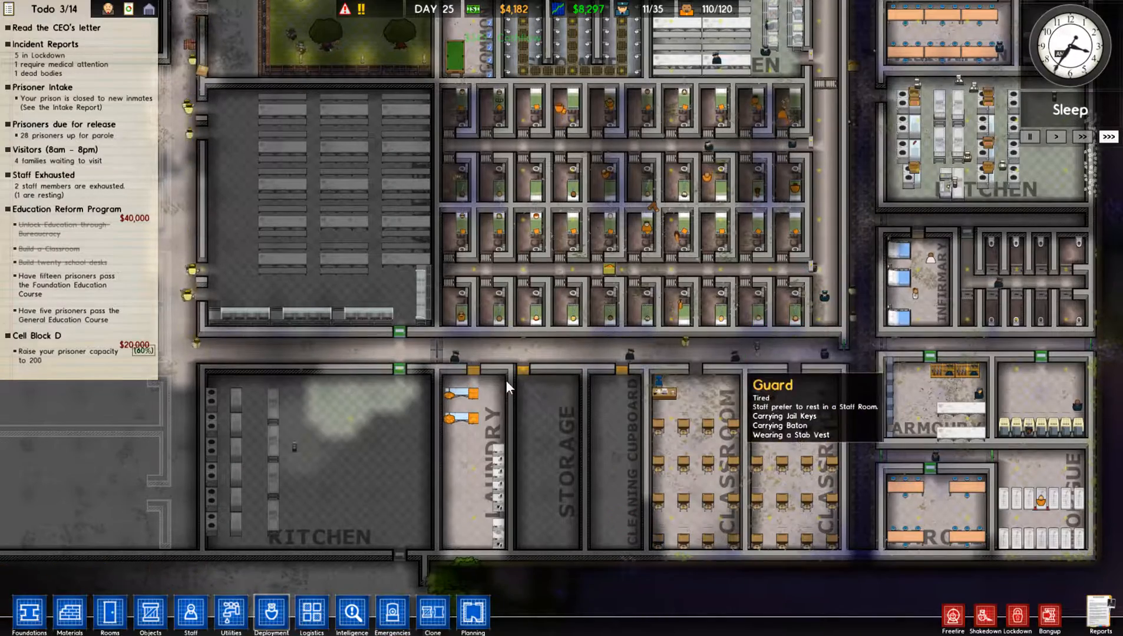
mouse_move(471, 371)
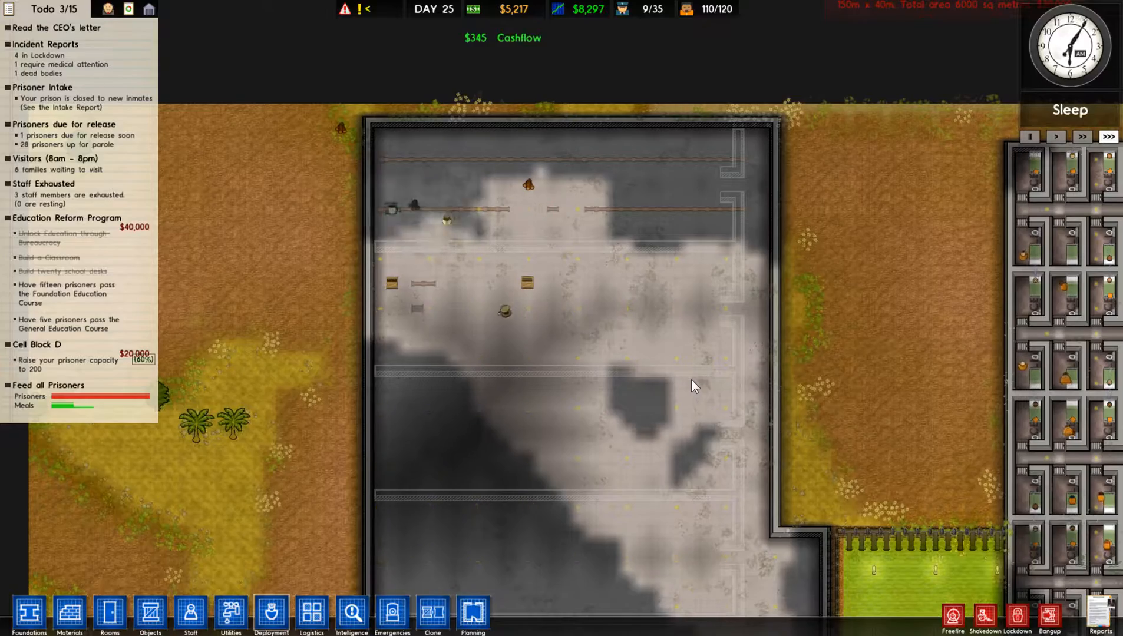
mouse_move(271, 615)
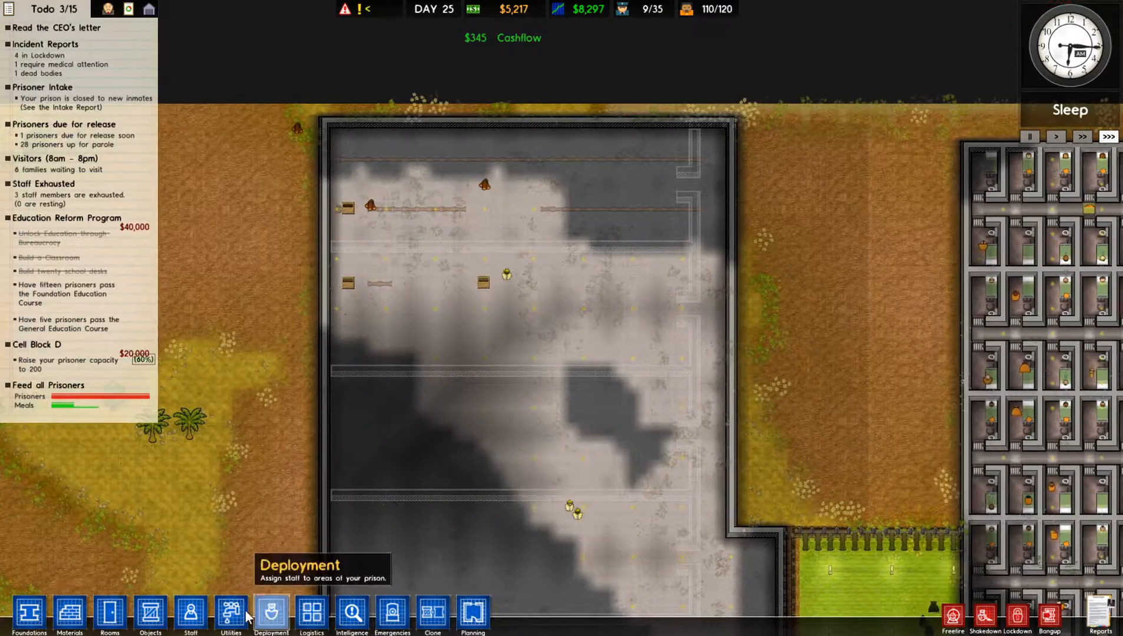
Lay electrical cable from the Utilities tools into the new western wing
left_click(230, 615)
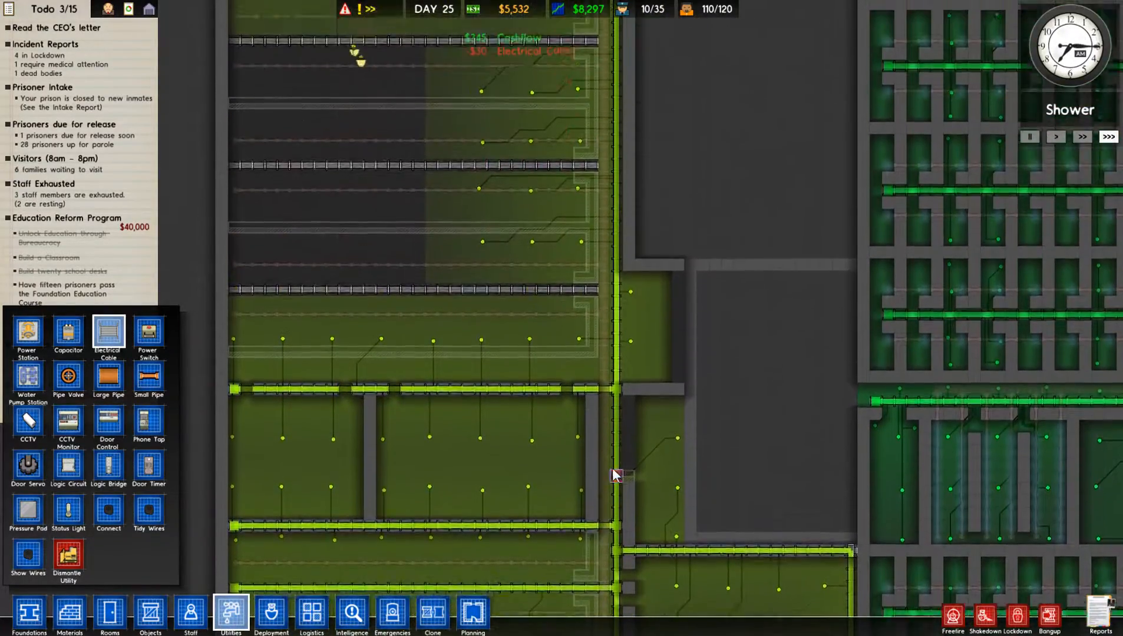
left_click(230, 615)
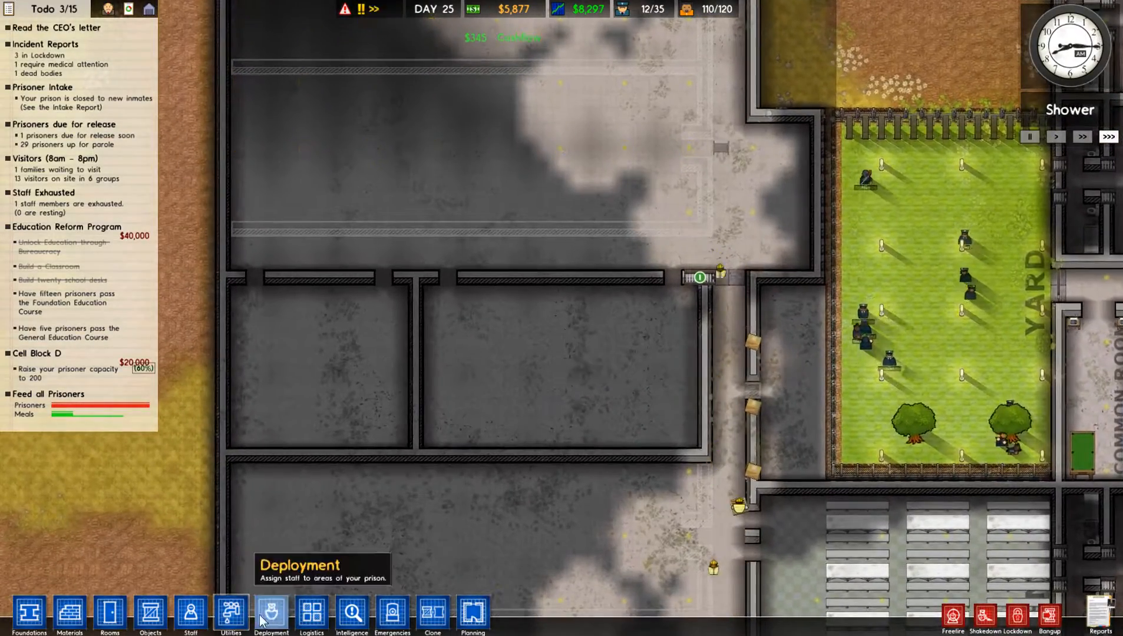
Plan four long vertical partition walls across the new wing's middle room
left_click(150, 615)
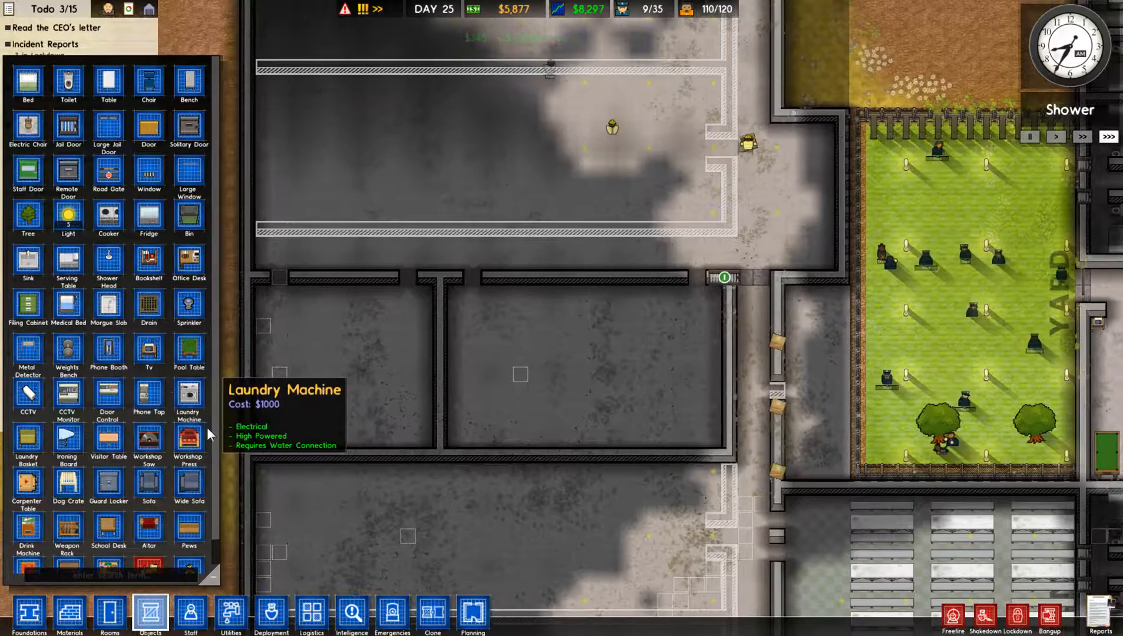
left_click(472, 615)
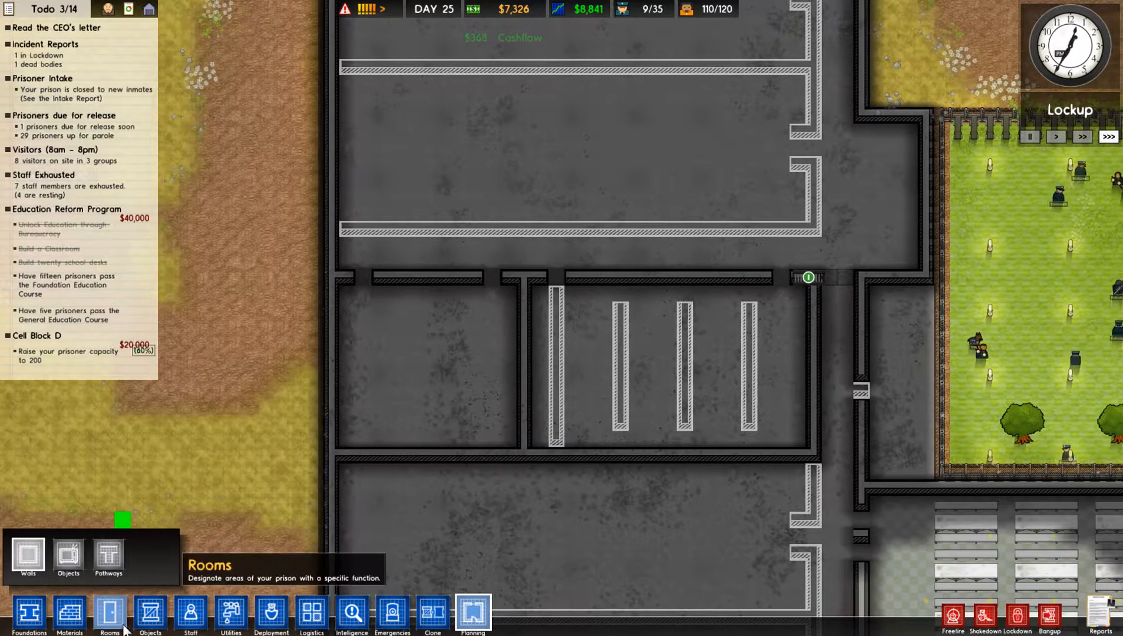
Draw concrete walls over the planned partition strips in the middle room
left_click(150, 615)
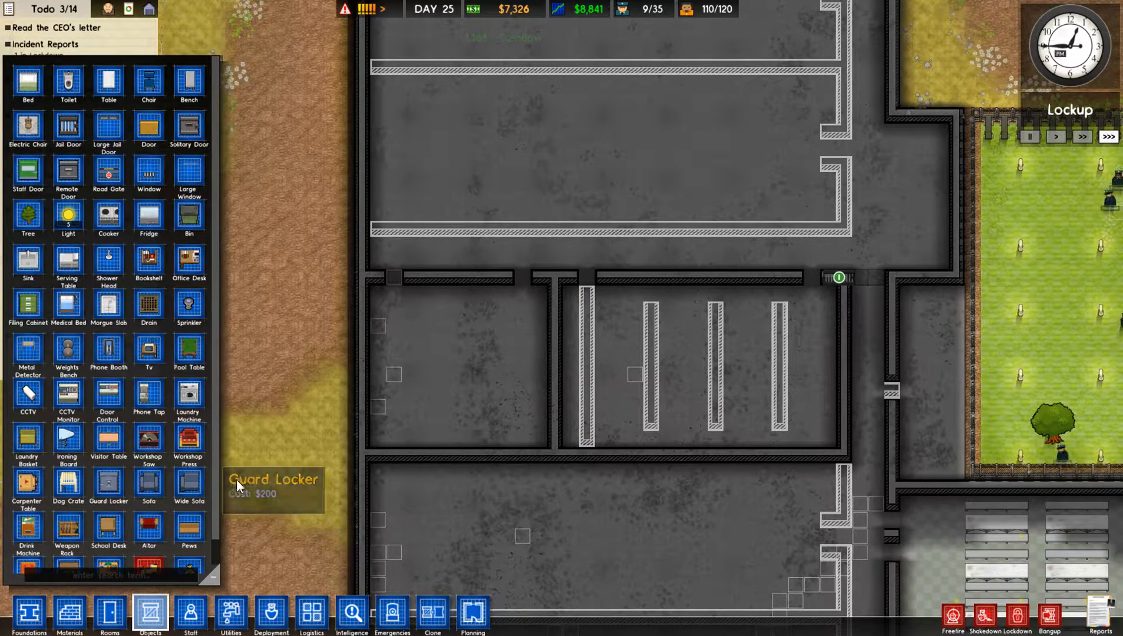
left_click(191, 615)
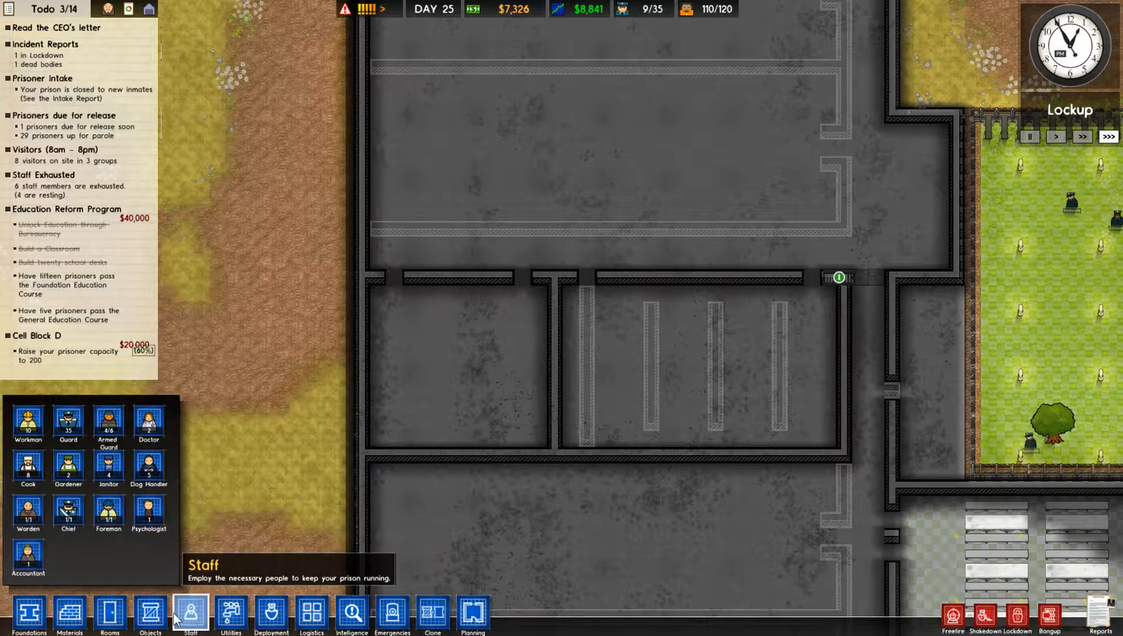
left_click(67, 615)
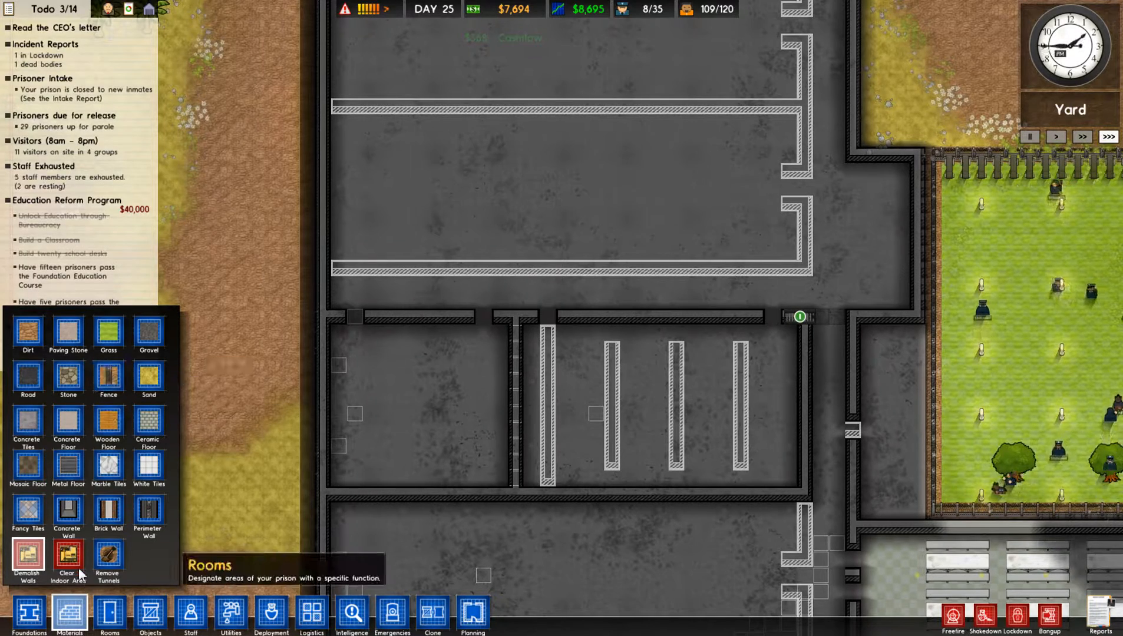
mouse_move(148, 510)
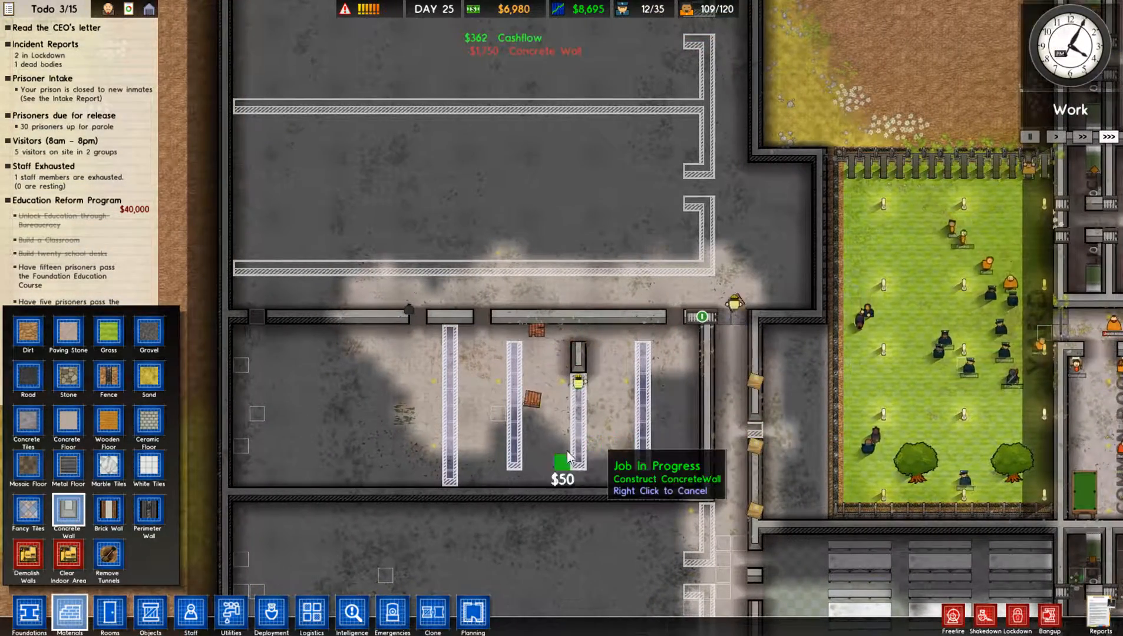
left_click(110, 615)
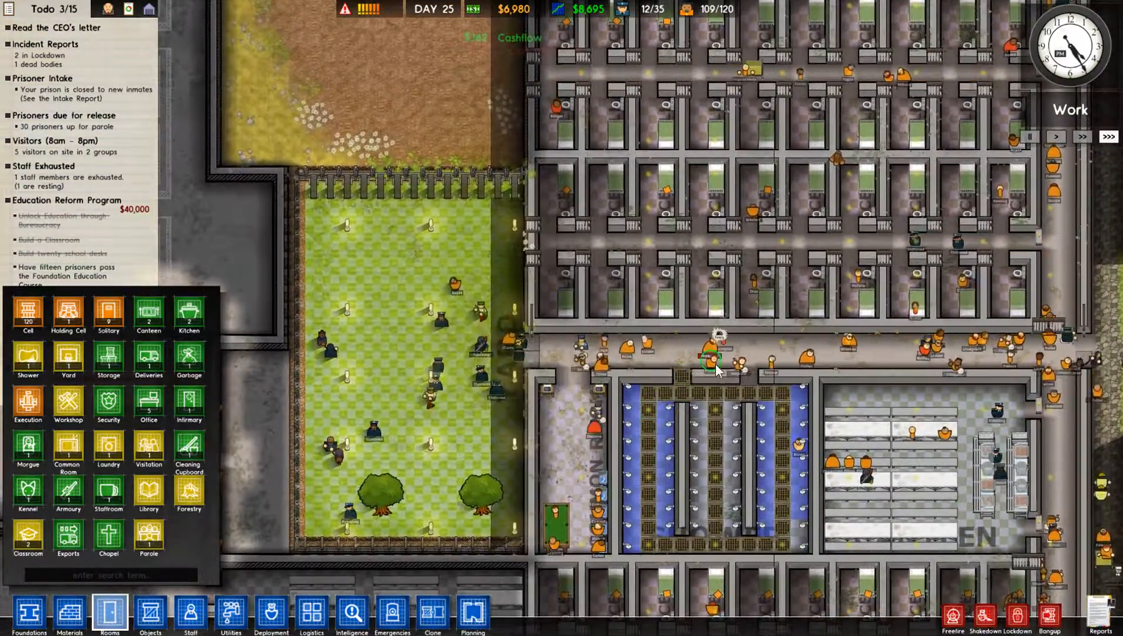
View a prisoner's file and close it again
left_click(717, 369)
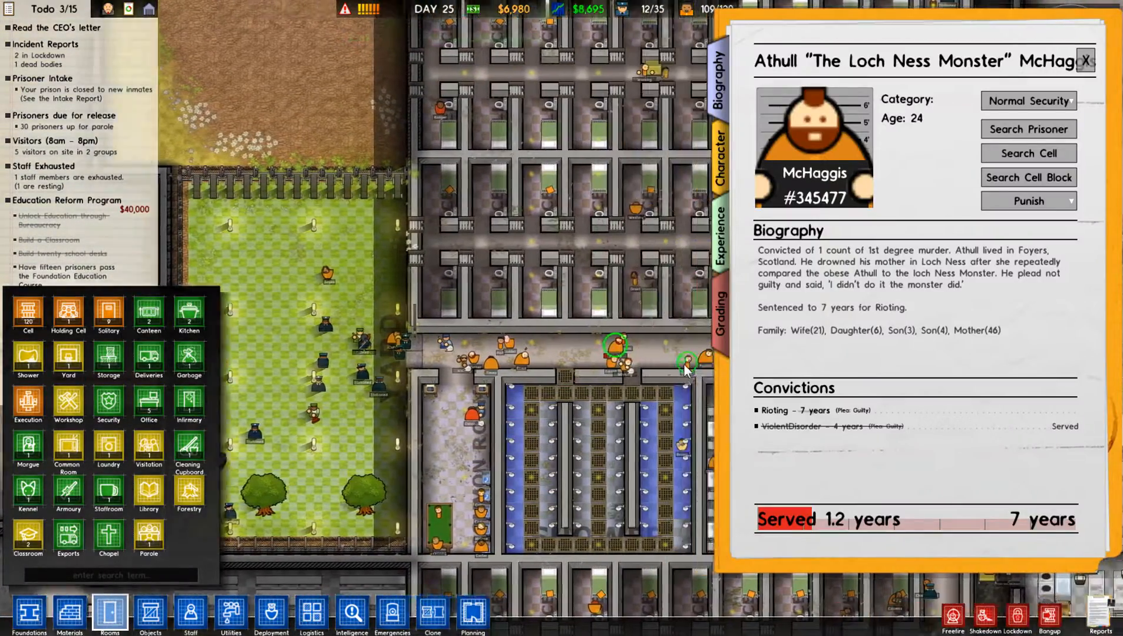
left_click(1086, 60)
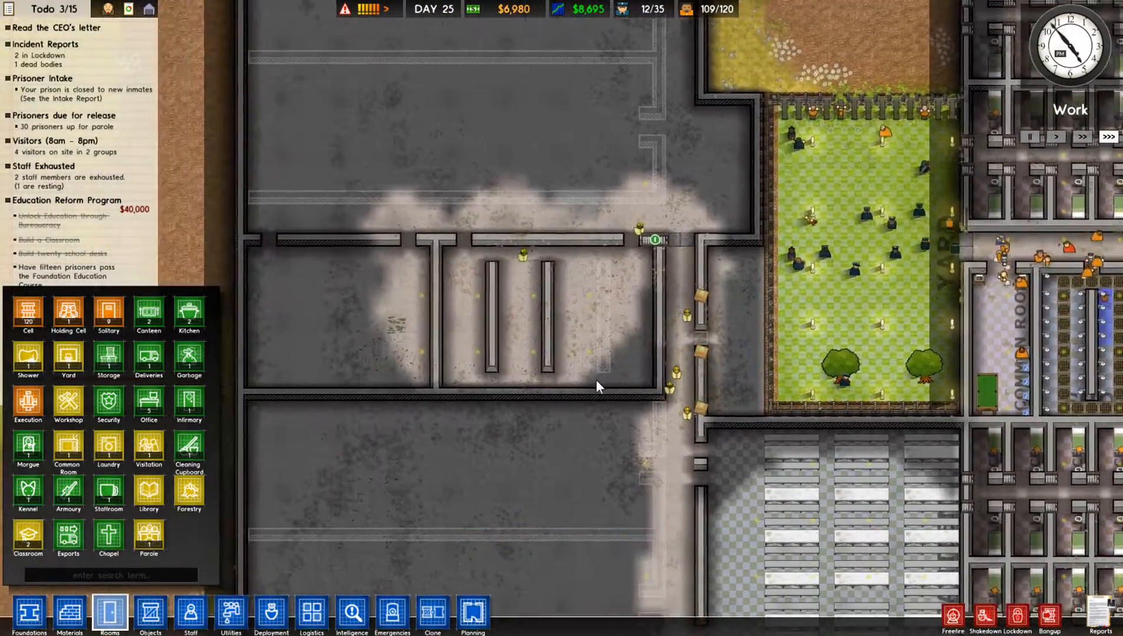
mouse_move(108, 536)
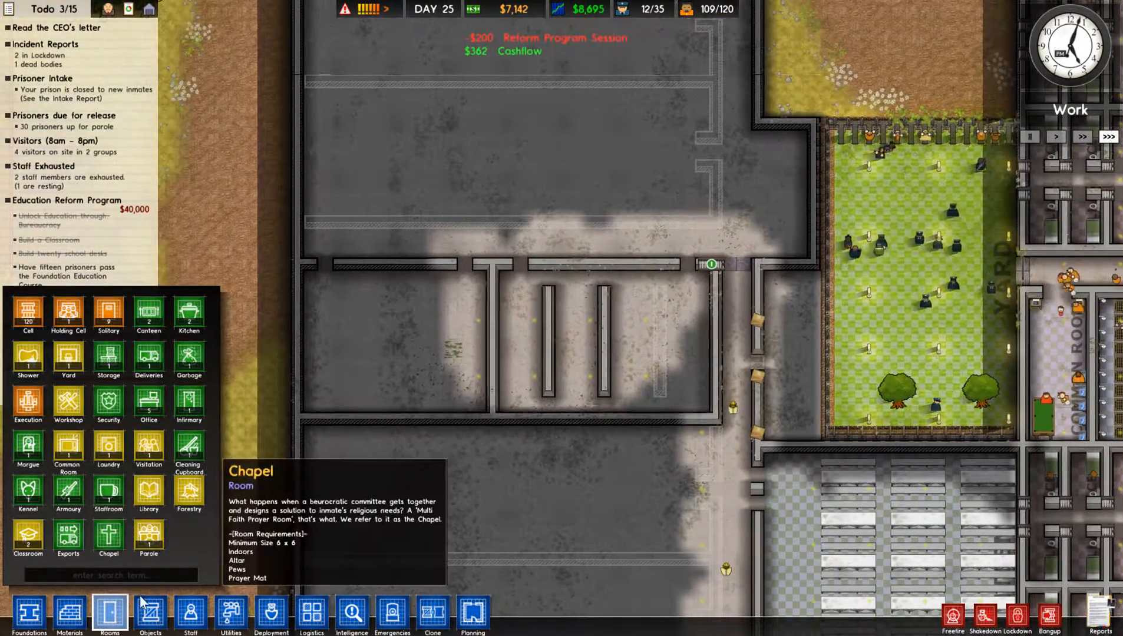
Queue drains along the floor of the new wing's middle room
left_click(150, 612)
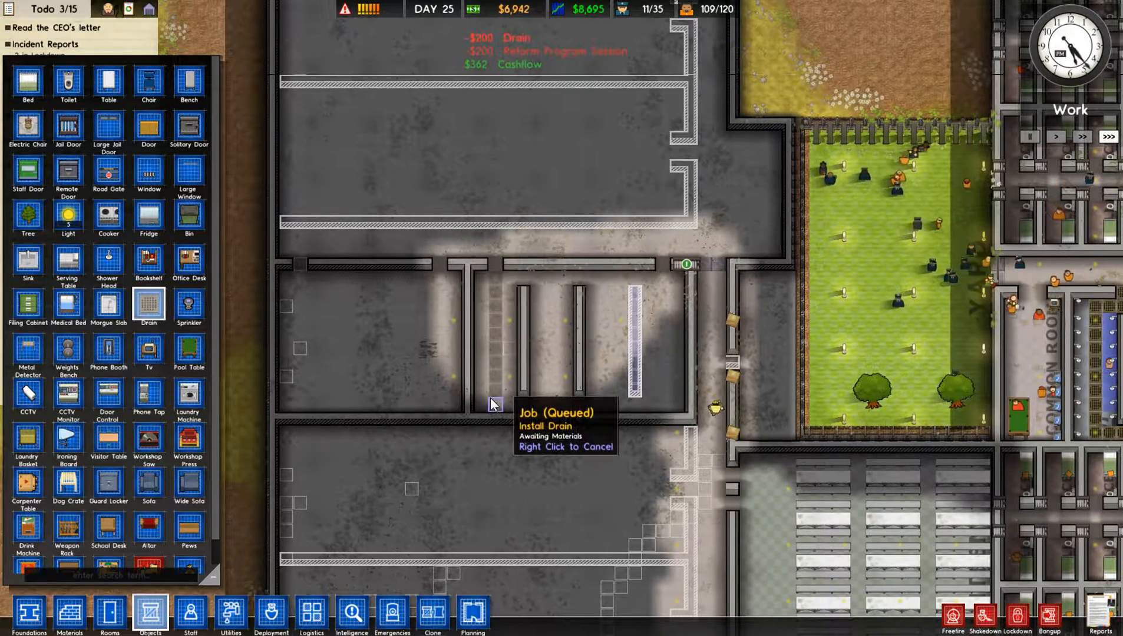
mouse_move(550, 409)
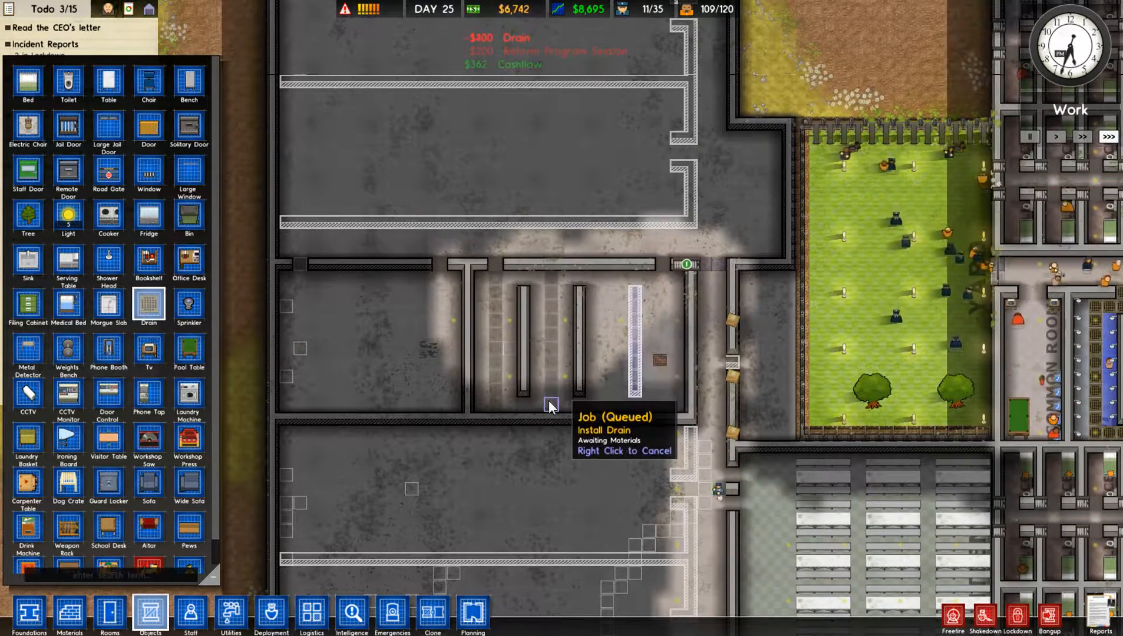
mouse_move(665, 290)
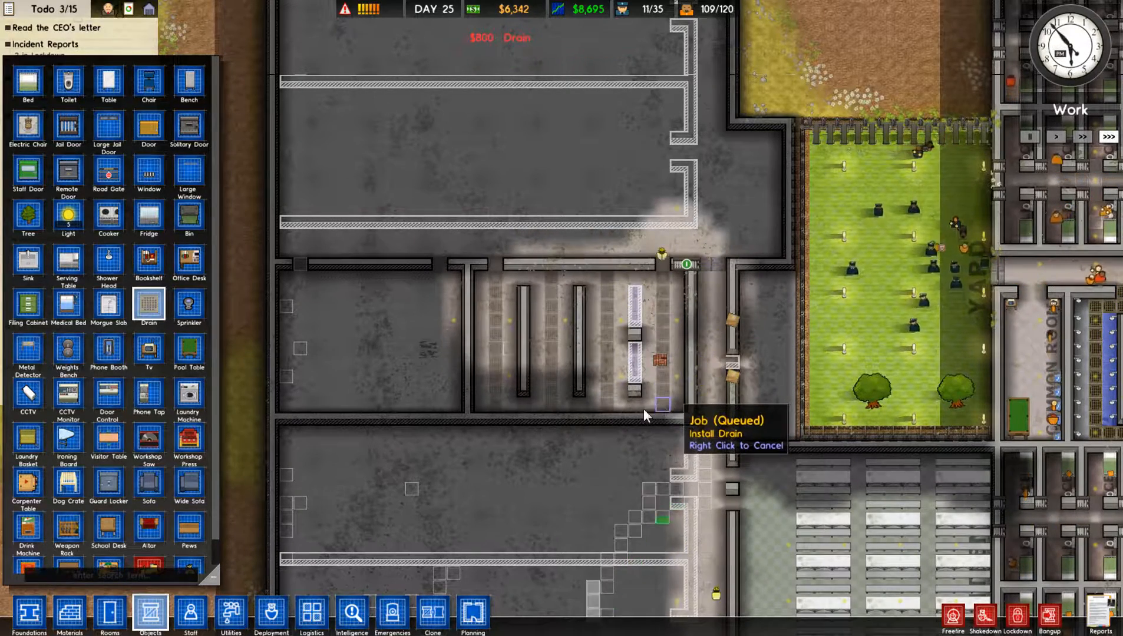
mouse_move(230, 614)
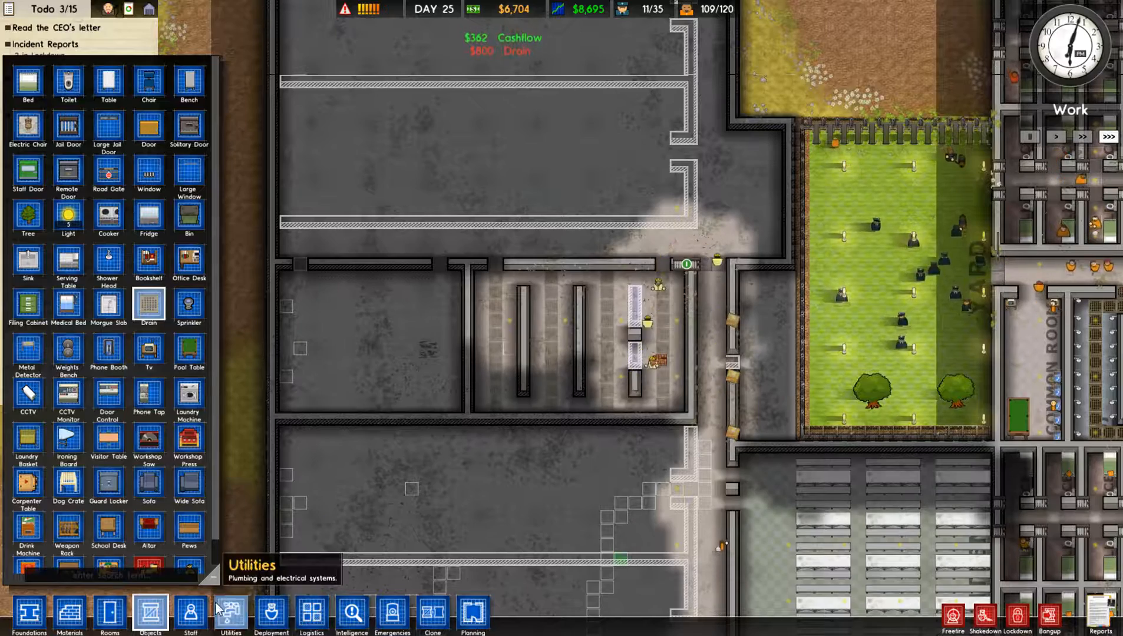
Run small water pipes from the main water line into the middle room
left_click(230, 614)
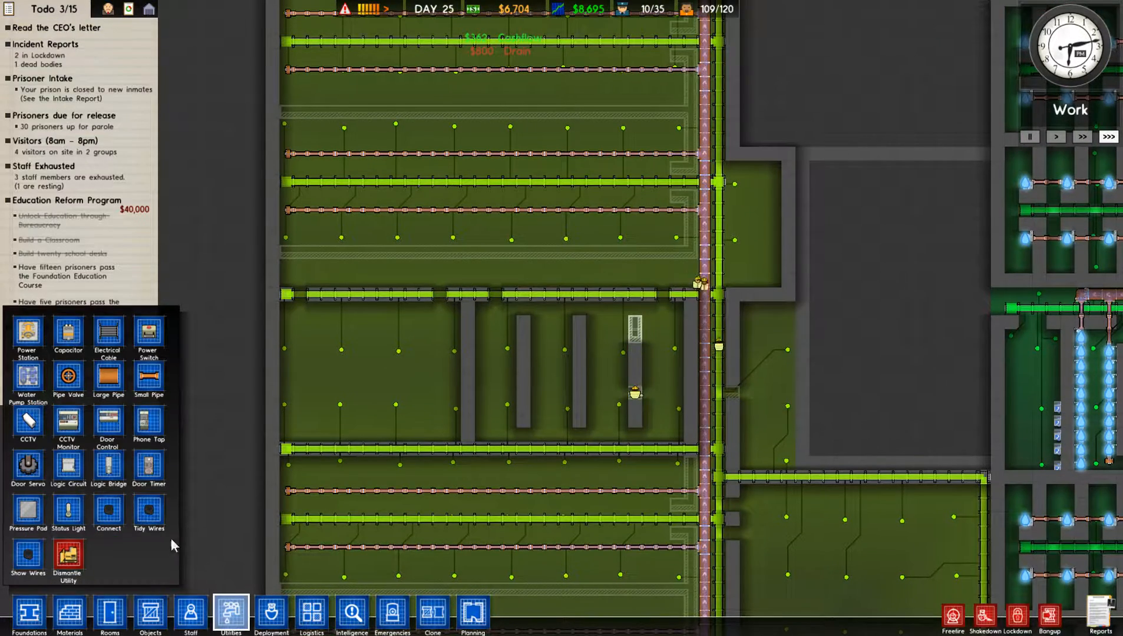
left_click(148, 378)
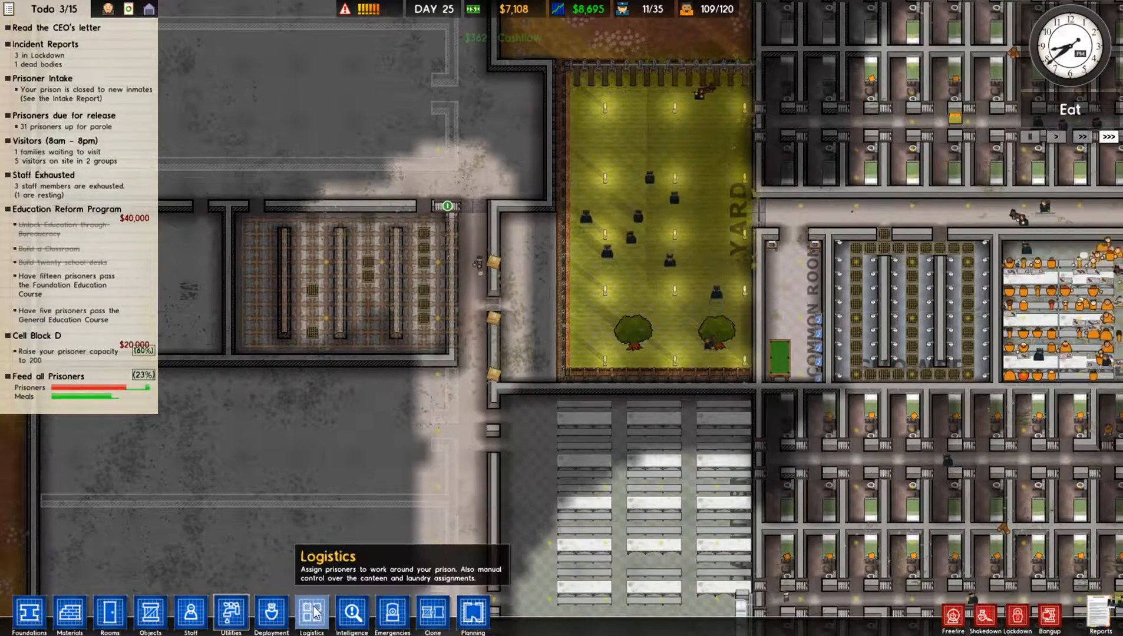
left_click(311, 615)
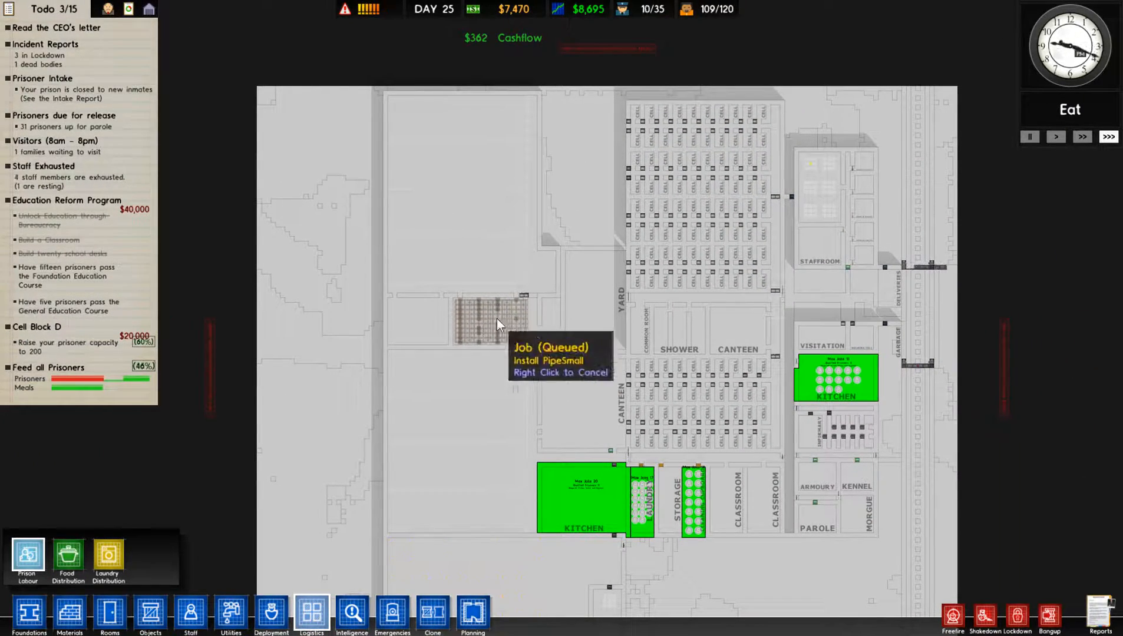
mouse_move(230, 615)
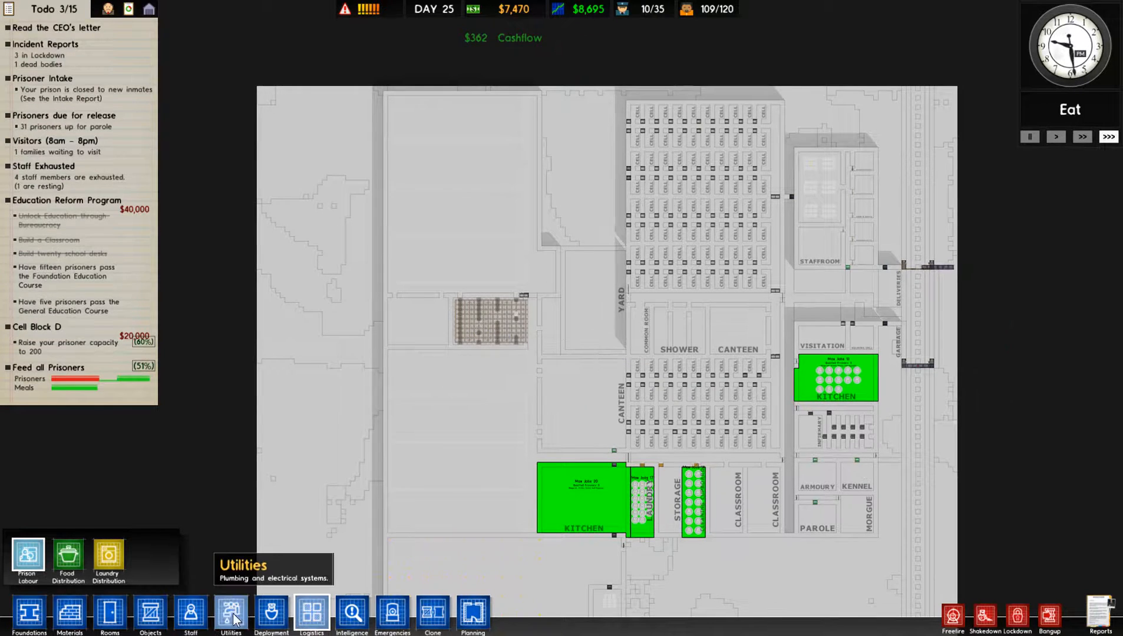
left_click(271, 615)
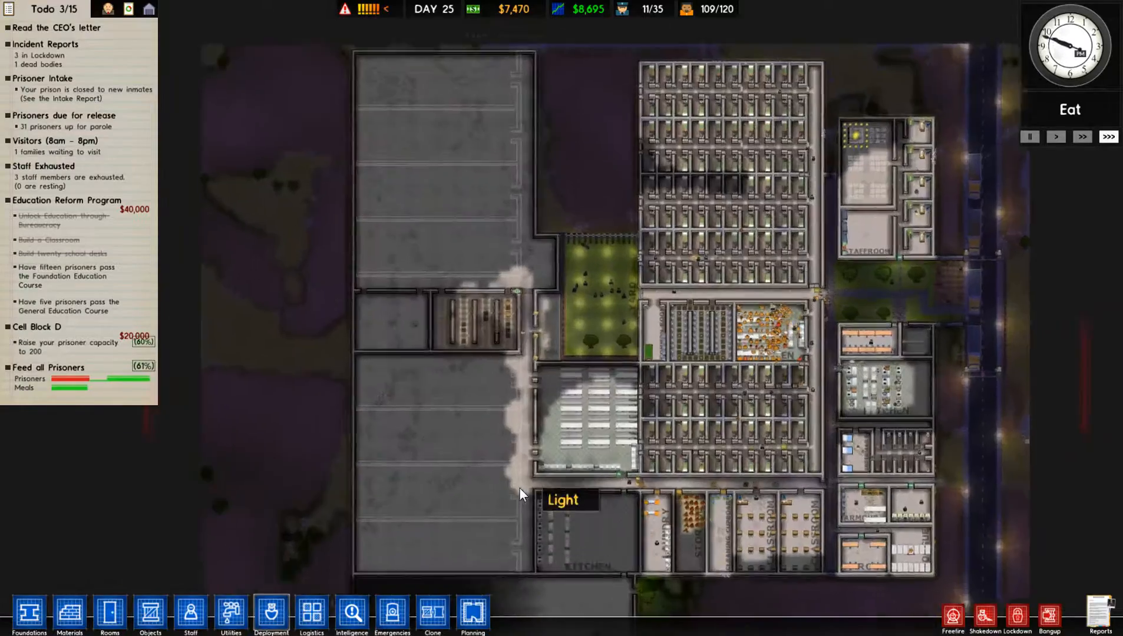
left_click(270, 615)
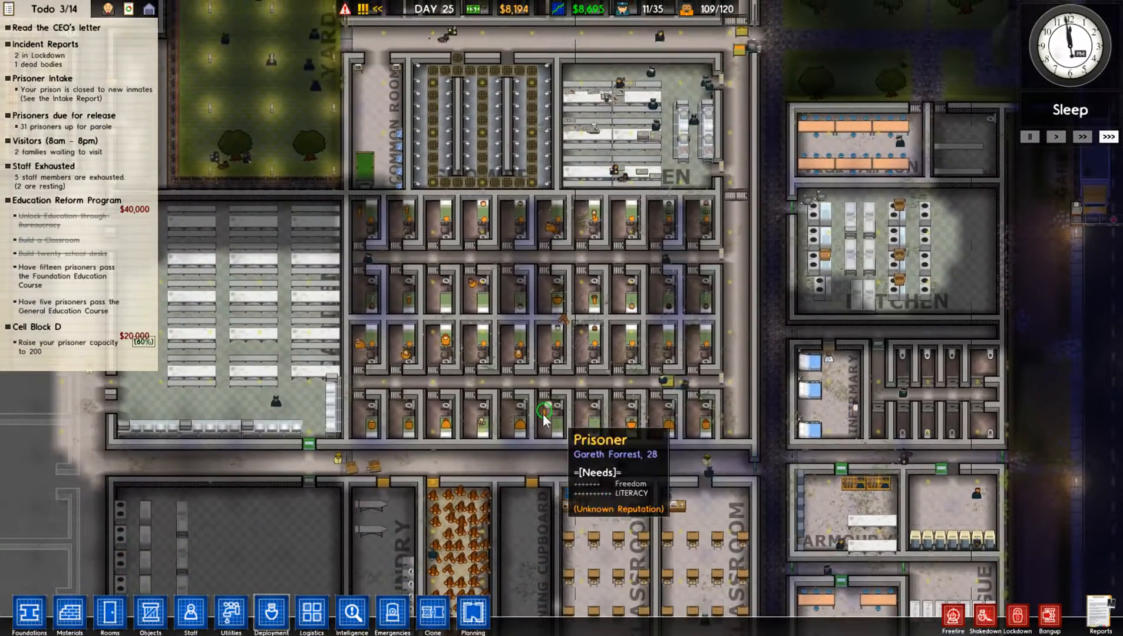
Check confiscated contraband, then switch to the confidential informants overlay
left_click(627, 431)
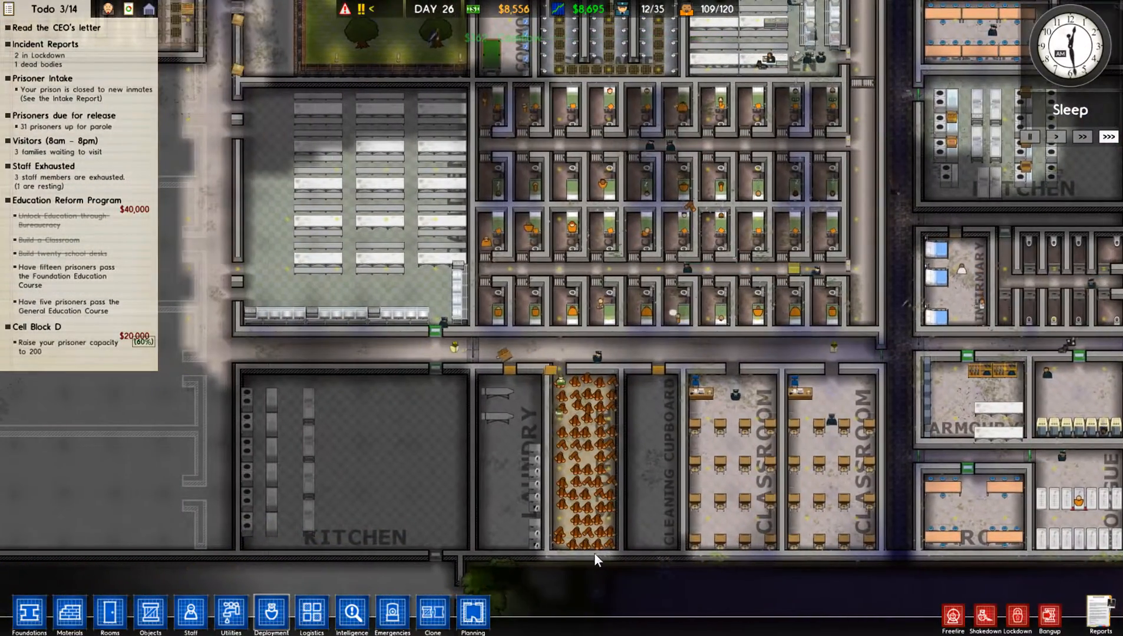
left_click(352, 615)
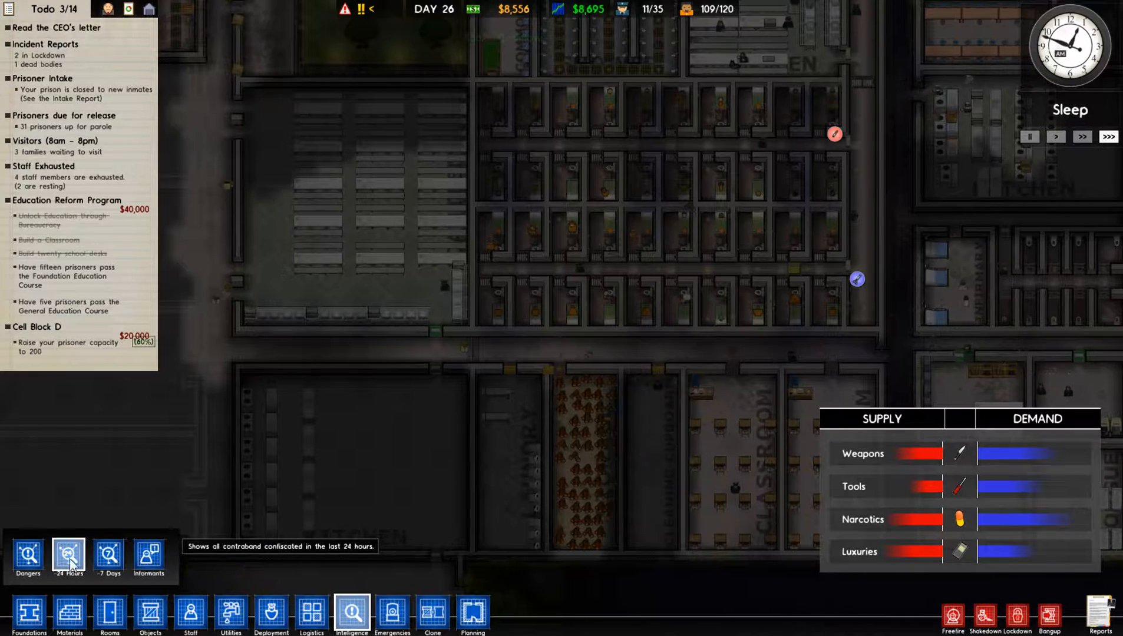
left_click(148, 557)
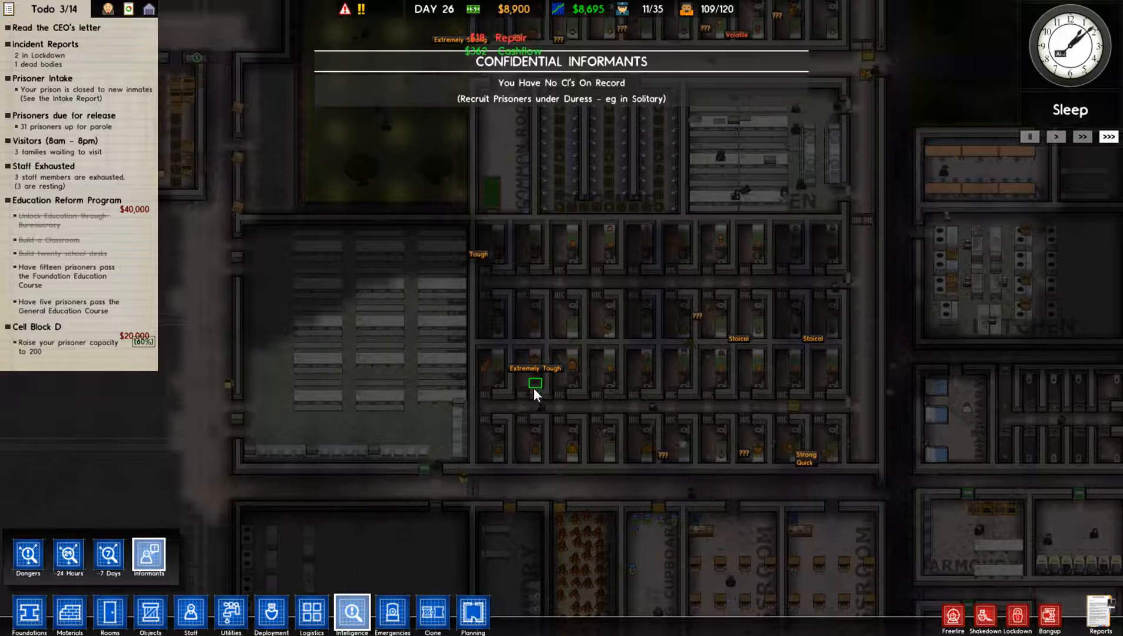
Review prisoners' records and security category options, then close the record
left_click(535, 383)
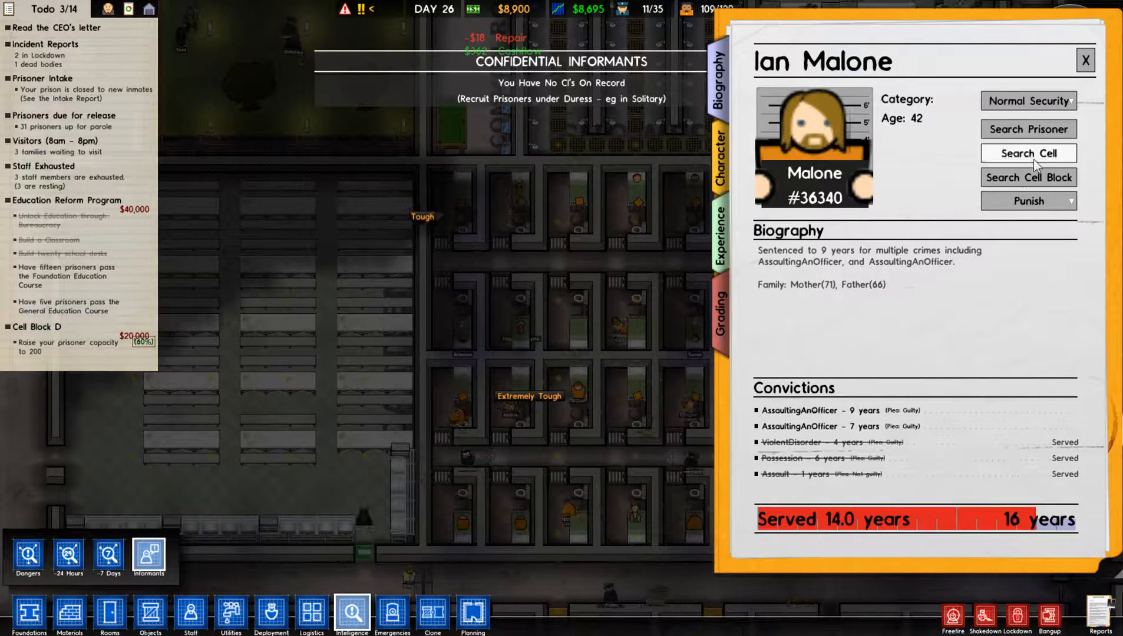
left_click(1027, 100)
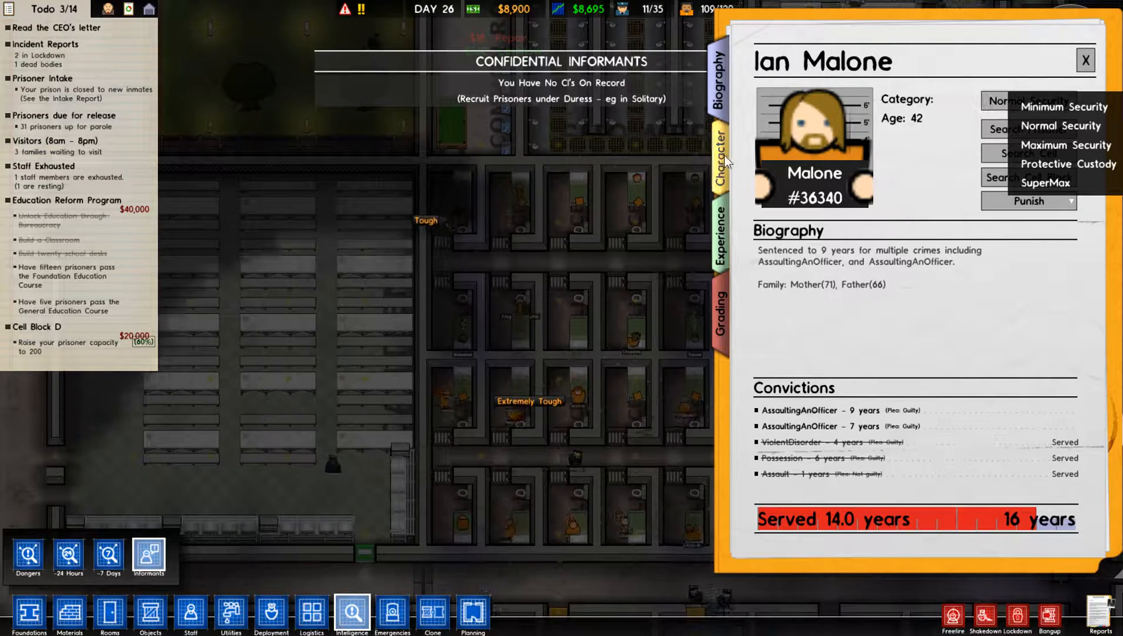
left_click(1083, 60)
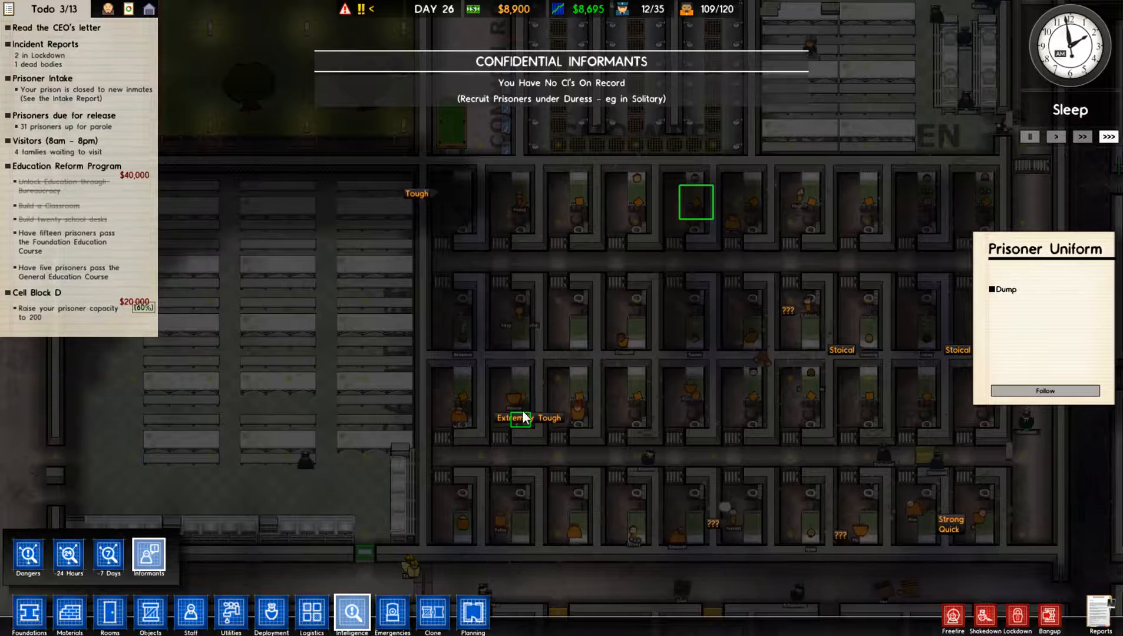
left_click(518, 382)
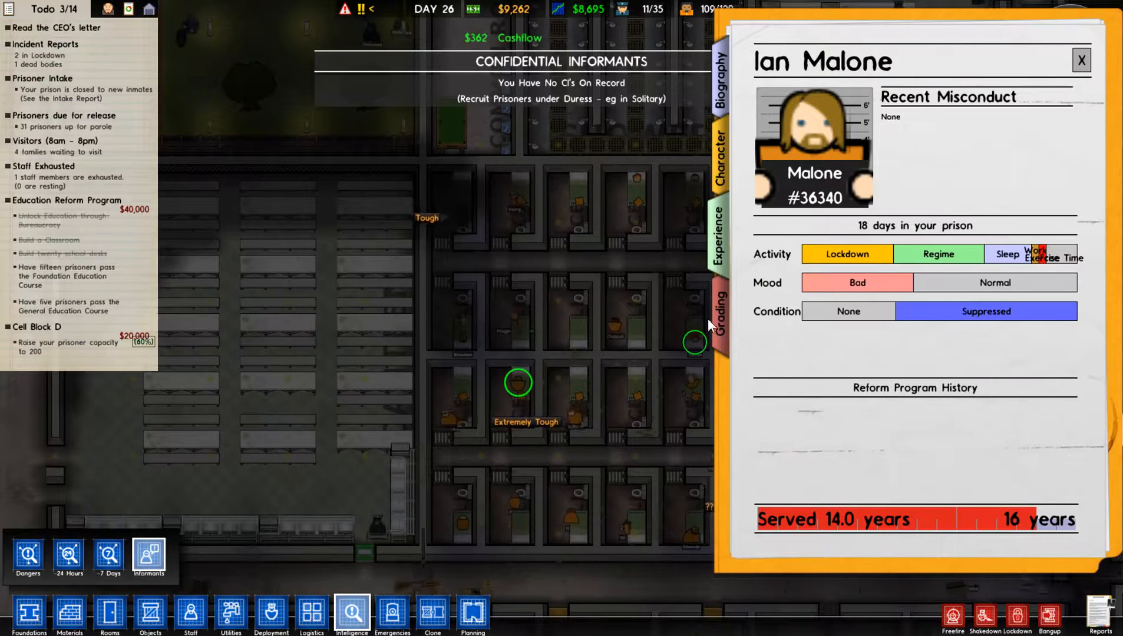
left_click(720, 315)
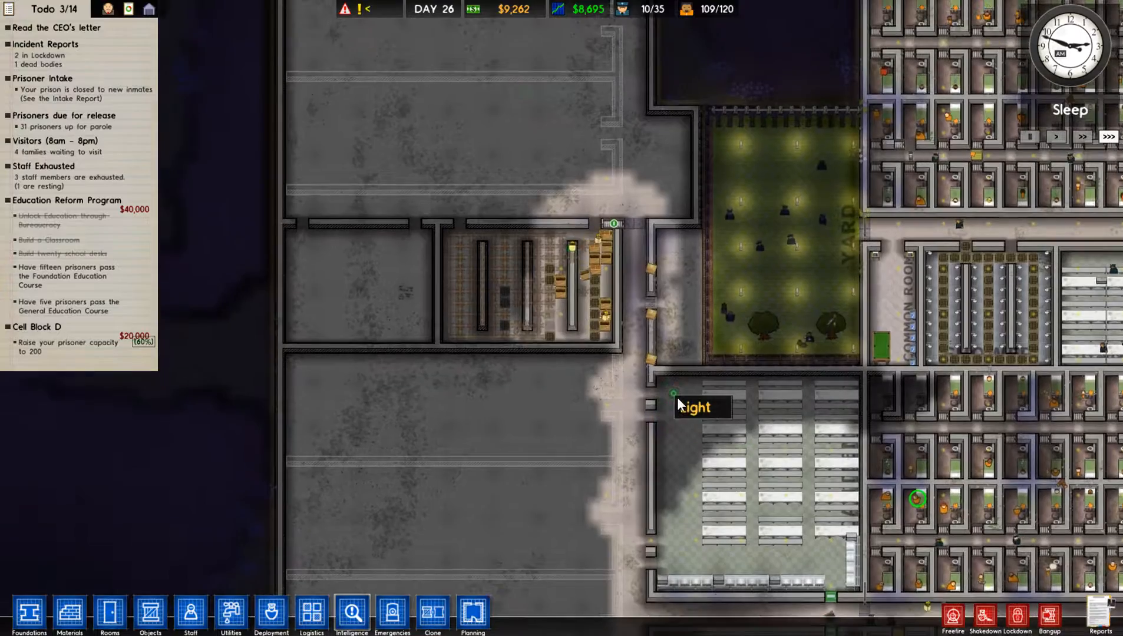
Start Guard Tazer Certification in Programs, keeping it at one session
left_click(724, 412)
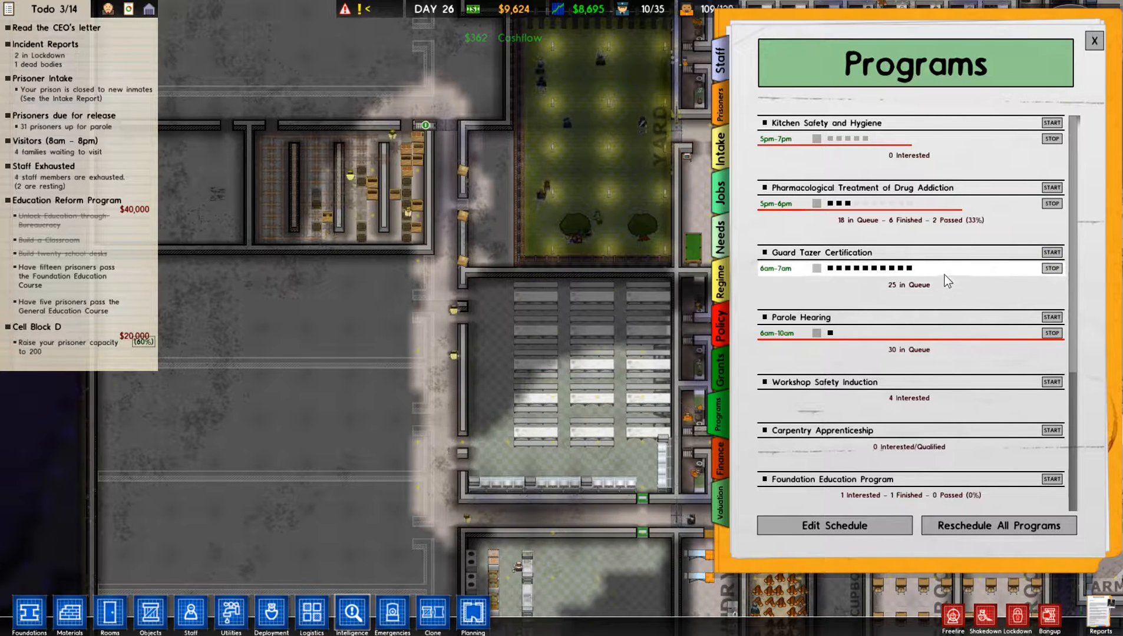
left_click(1051, 252)
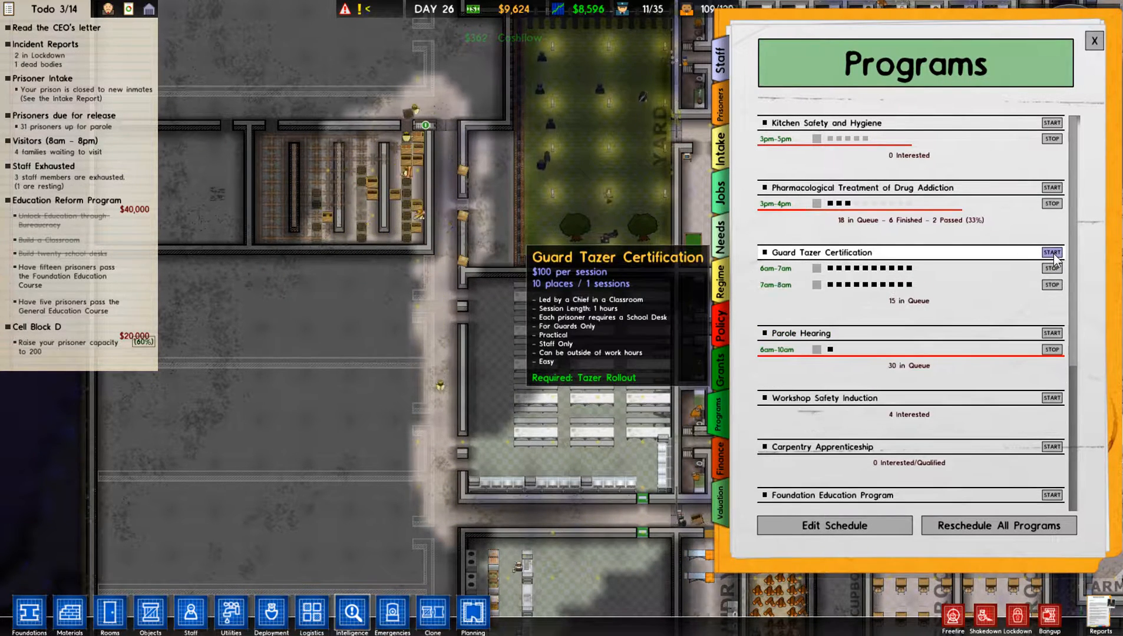
left_click(1051, 269)
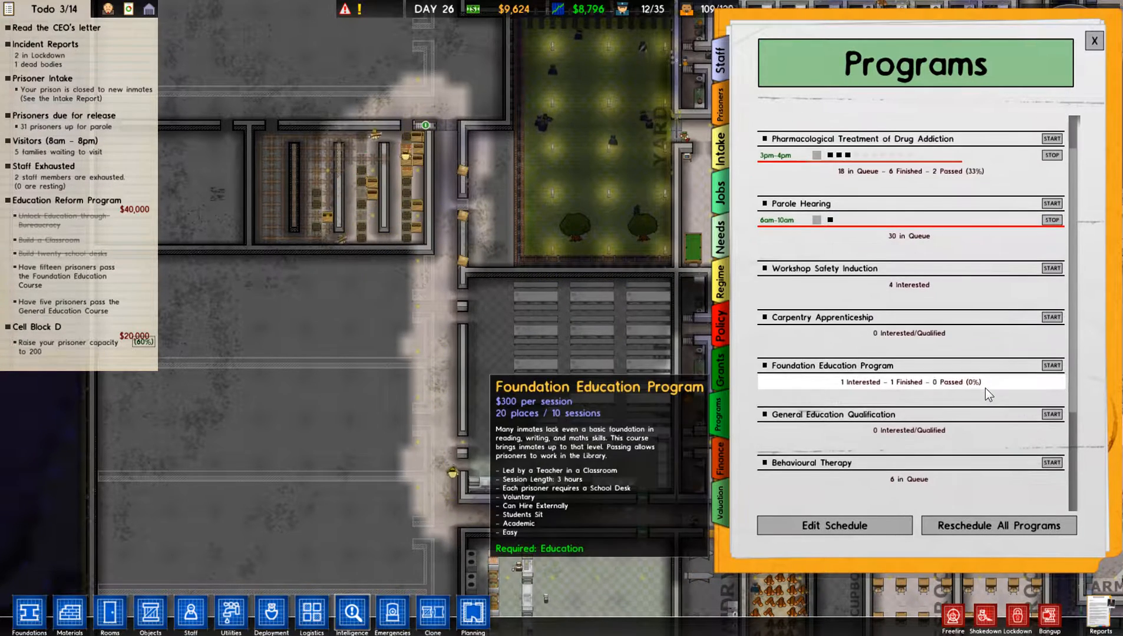
scroll("down", 3)
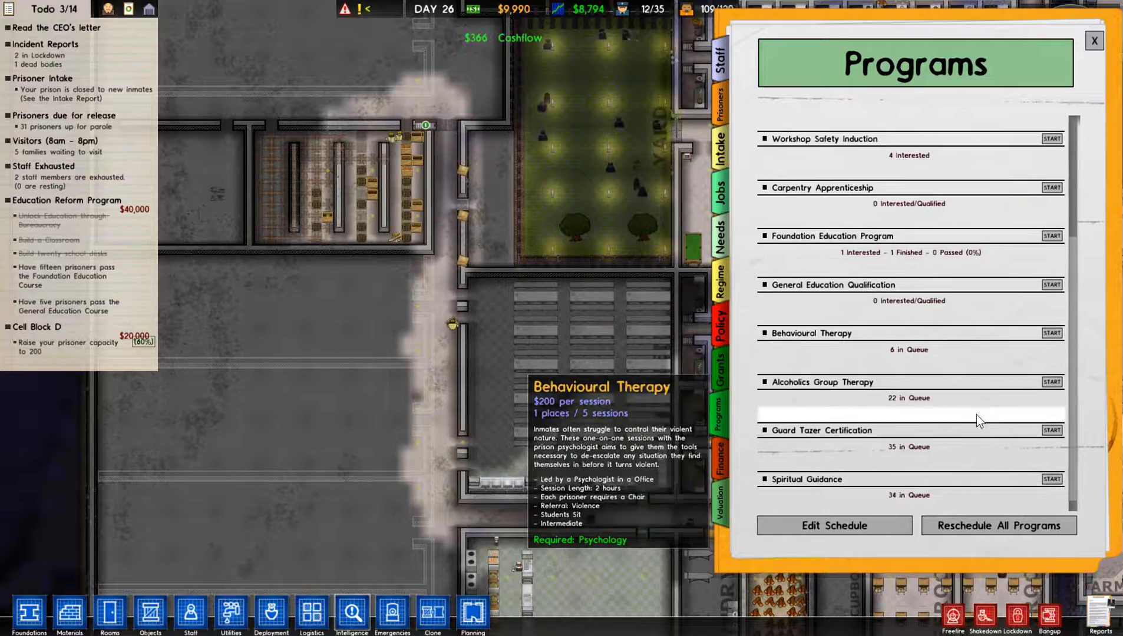
scroll("up", 3)
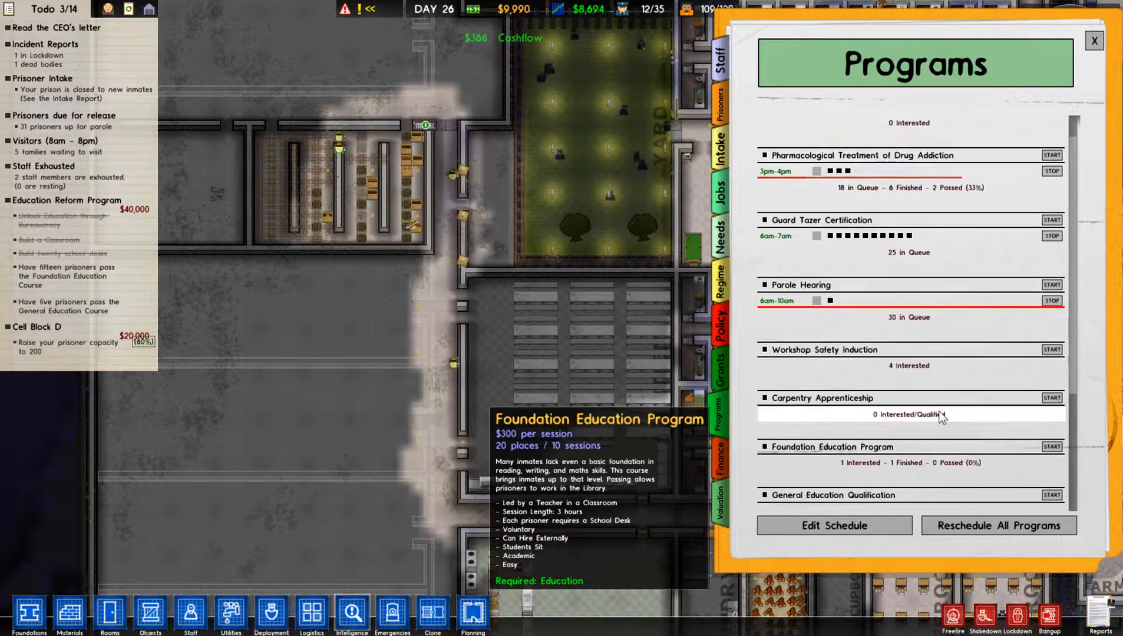
scroll("up", 3)
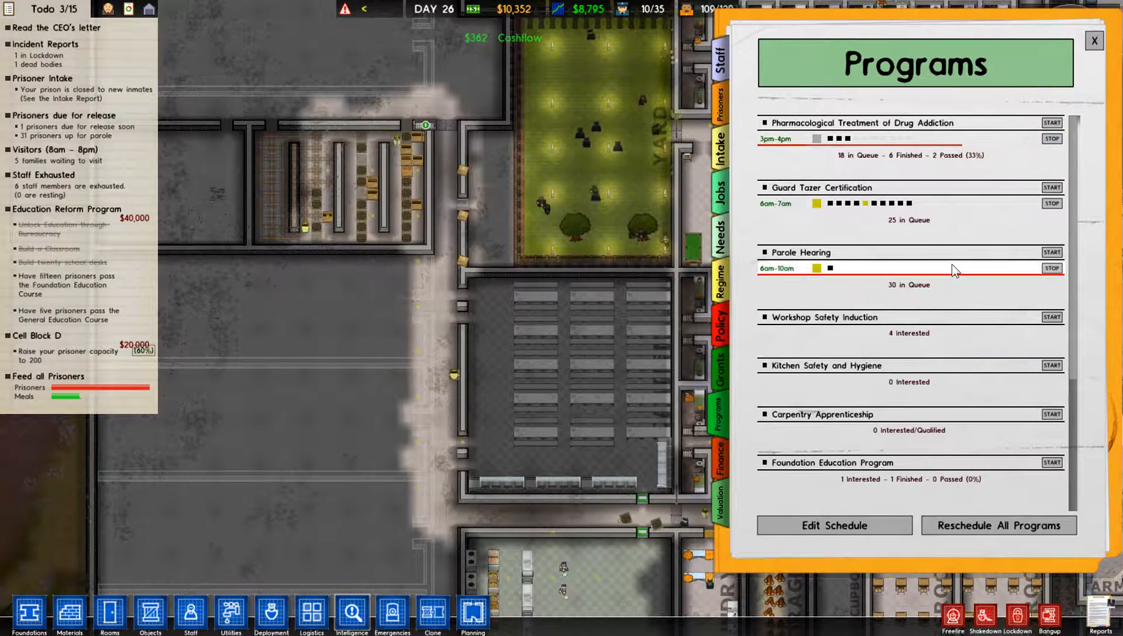
mouse_move(964, 254)
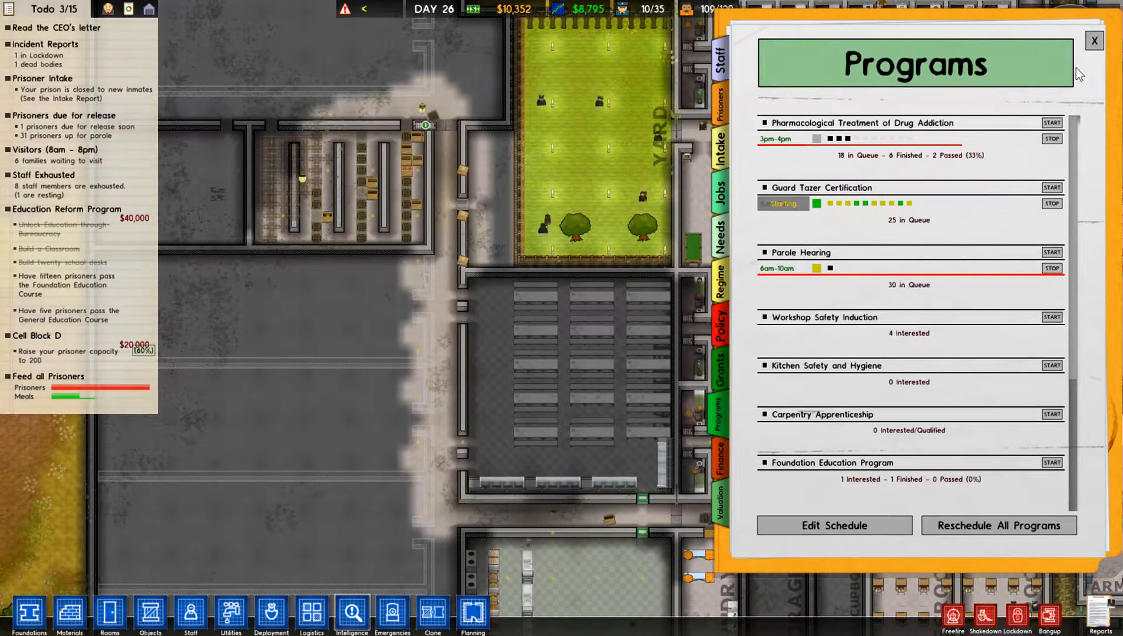
Close the Programs report and inspect a locked-down prisoner's needs and misconduct
left_click(1093, 40)
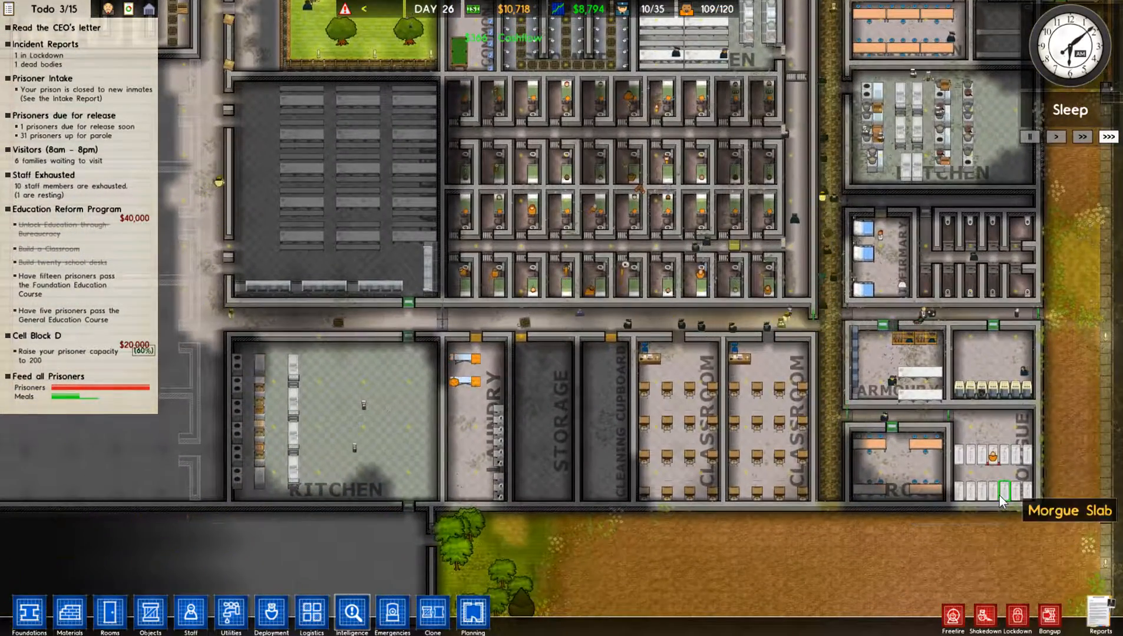
mouse_move(911, 439)
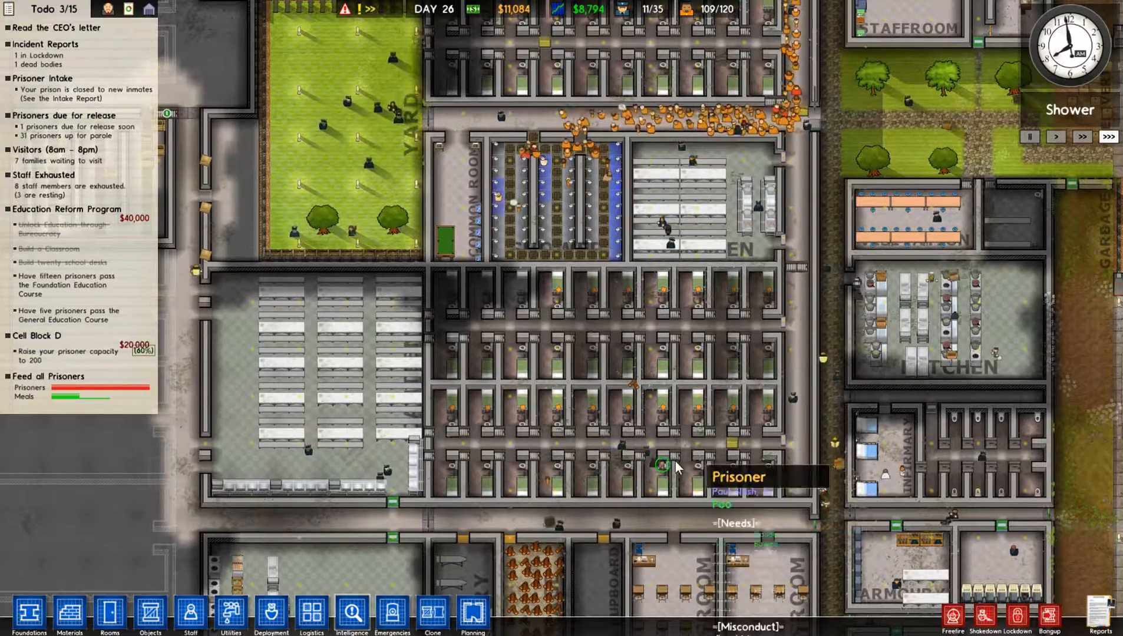
left_click(662, 464)
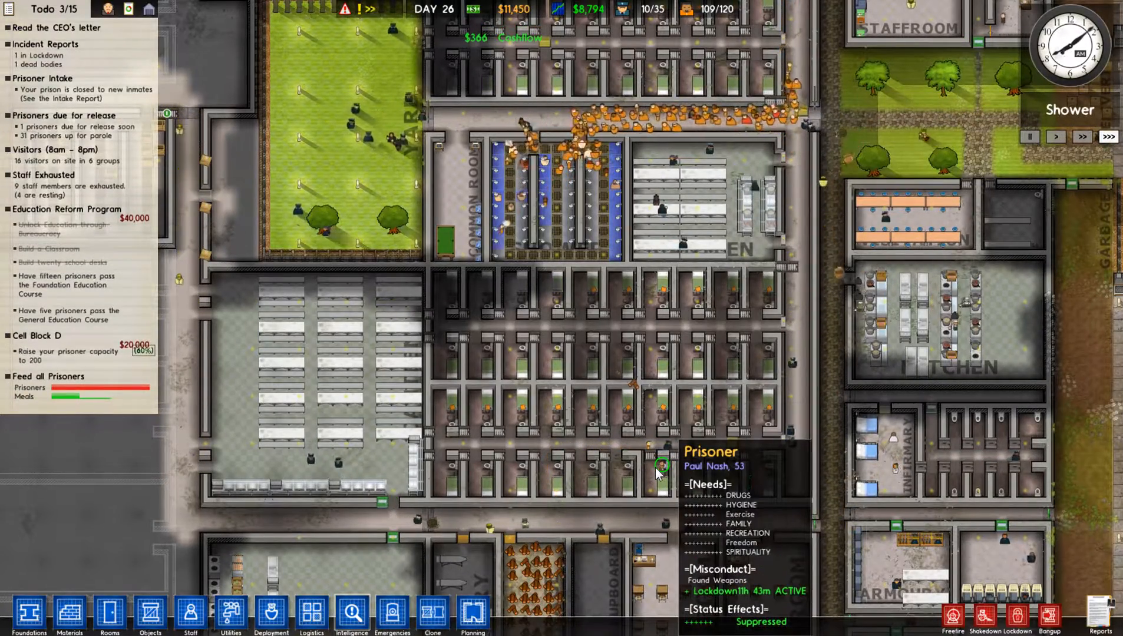
scroll("down", 3)
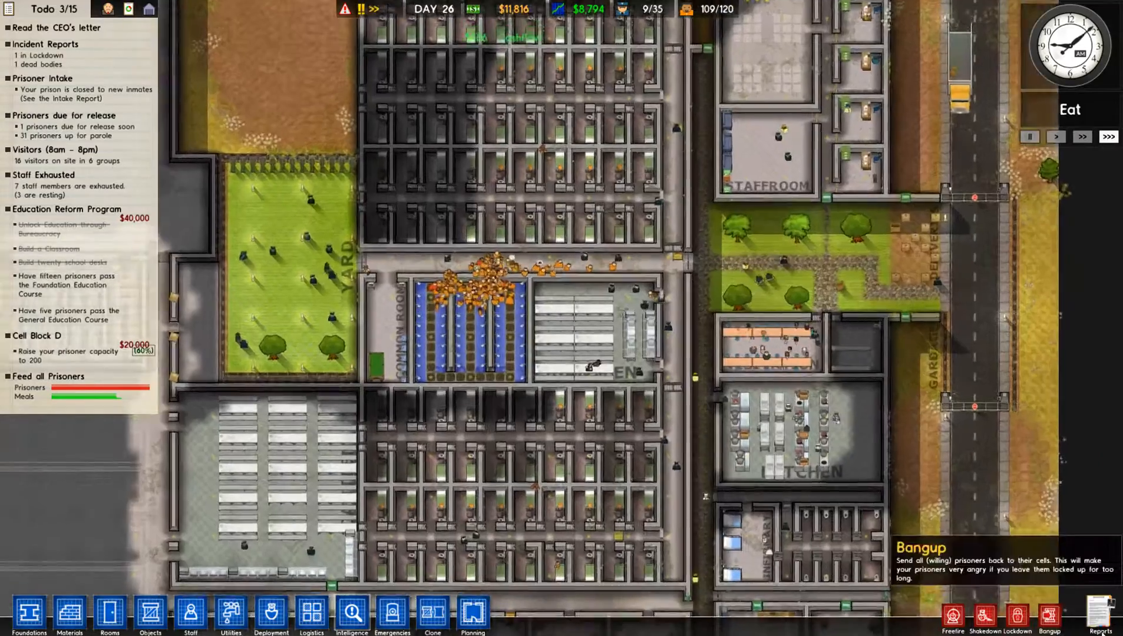
Start Behavioural Therapy and General Education Qualification from the Programs report
left_click(722, 405)
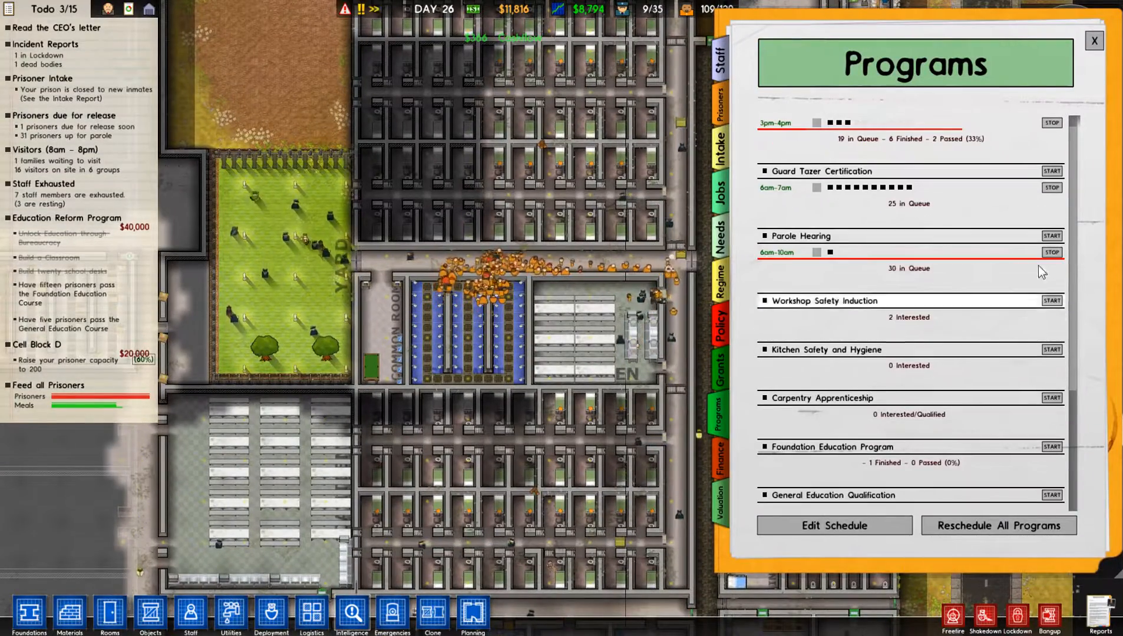
scroll("down", 3)
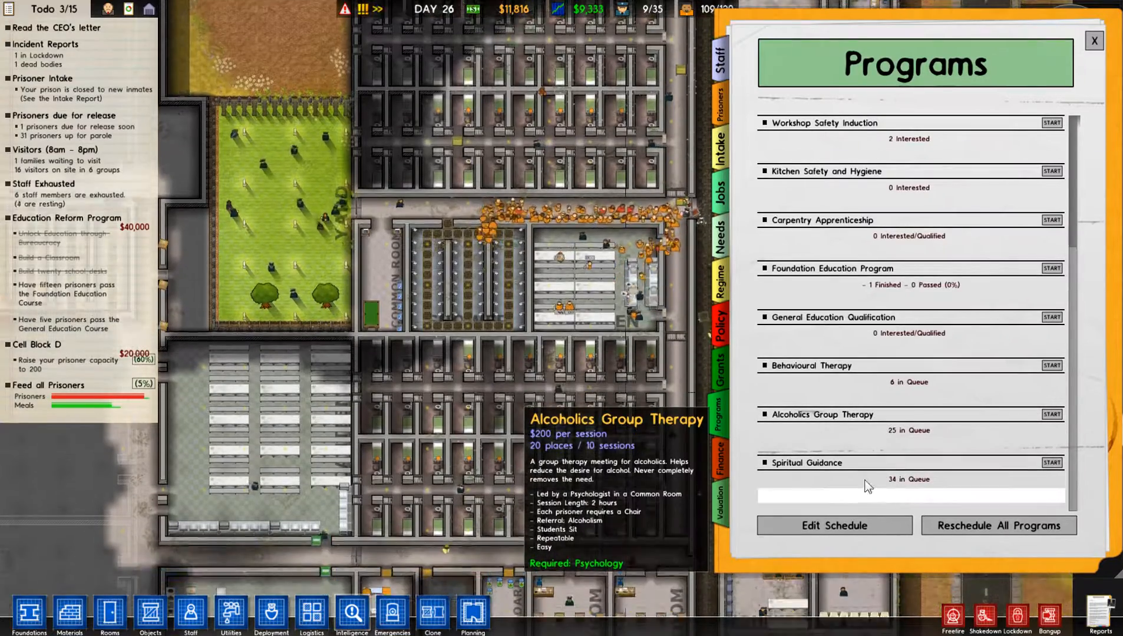
mouse_move(845, 462)
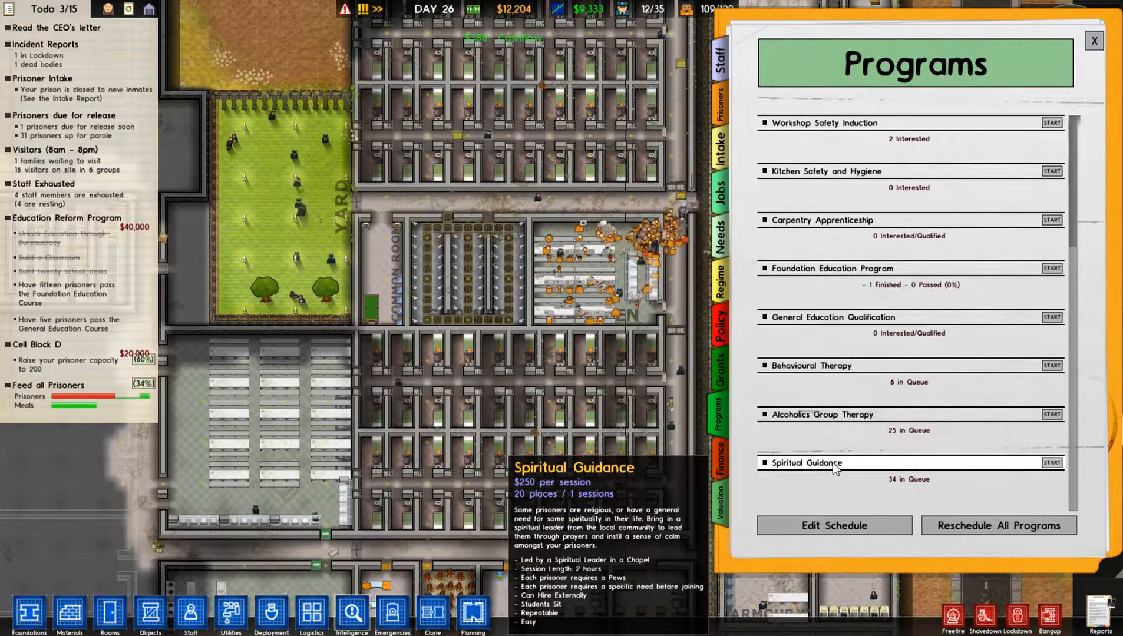
mouse_move(842, 418)
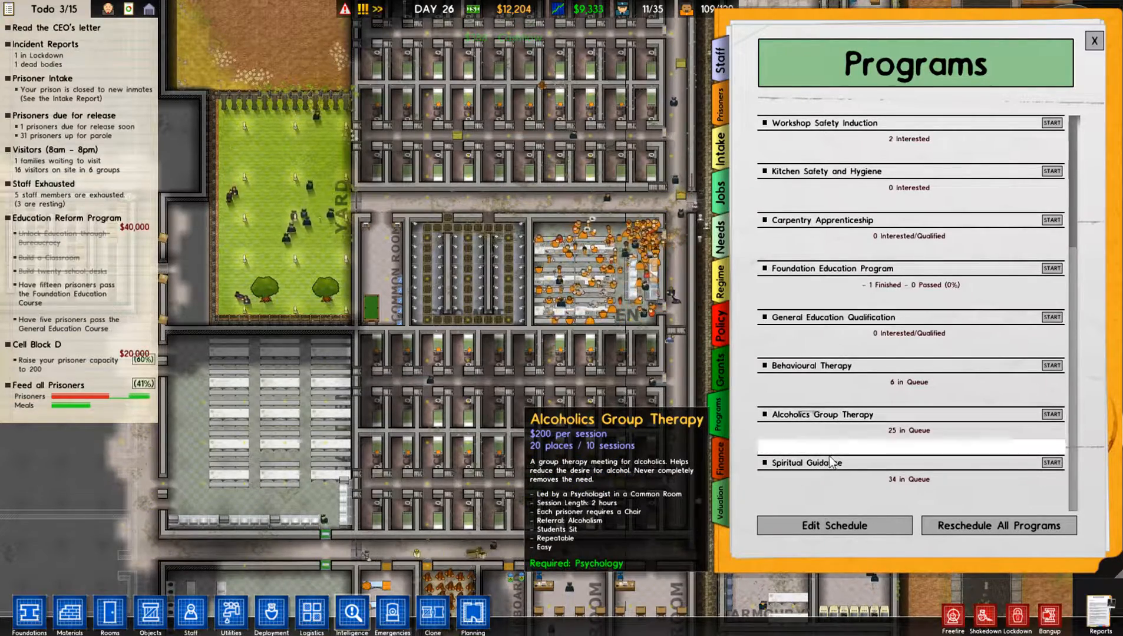
mouse_move(808, 461)
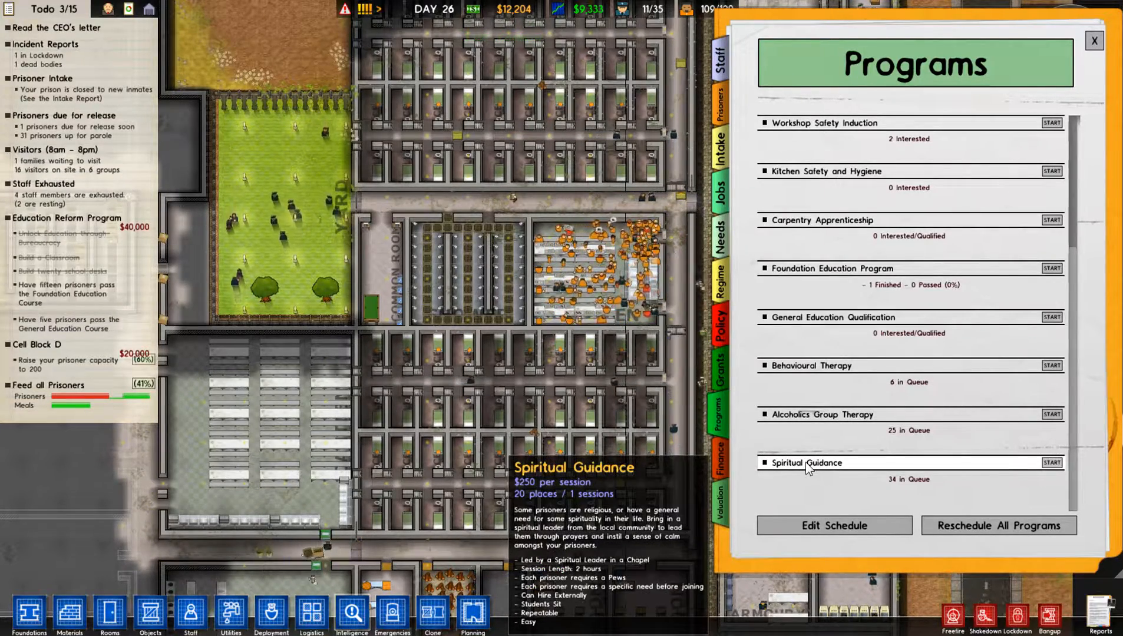
mouse_move(828, 417)
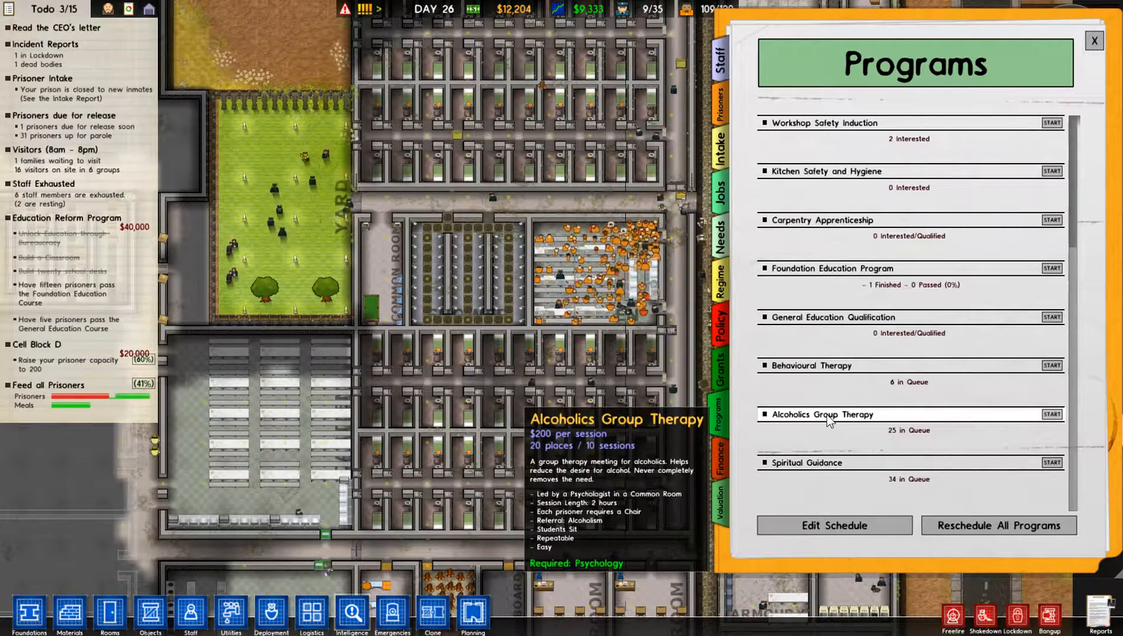
mouse_move(838, 377)
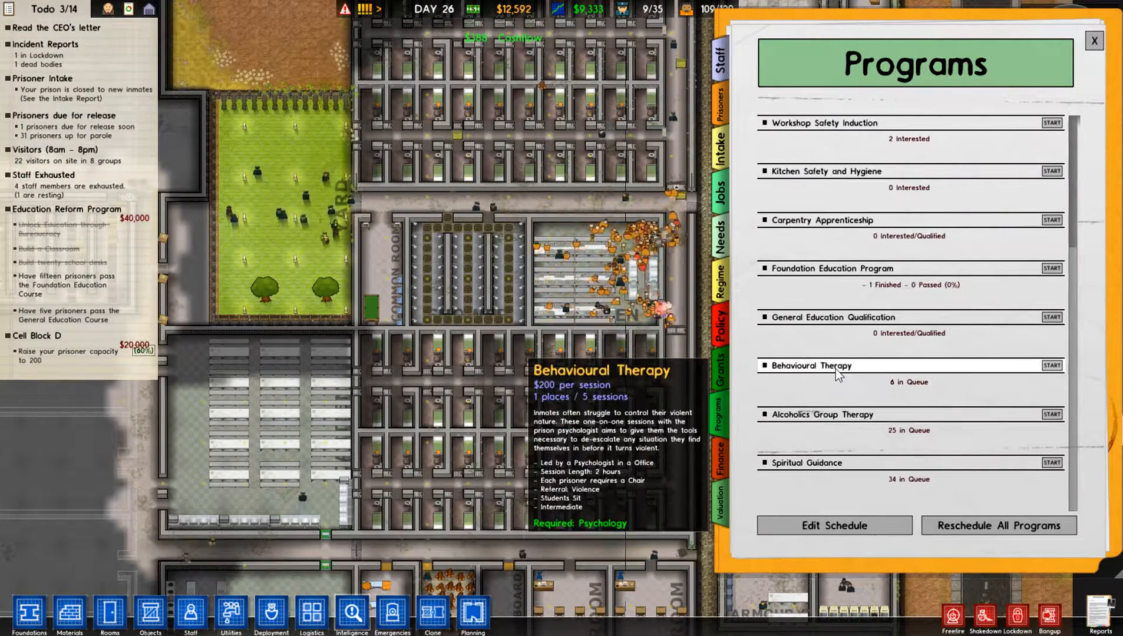
left_click(1050, 365)
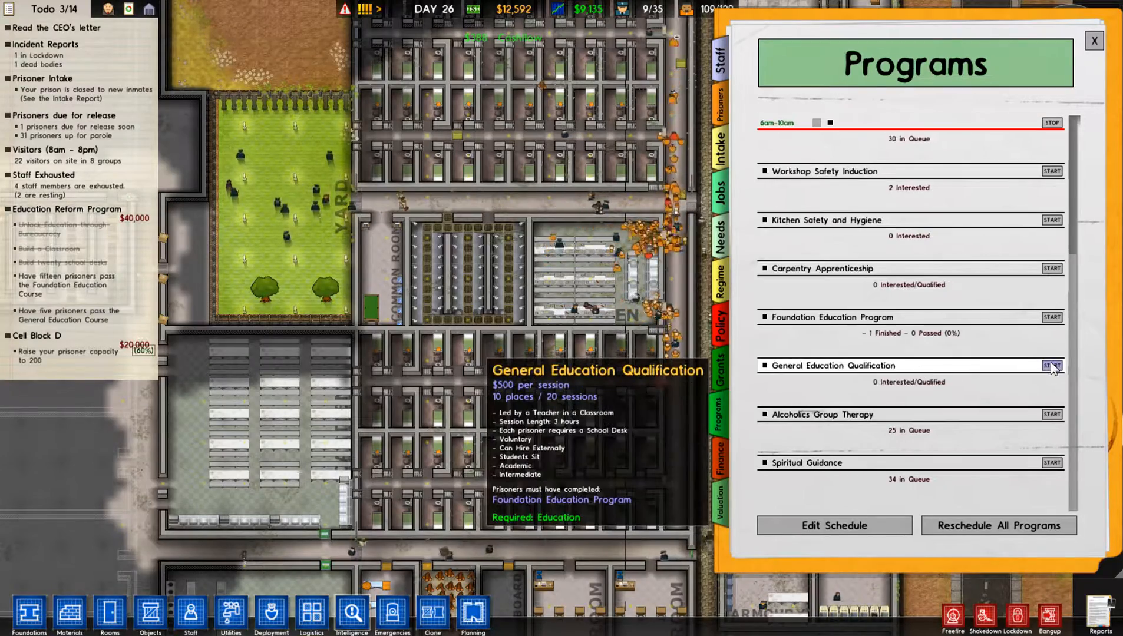
left_click(1093, 40)
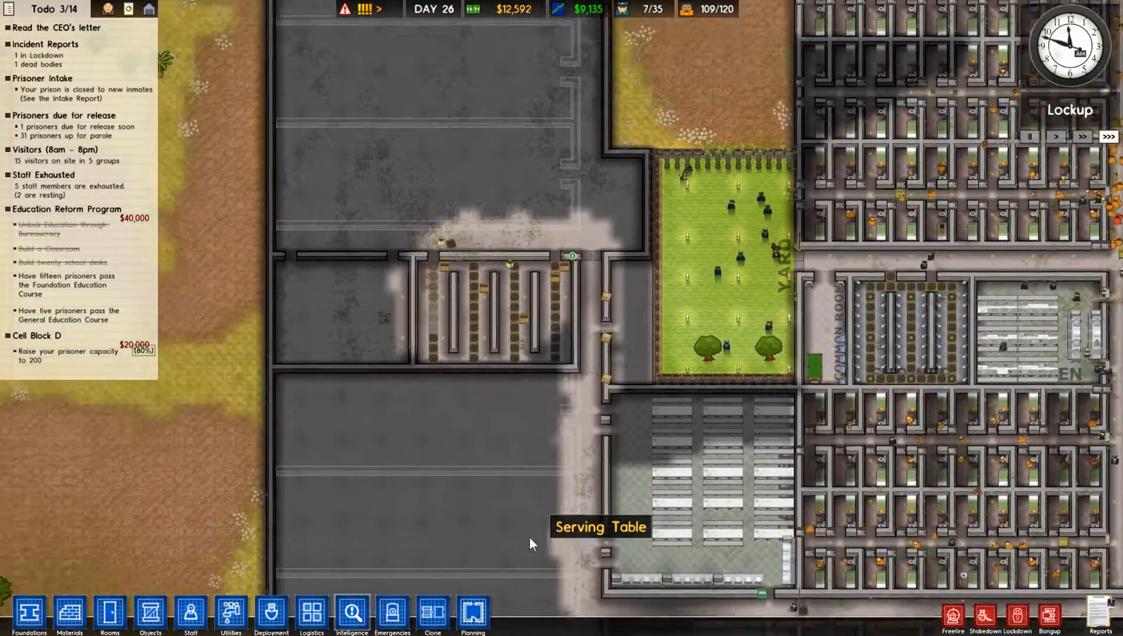
Queue Shower Head objects along the drains in the western shower room
left_click(230, 616)
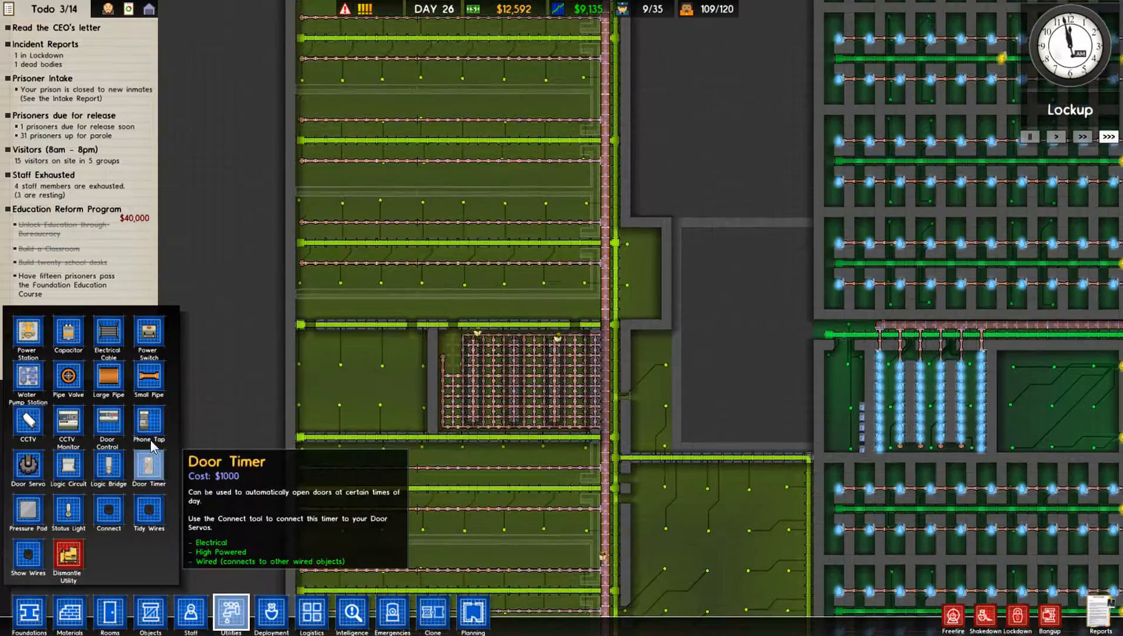
left_click(150, 615)
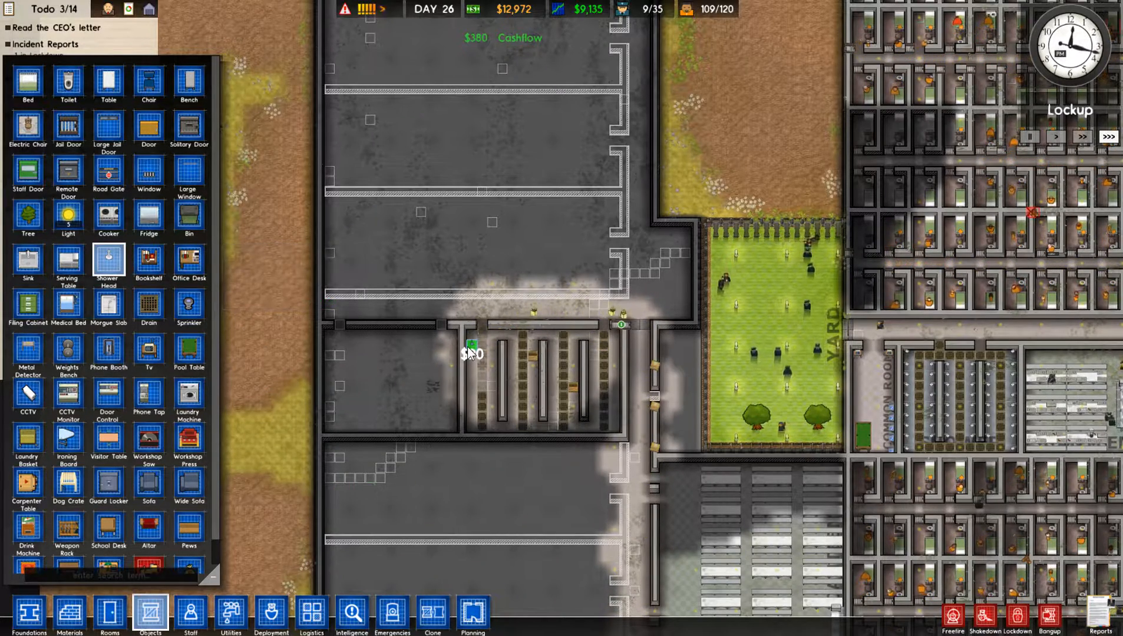
left_click(471, 375)
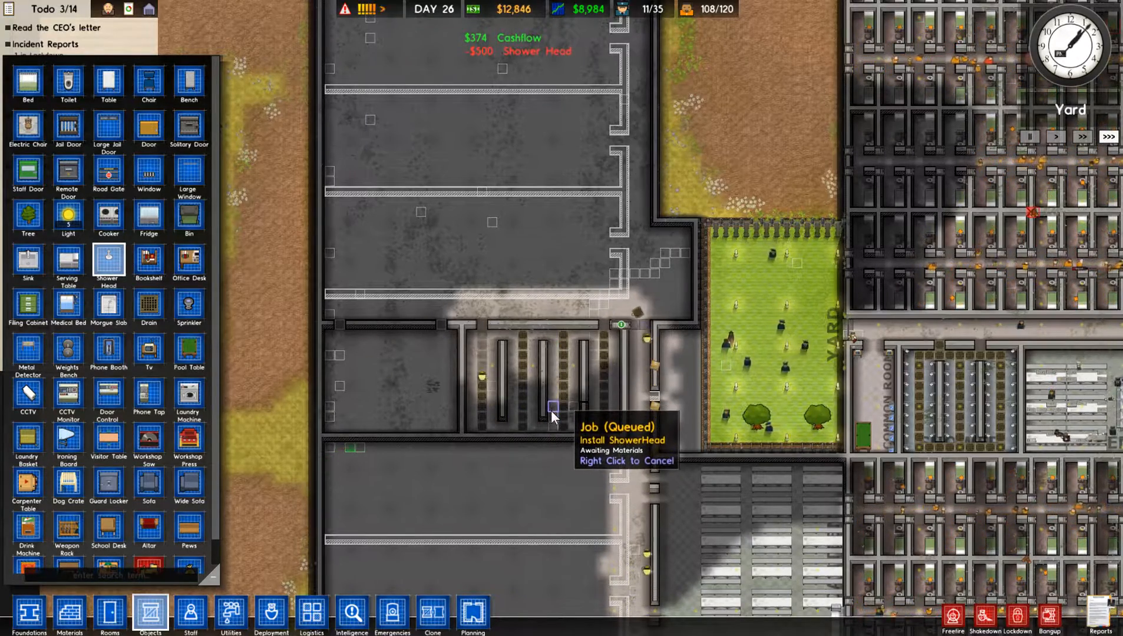
mouse_move(595, 377)
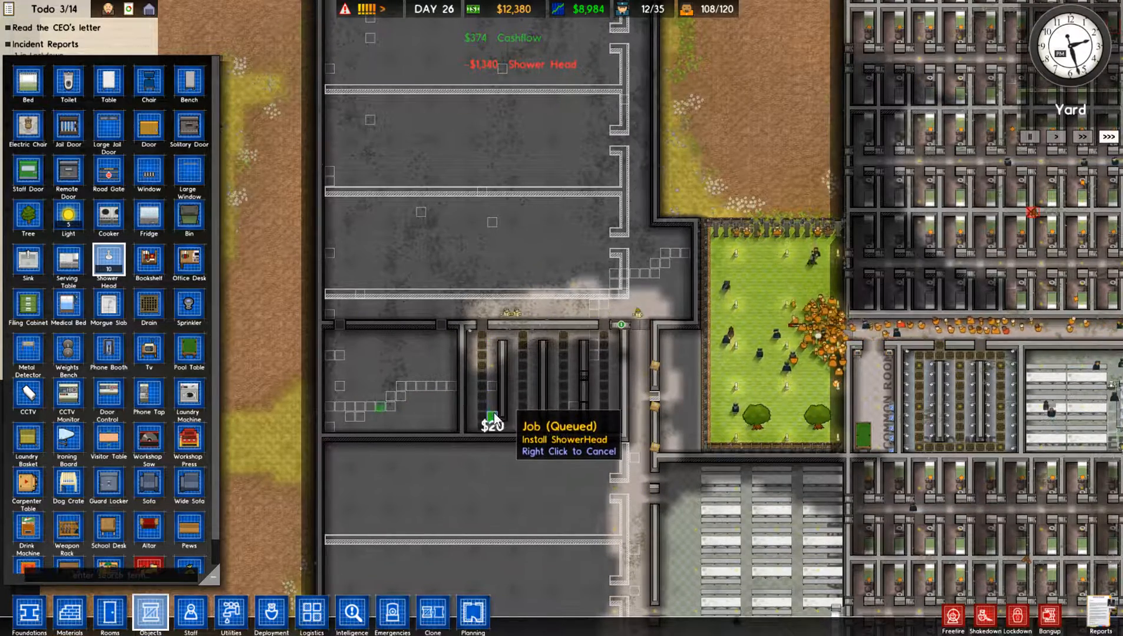
left_click(149, 617)
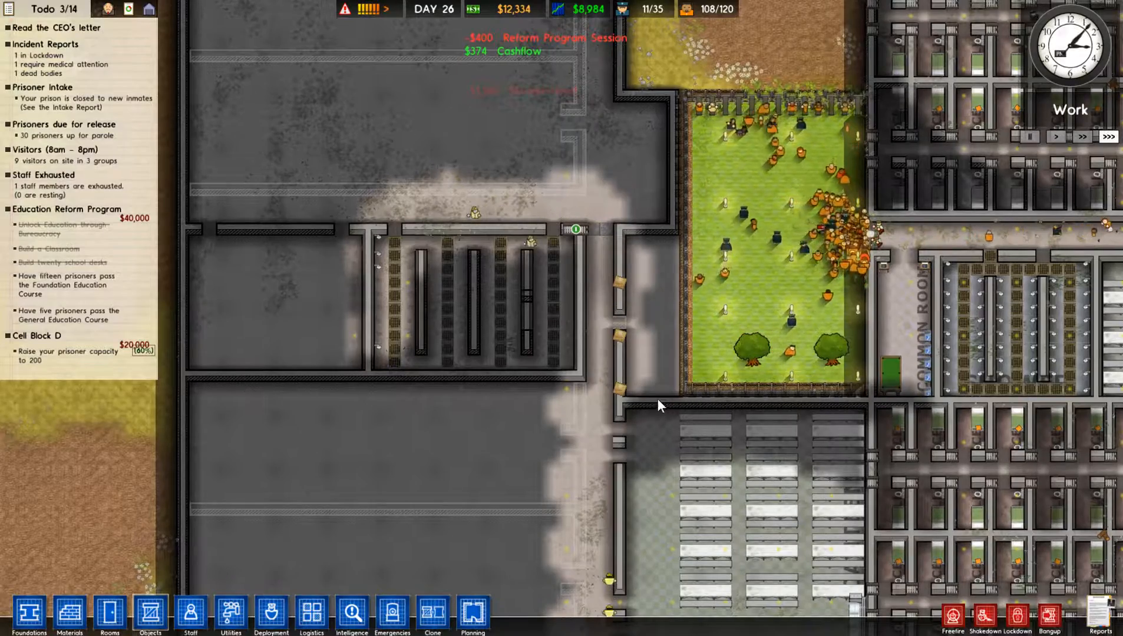
Browse the Objects and Deployment menus, then close the prisoner's biography file
left_click(149, 615)
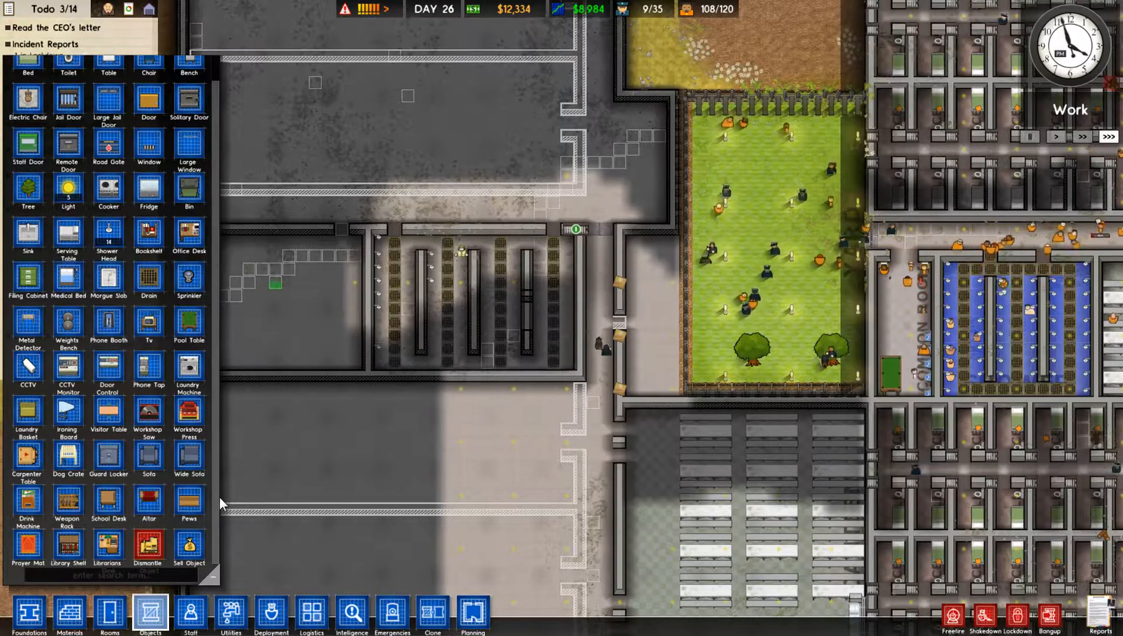
mouse_move(272, 615)
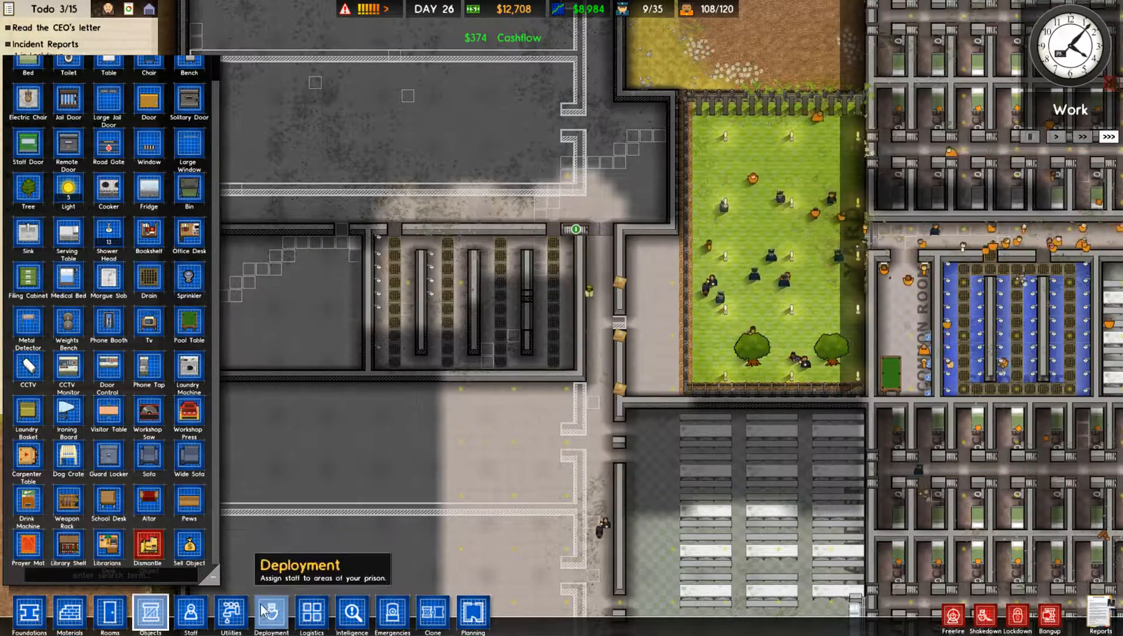
left_click(110, 615)
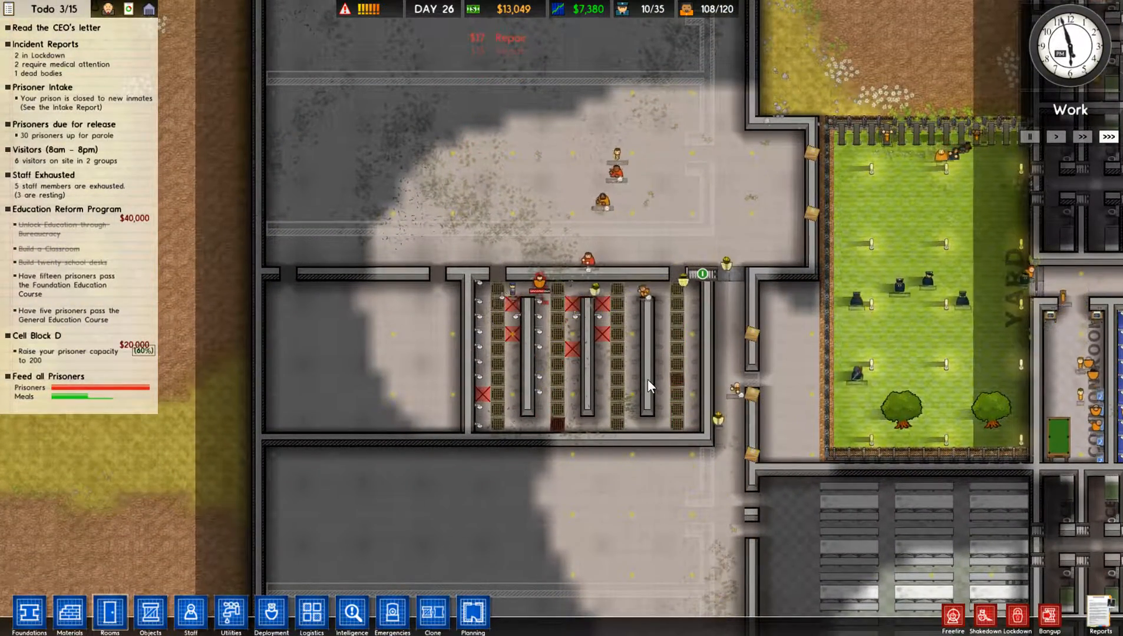
left_click(539, 282)
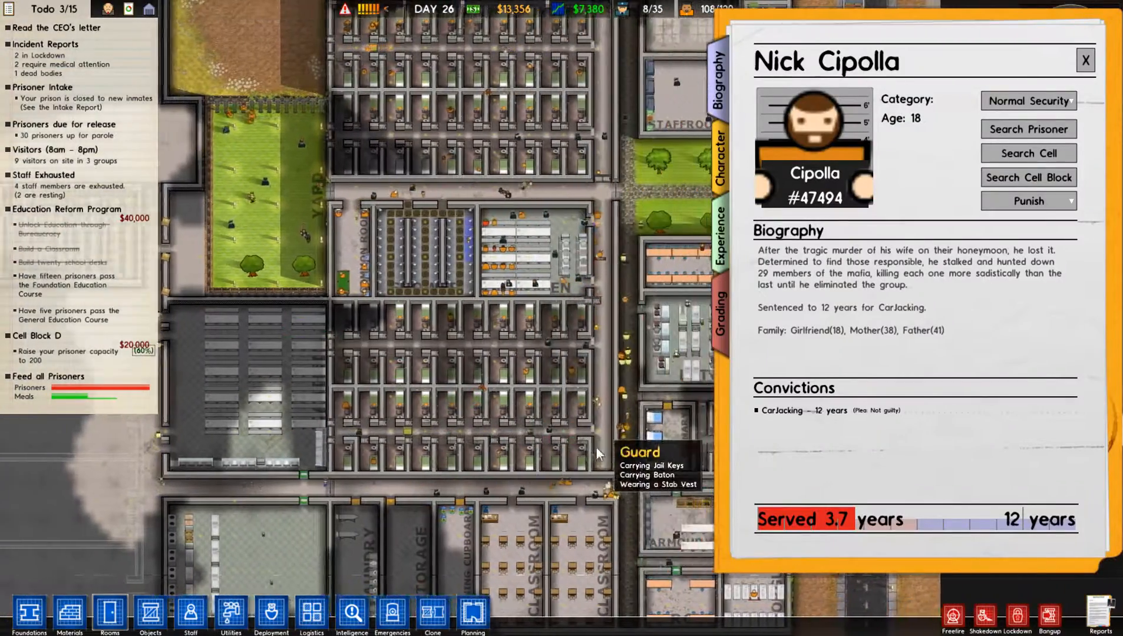
left_click(1085, 60)
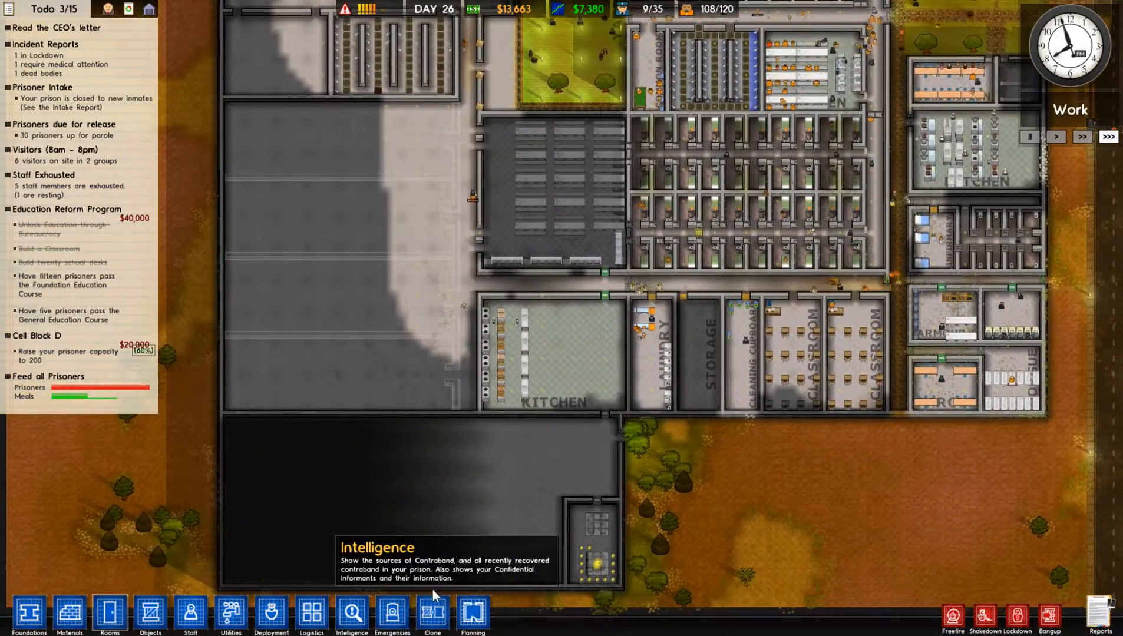
left_click(311, 615)
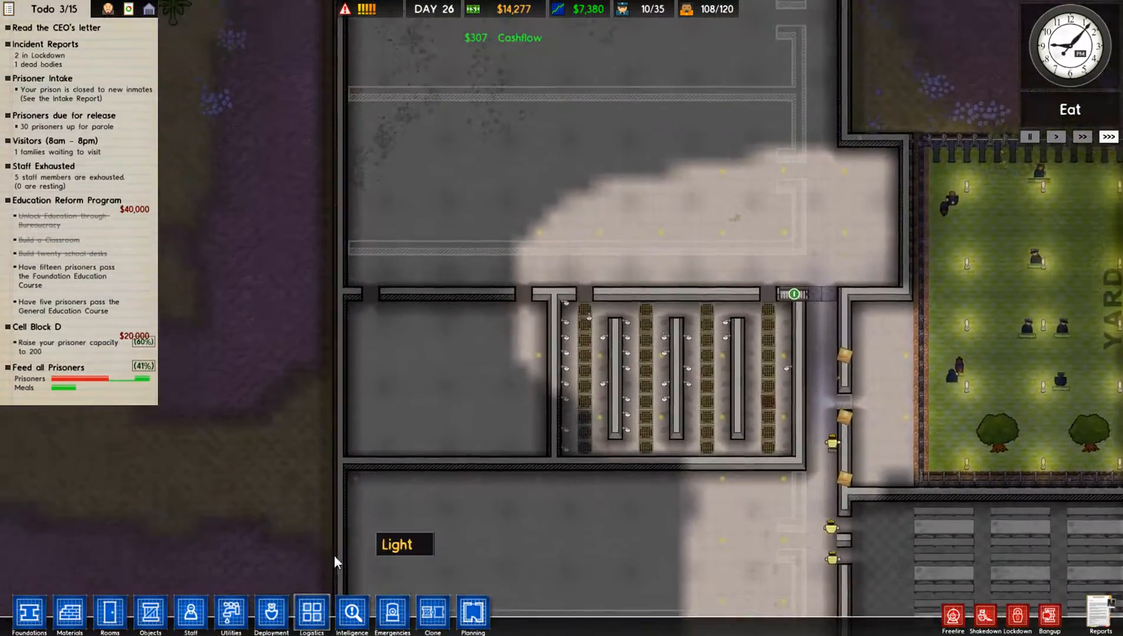
mouse_move(149, 616)
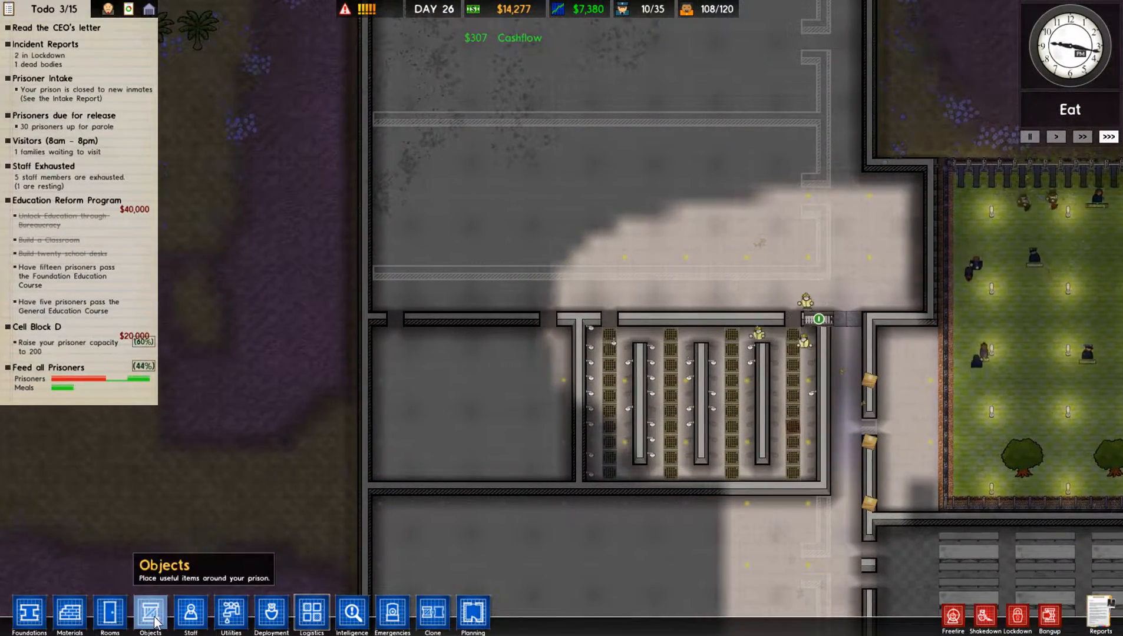
Place two pool tables and a wall-mounted TV in the empty room
left_click(150, 615)
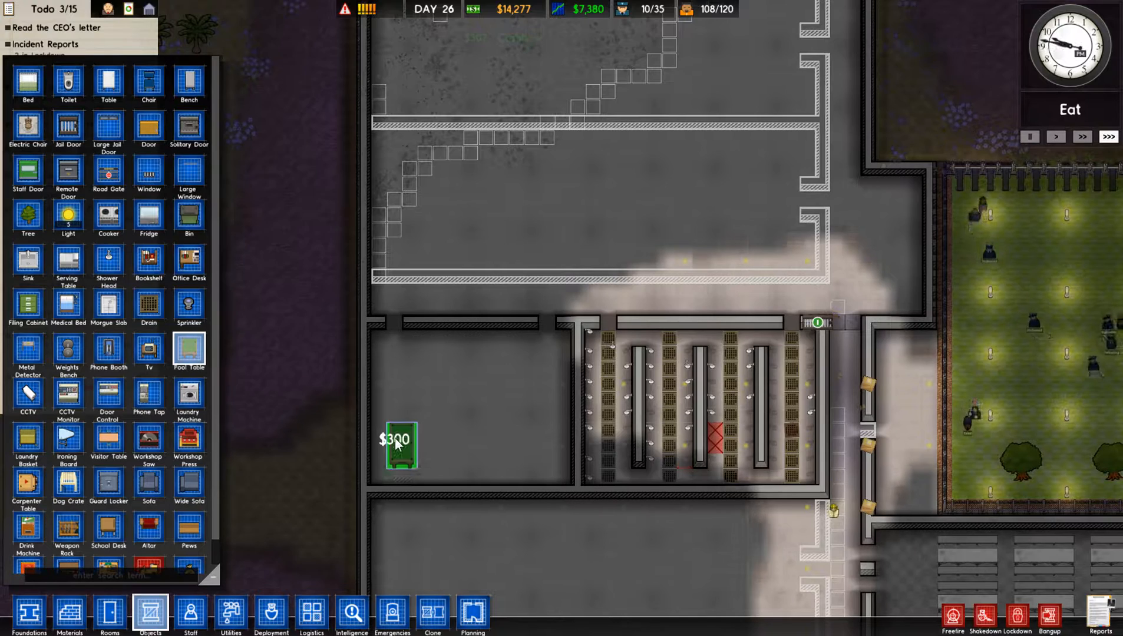
left_click(399, 444)
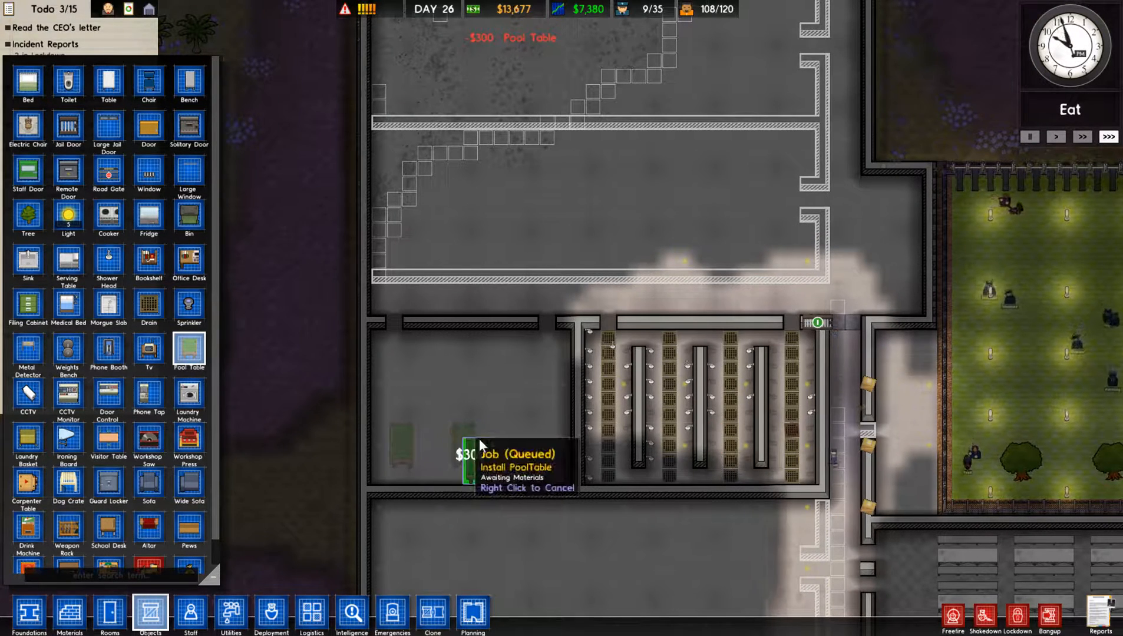
left_click(522, 444)
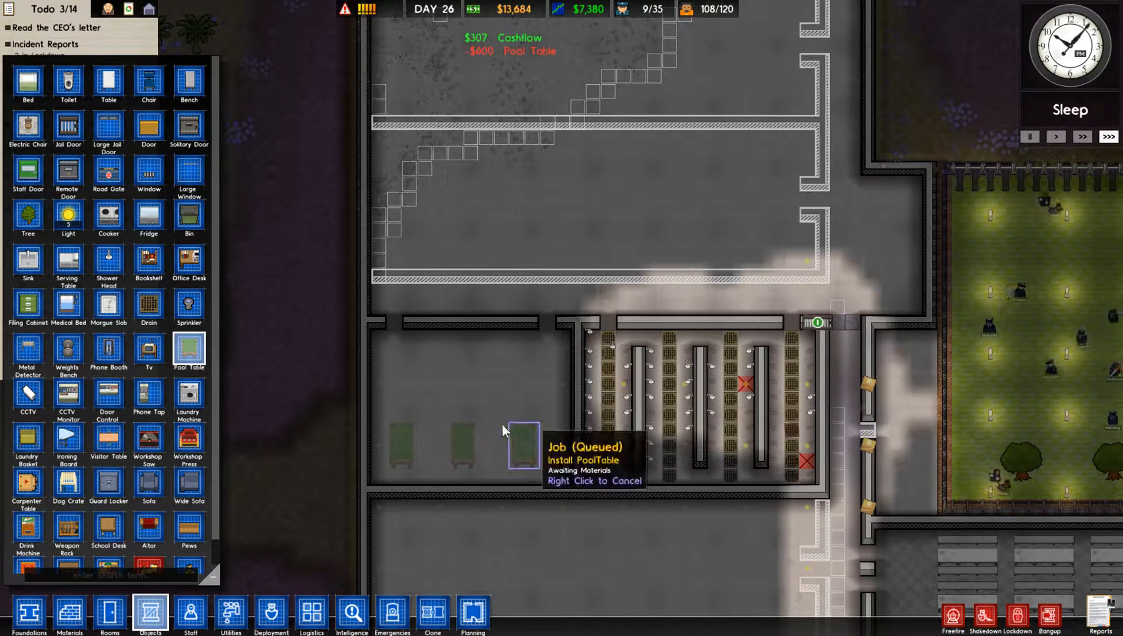
mouse_move(109, 352)
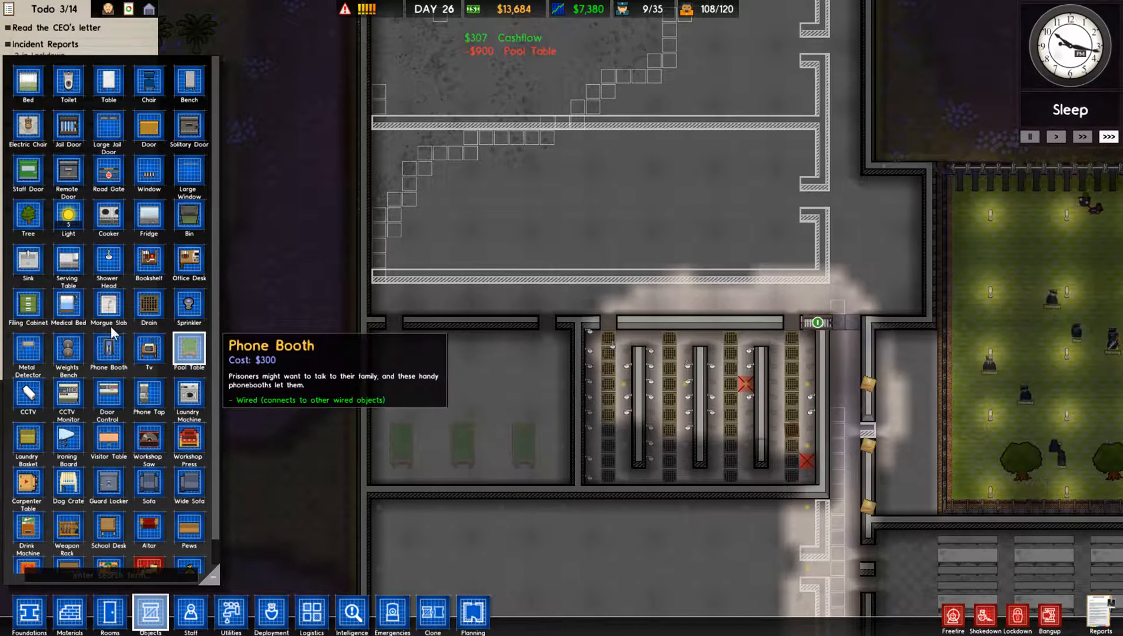
mouse_move(109, 244)
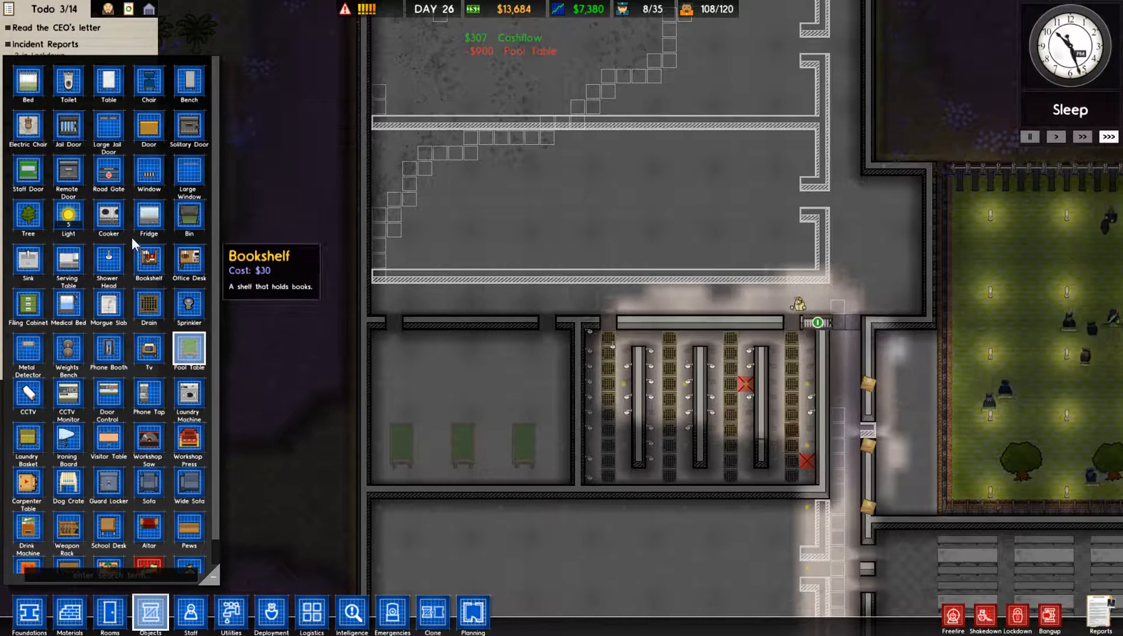
left_click(149, 351)
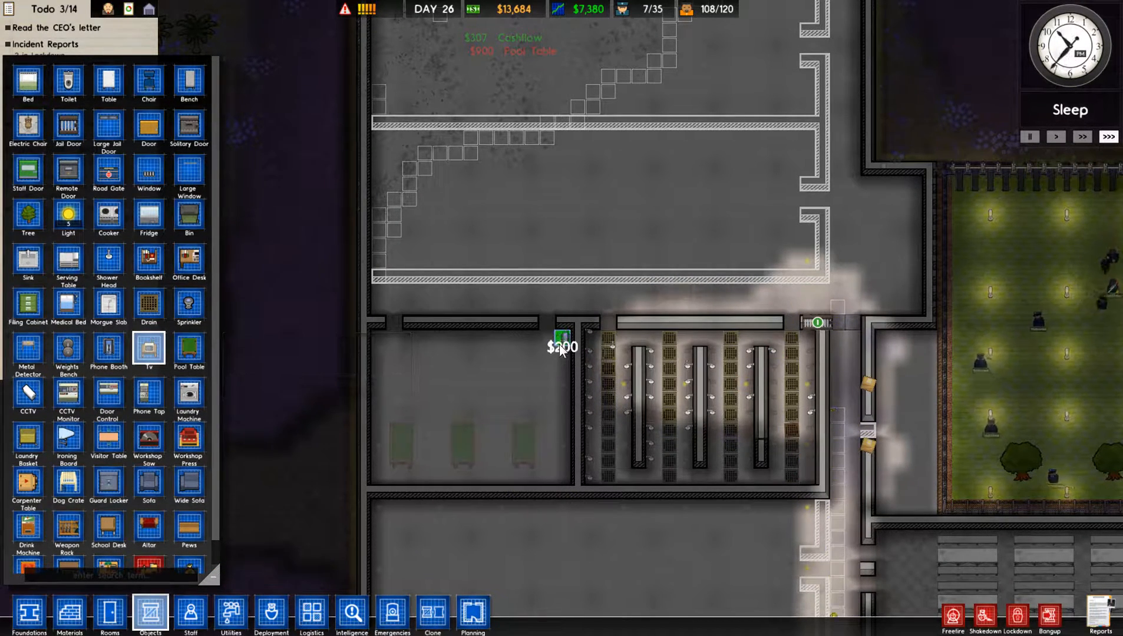
left_click(562, 399)
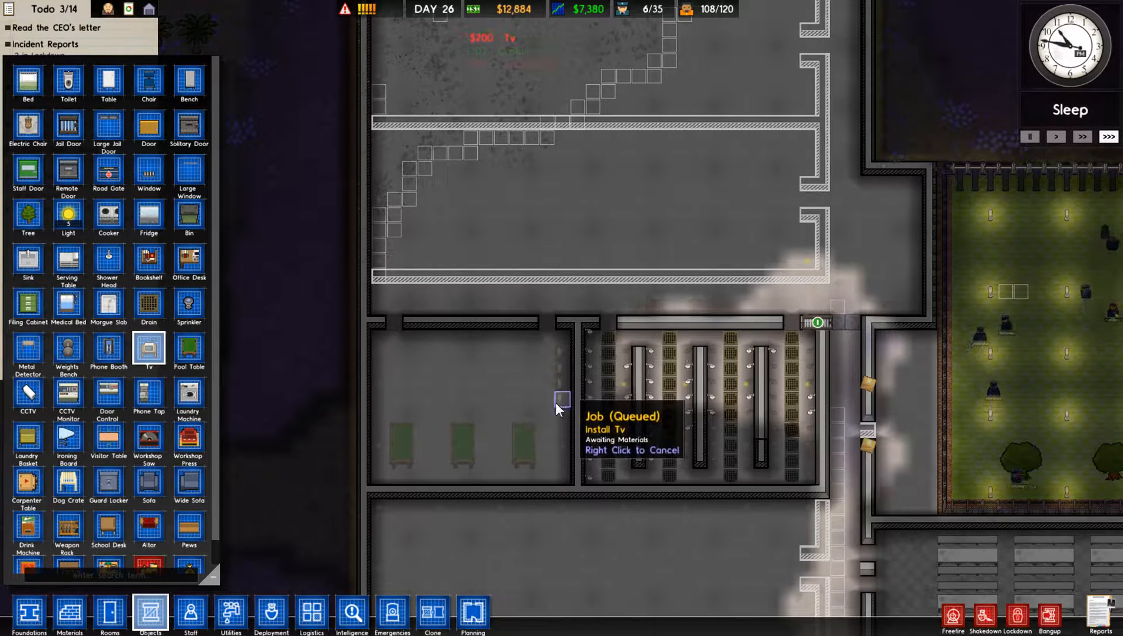
mouse_move(109, 351)
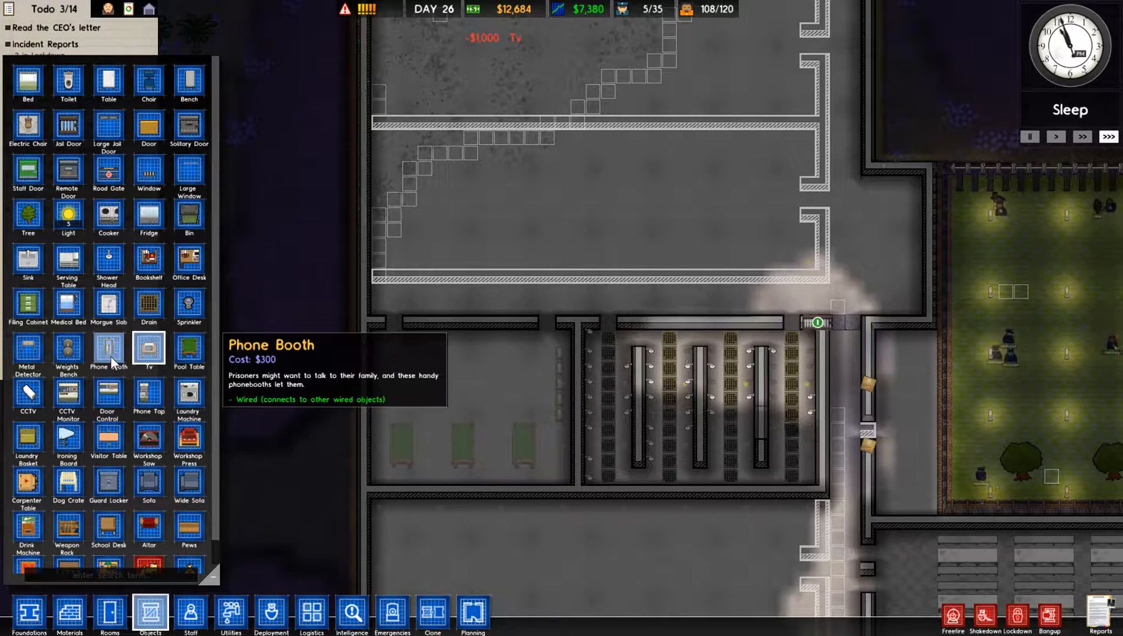
left_click(423, 339)
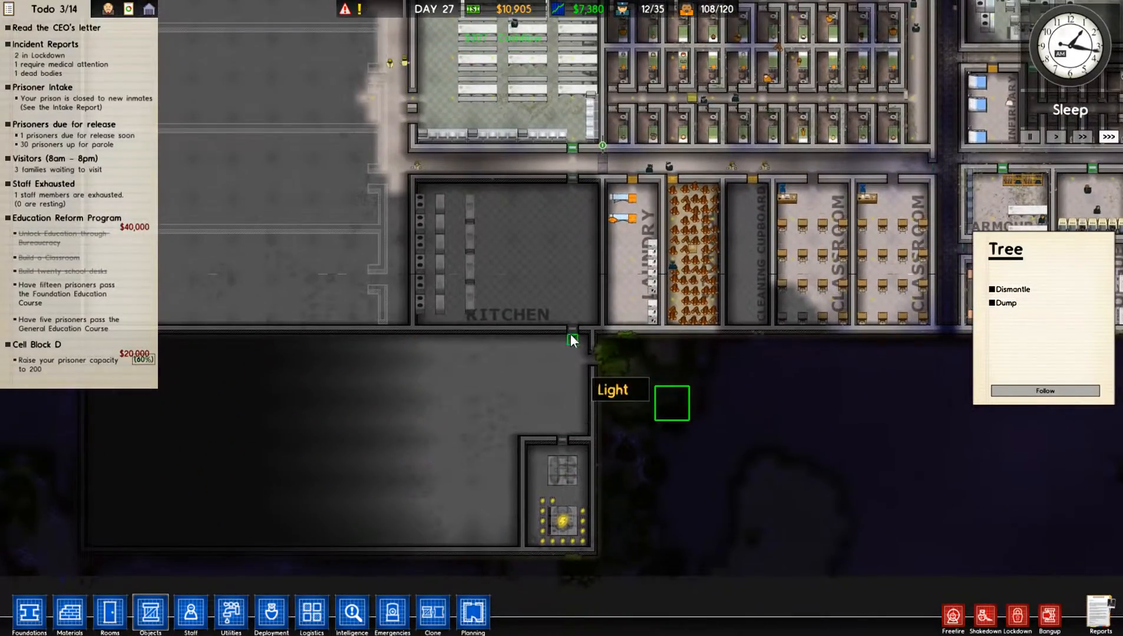
mouse_move(585, 372)
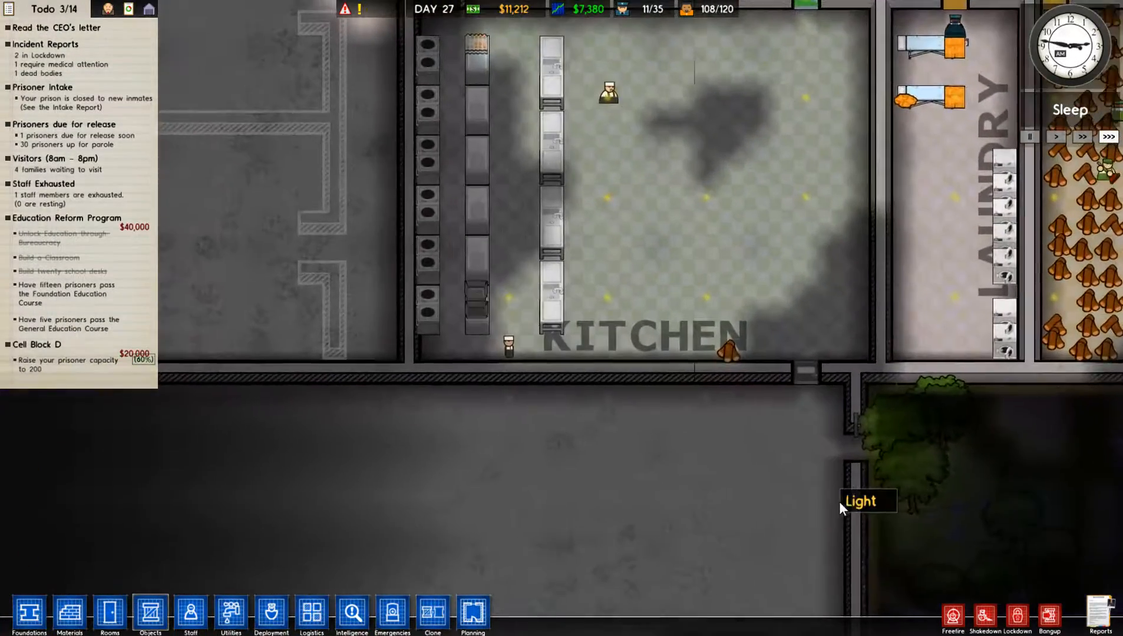
mouse_move(865, 443)
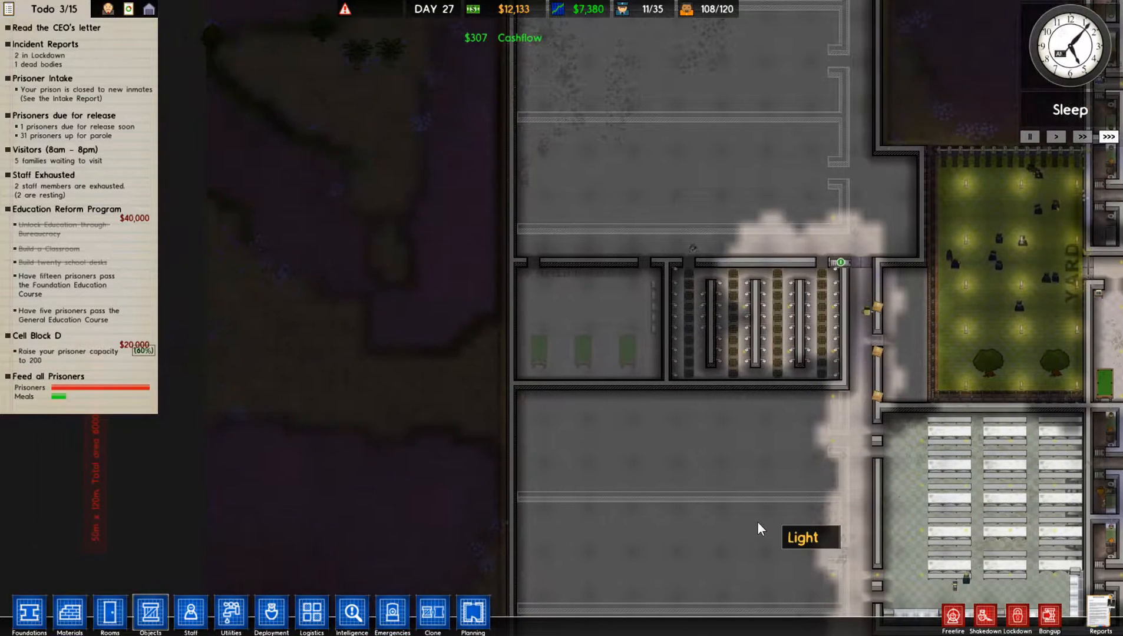
mouse_move(741, 486)
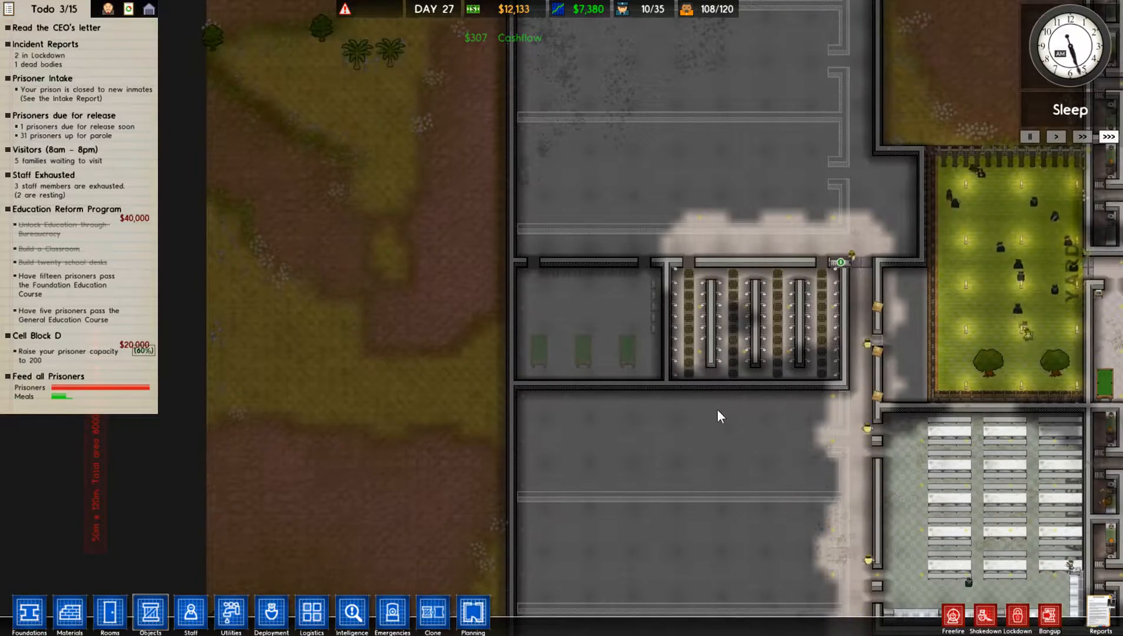
mouse_move(698, 337)
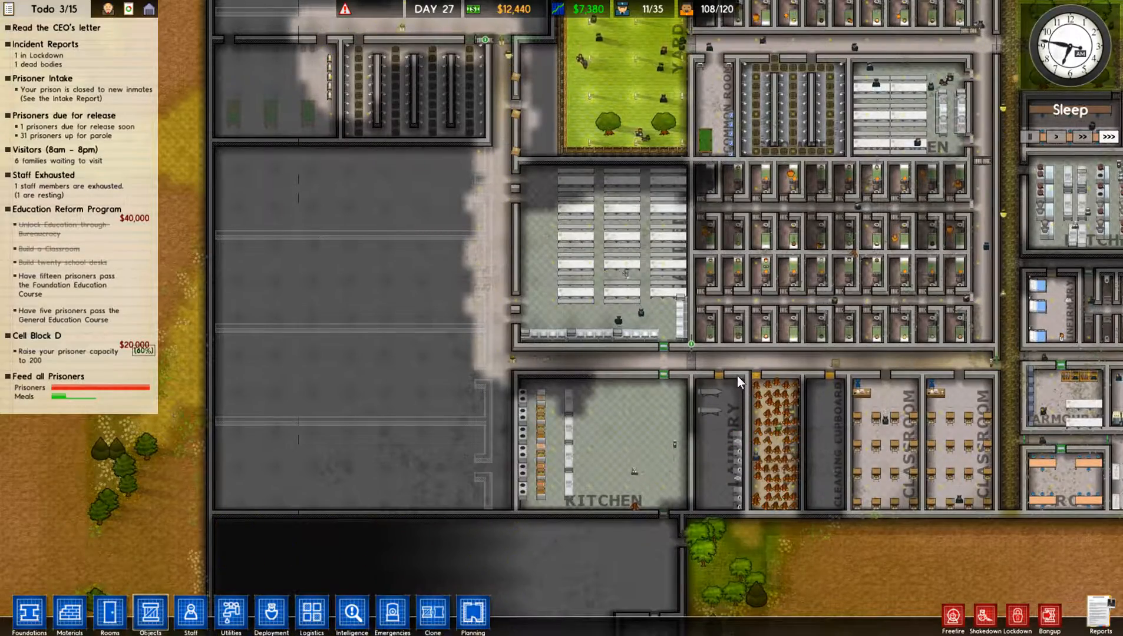
mouse_move(691, 348)
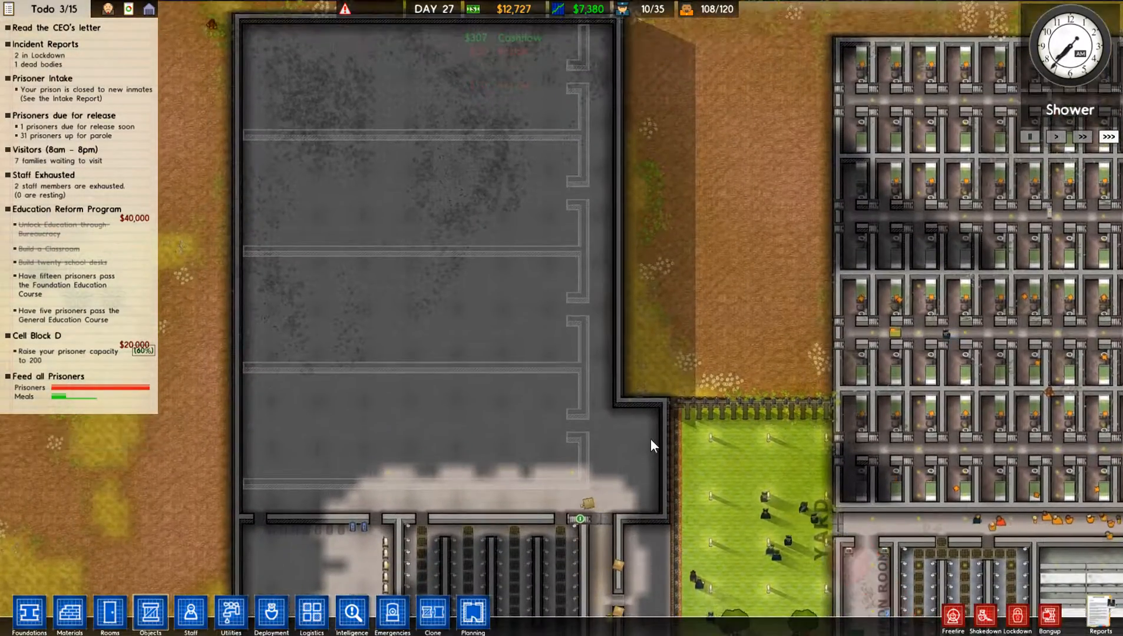
Place a Large Jail Door at the yard corner, pick fence materials, and inspect the door
left_click(149, 615)
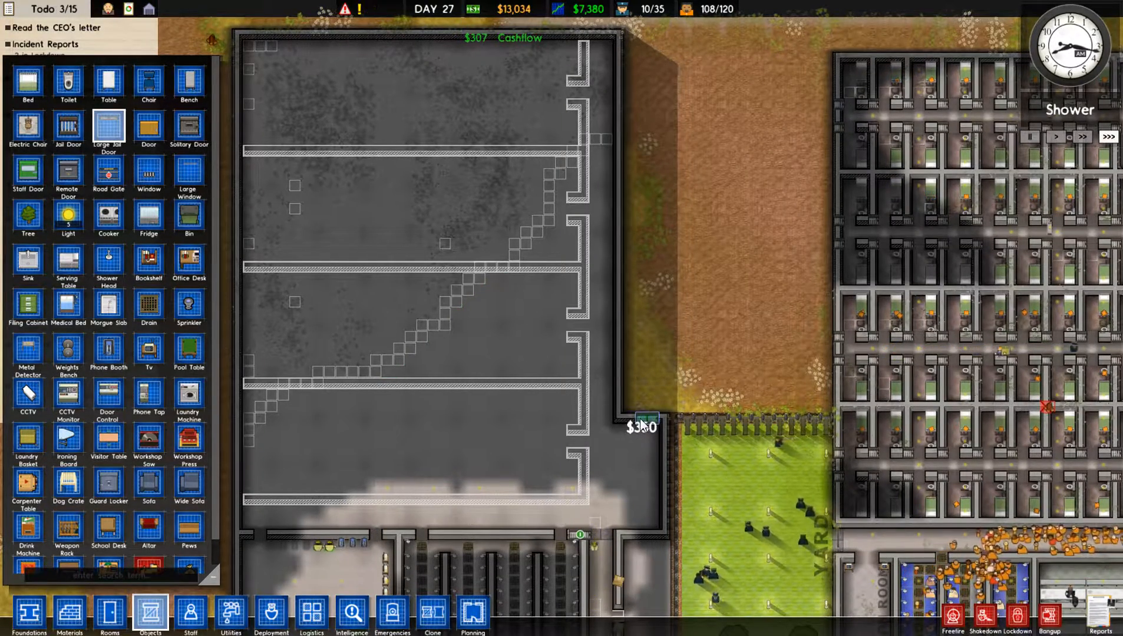
left_click(642, 419)
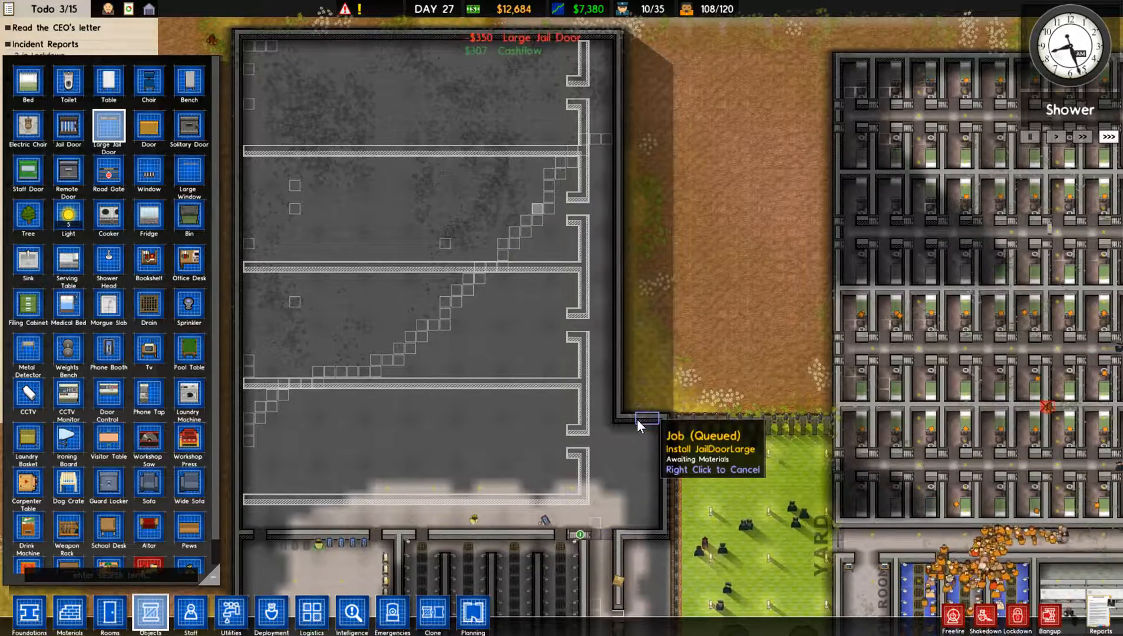
left_click(109, 615)
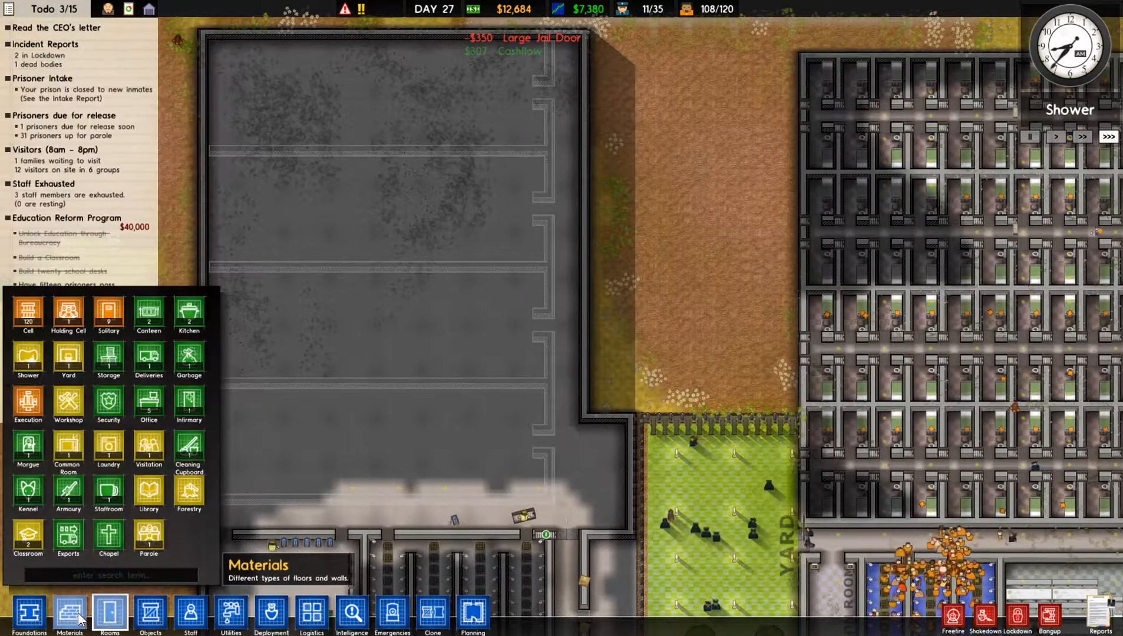
left_click(69, 615)
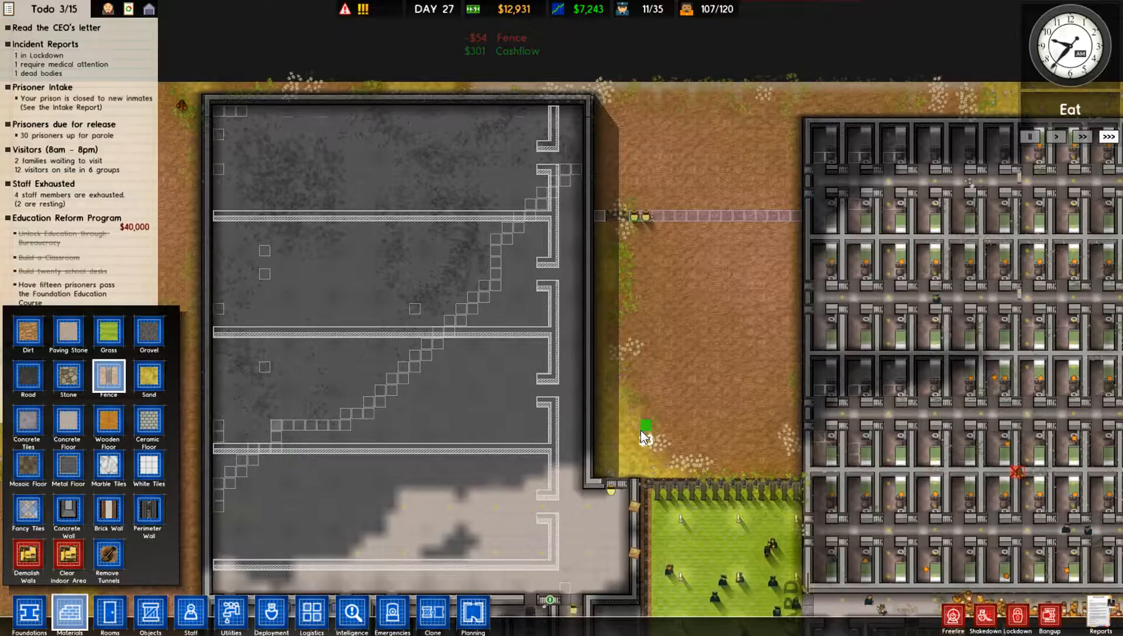
scroll("down", 3)
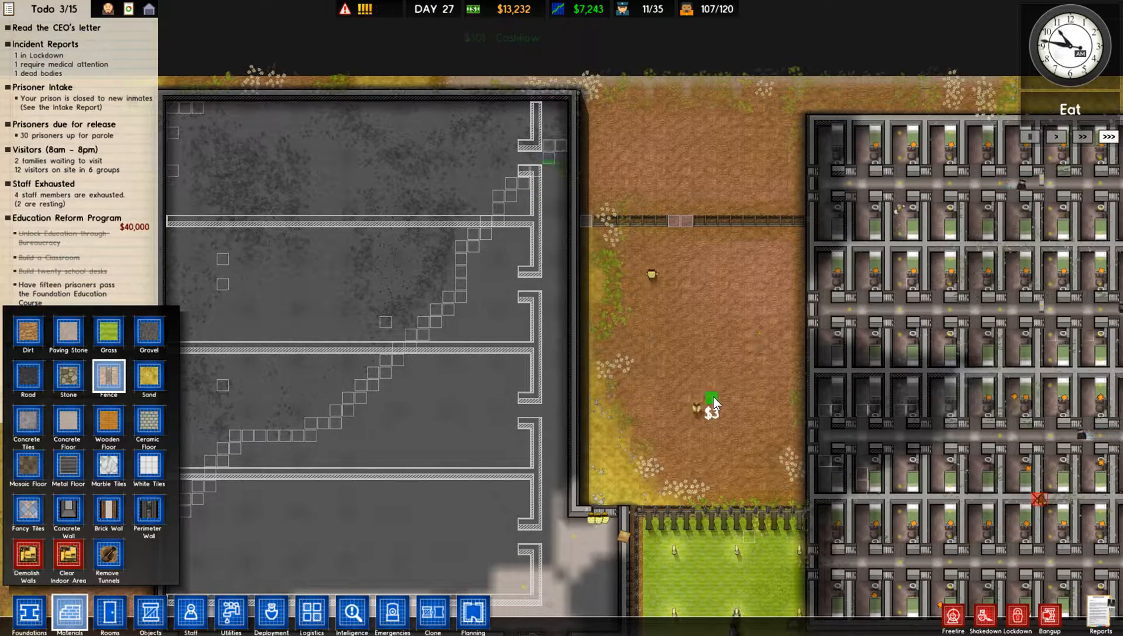
mouse_move(109, 615)
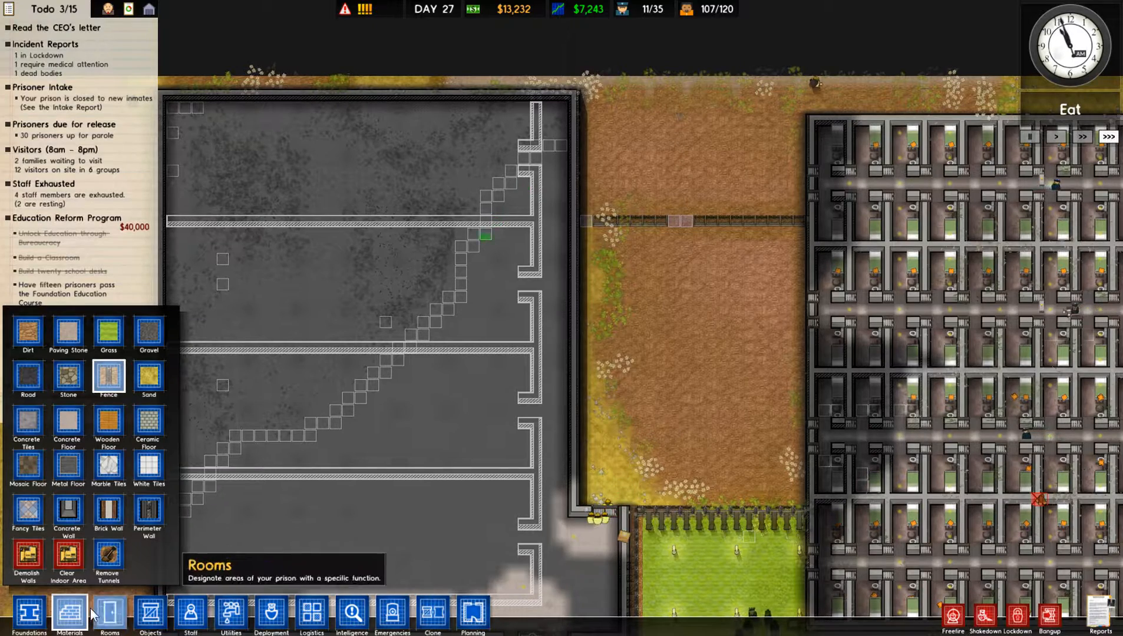
left_click(613, 513)
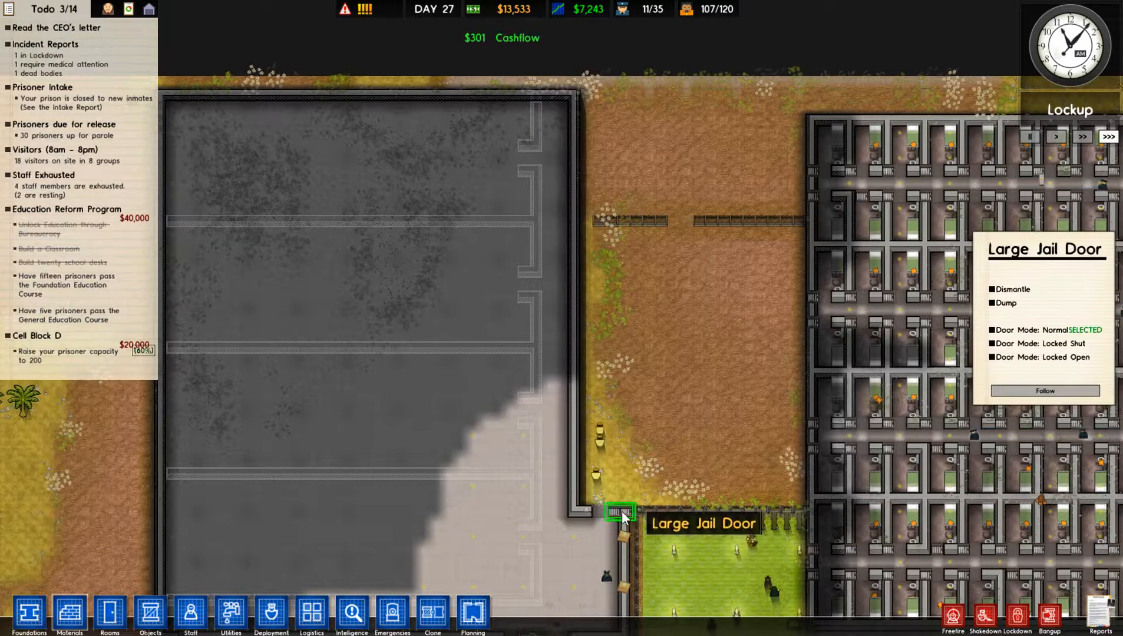
left_click(1043, 357)
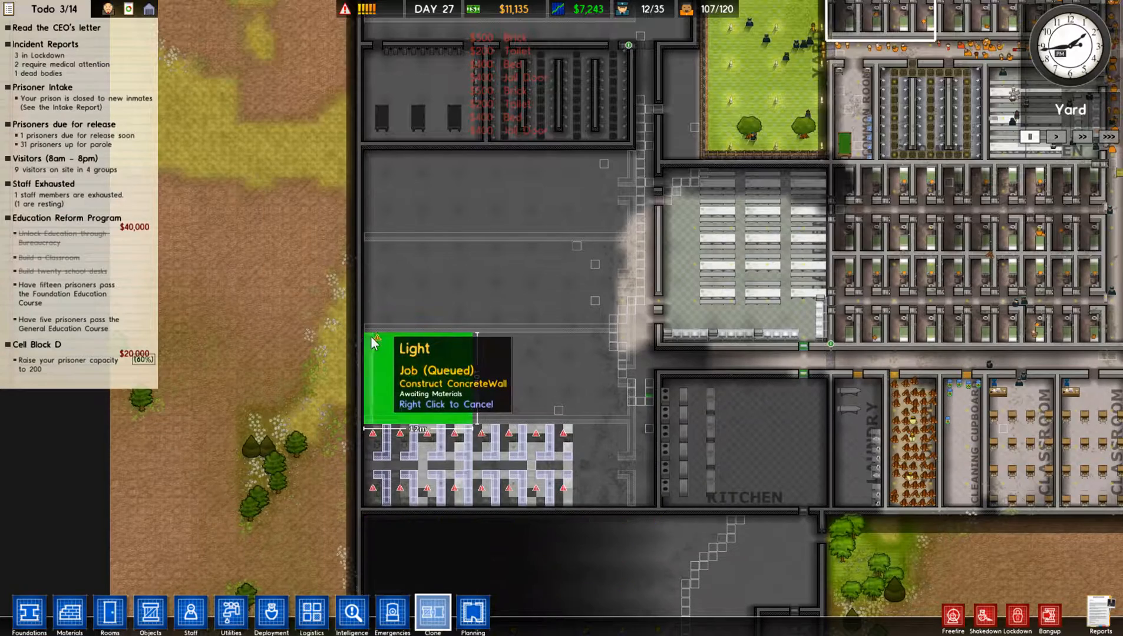
mouse_move(479, 342)
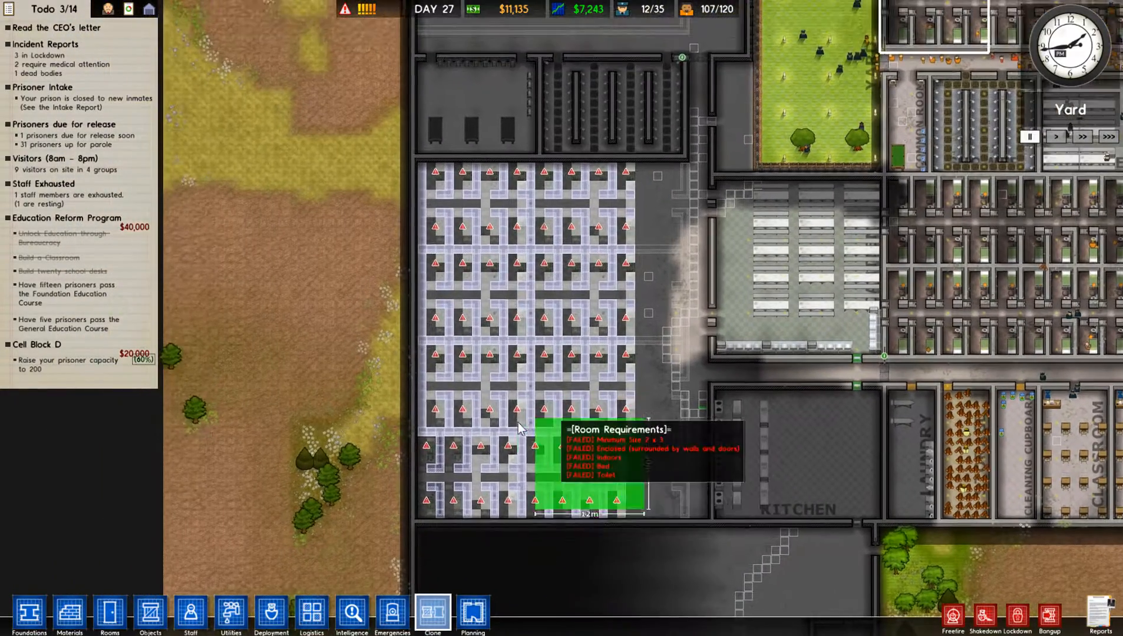
mouse_move(623, 272)
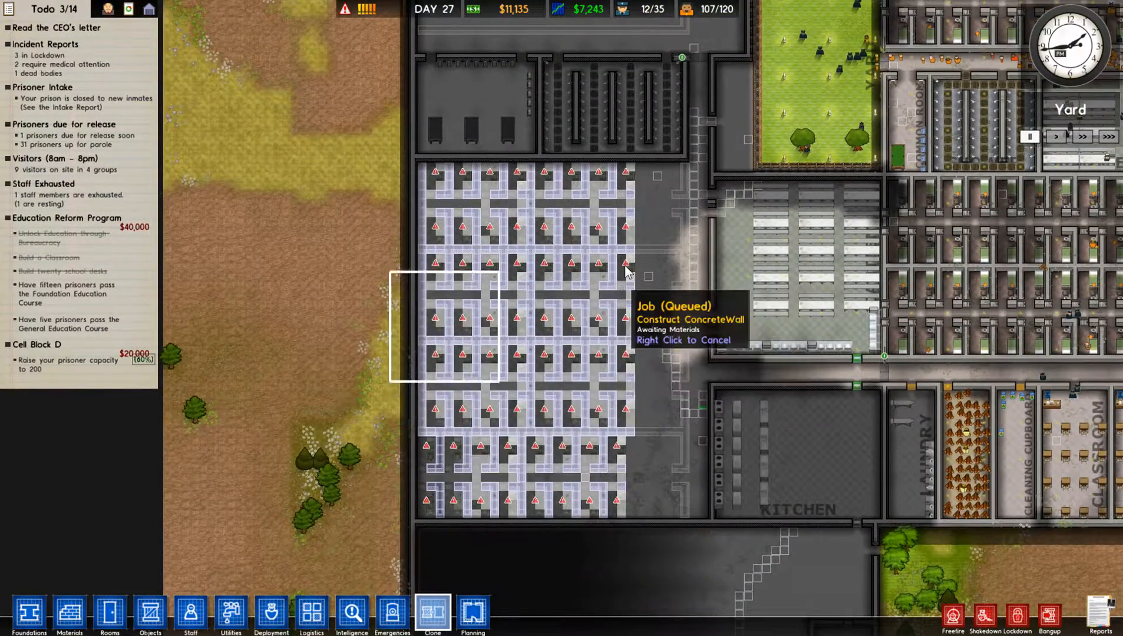
mouse_move(256, 584)
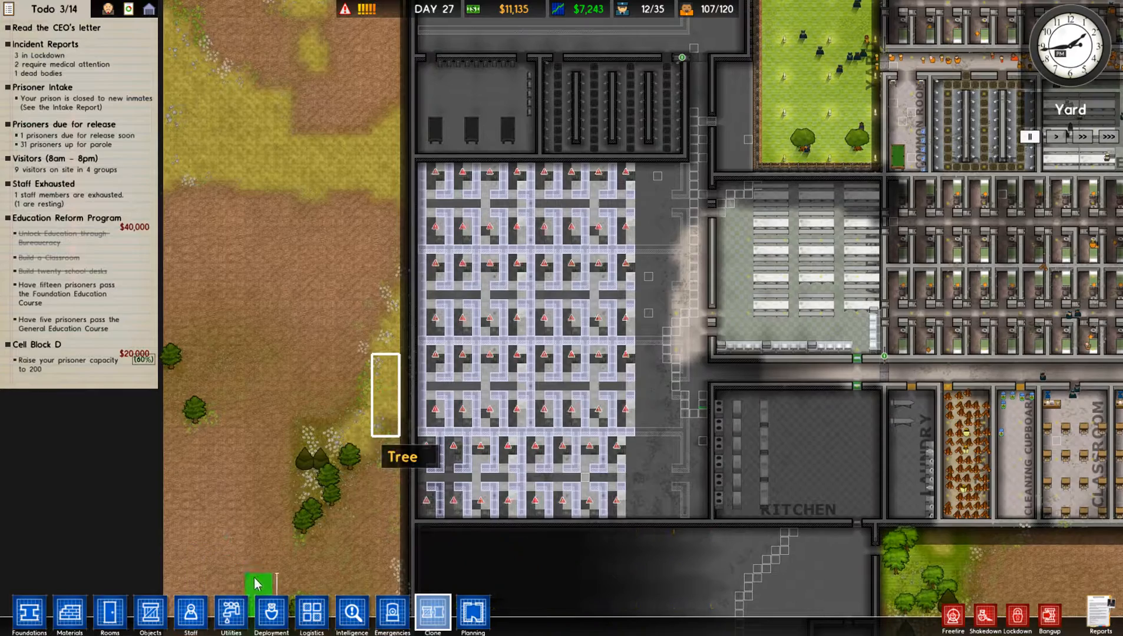
Bring up the catalogue of placeable objects
left_click(149, 616)
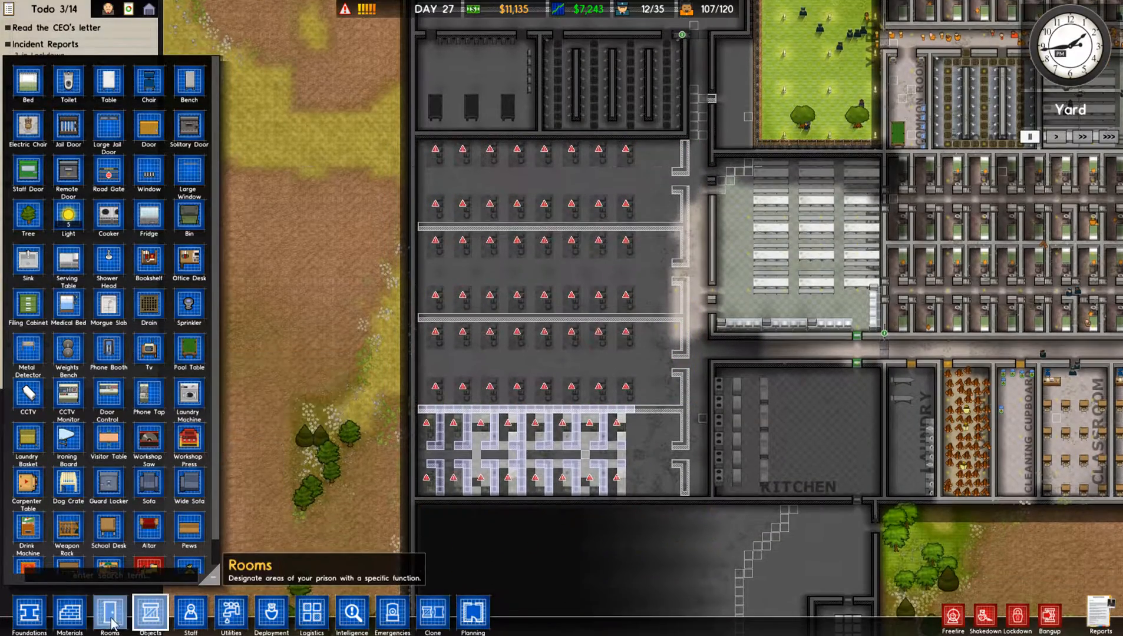
left_click(109, 615)
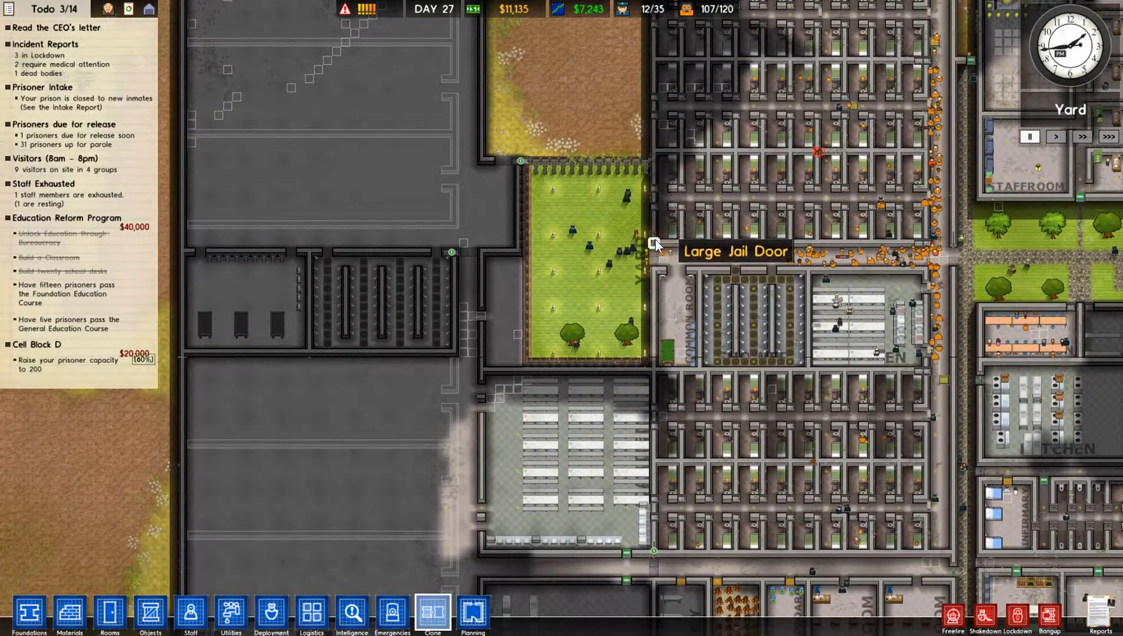
mouse_move(779, 161)
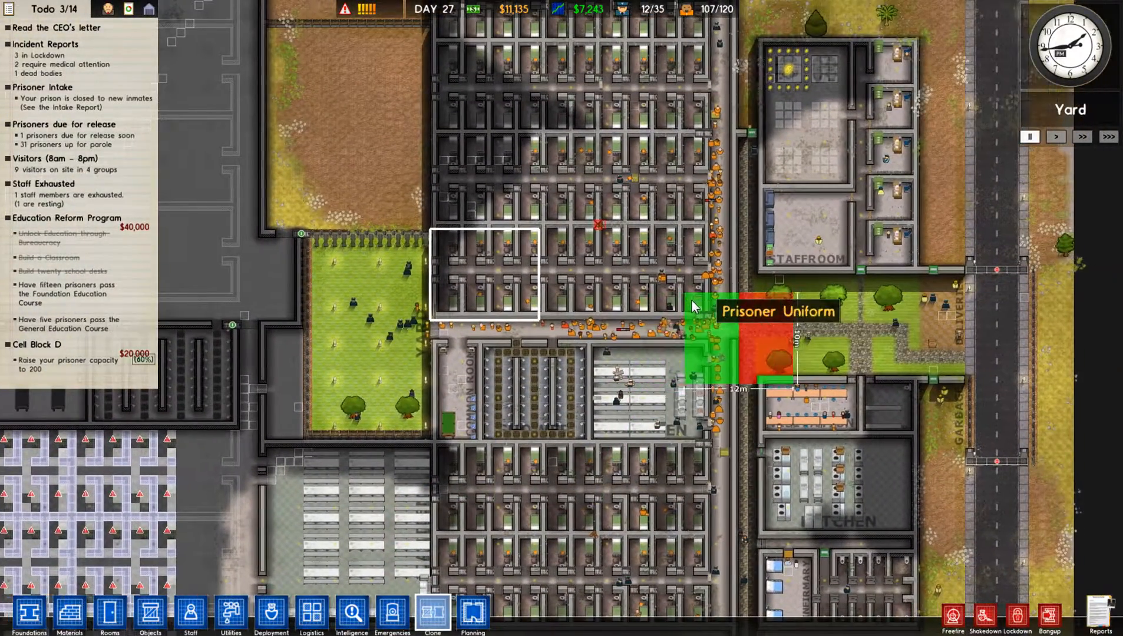
mouse_move(645, 317)
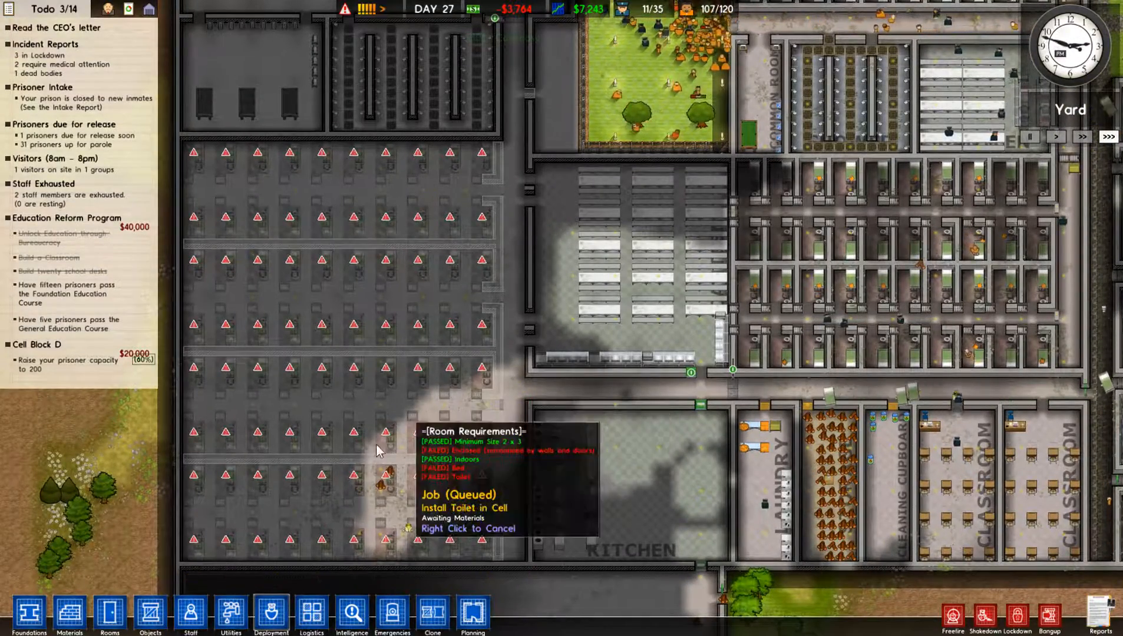
mouse_move(423, 419)
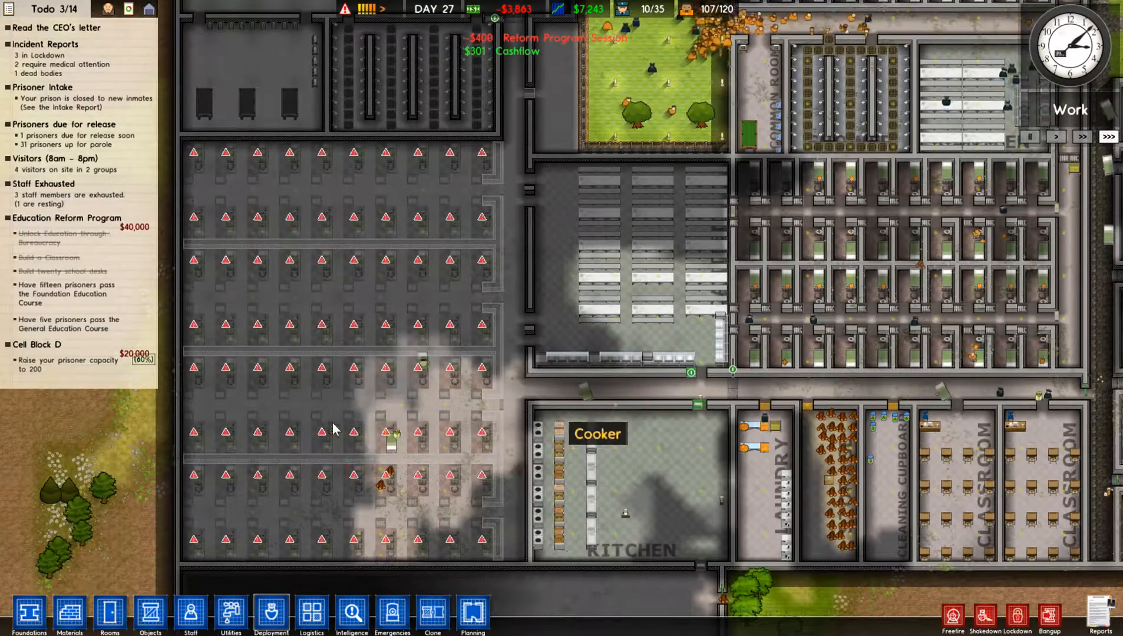
mouse_move(270, 615)
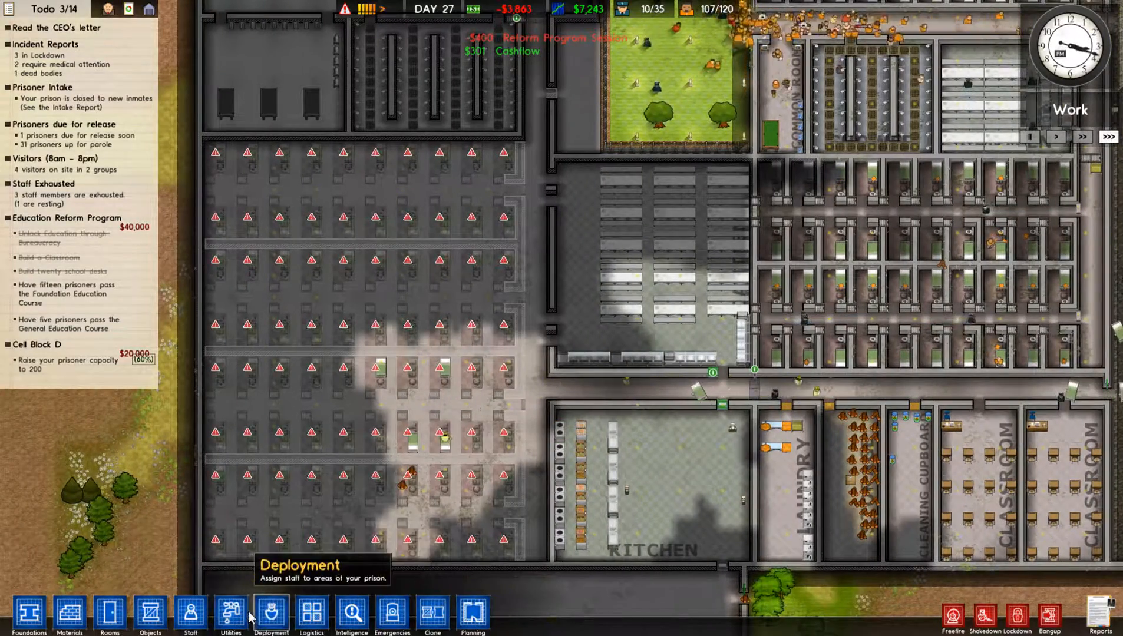
mouse_move(230, 615)
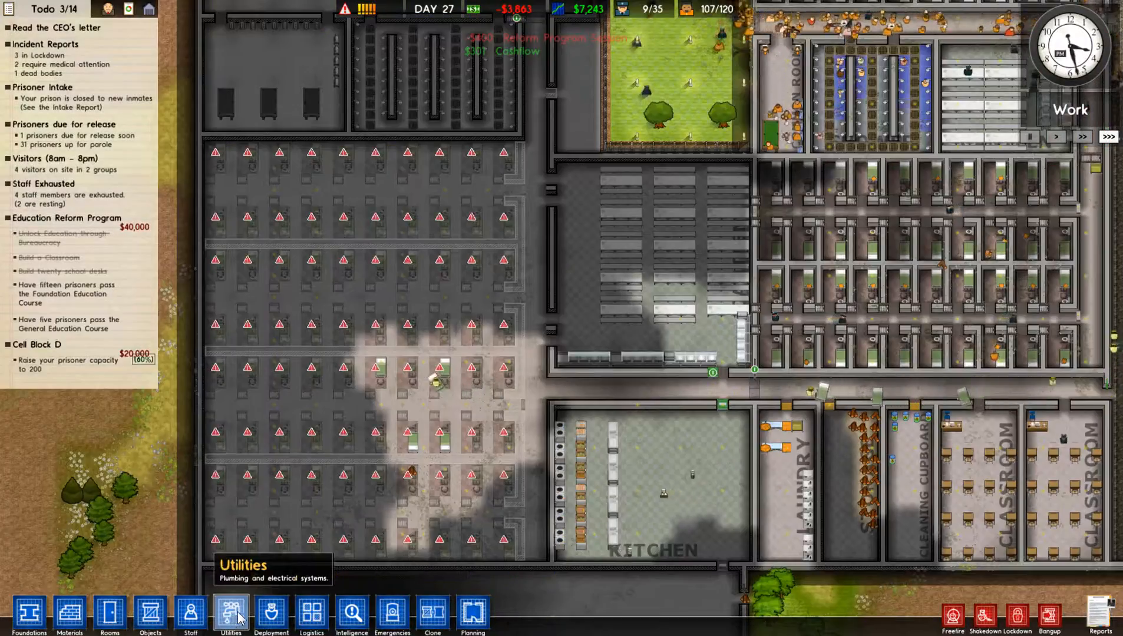
mouse_move(301, 573)
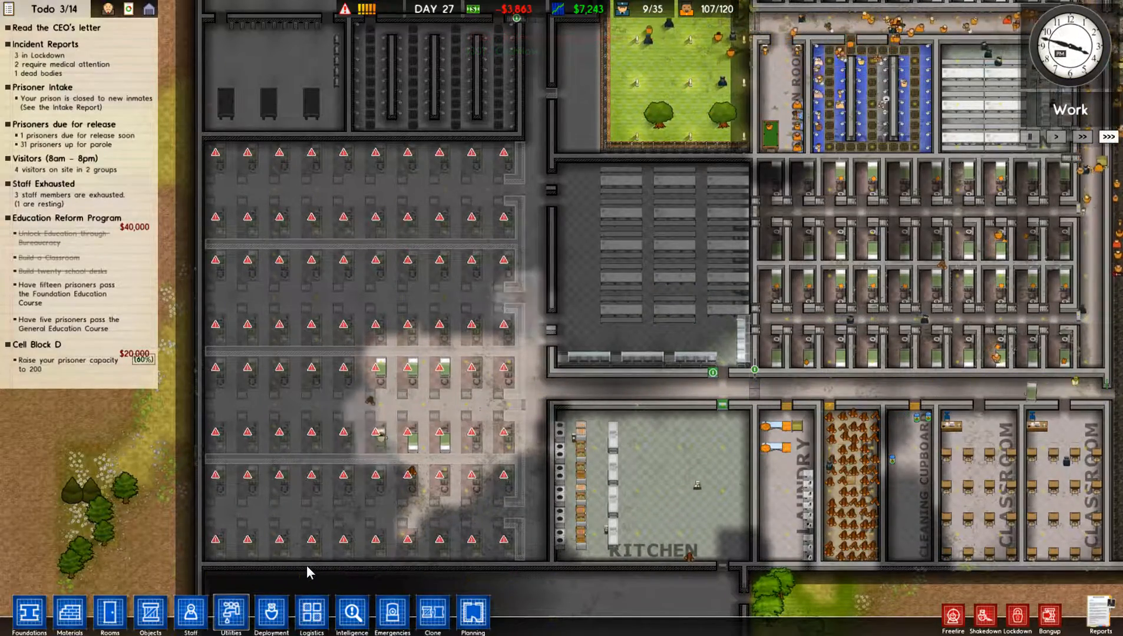
Adjust Daily Intake to 10 in the Reports Intake tab and close the reports
left_click(723, 412)
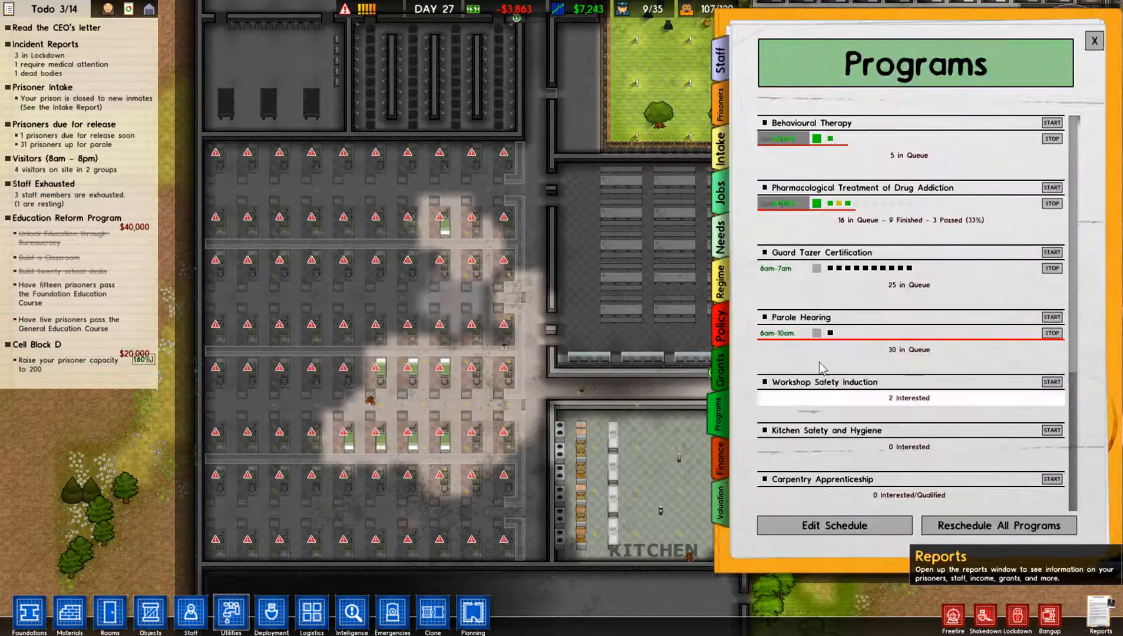
left_click(723, 104)
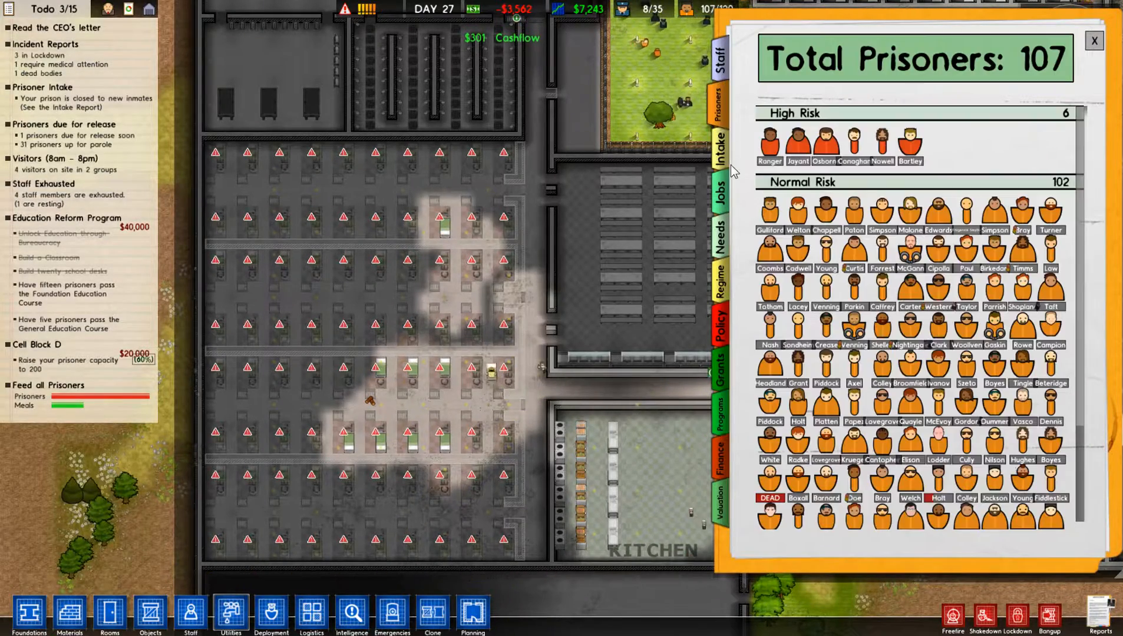
left_click(718, 153)
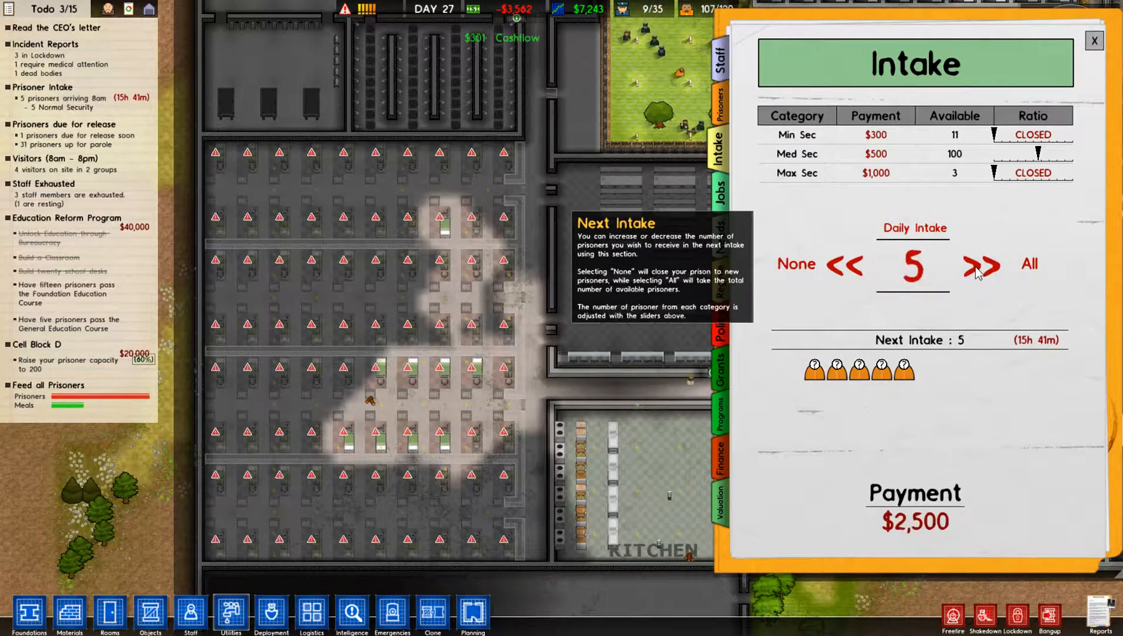
left_click(982, 265)
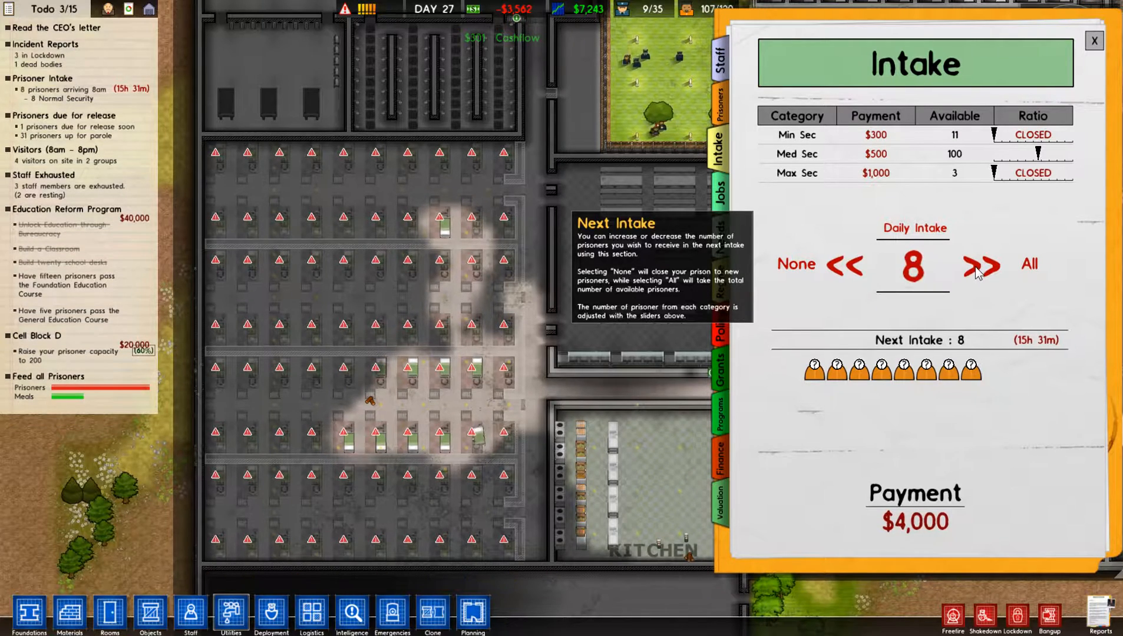
left_click(982, 265)
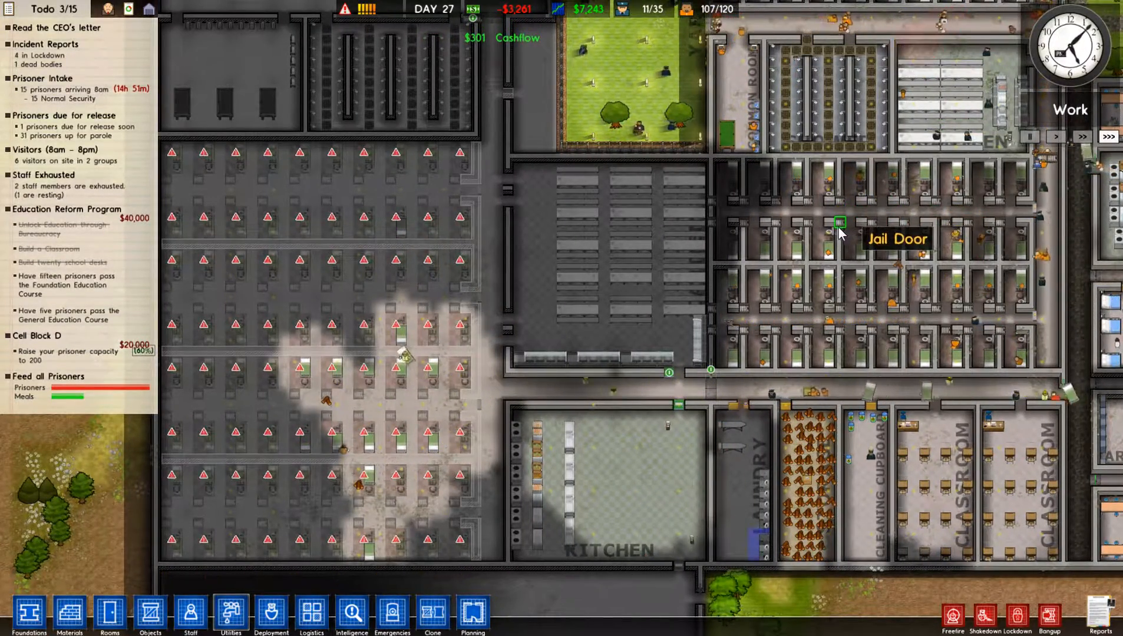
left_click(721, 153)
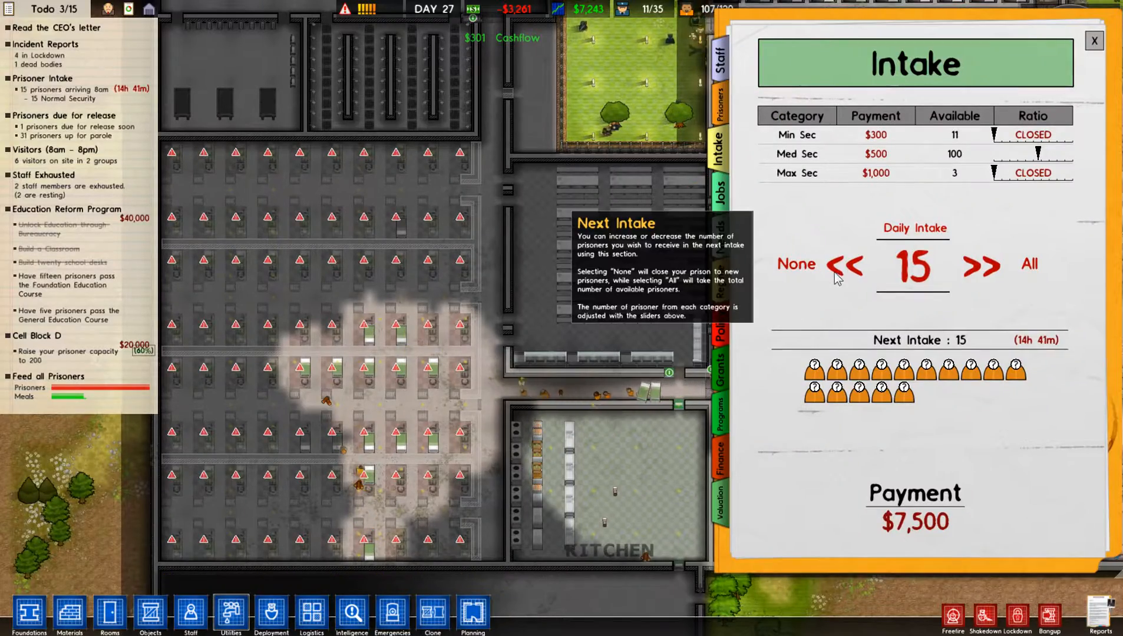
left_click(844, 265)
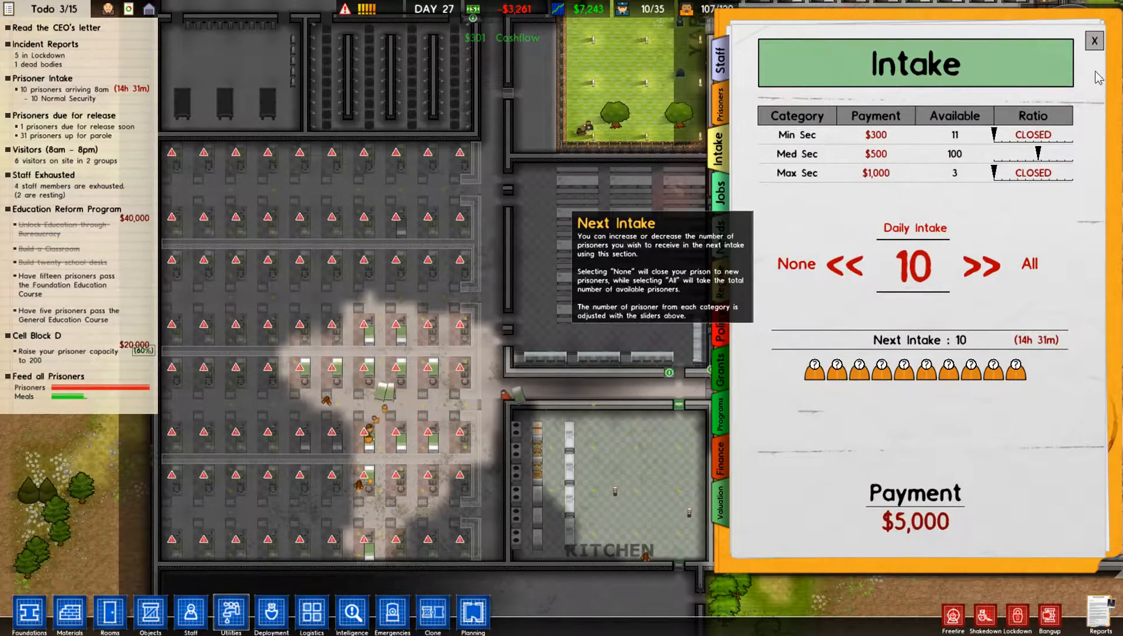
left_click(1093, 41)
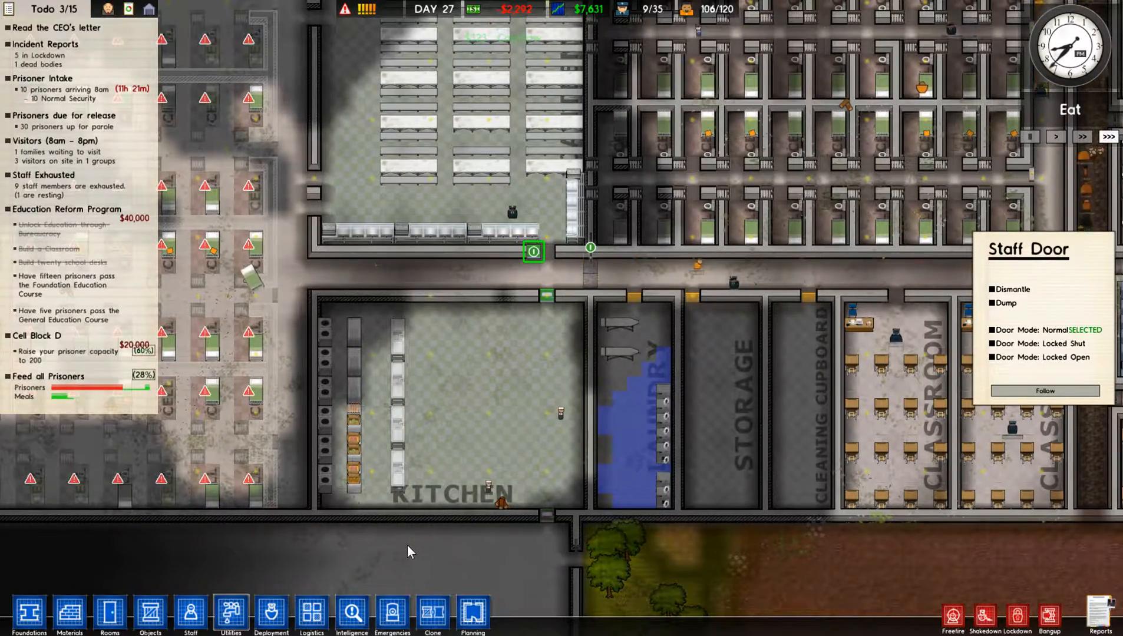
mouse_move(484, 520)
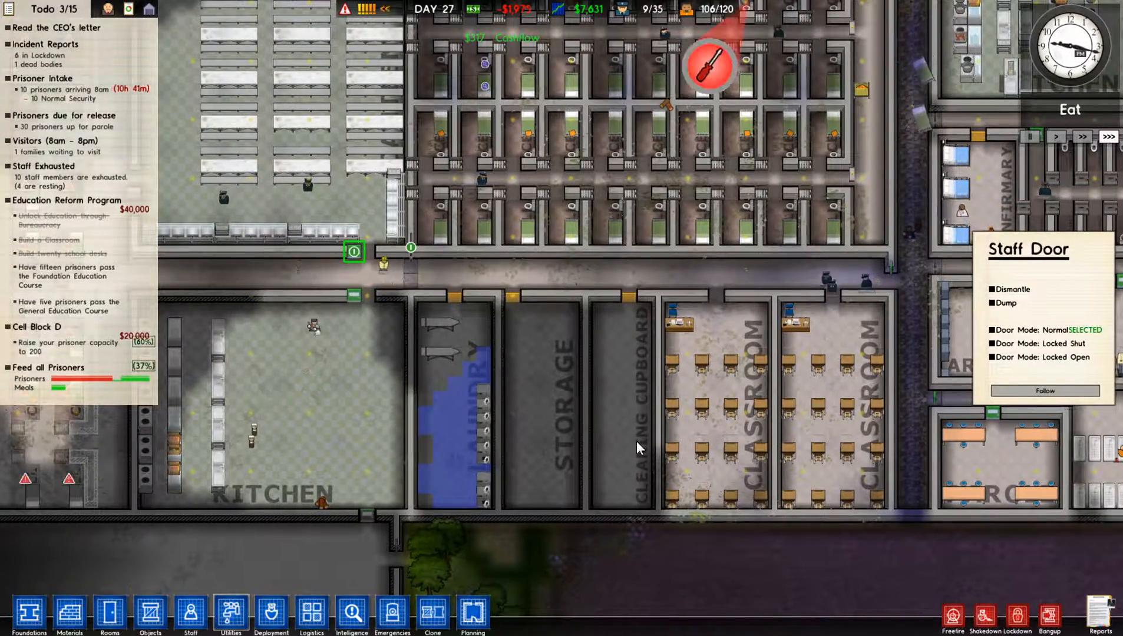
mouse_move(541, 430)
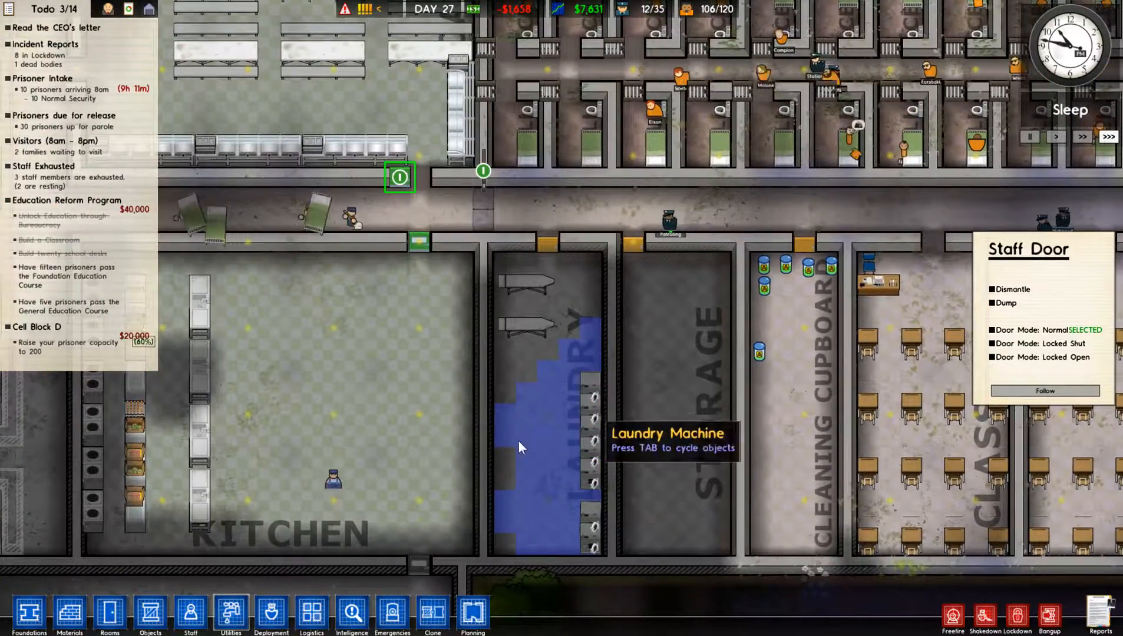
mouse_move(580, 481)
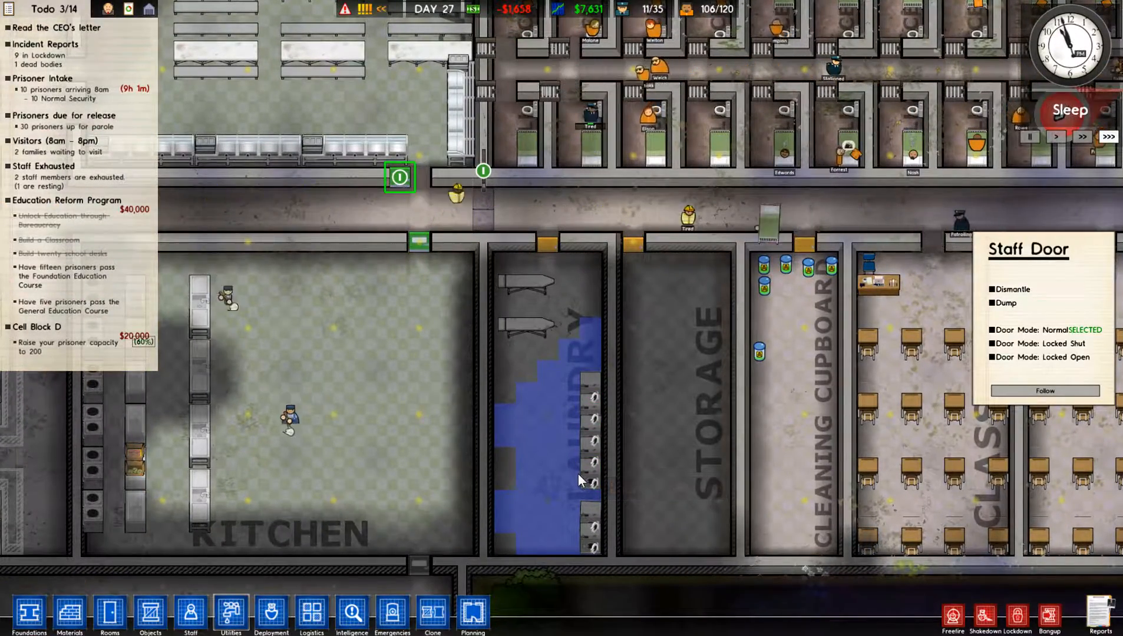
Select a bottom toolbar menu while viewing the laundry
left_click(270, 615)
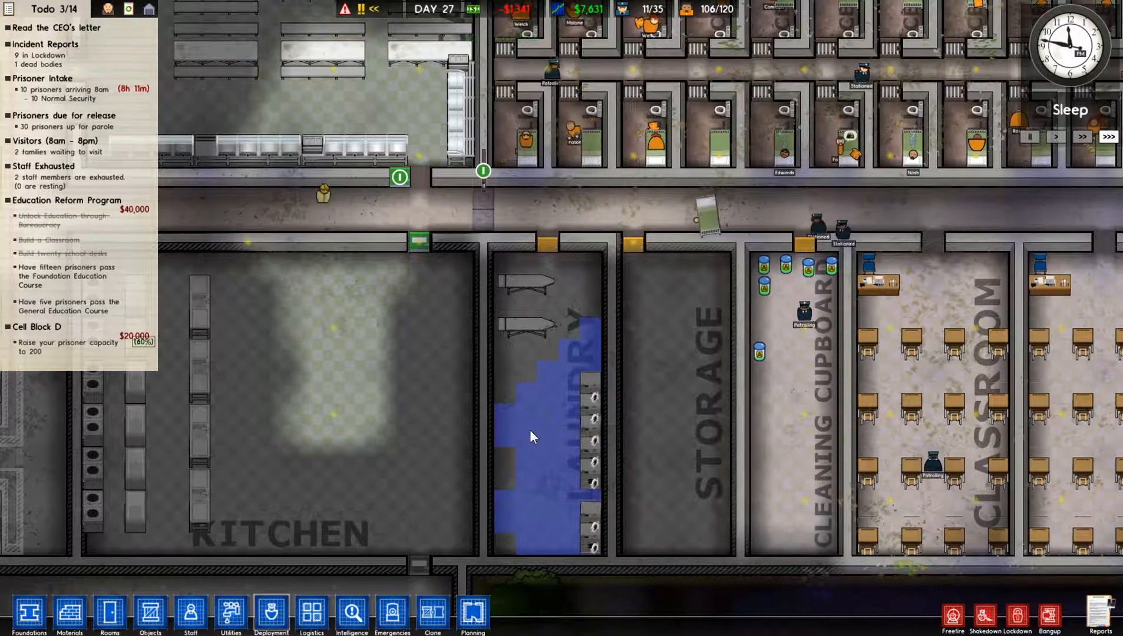
mouse_move(588, 412)
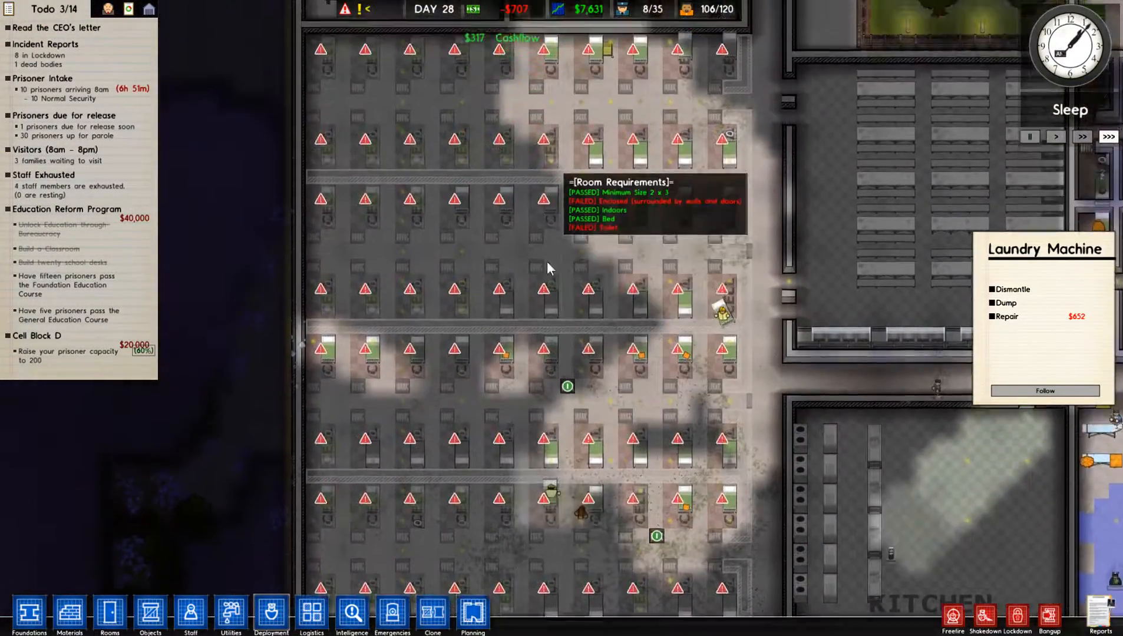
mouse_move(555, 396)
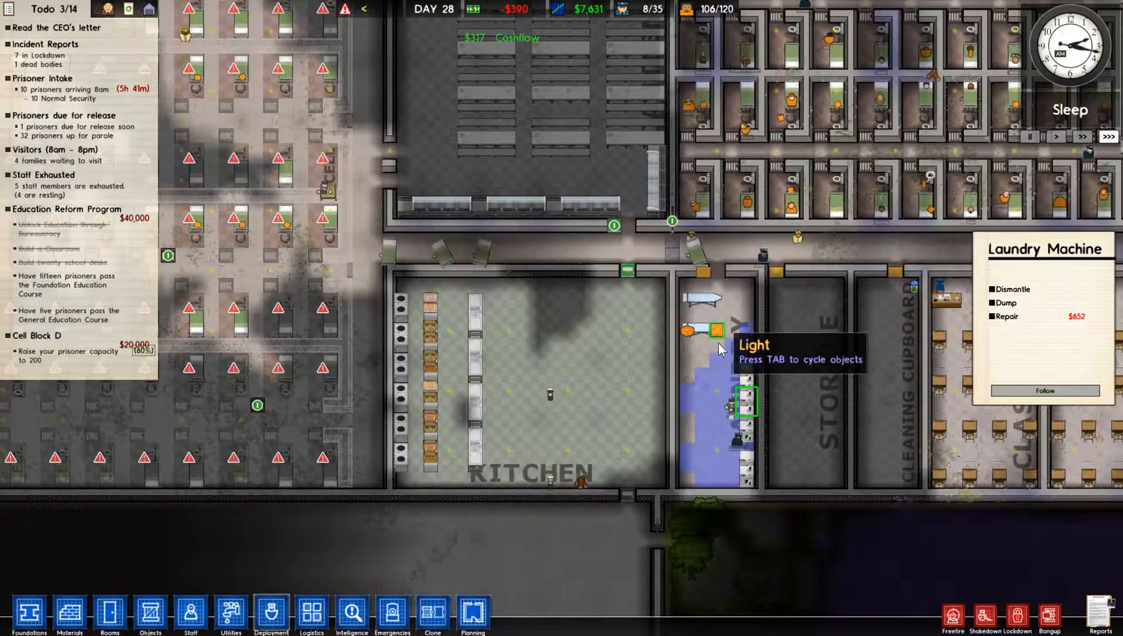
mouse_move(758, 351)
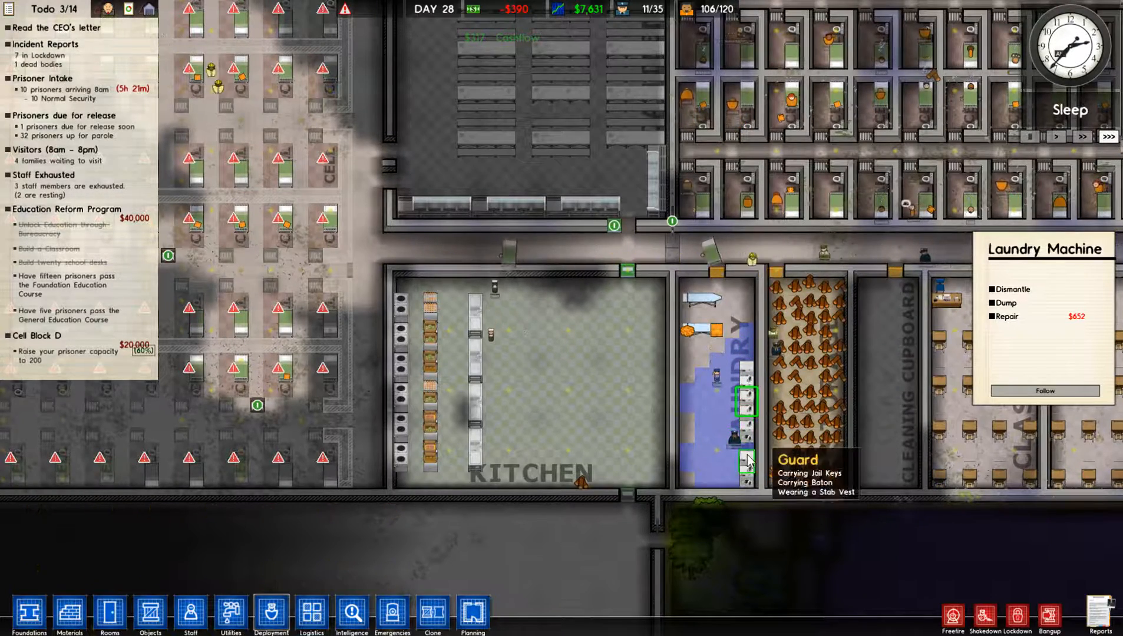
mouse_move(750, 454)
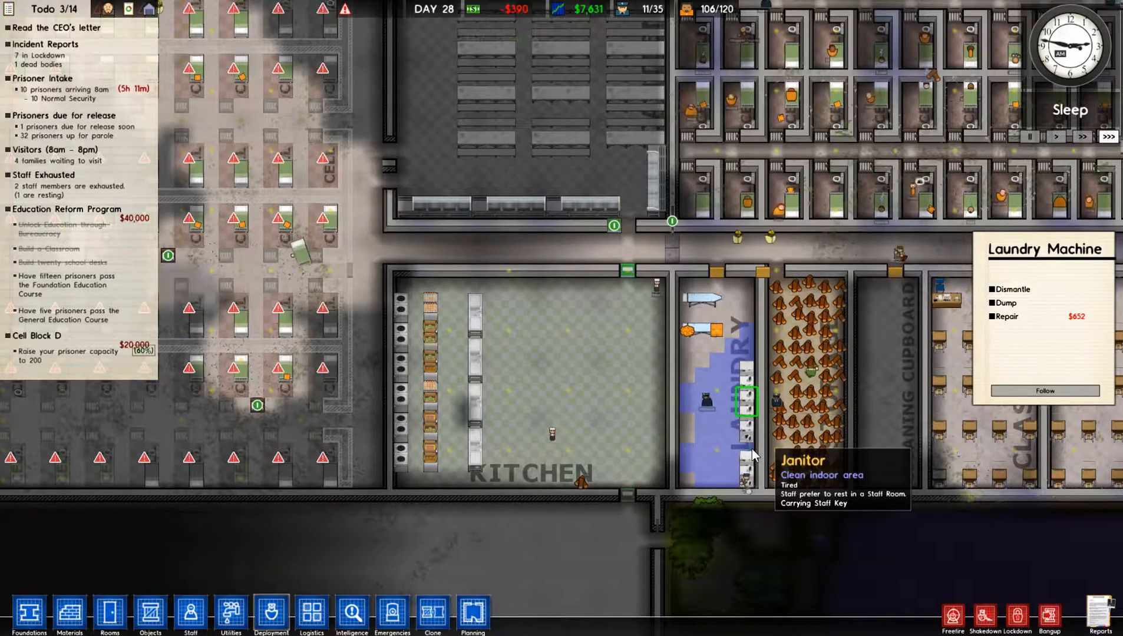
mouse_move(750, 448)
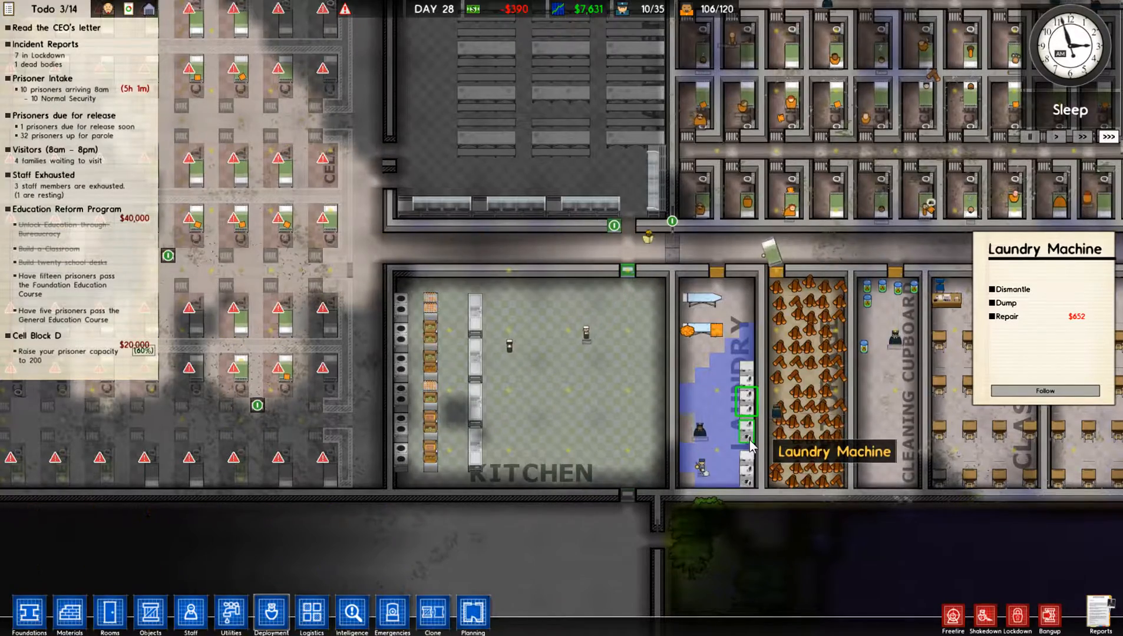
mouse_move(702, 416)
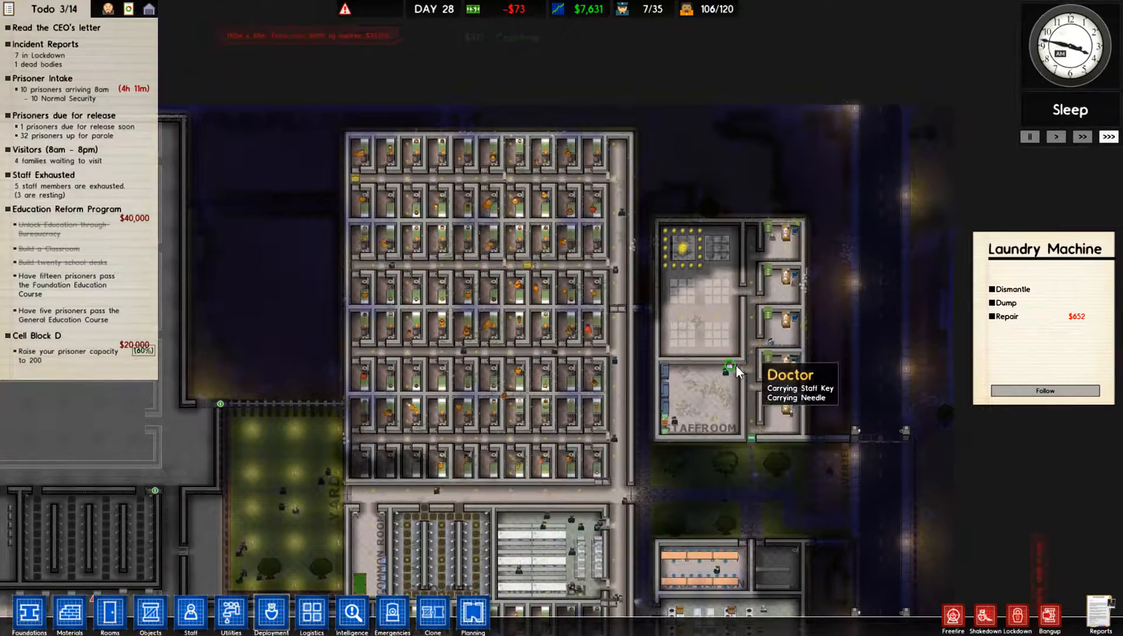
scroll("up", 3)
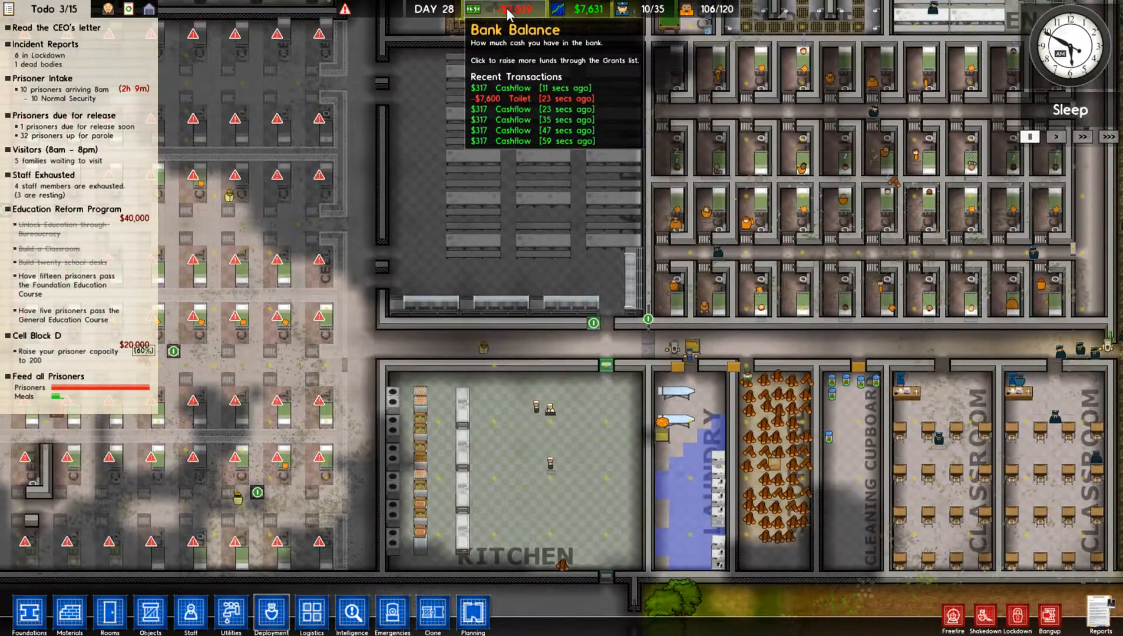
mouse_move(551, 239)
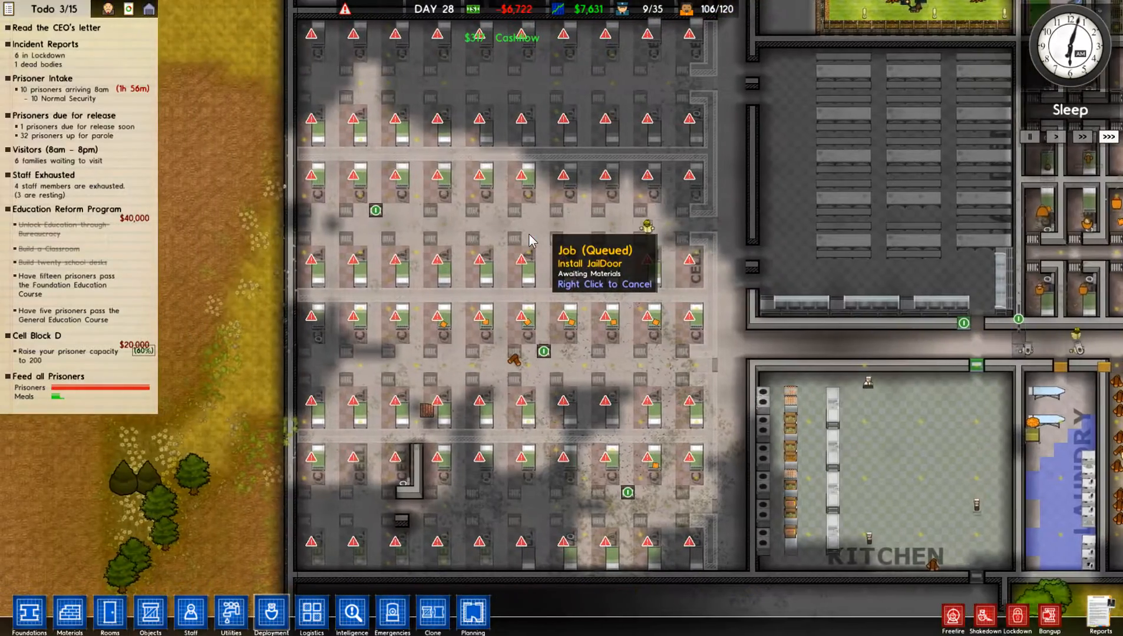
mouse_move(545, 208)
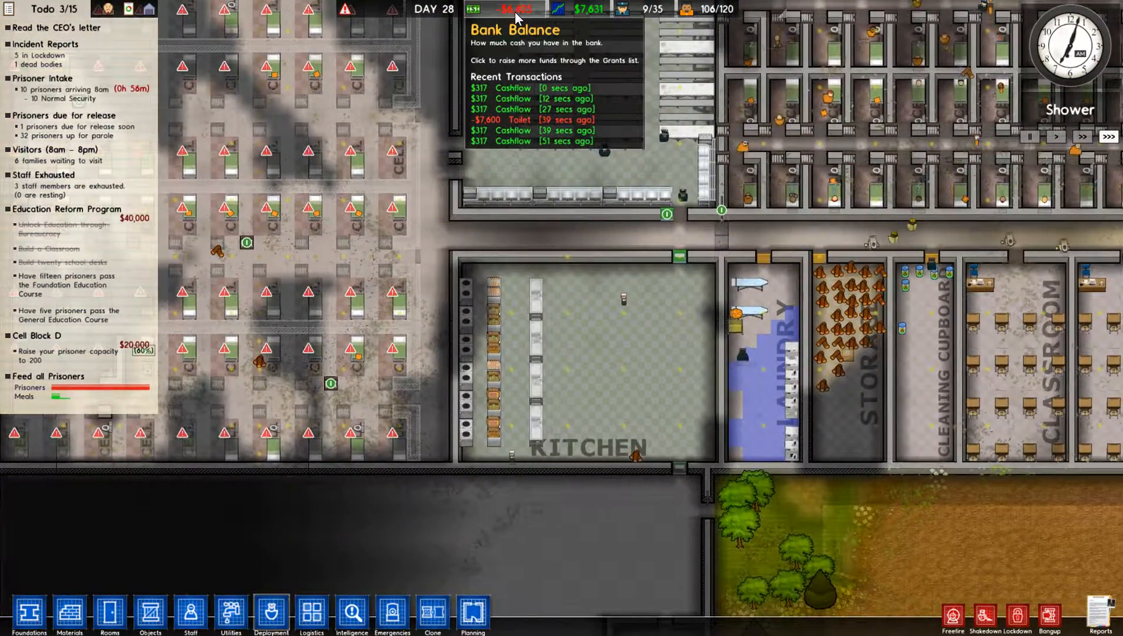
Review finance, valuation and grants reports, then cancel the Guard Tazer Certification program
left_click(723, 157)
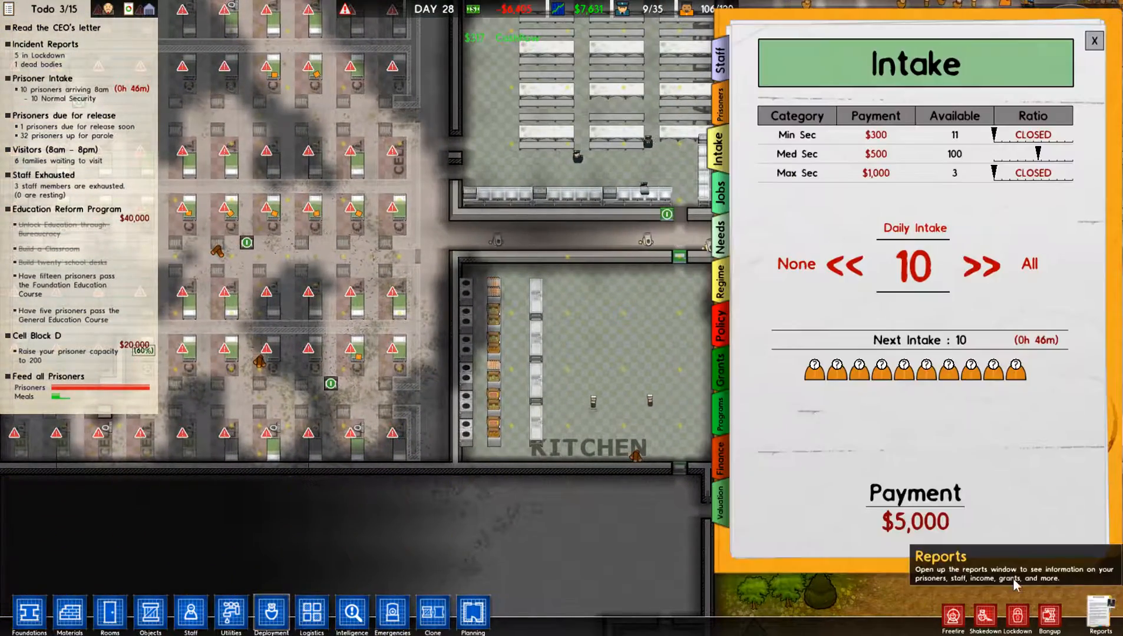
left_click(724, 459)
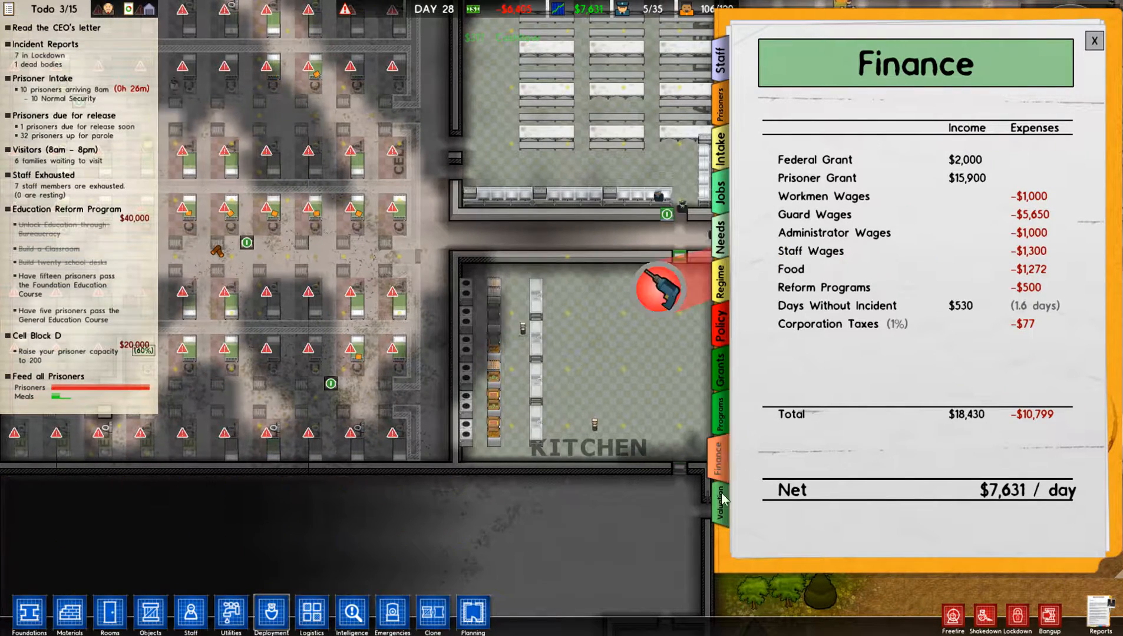
left_click(719, 491)
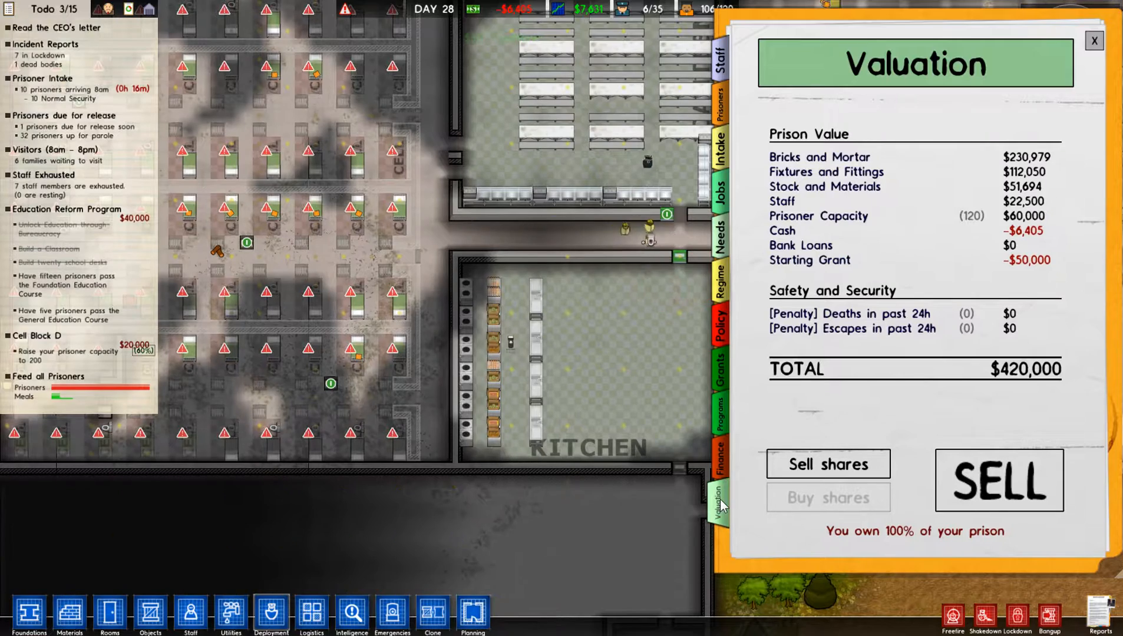
left_click(722, 365)
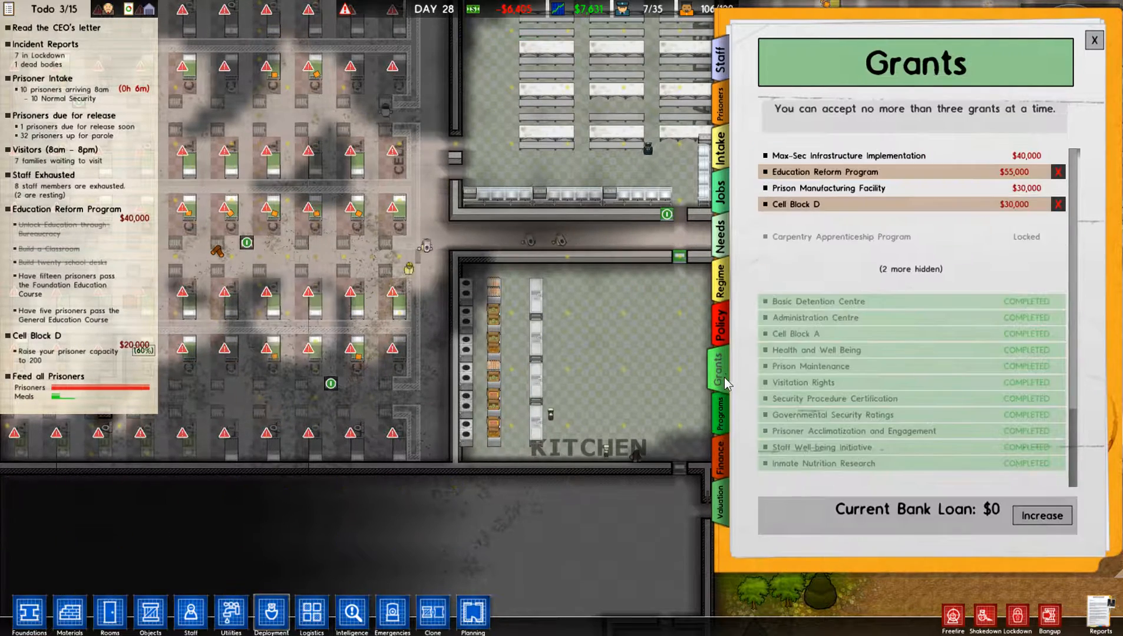
left_click(724, 420)
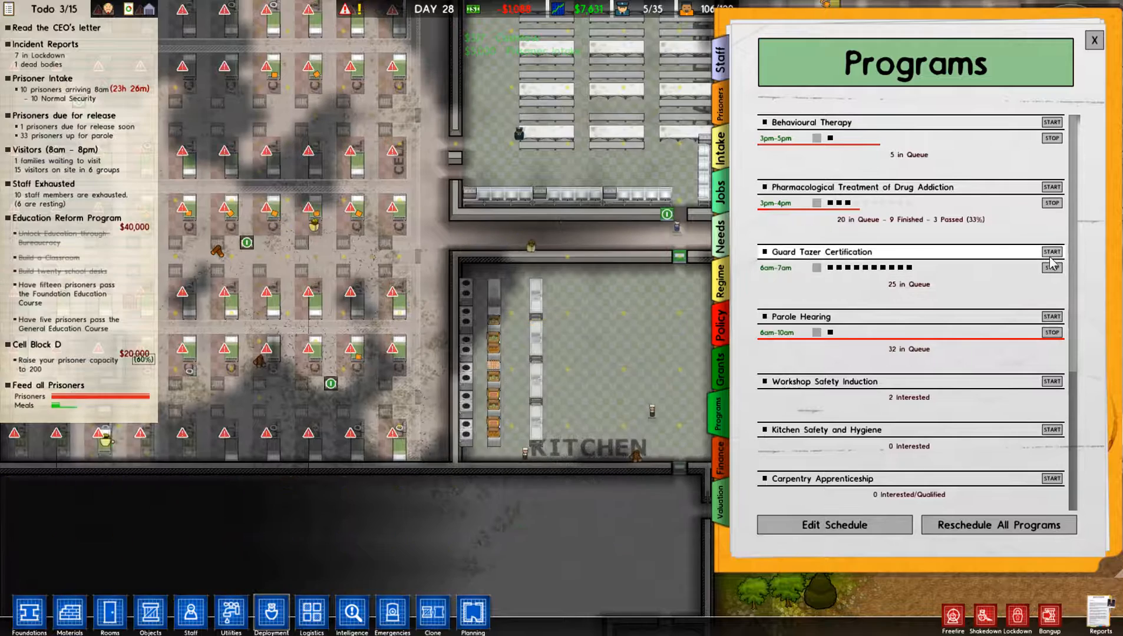
left_click(1052, 268)
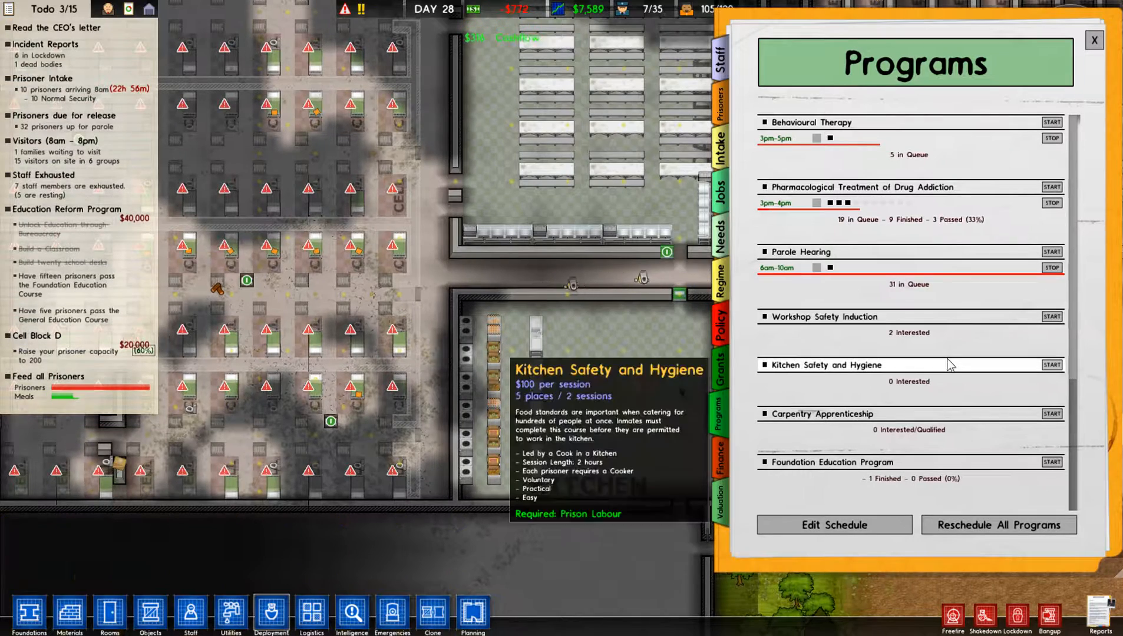
mouse_move(755, 242)
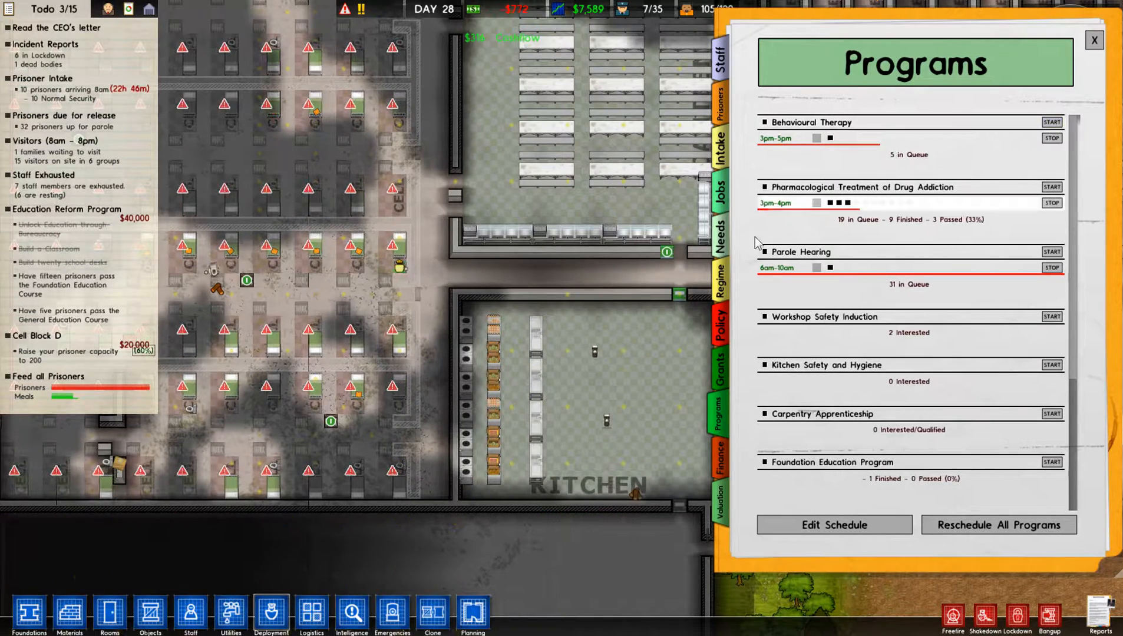
Review the Policy, Needs, Jobs, Prisoners and Staff tabs, then close Reports
left_click(724, 319)
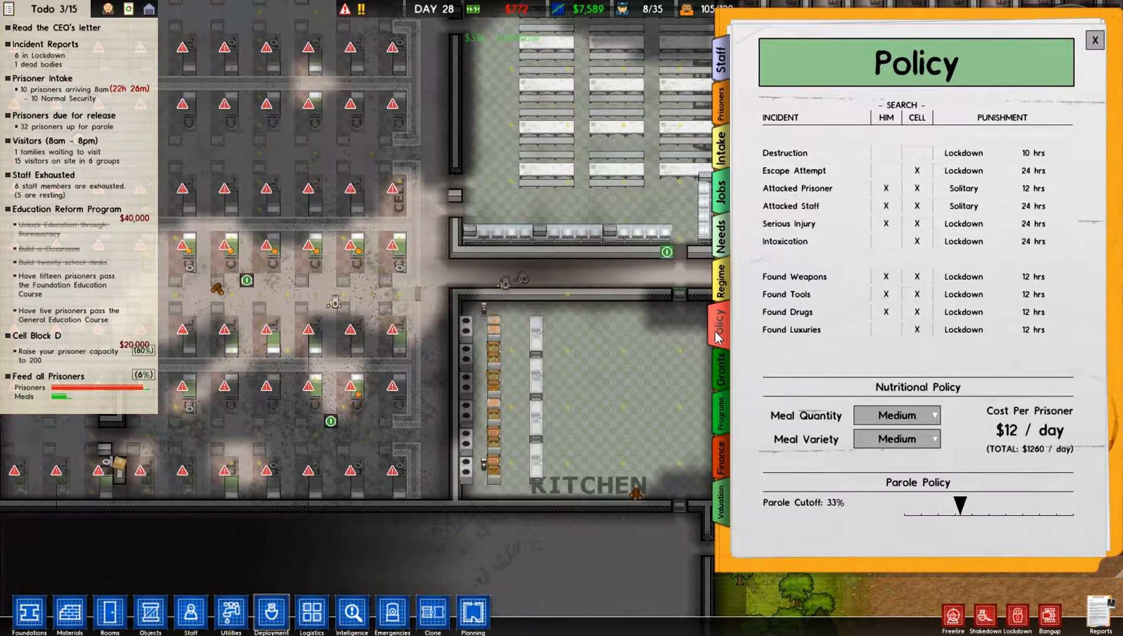
left_click(721, 237)
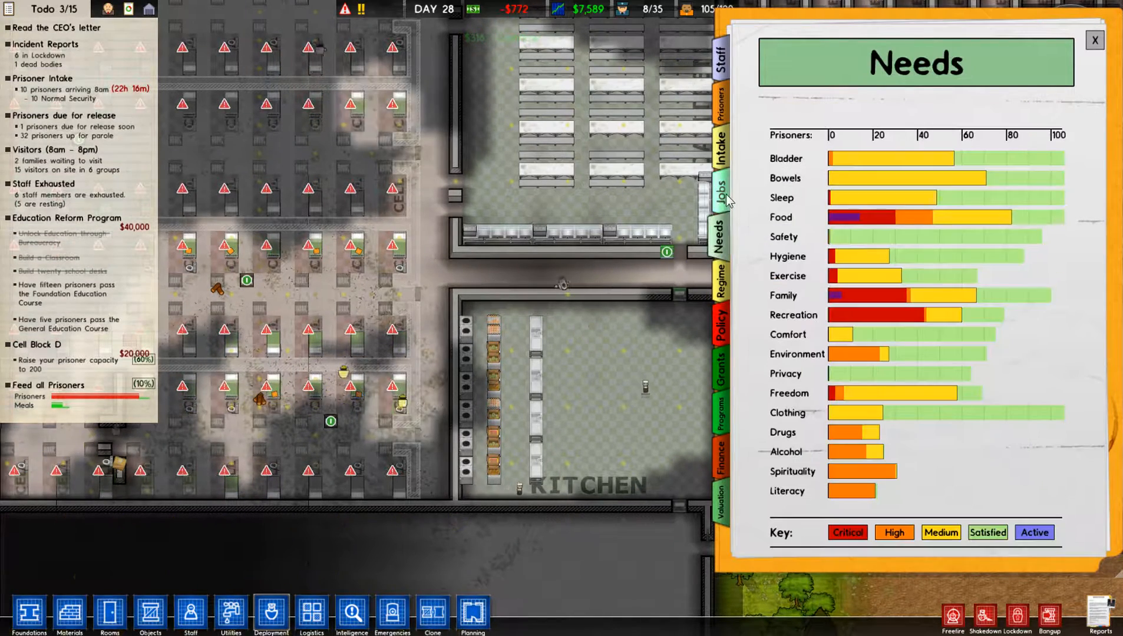
left_click(724, 191)
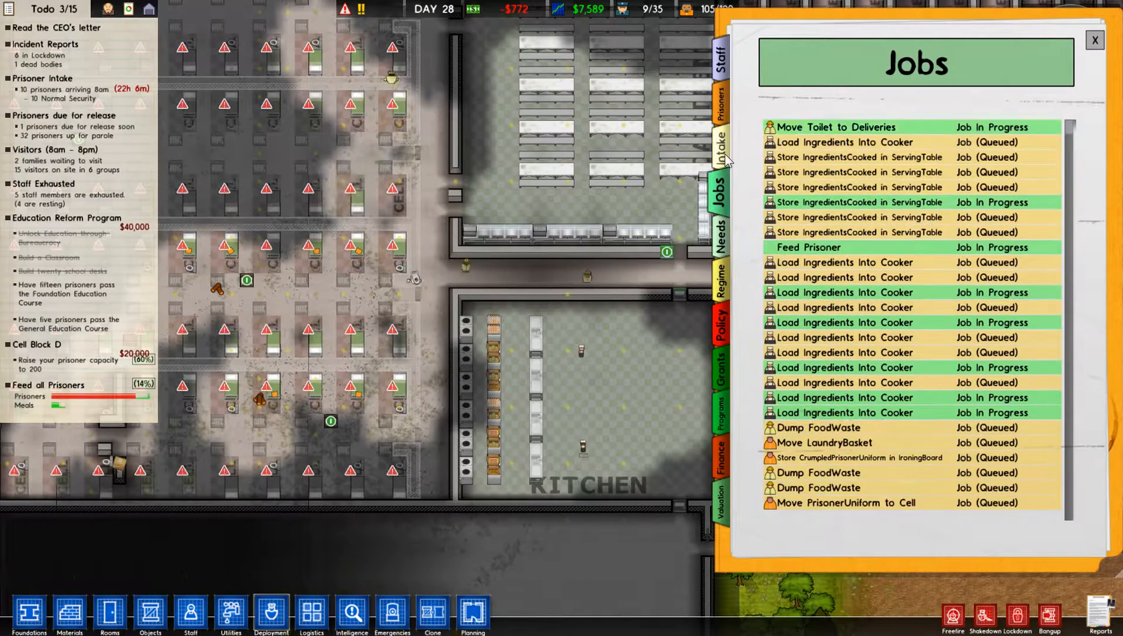
left_click(723, 99)
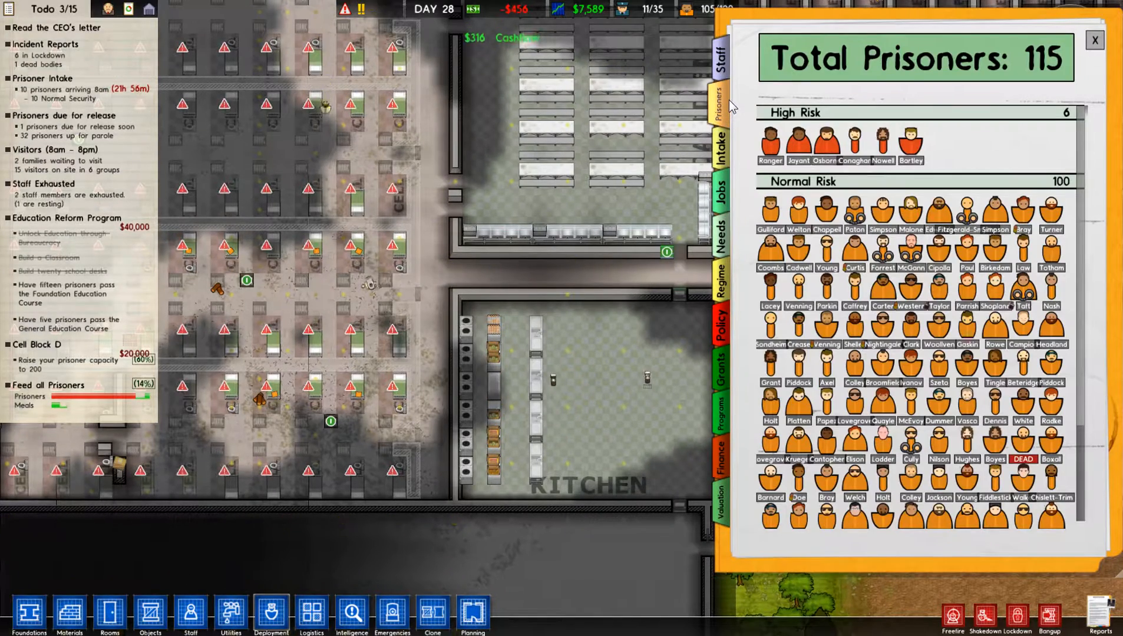
left_click(718, 57)
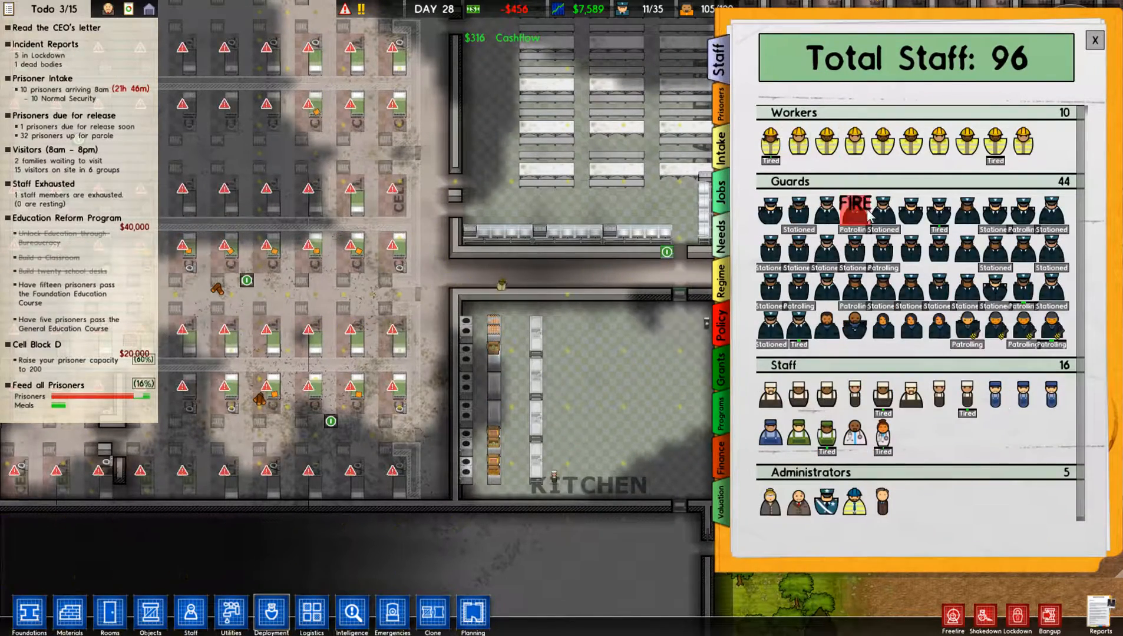
left_click(1095, 39)
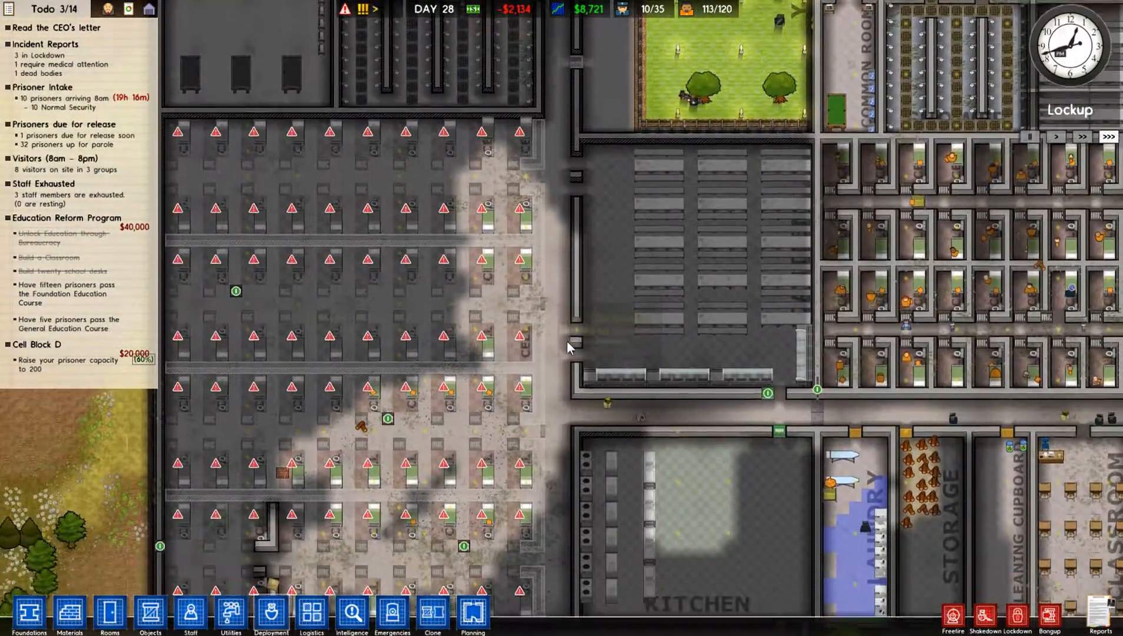
scroll("down", 3)
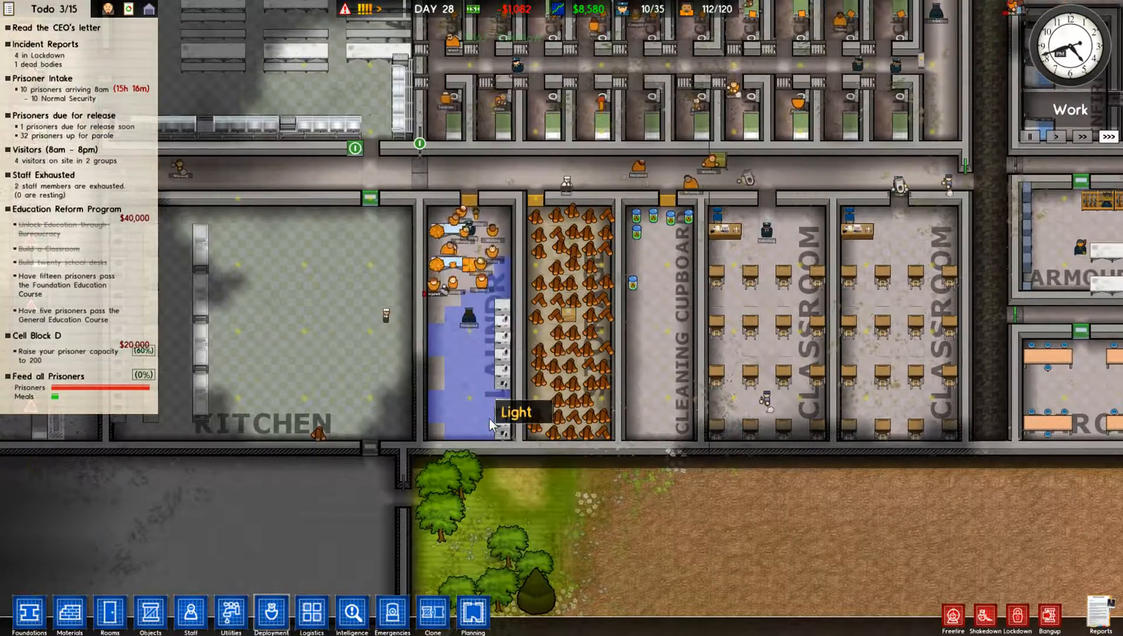
mouse_move(503, 362)
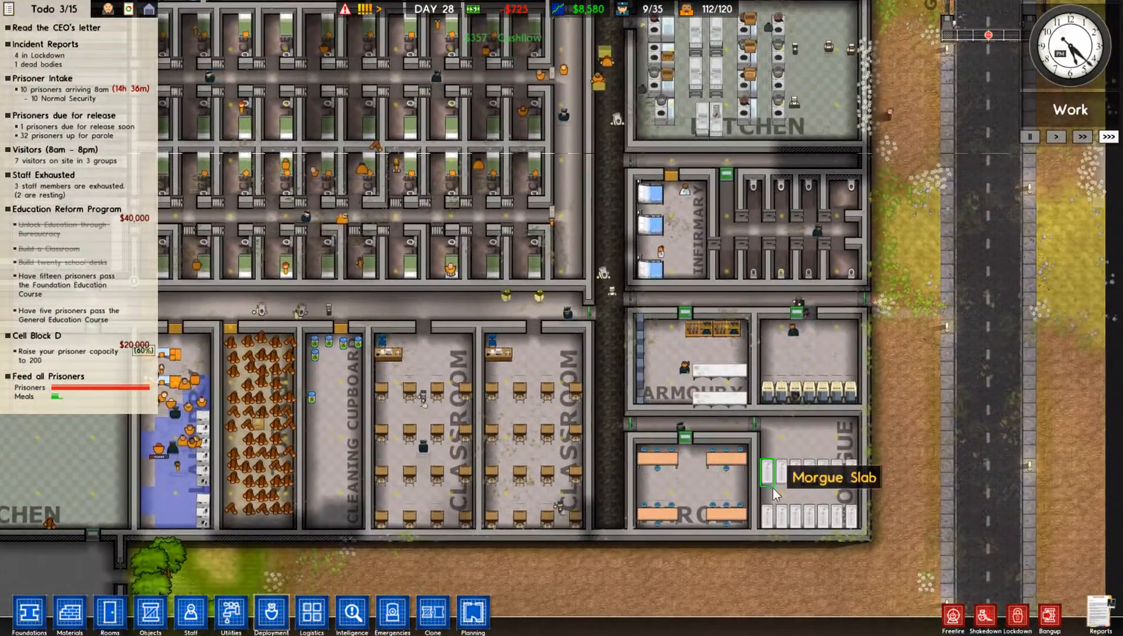
mouse_move(810, 473)
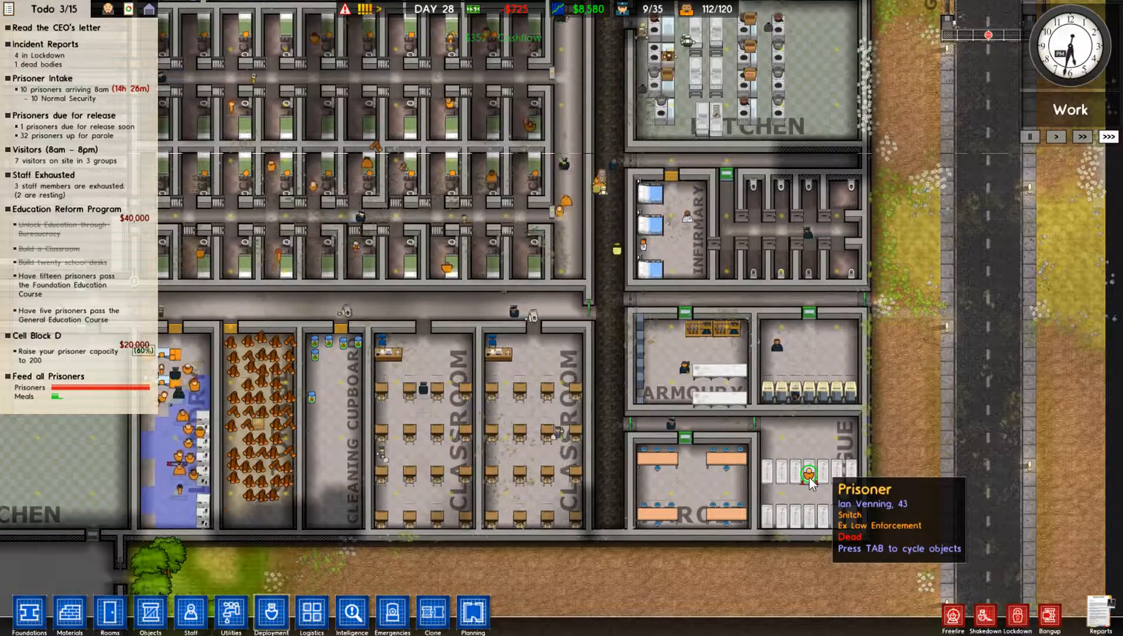
scroll("down", 3)
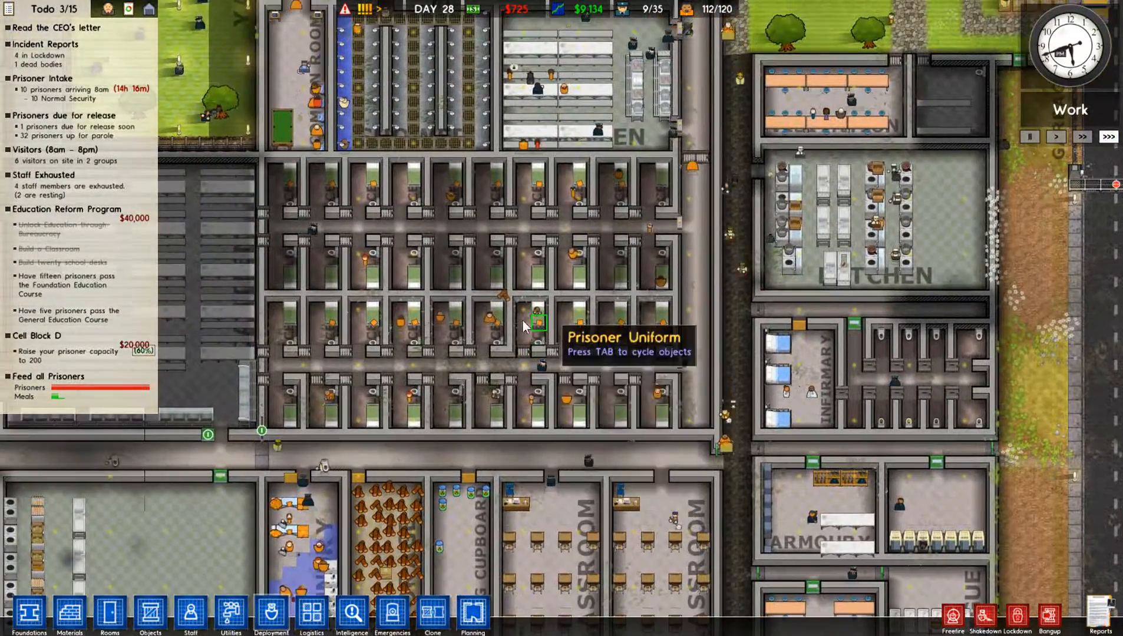
mouse_move(350, 615)
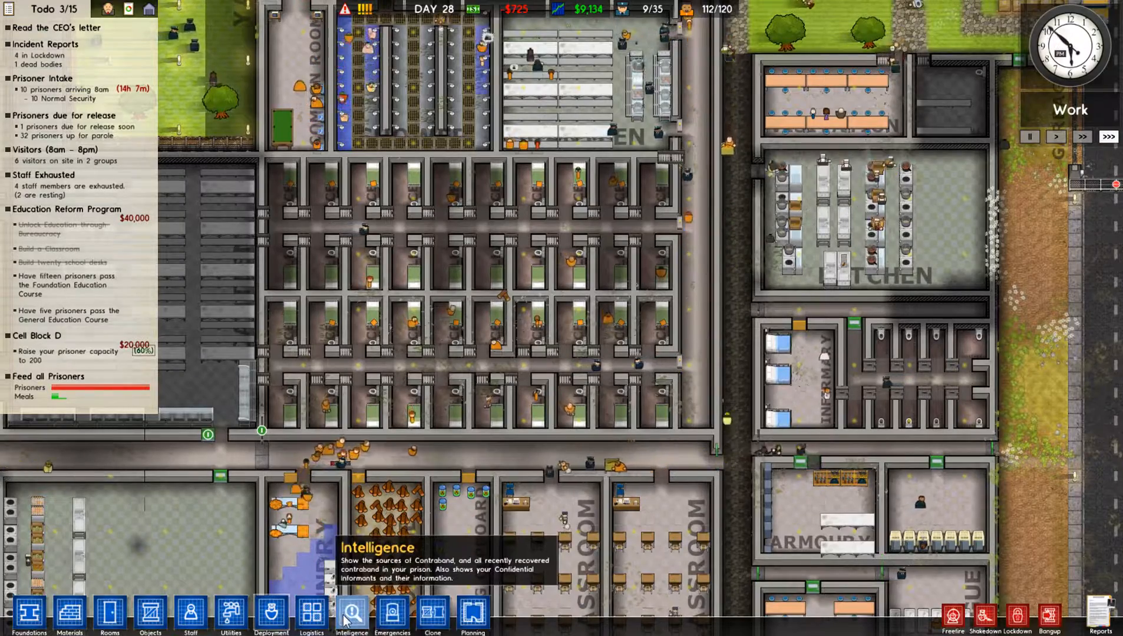
Show contraband confiscated over the last 7 days in the Intelligence view
left_click(351, 615)
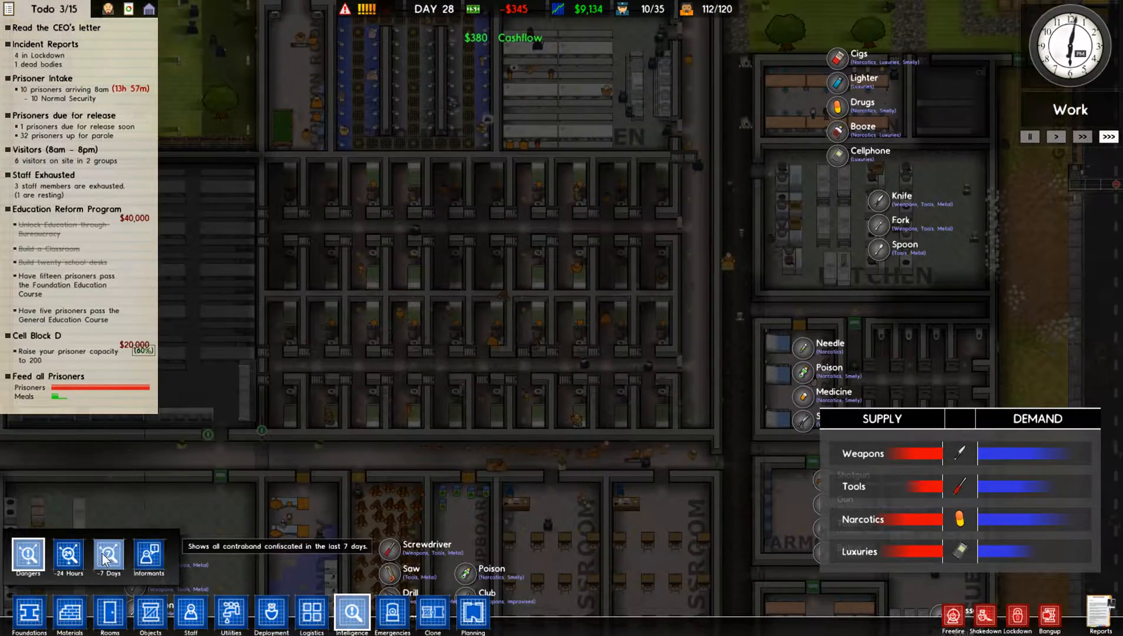
left_click(149, 557)
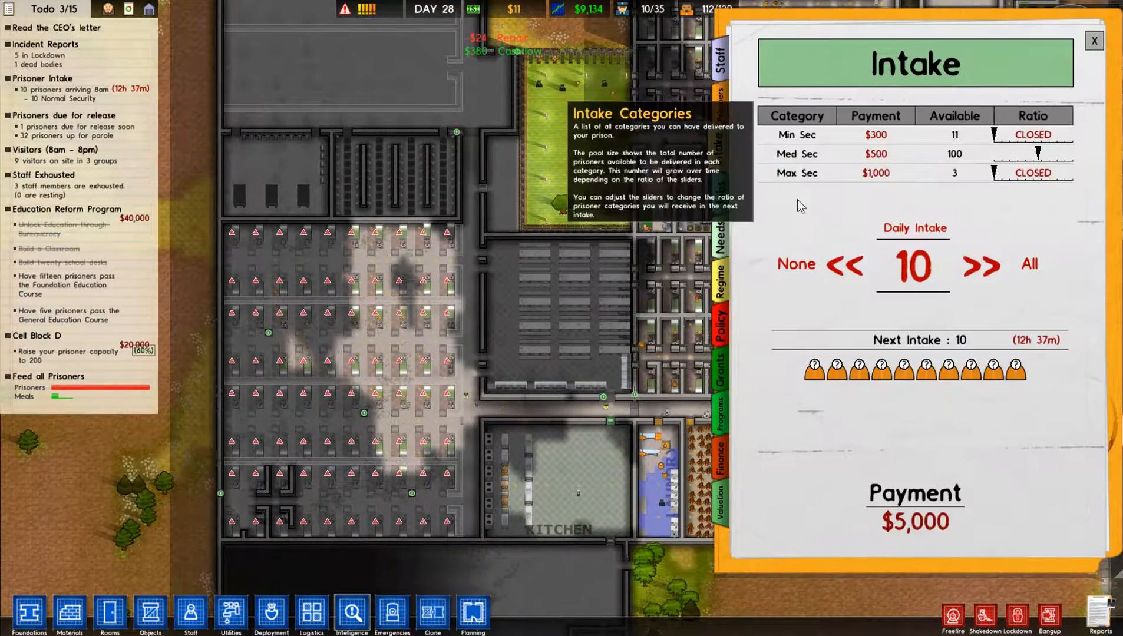
Lower Daily Intake to 5 and close the intake report
left_click(844, 265)
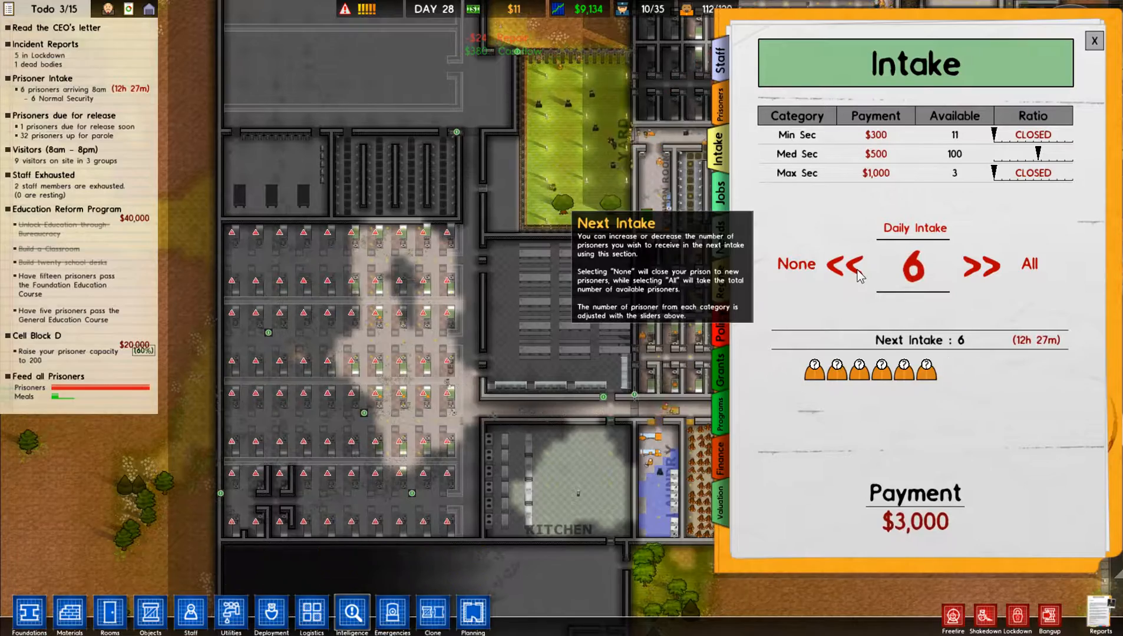
left_click(1094, 40)
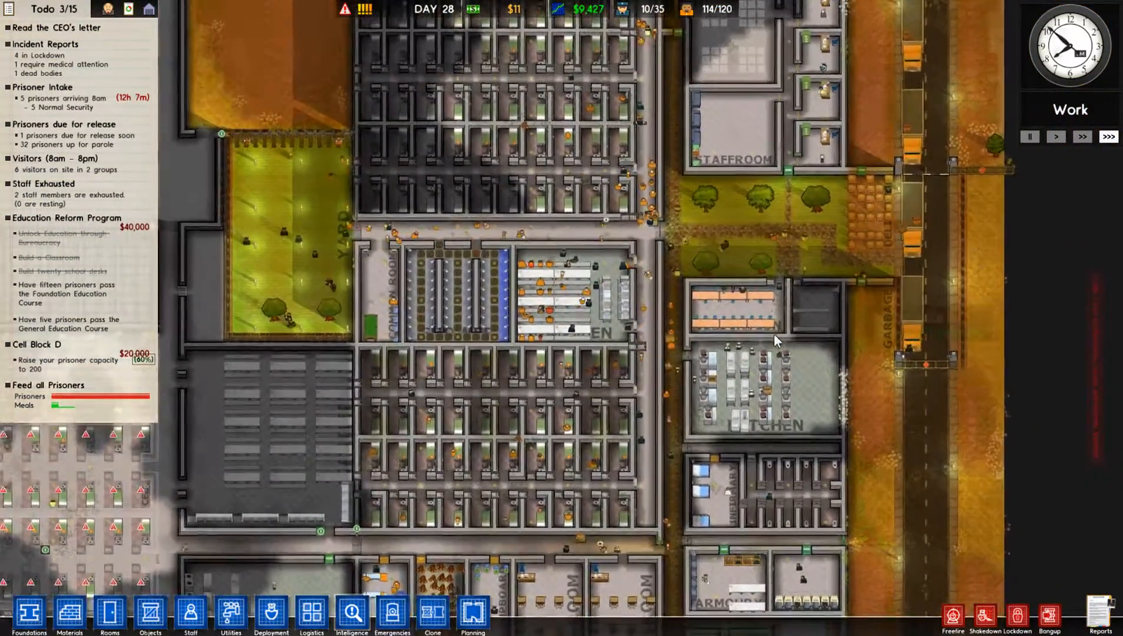
scroll("down", 3)
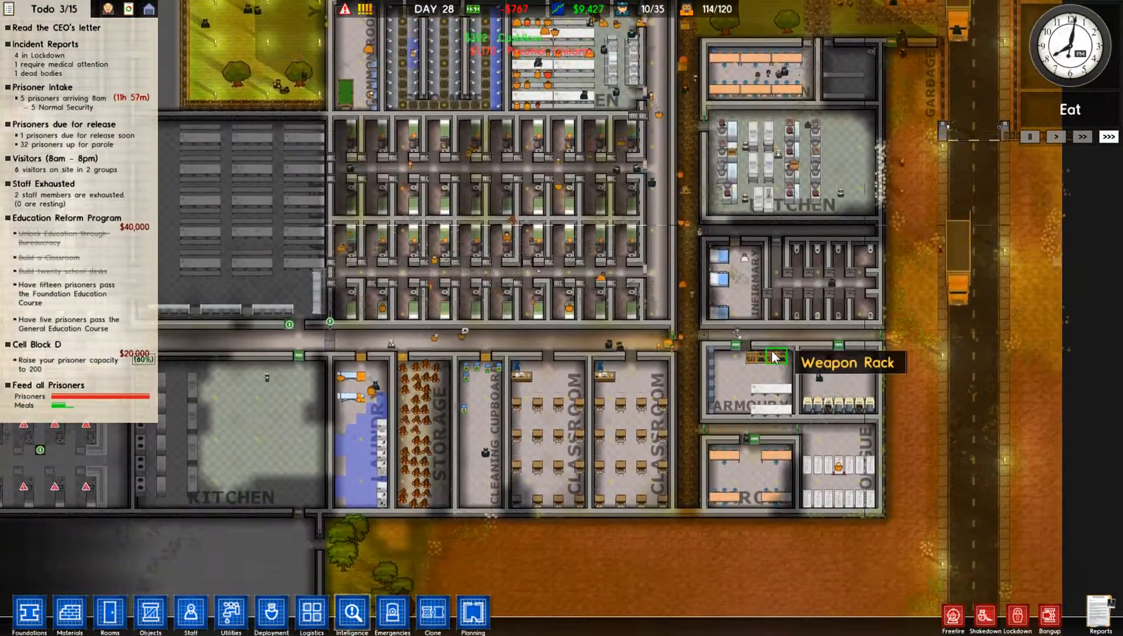
left_click(723, 146)
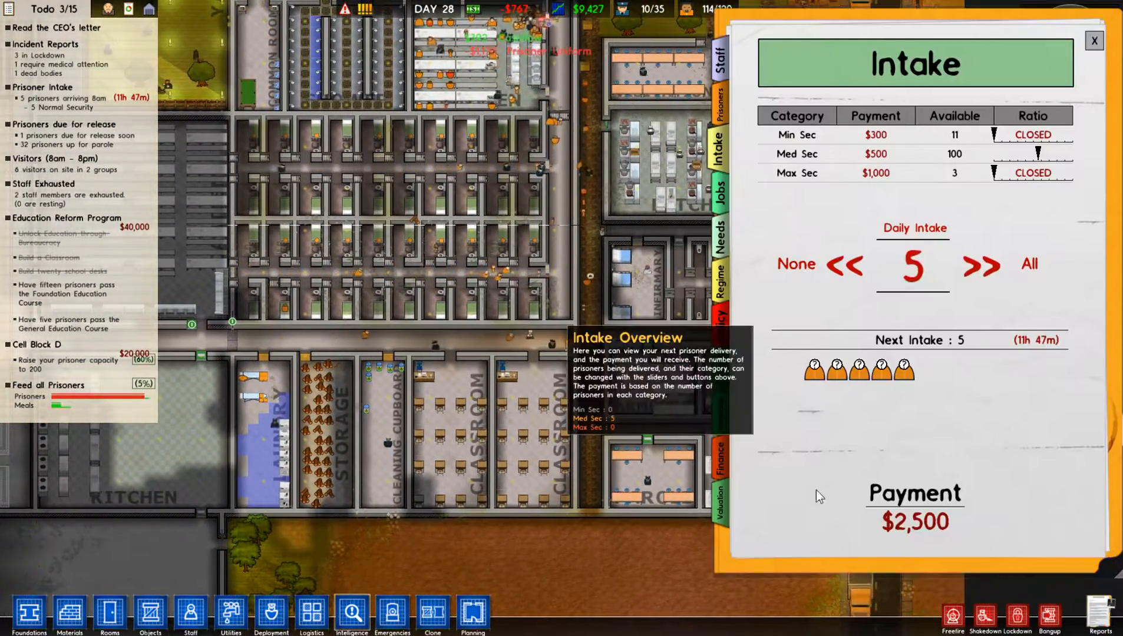
left_click(720, 414)
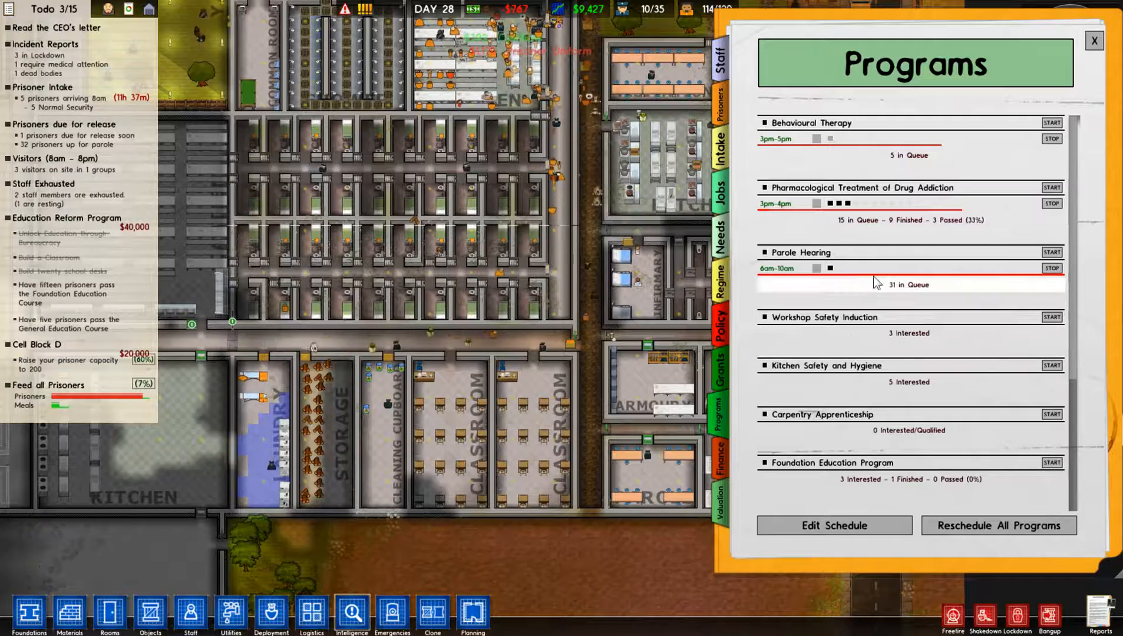
mouse_move(799, 252)
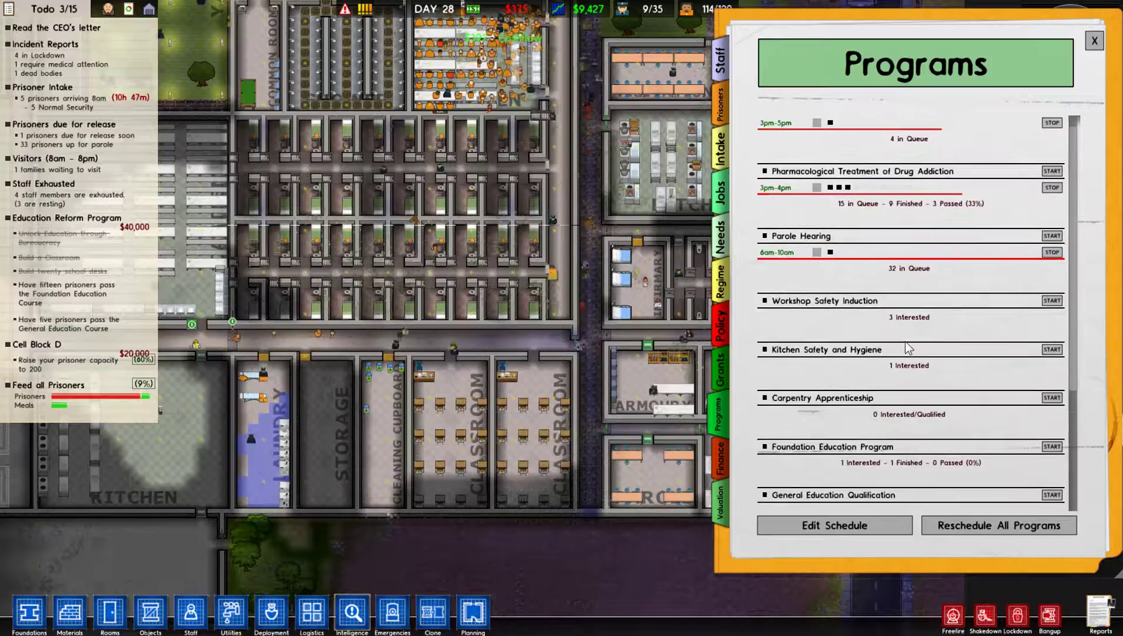
left_click(1094, 40)
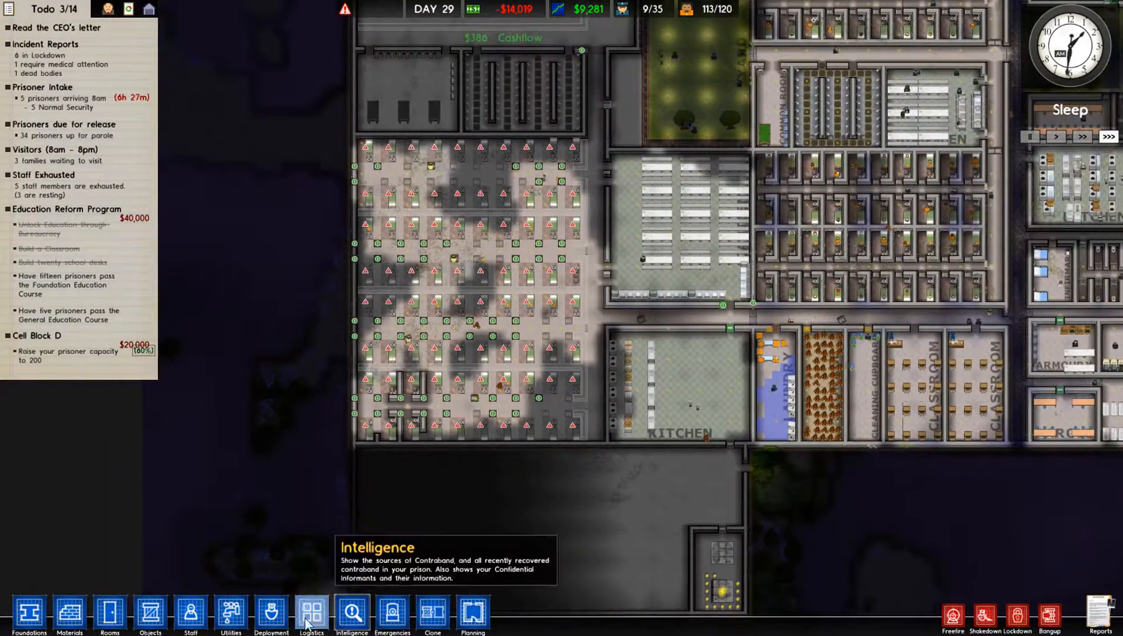
Mark the new western cell block as an Unlocked area in the deployment plan
left_click(270, 615)
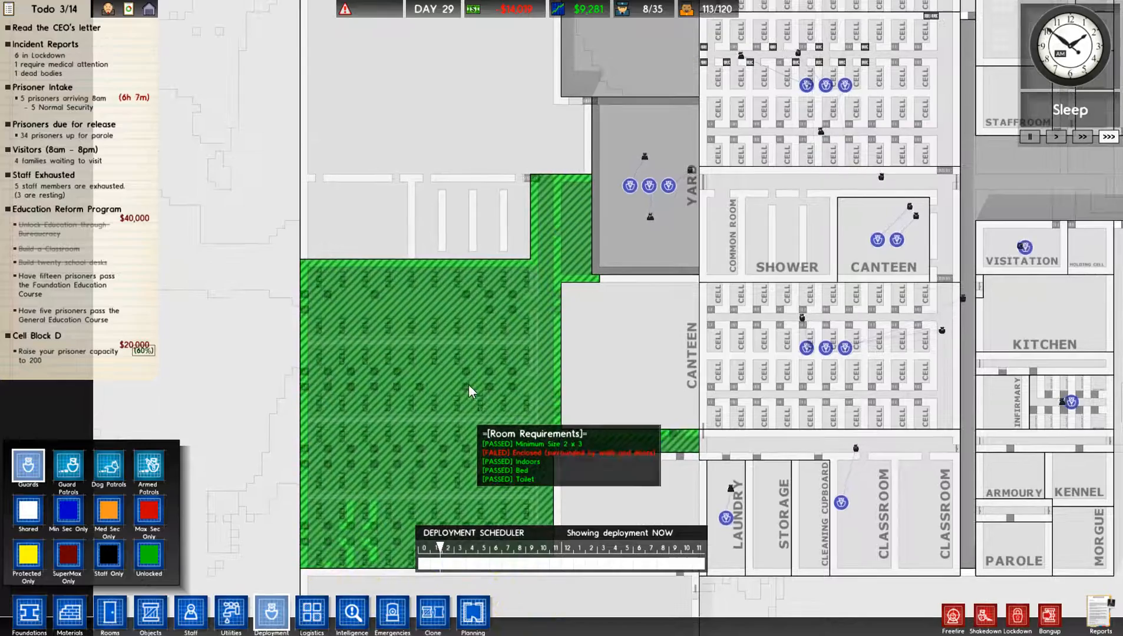
scroll("down", 3)
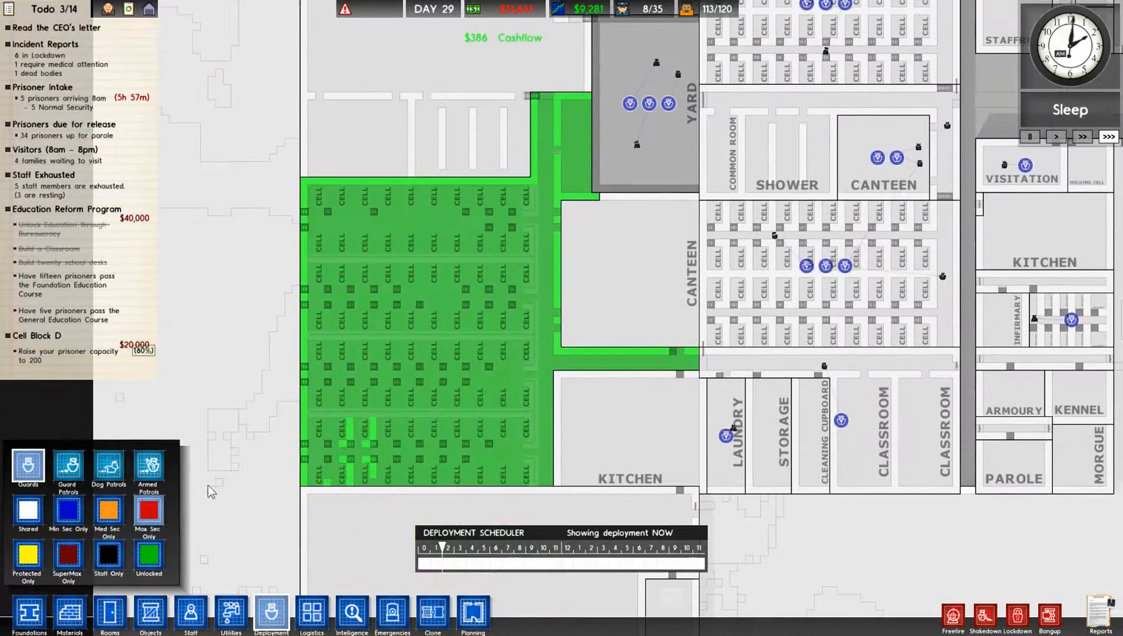
left_click(149, 514)
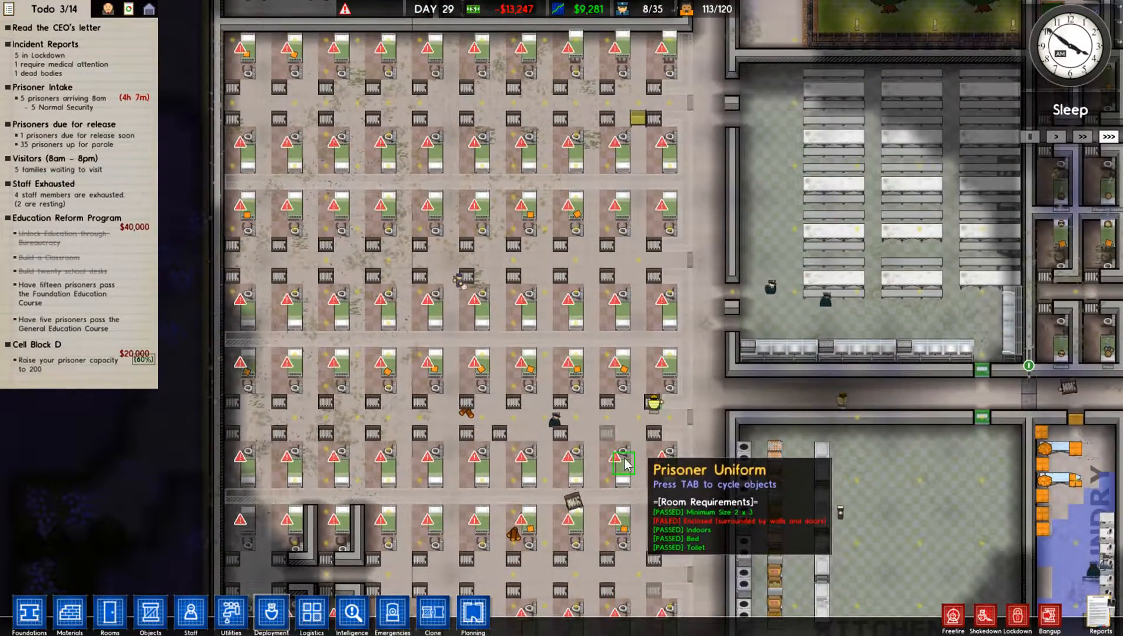
mouse_move(351, 614)
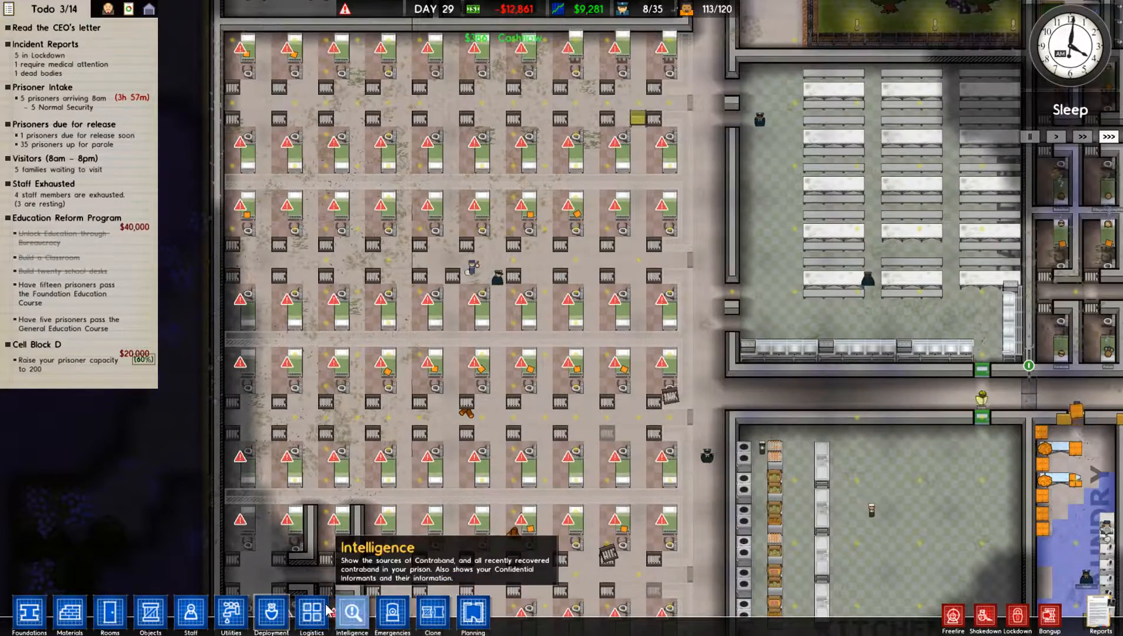
mouse_move(272, 615)
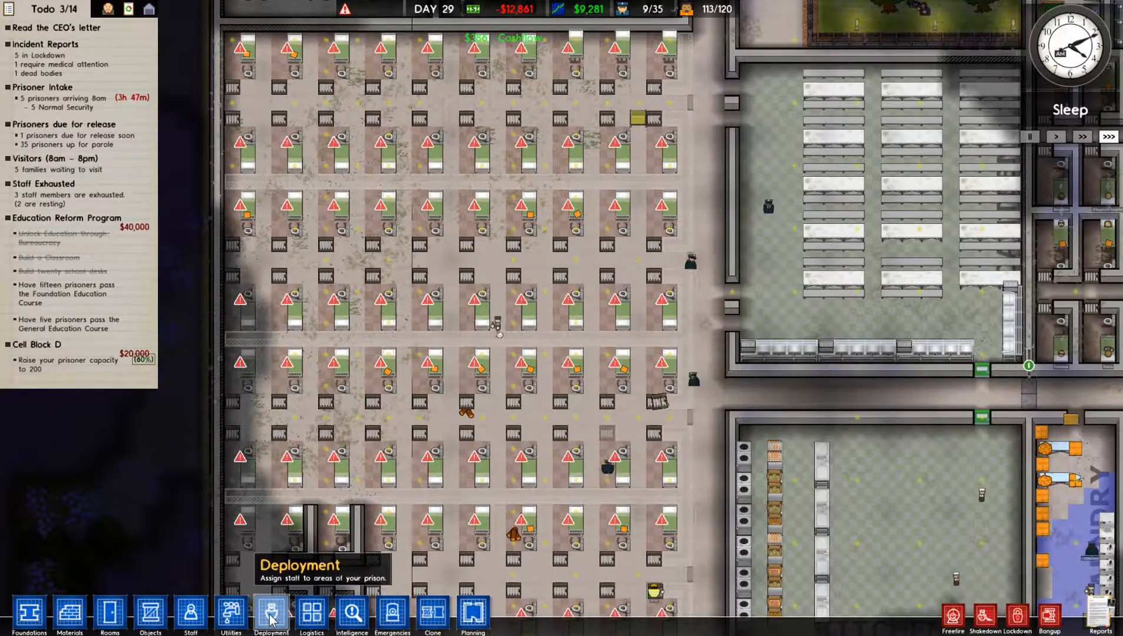
left_click(272, 615)
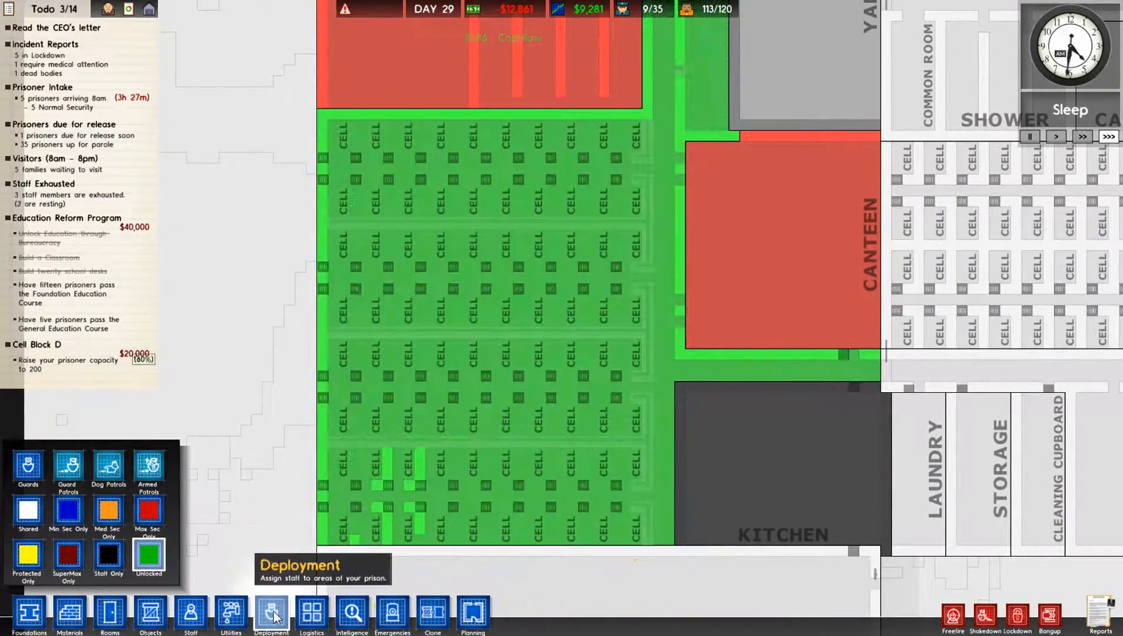
left_click(271, 611)
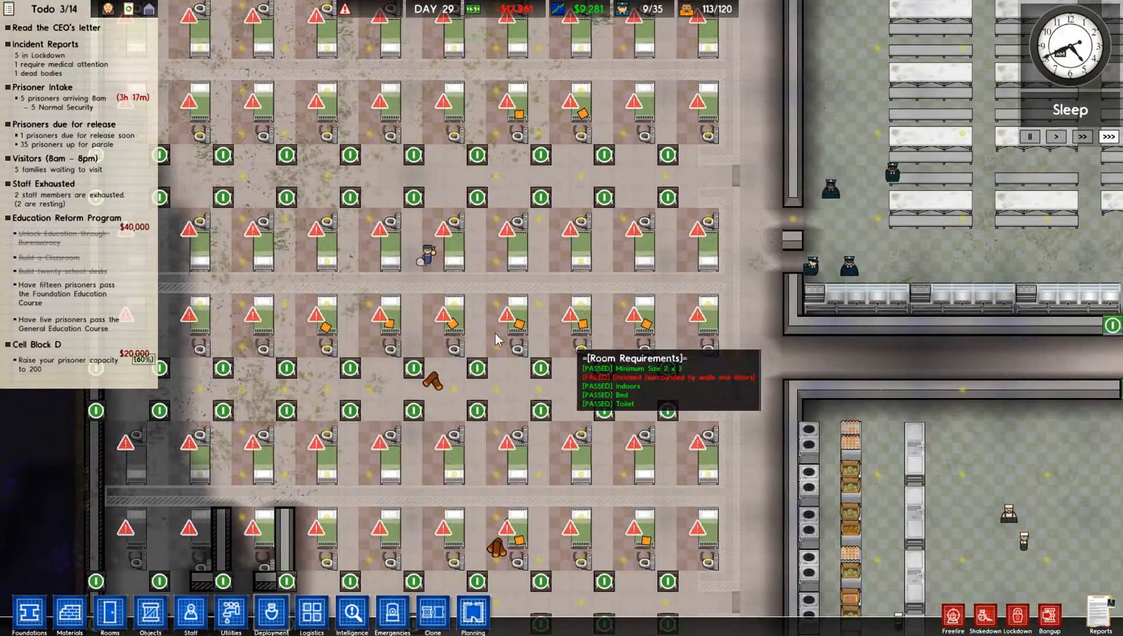